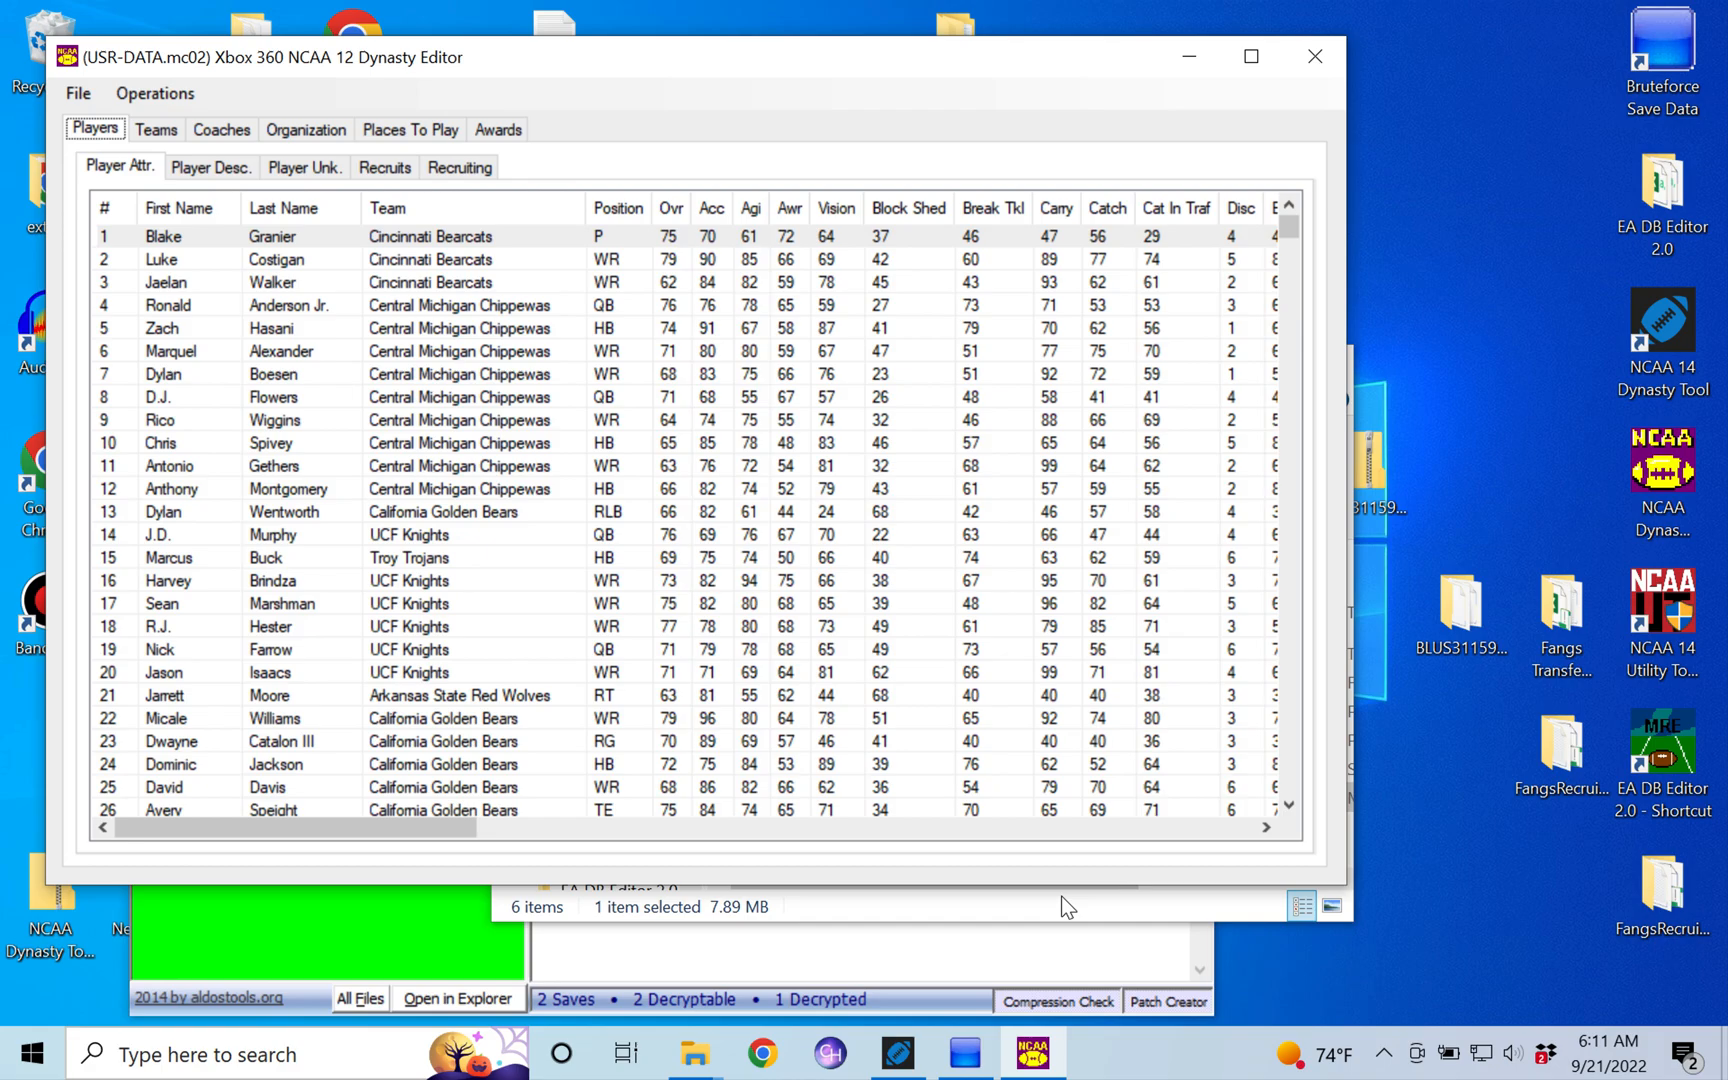
mouse_move(1585, 551)
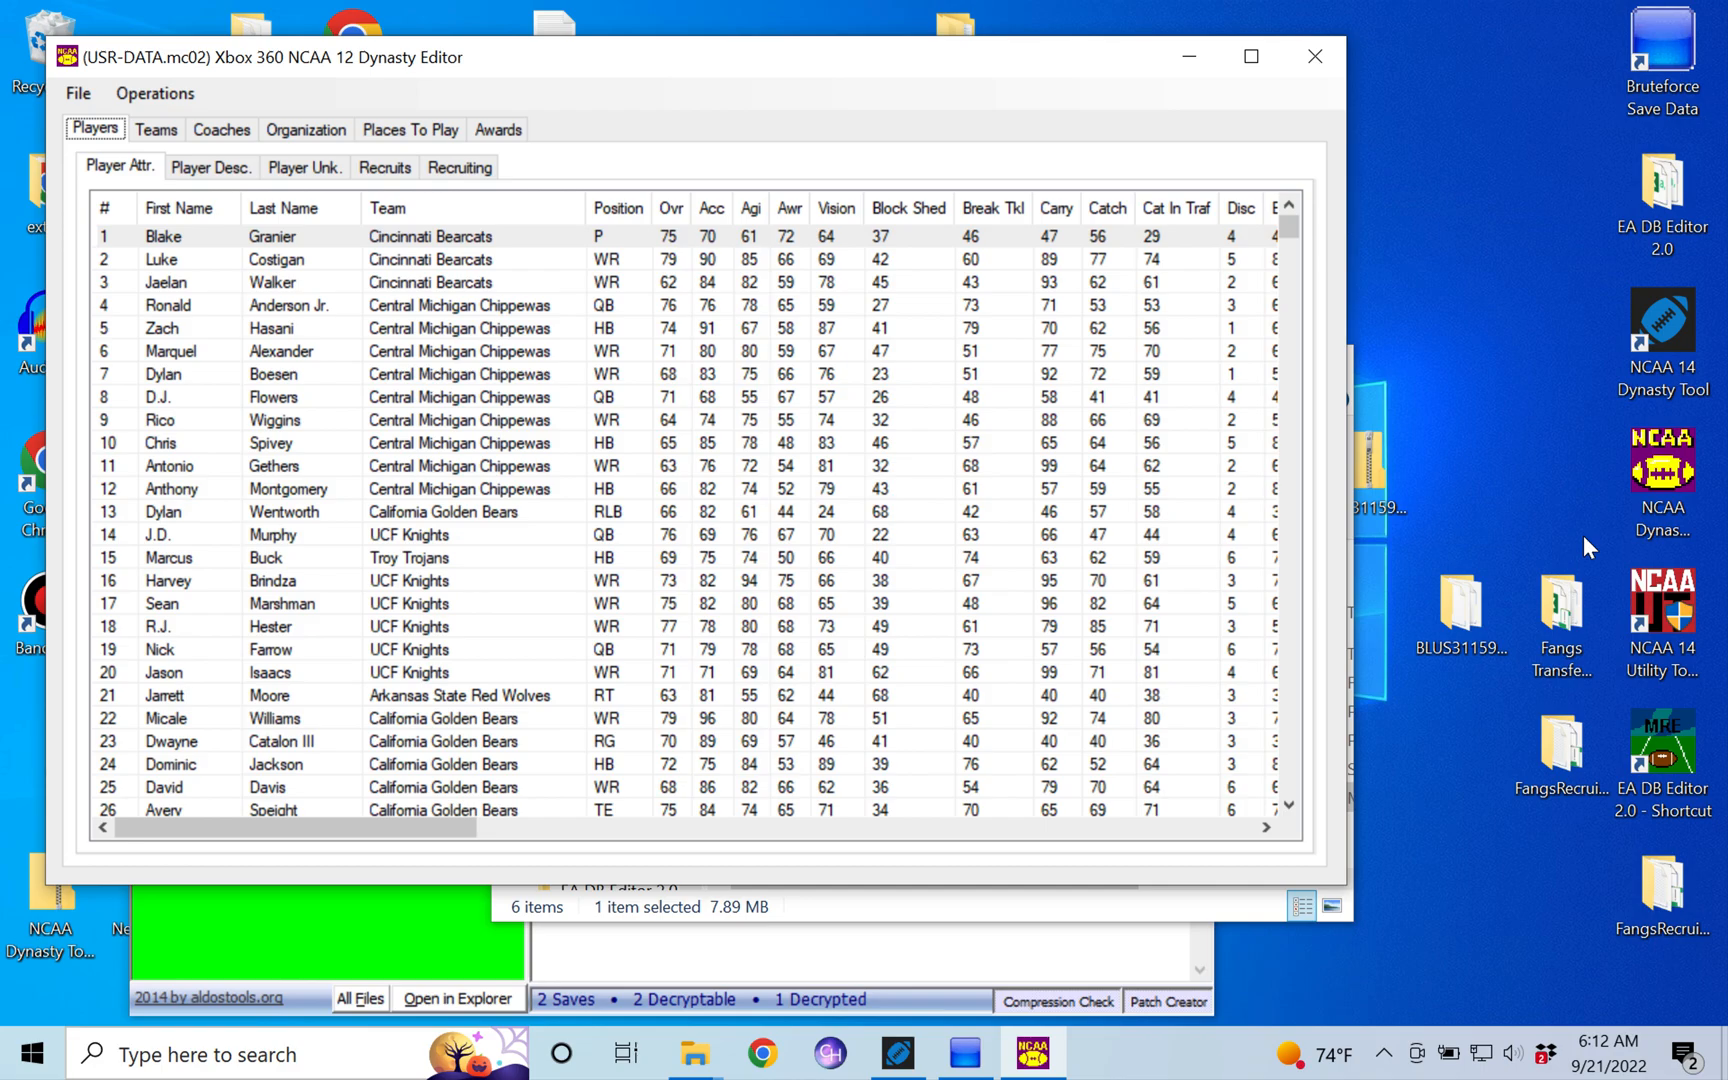
mouse_move(1557, 270)
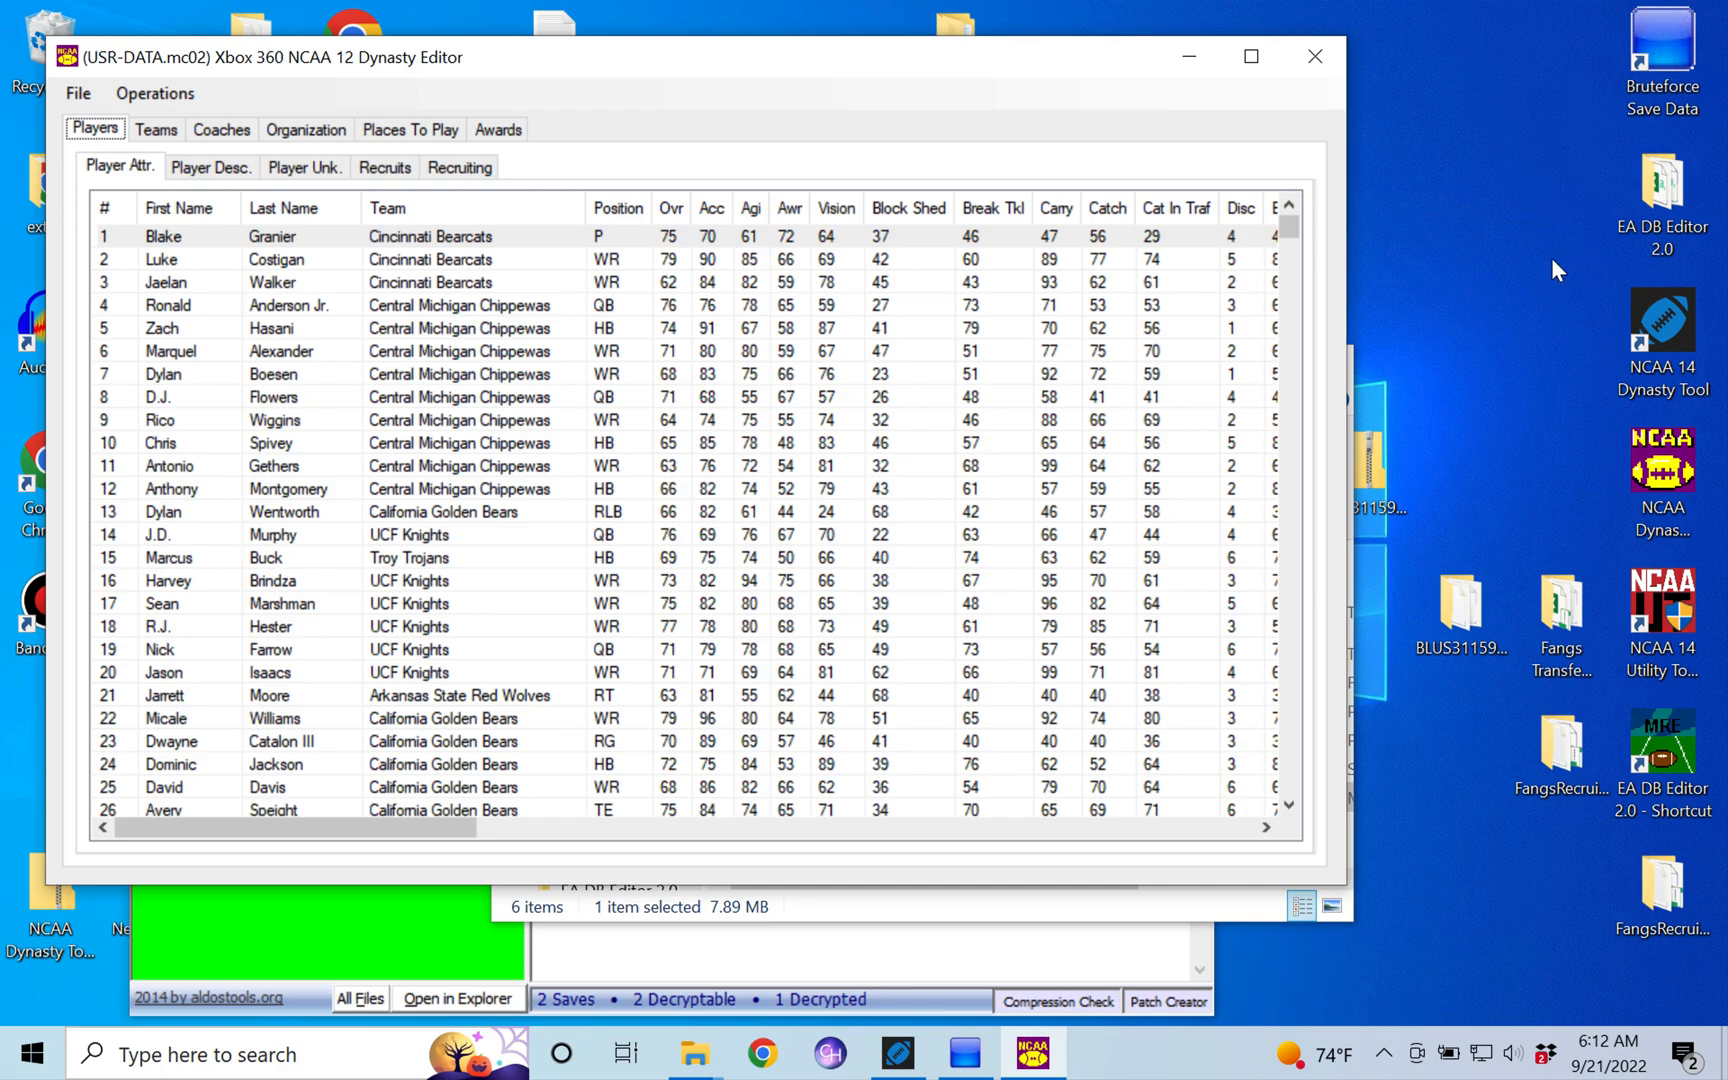
mouse_move(1662, 61)
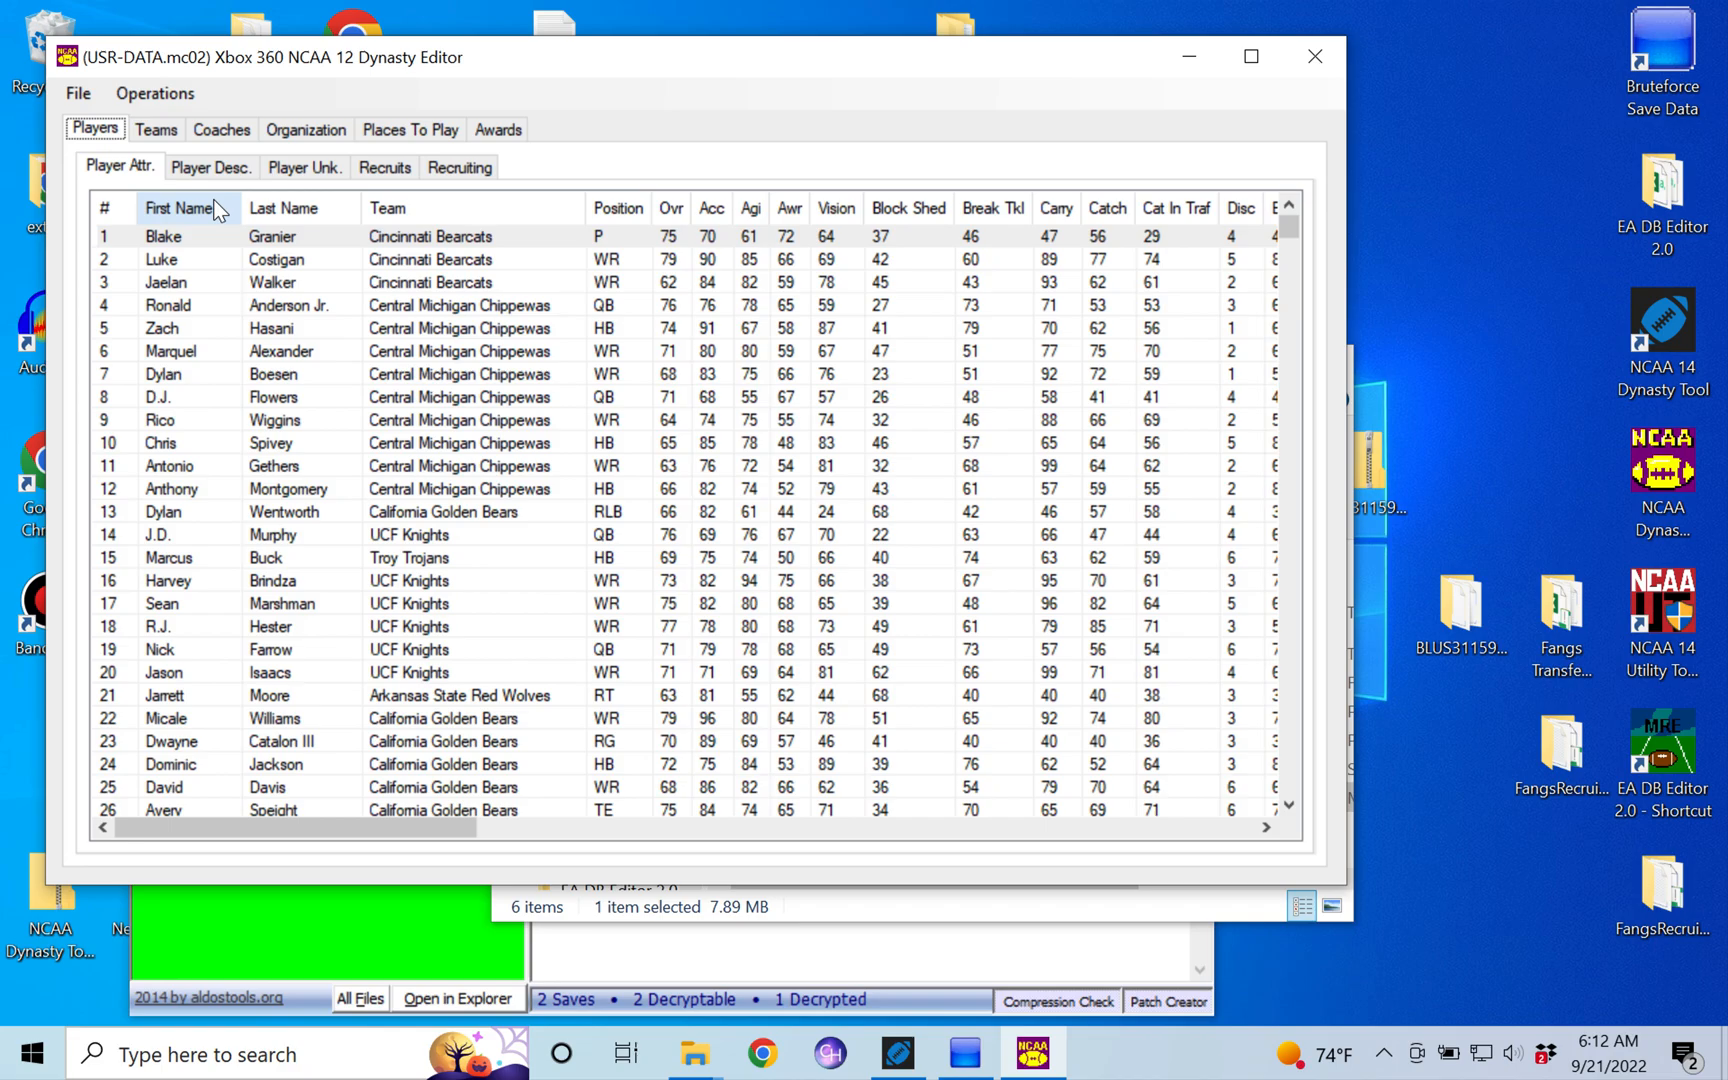
mouse_move(1005, 910)
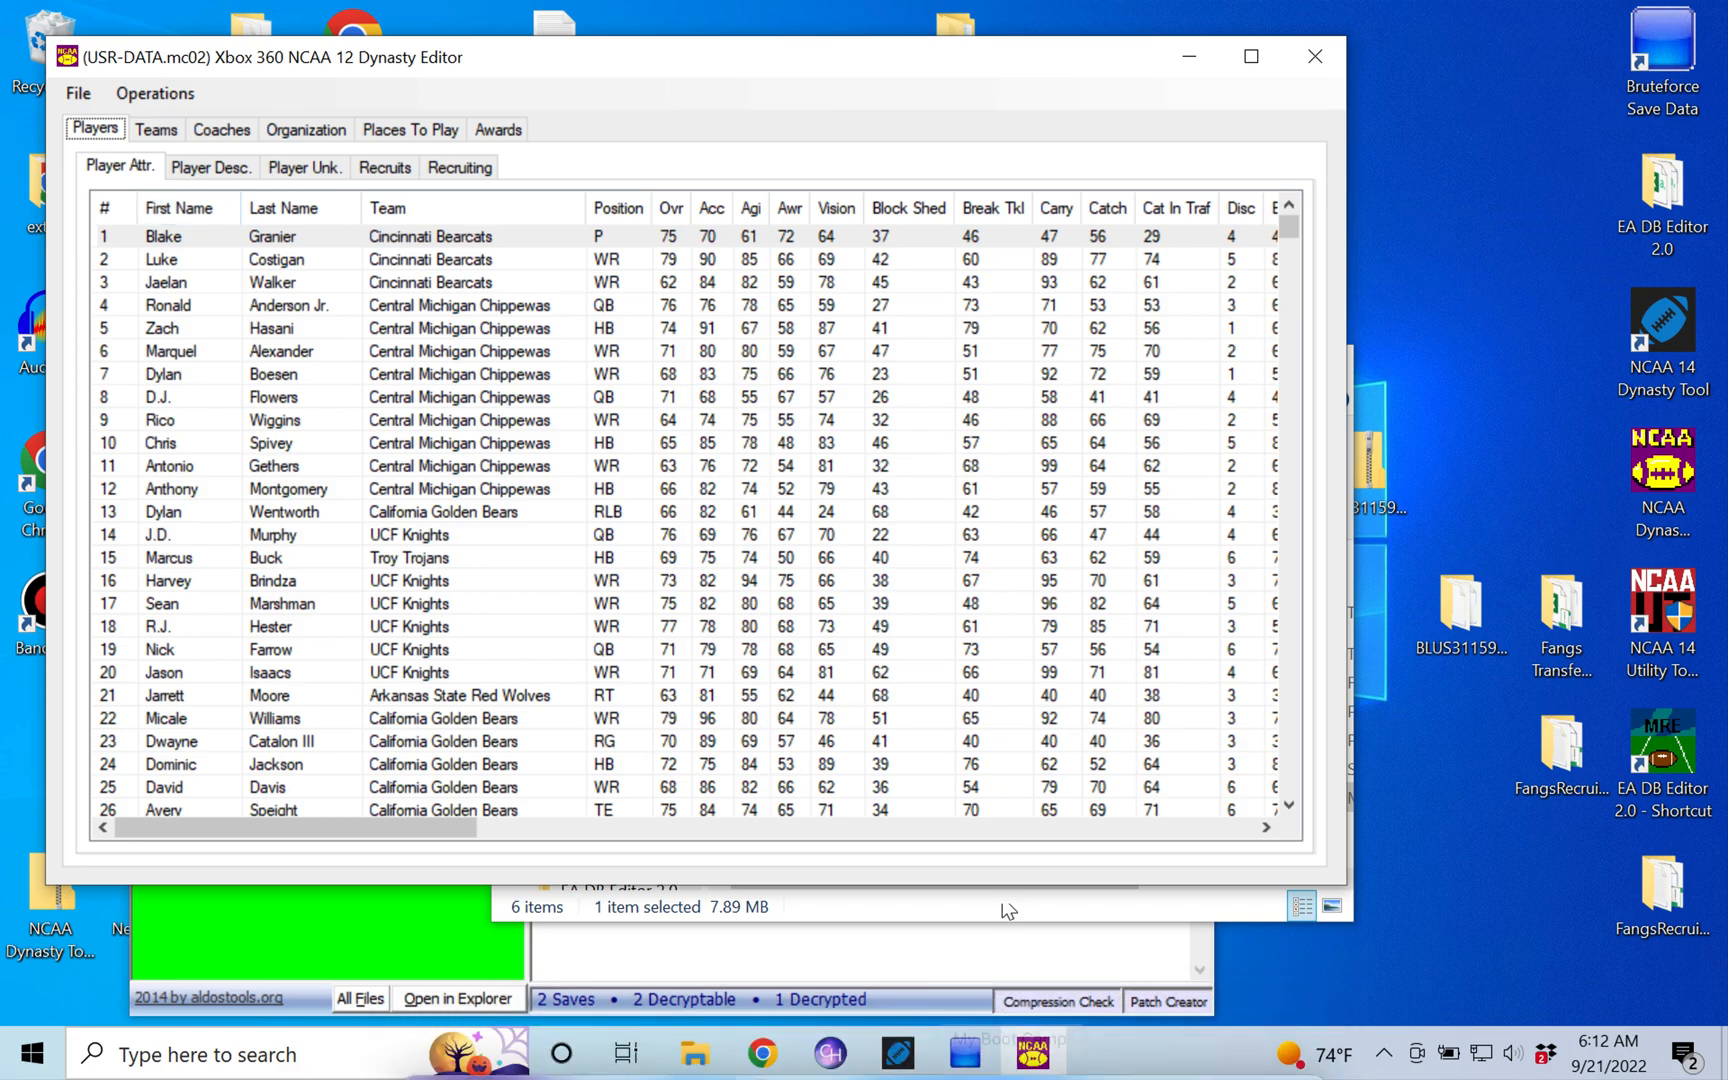
mouse_move(1190, 926)
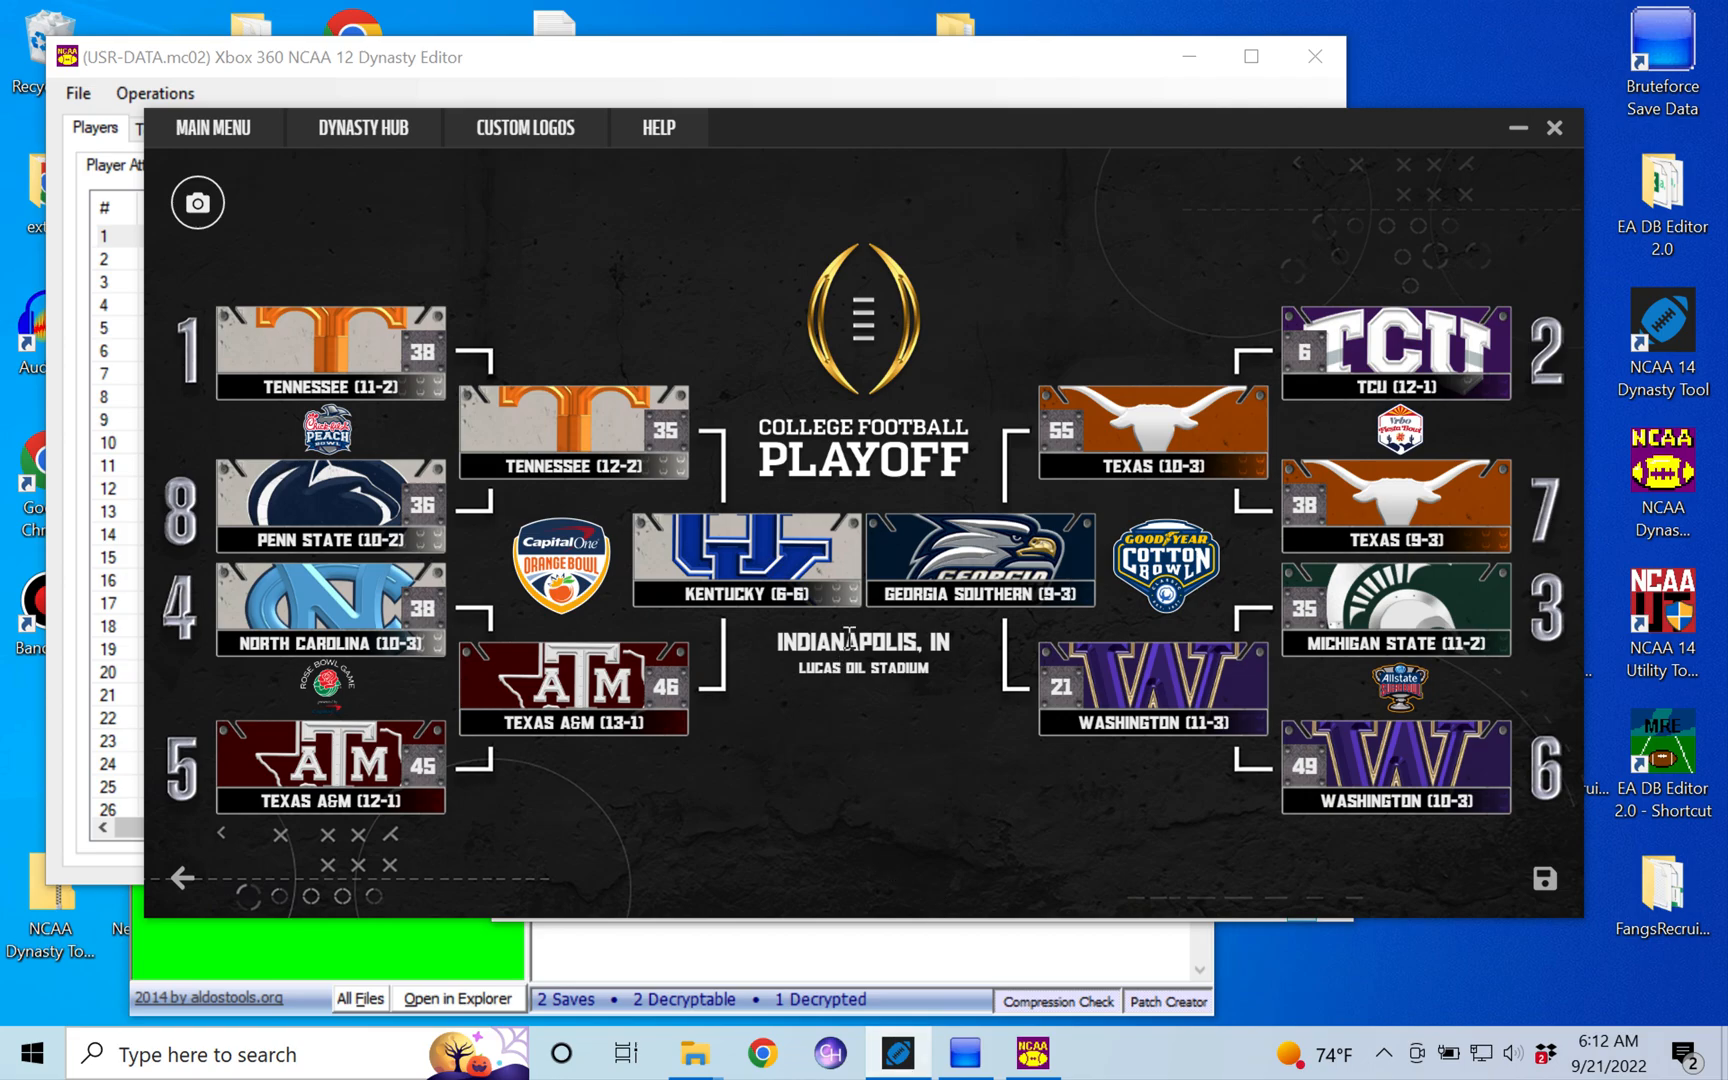
mouse_move(1049, 656)
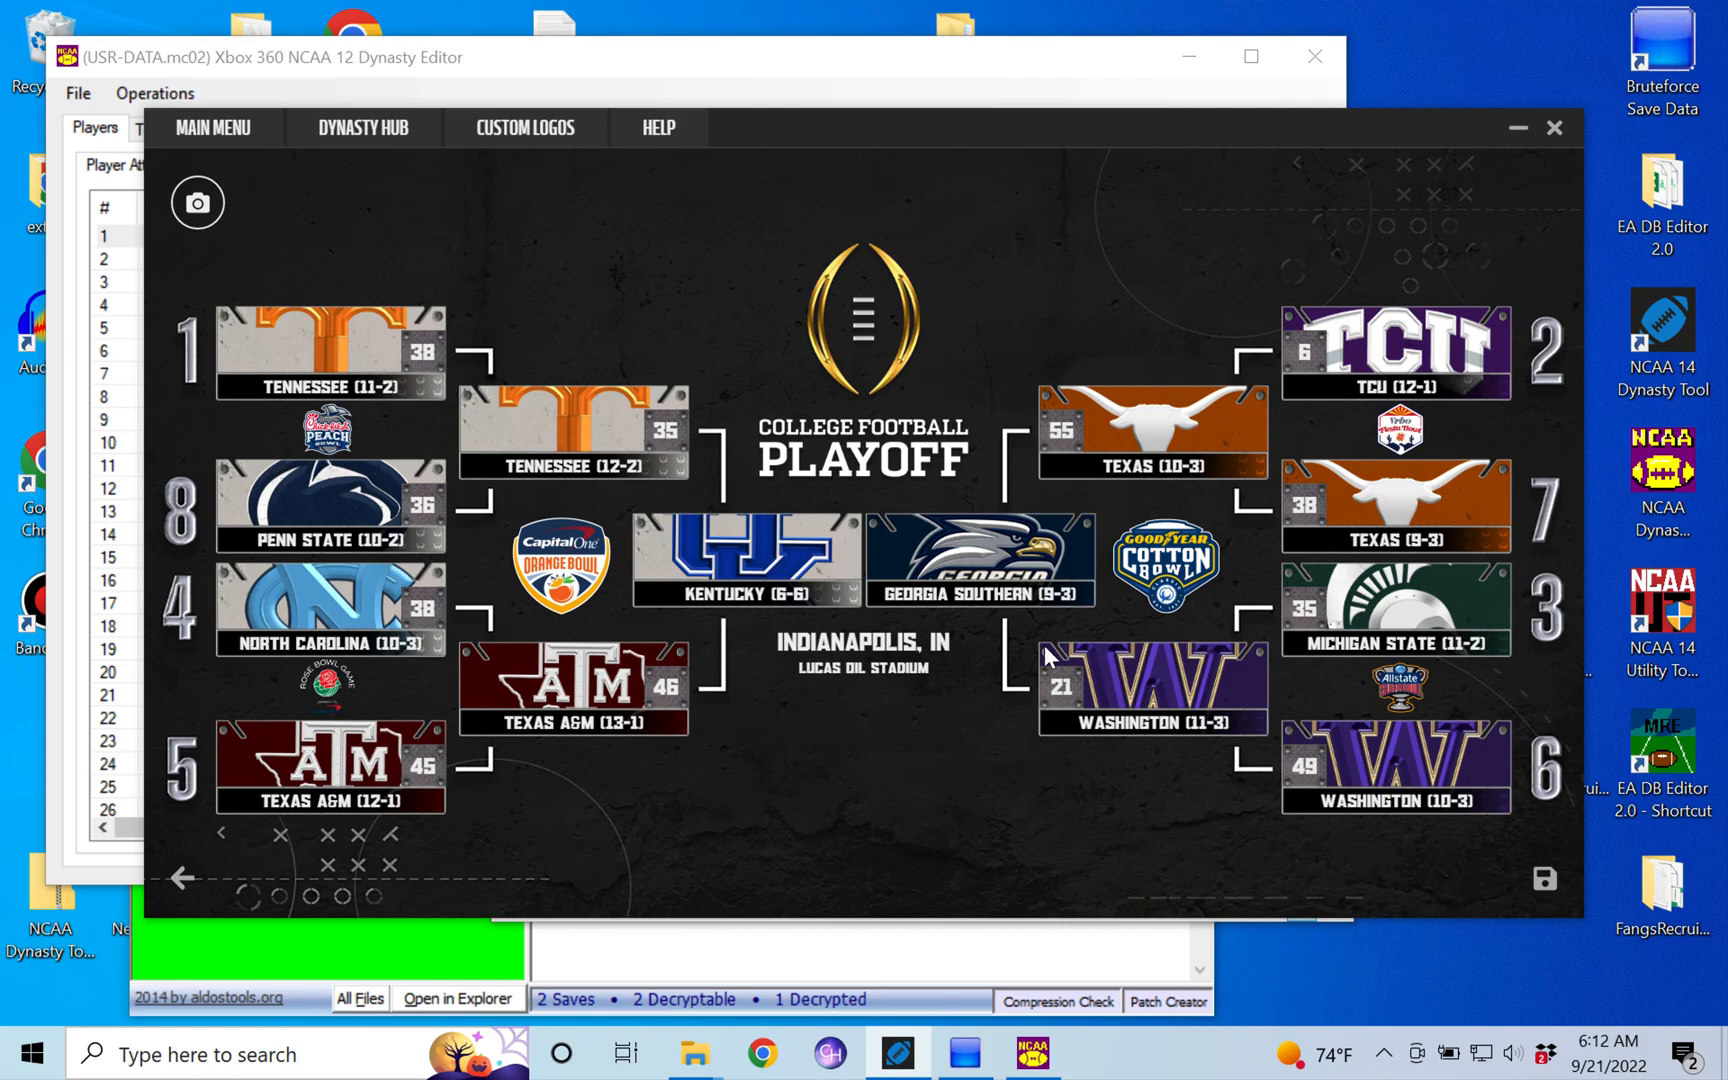
mouse_move(813, 575)
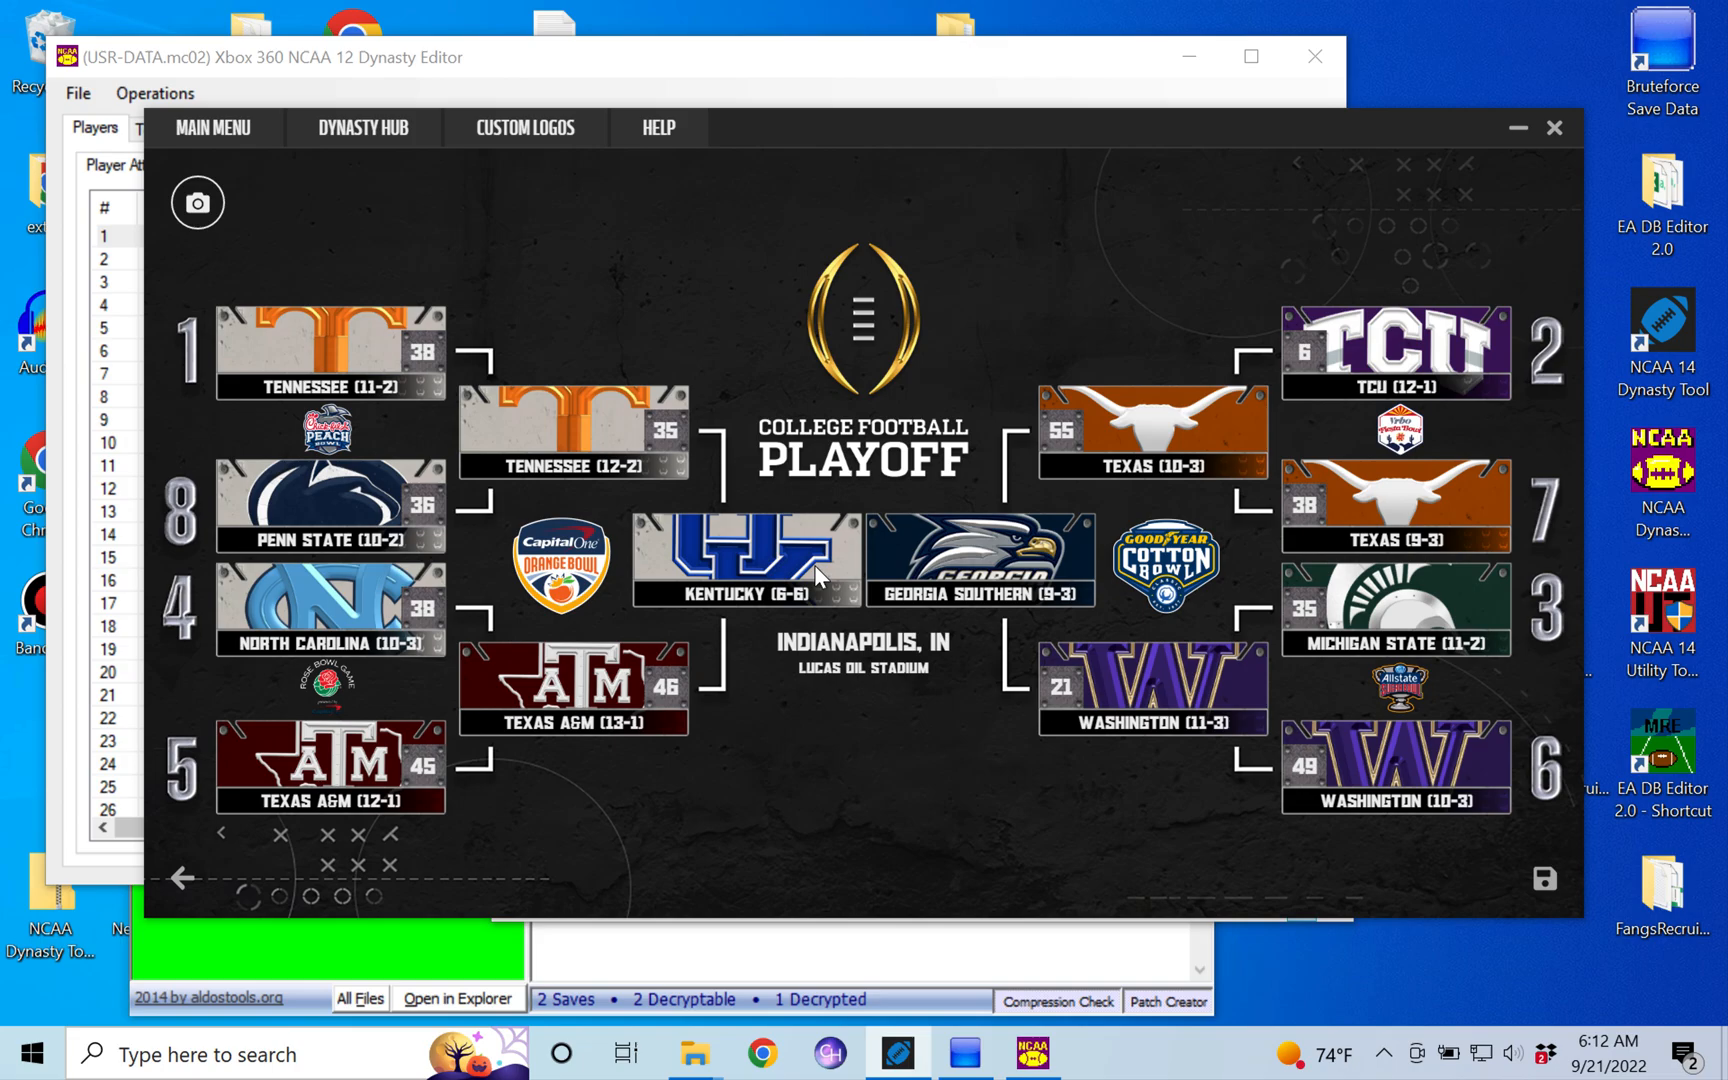
mouse_move(872, 676)
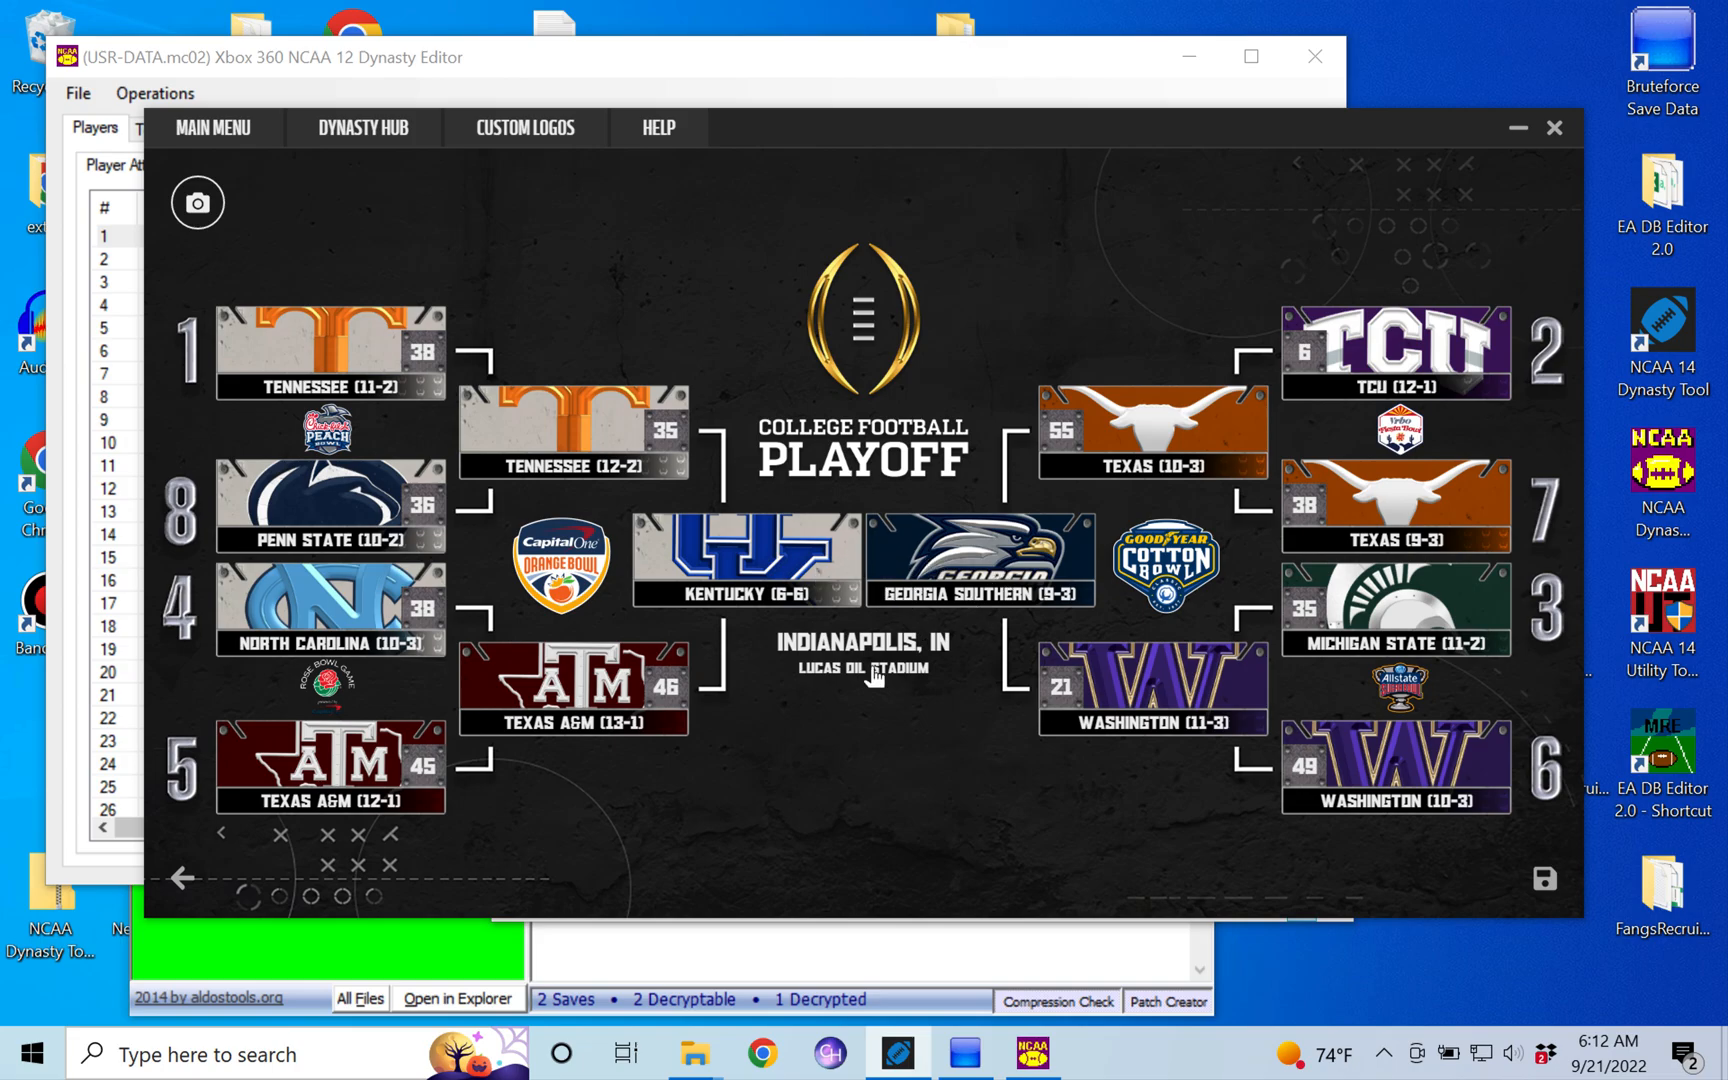
mouse_move(860, 573)
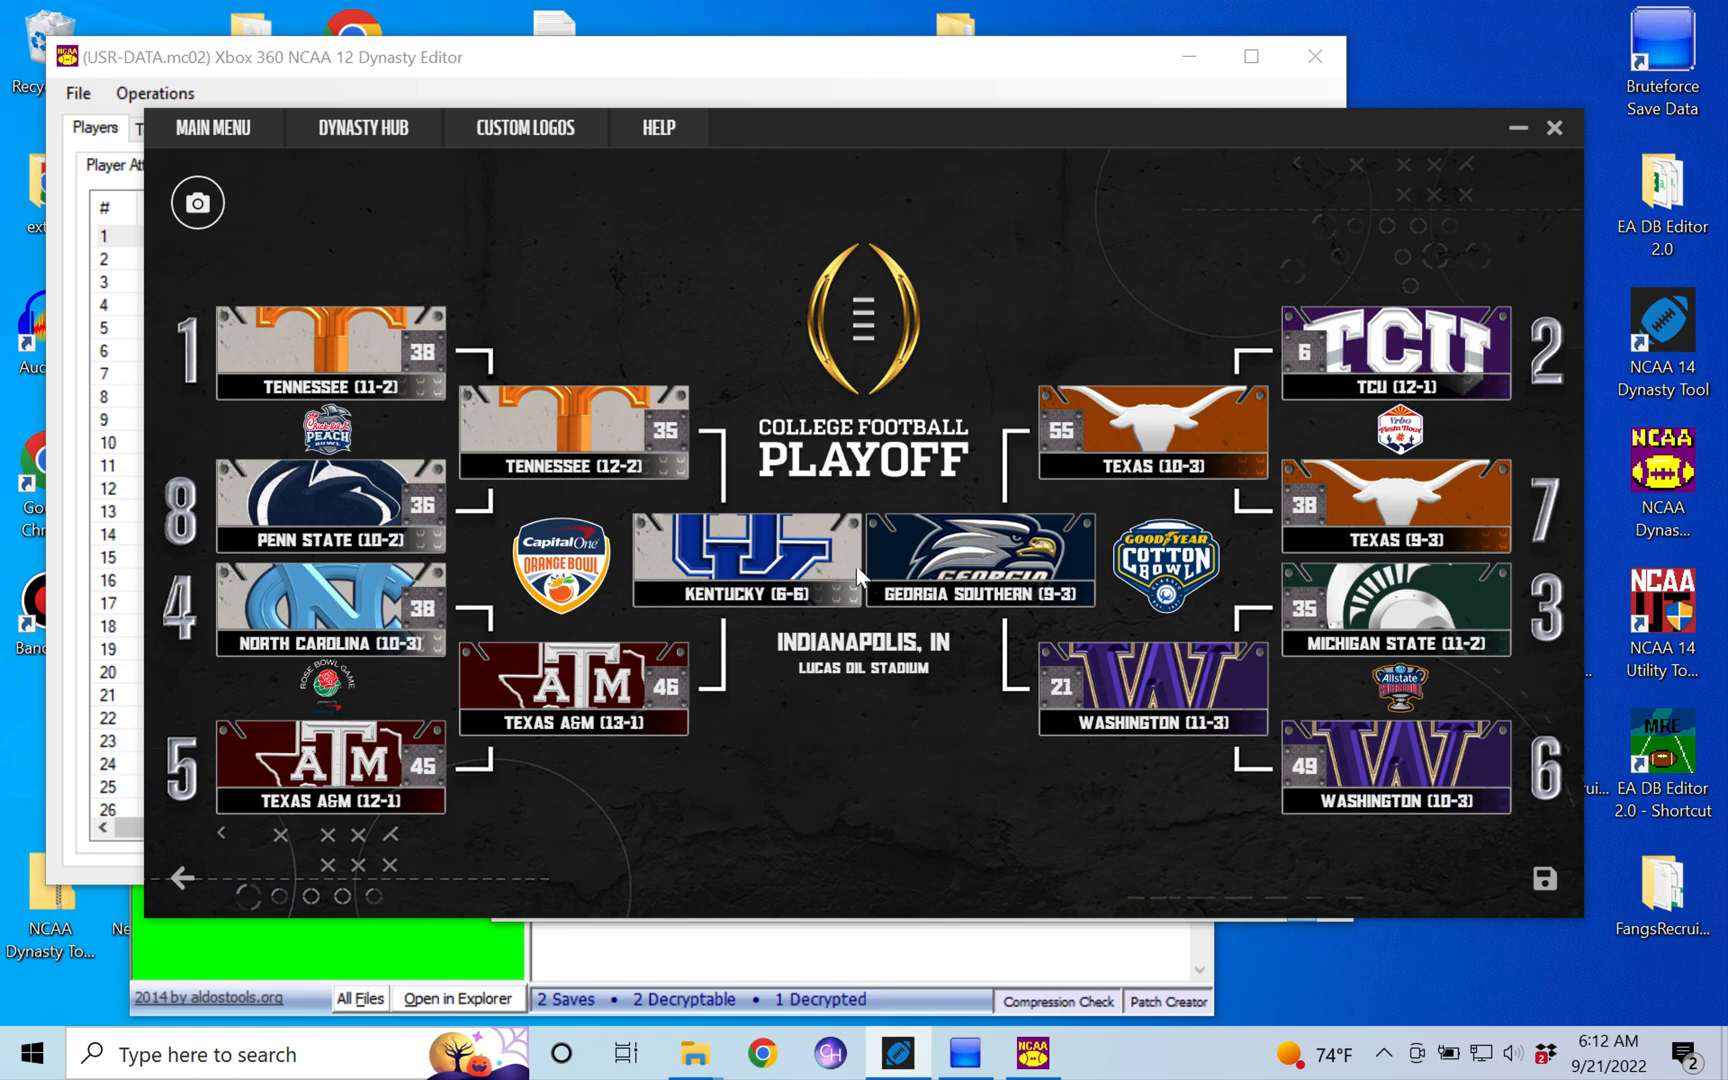
mouse_move(1166, 702)
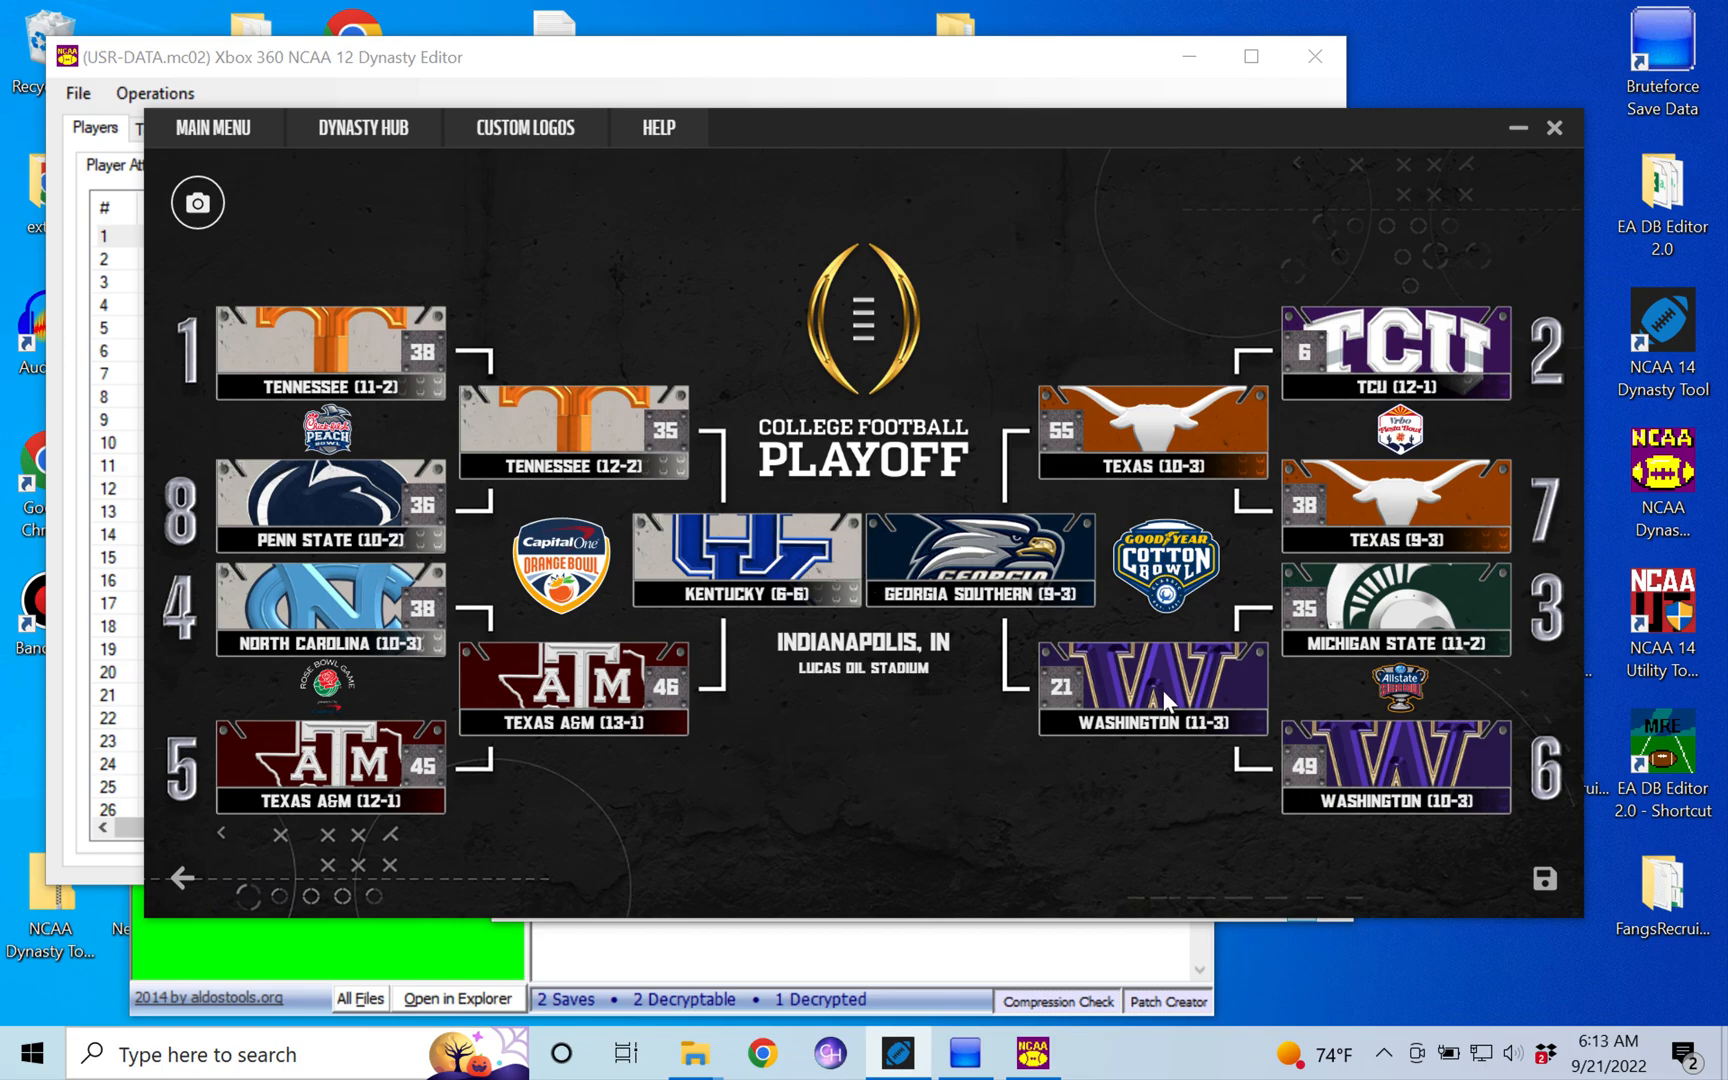
mouse_move(785, 99)
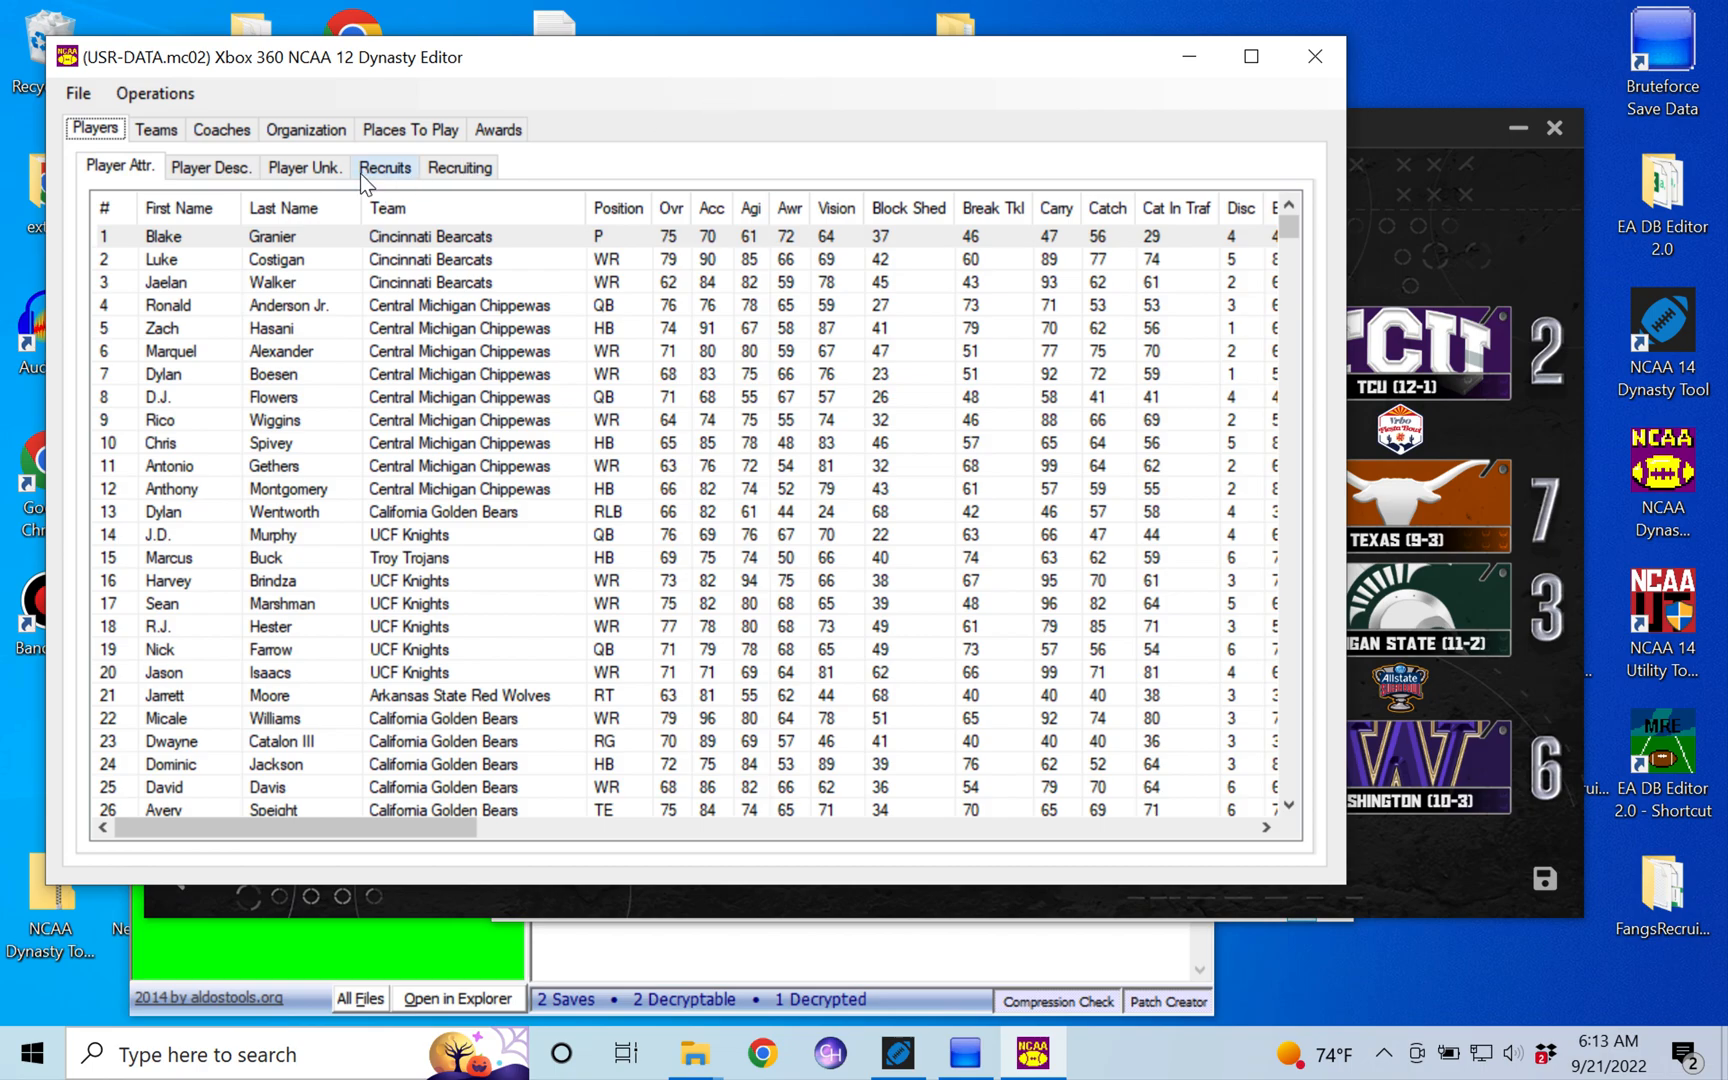
mouse_move(270, 208)
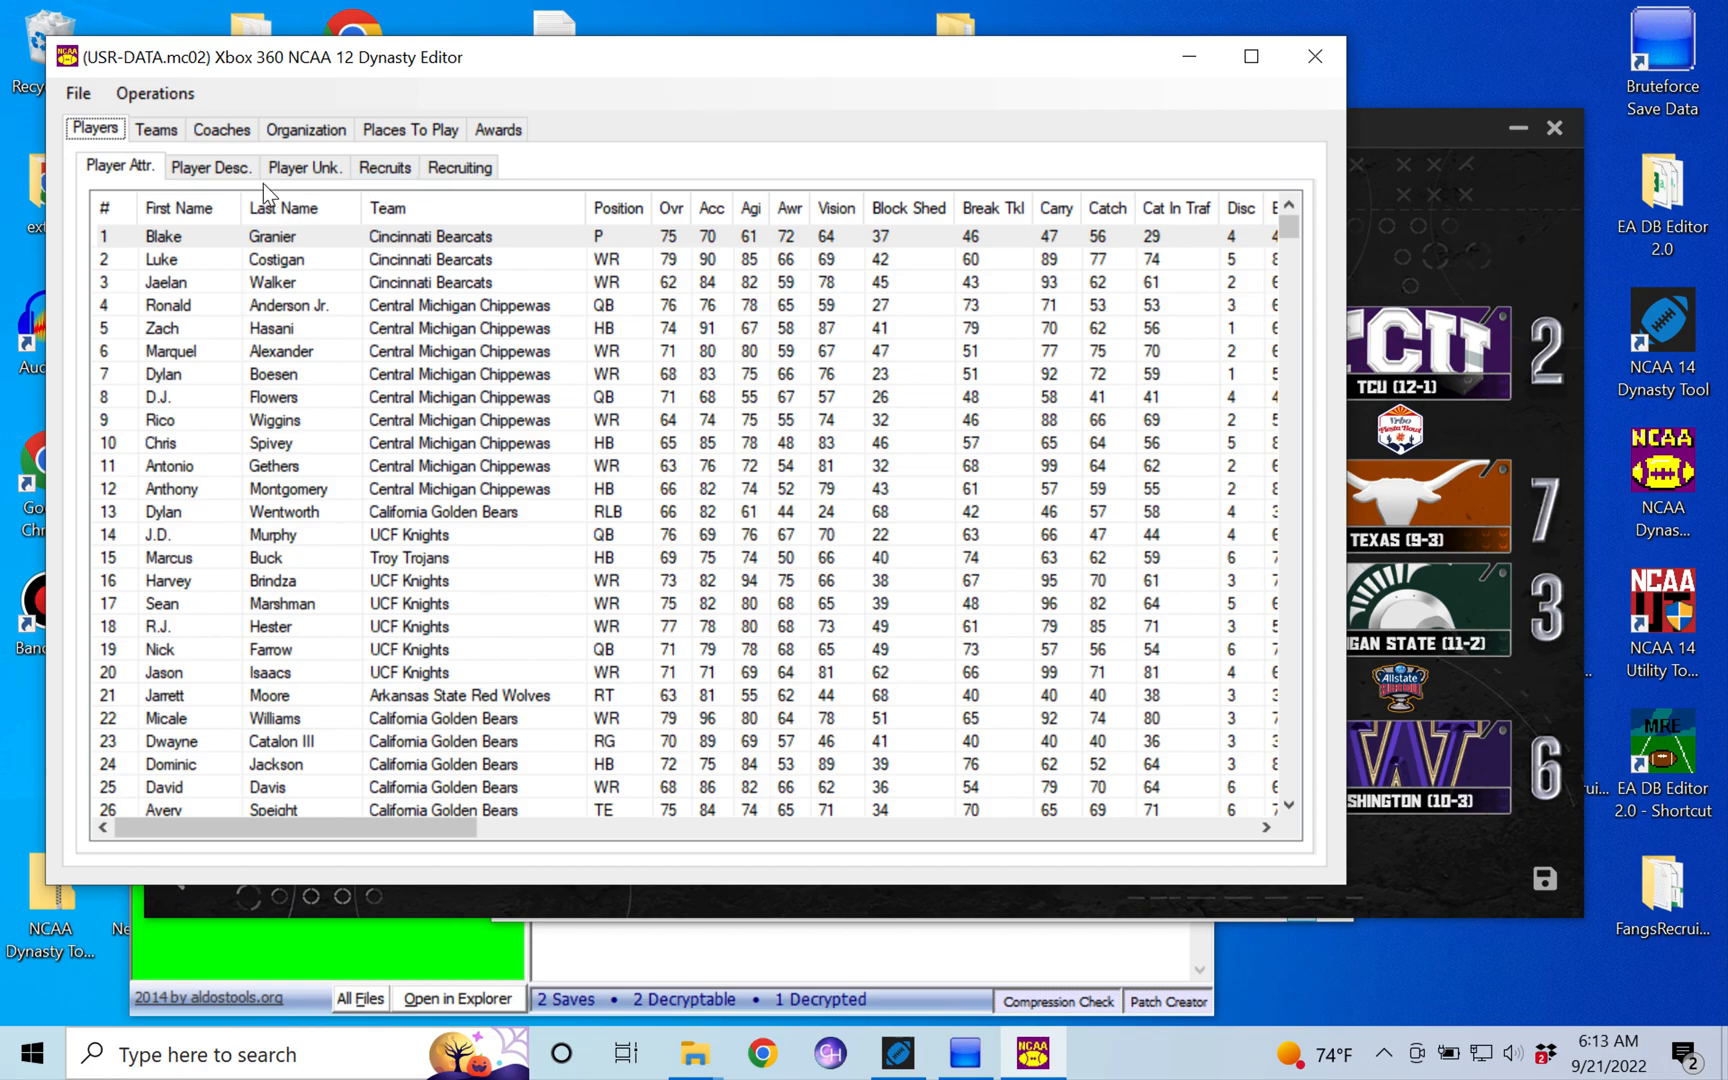
mouse_move(766, 139)
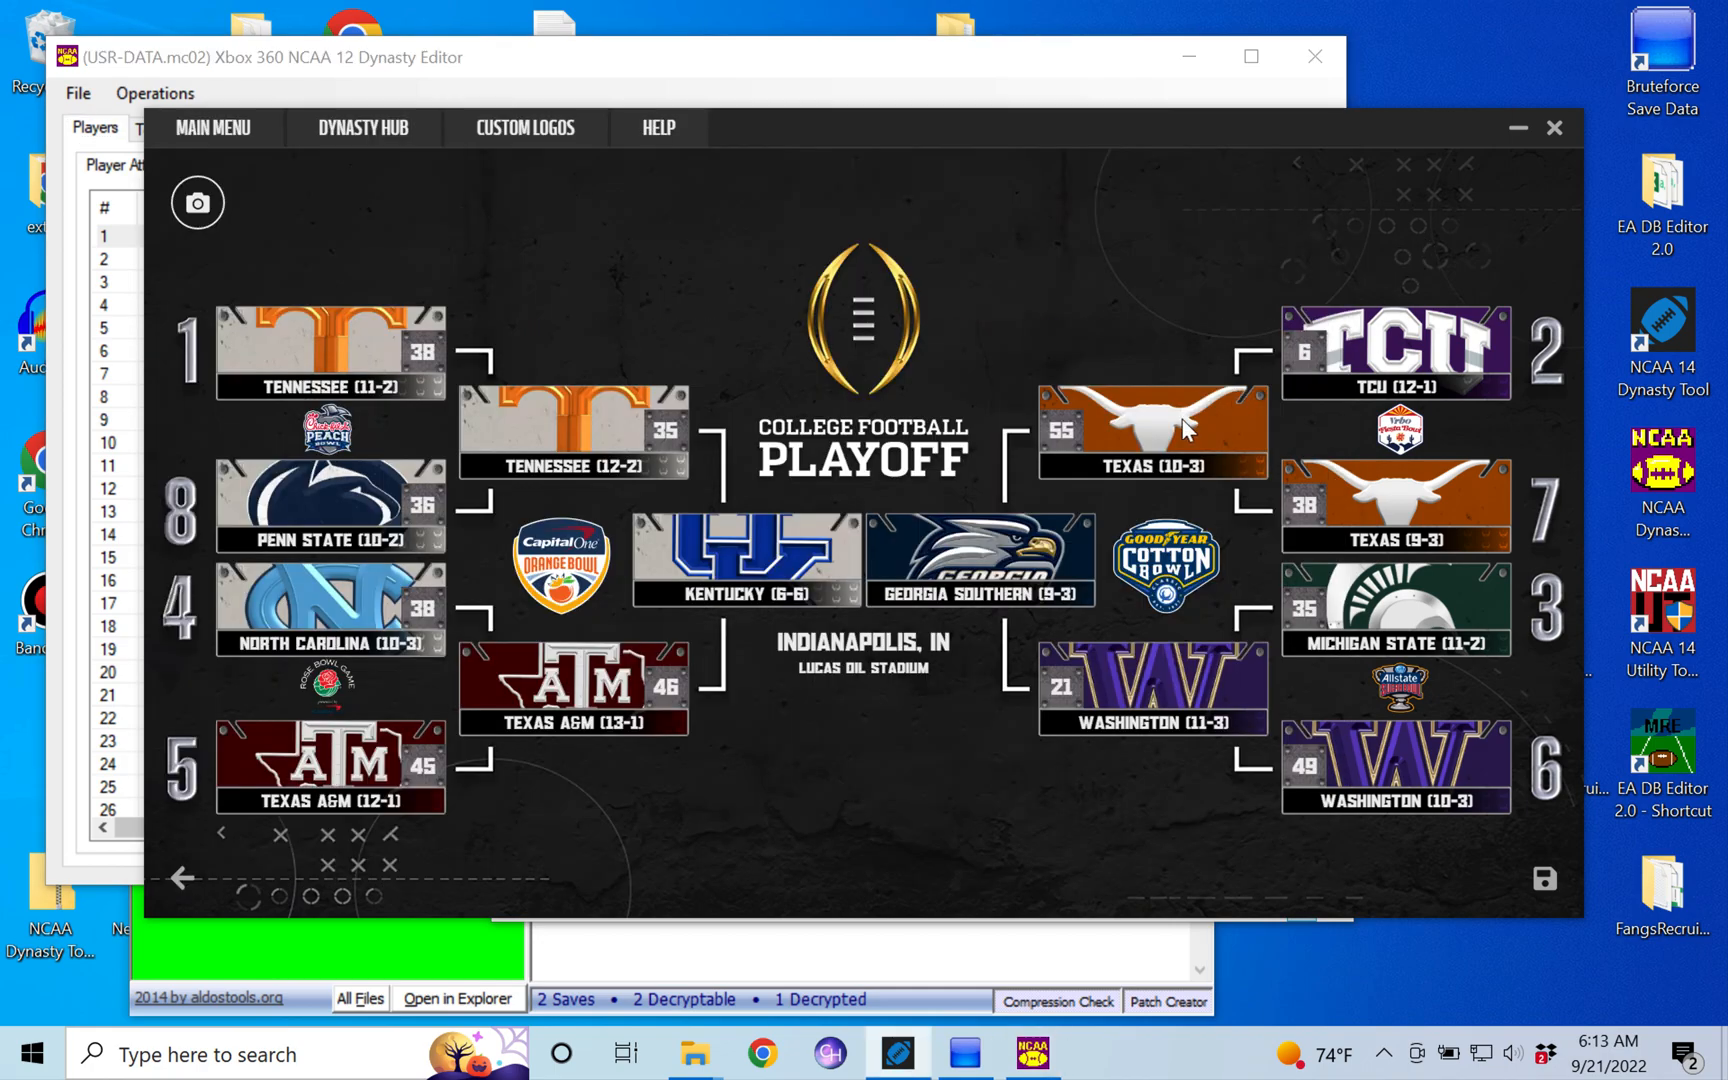
mouse_move(1152, 551)
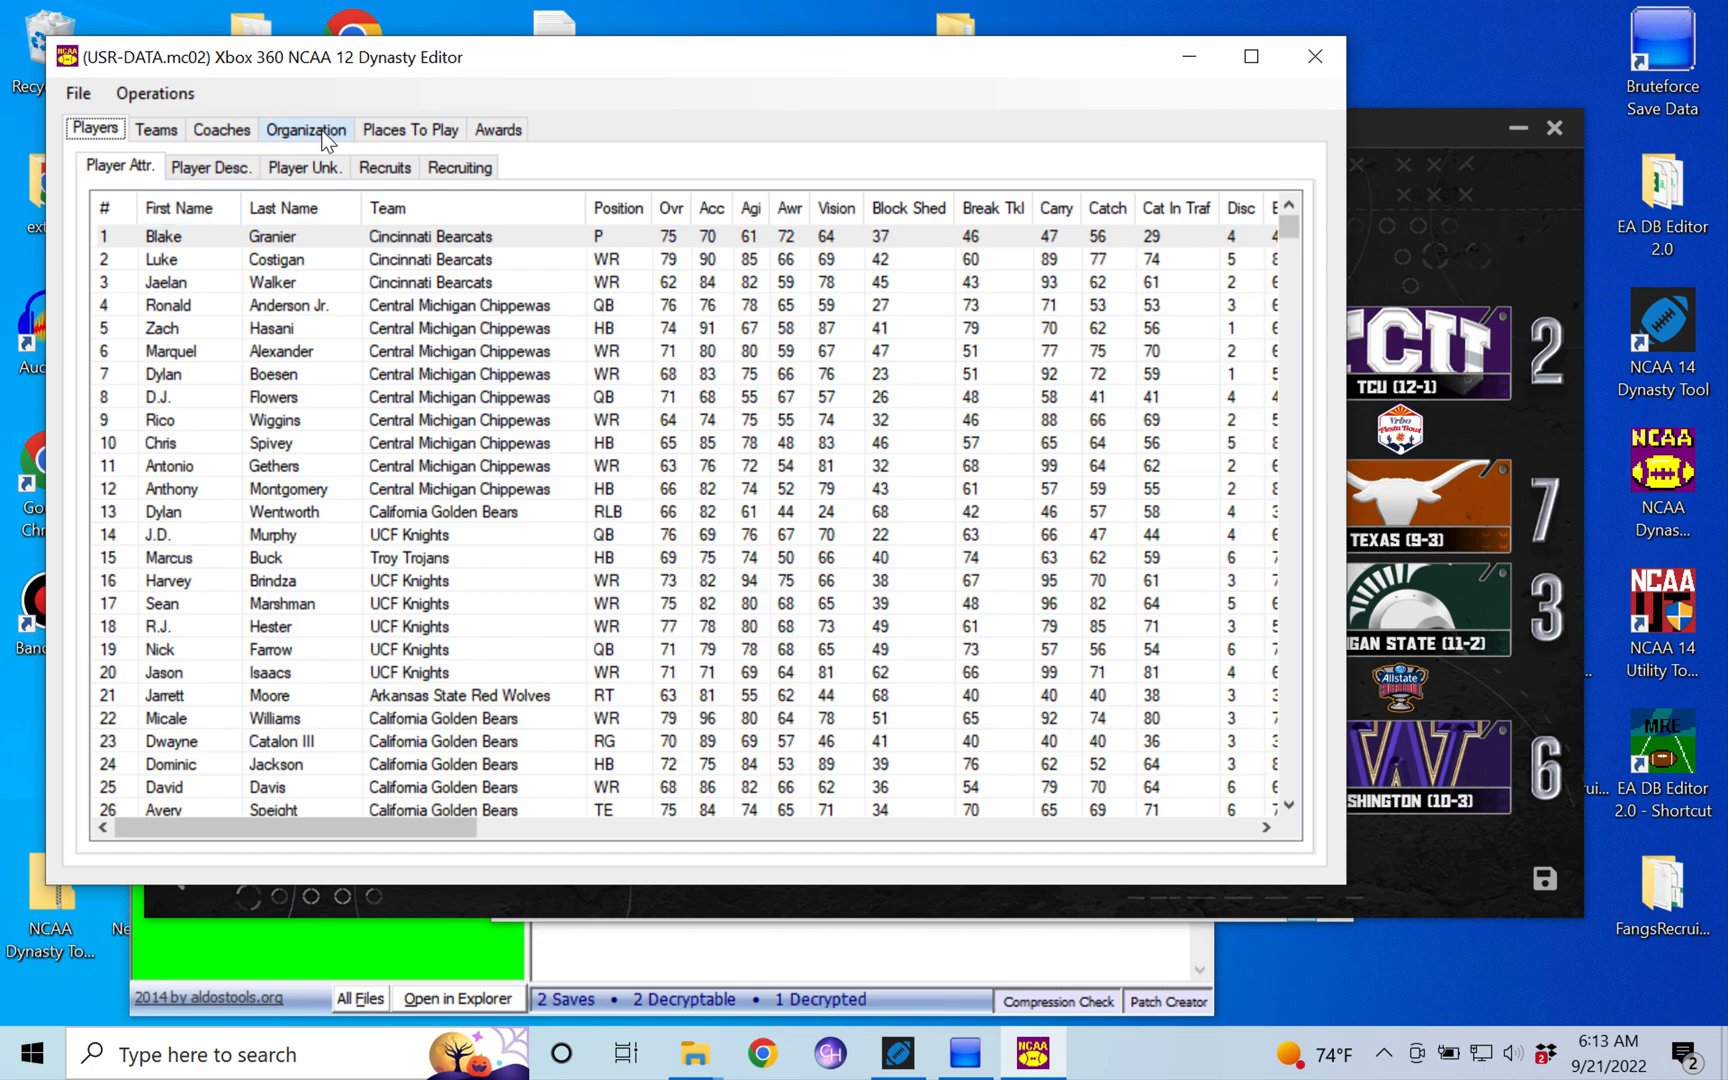
- Show the Schedule table sorted so the week 22 and 21 games appear first
click(306, 129)
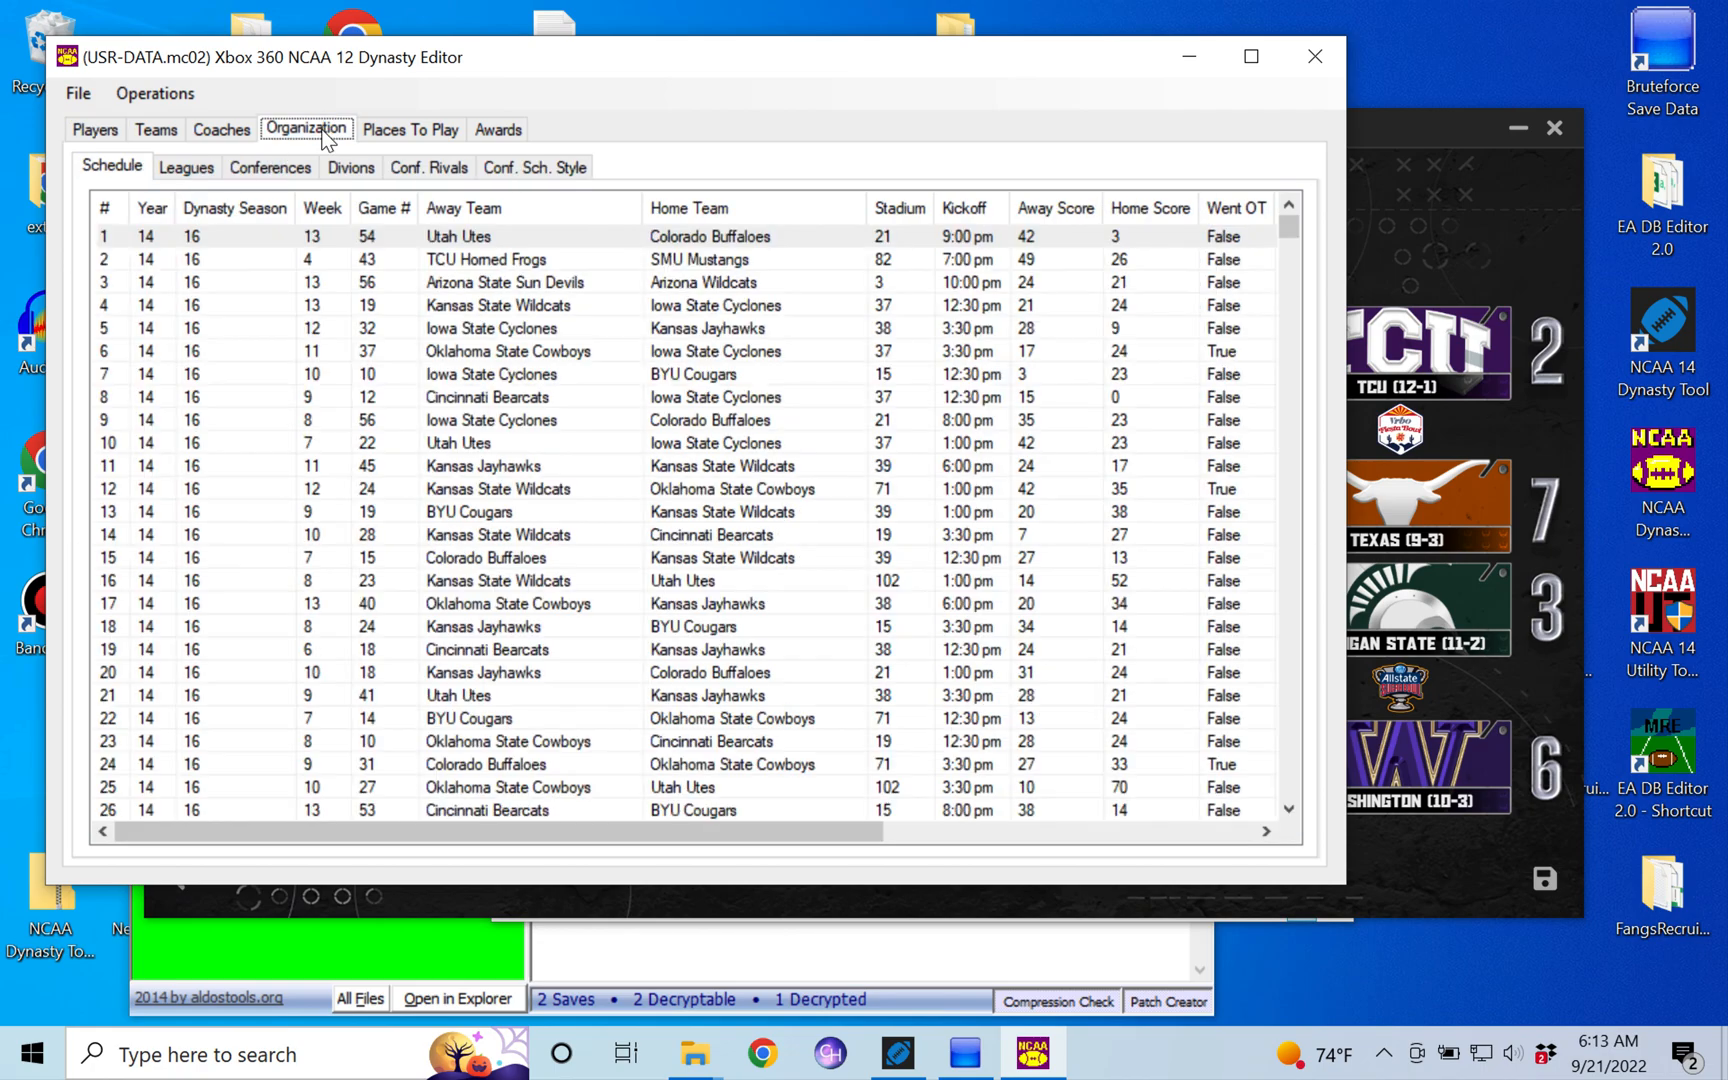
mouse_move(336, 235)
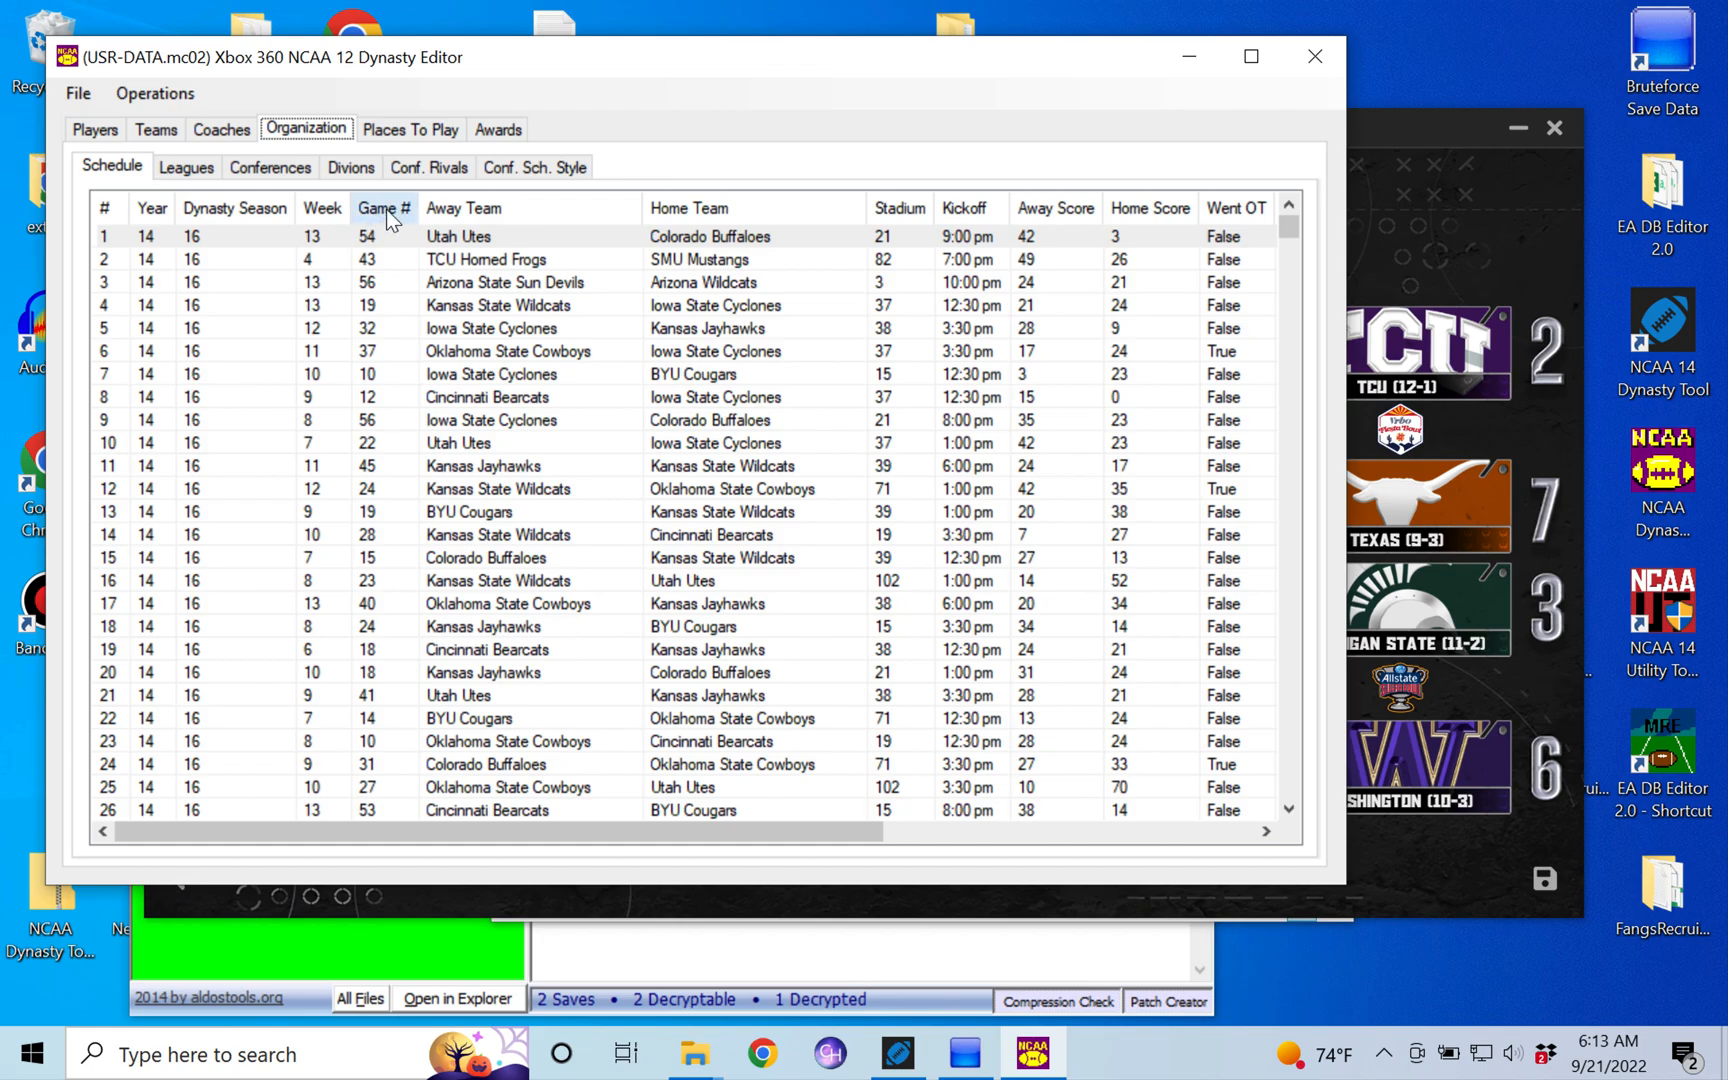
click(382, 208)
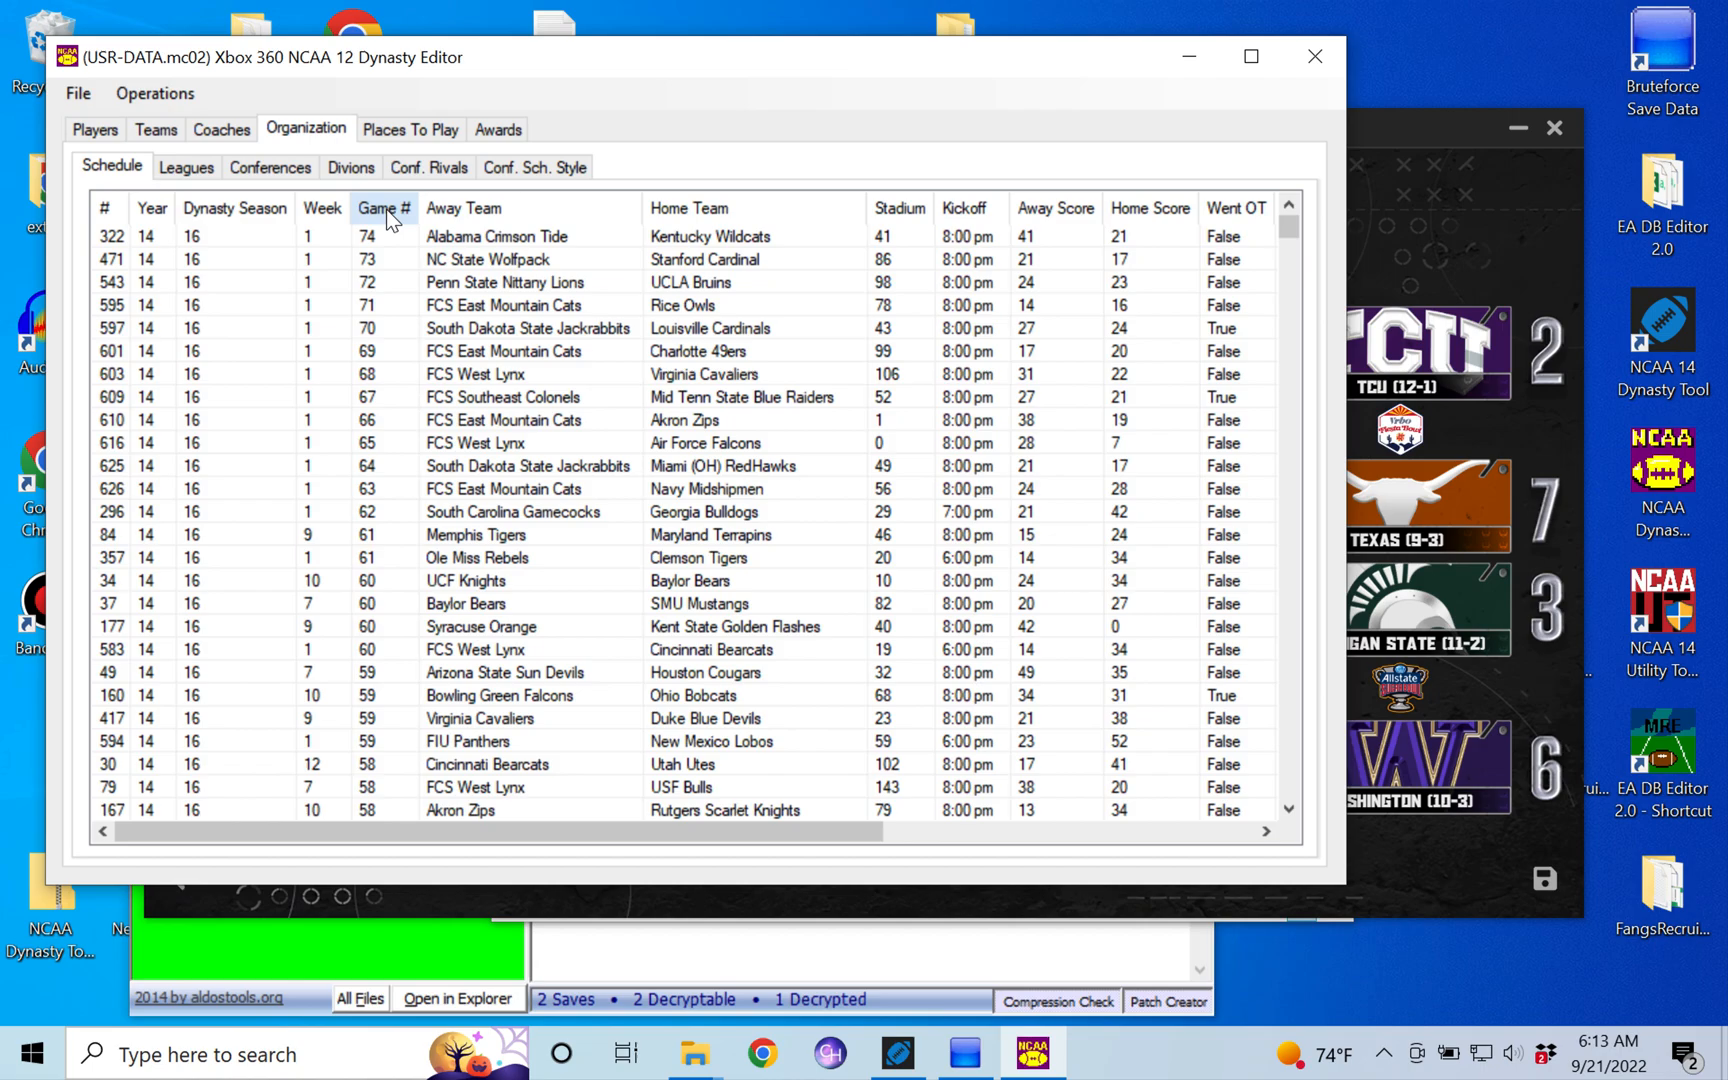
mouse_move(518, 375)
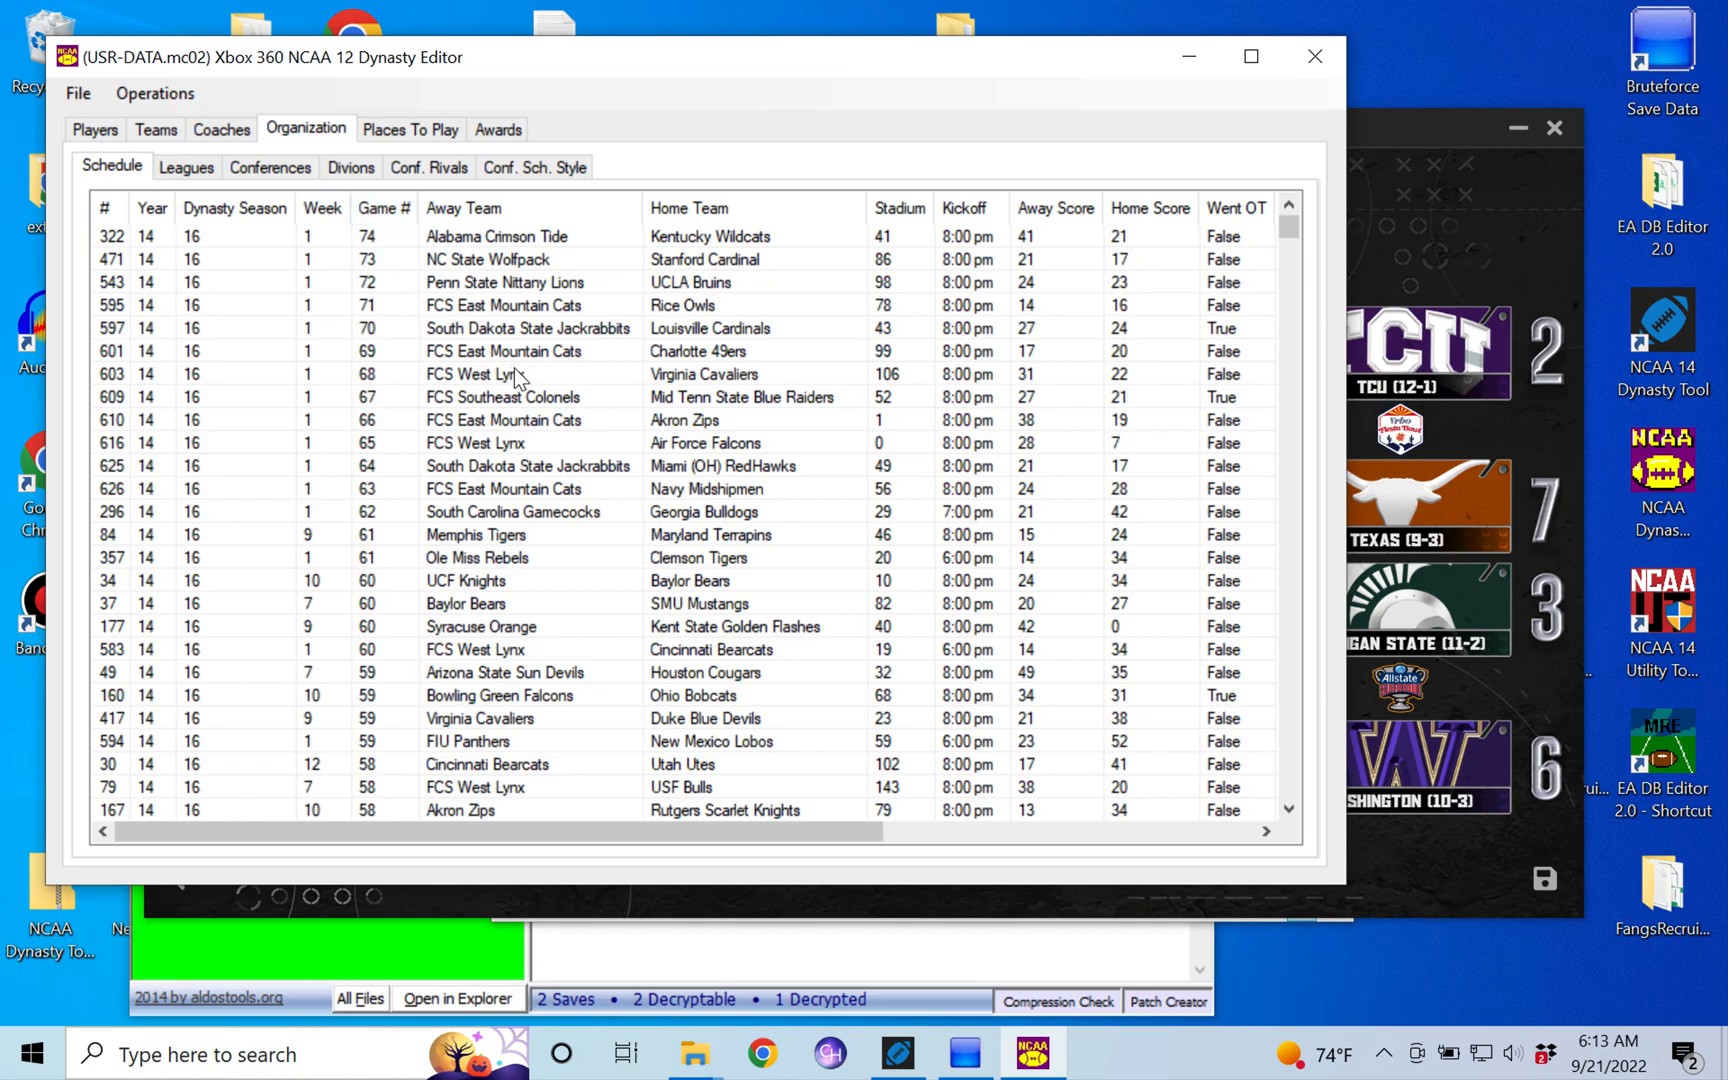
mouse_move(501, 298)
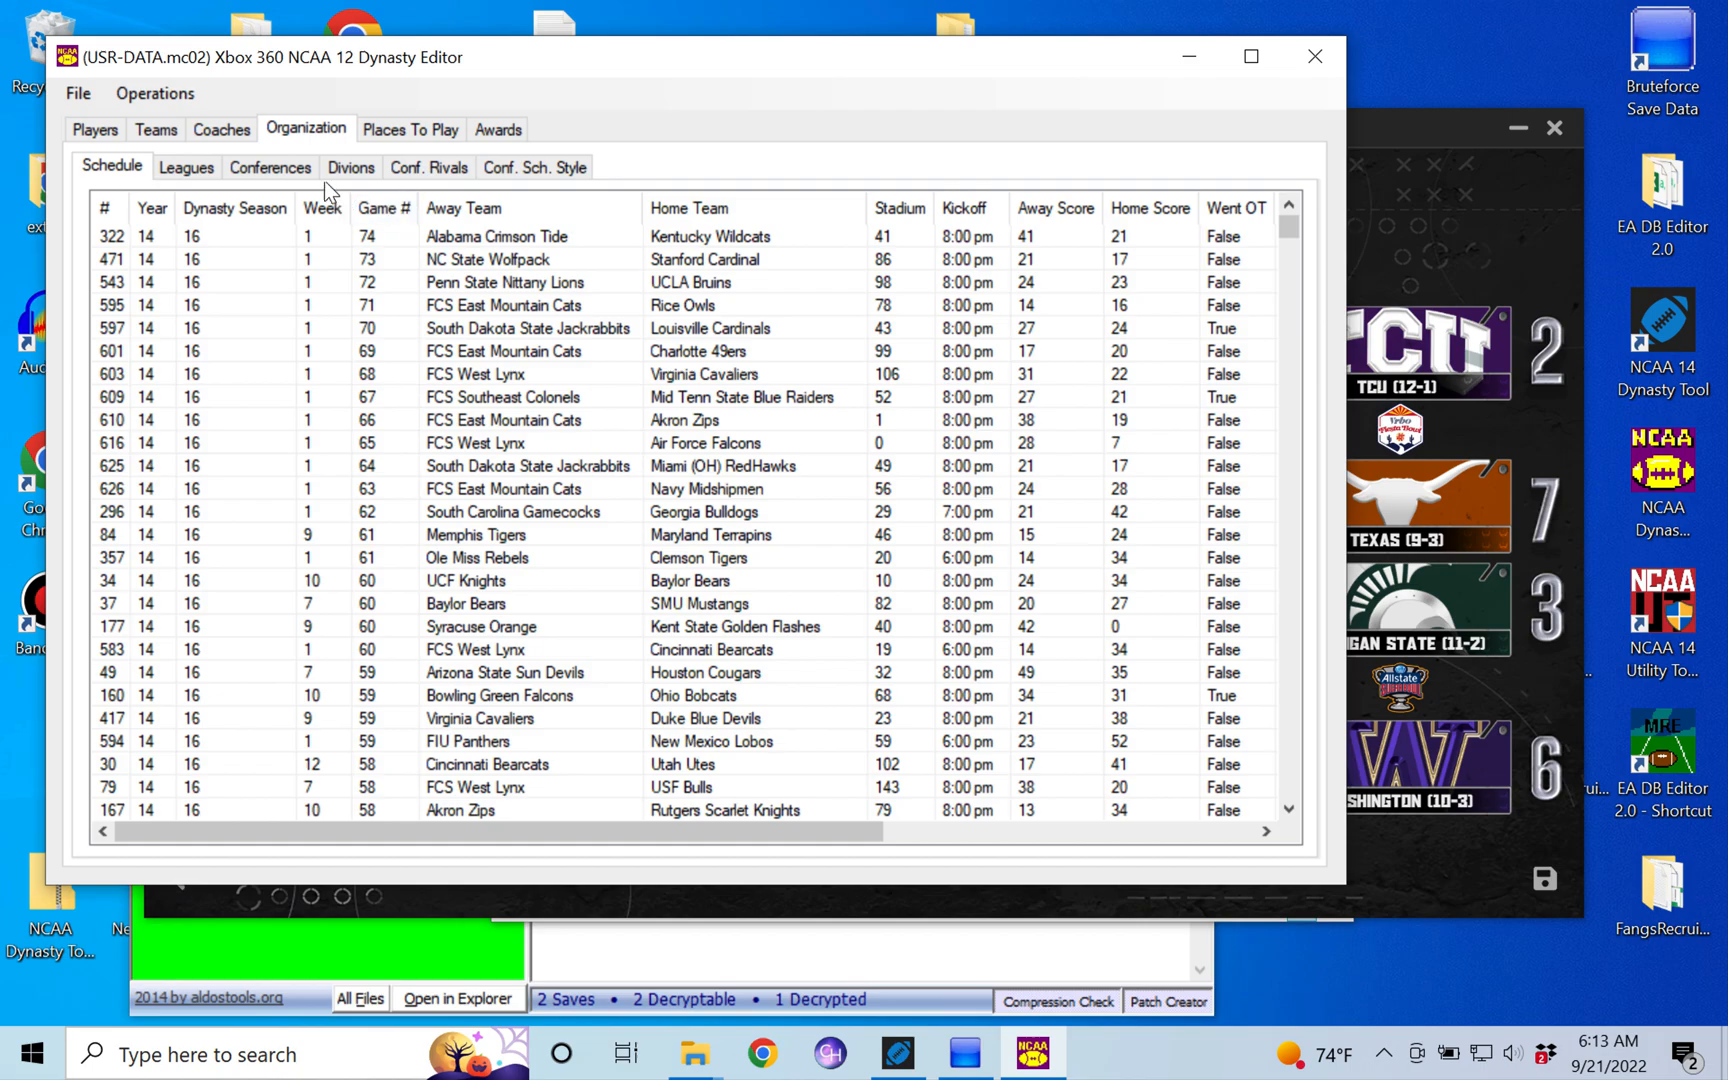
mouse_move(391, 262)
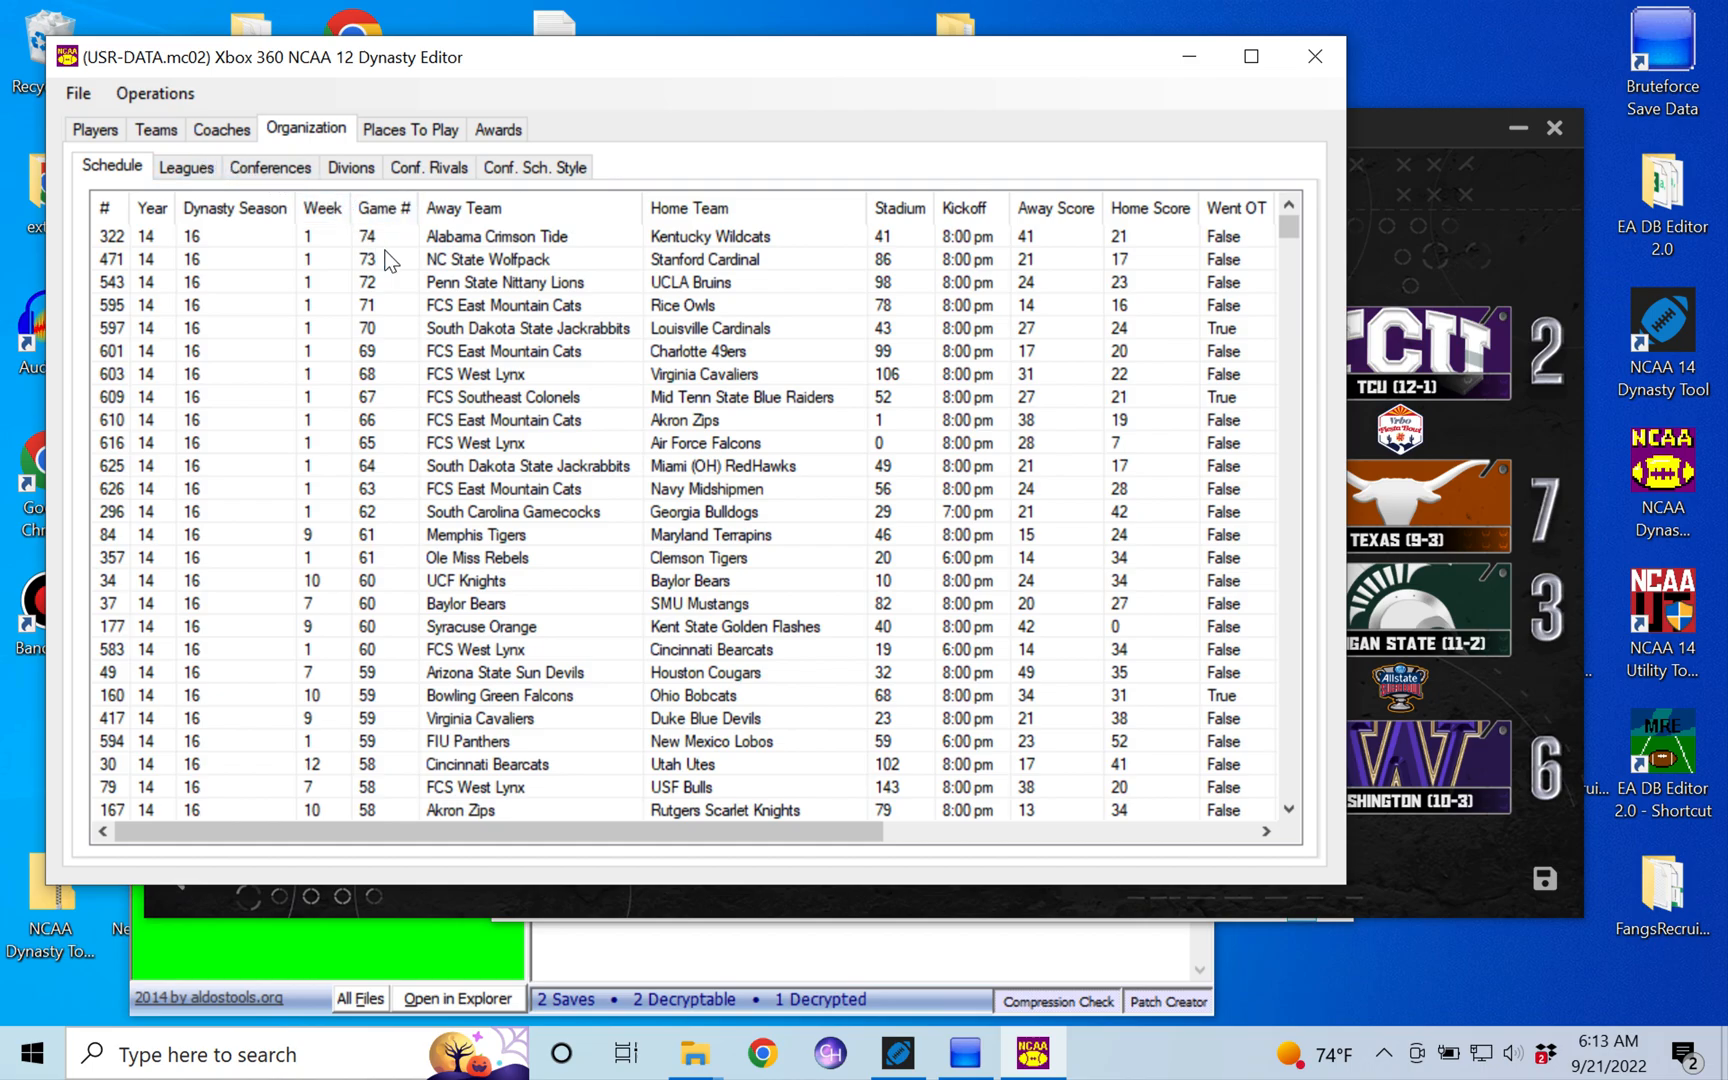
mouse_move(1023, 410)
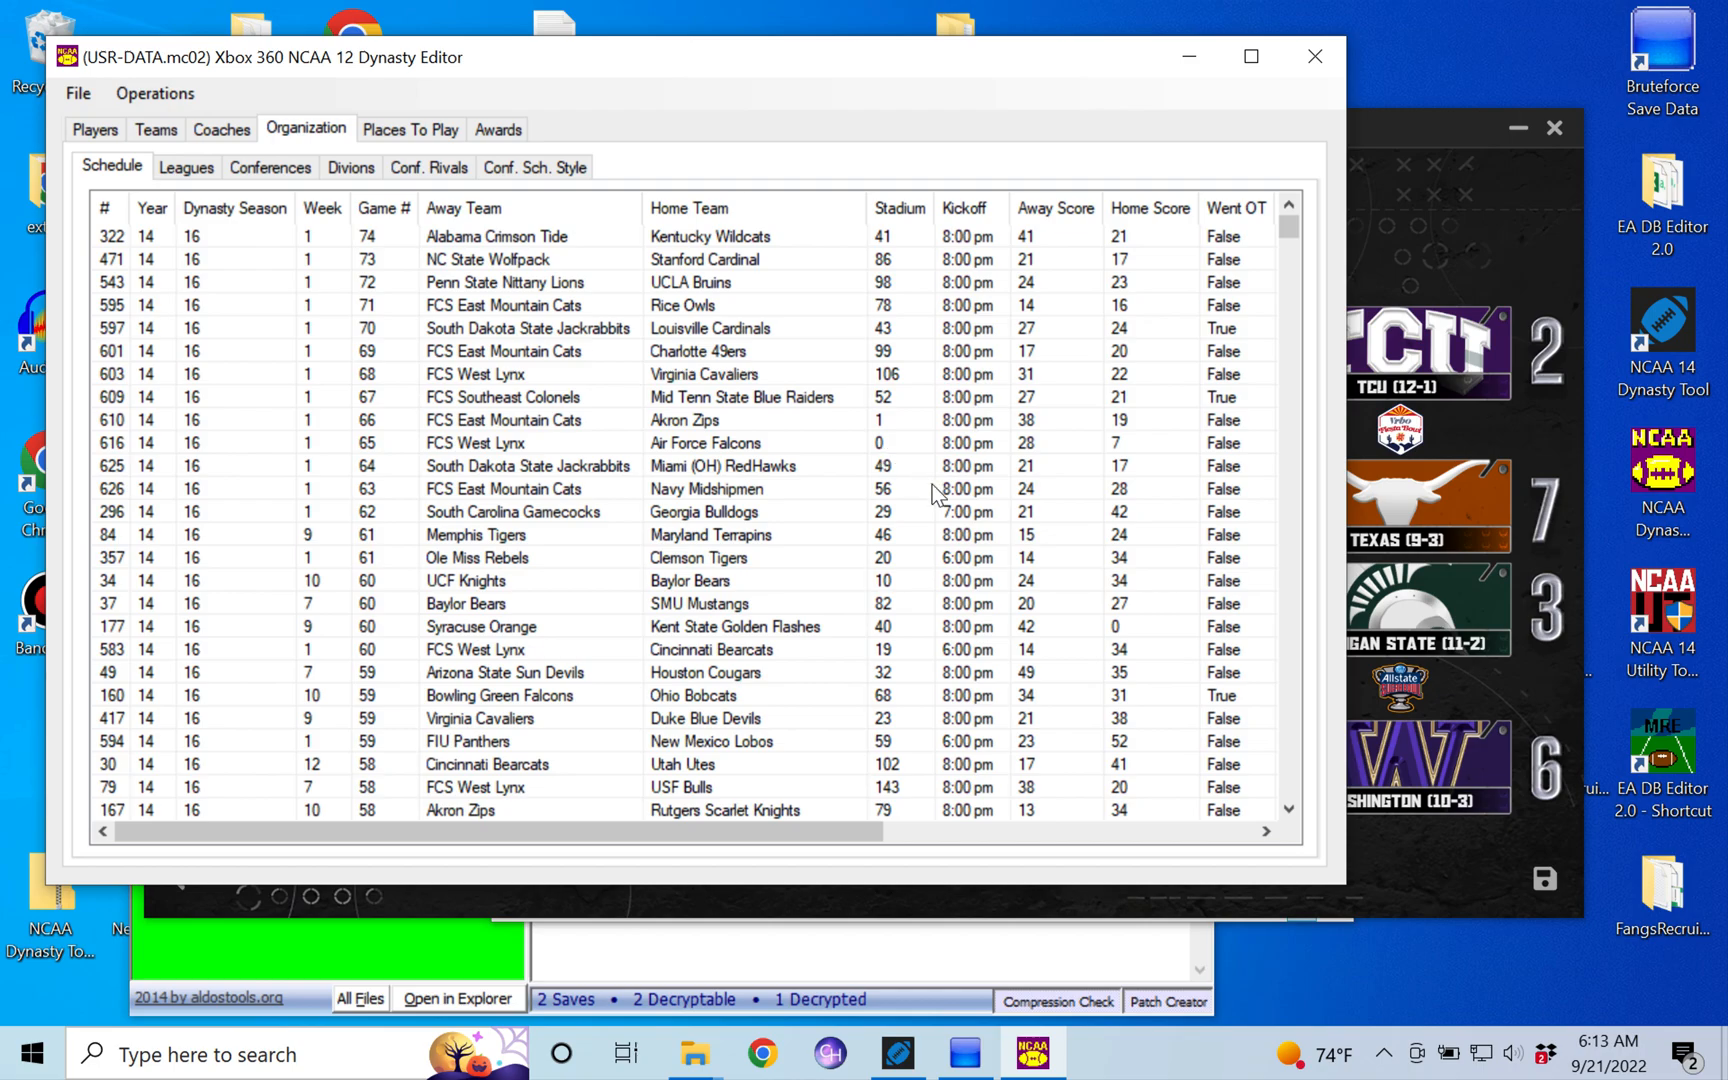
click(322, 208)
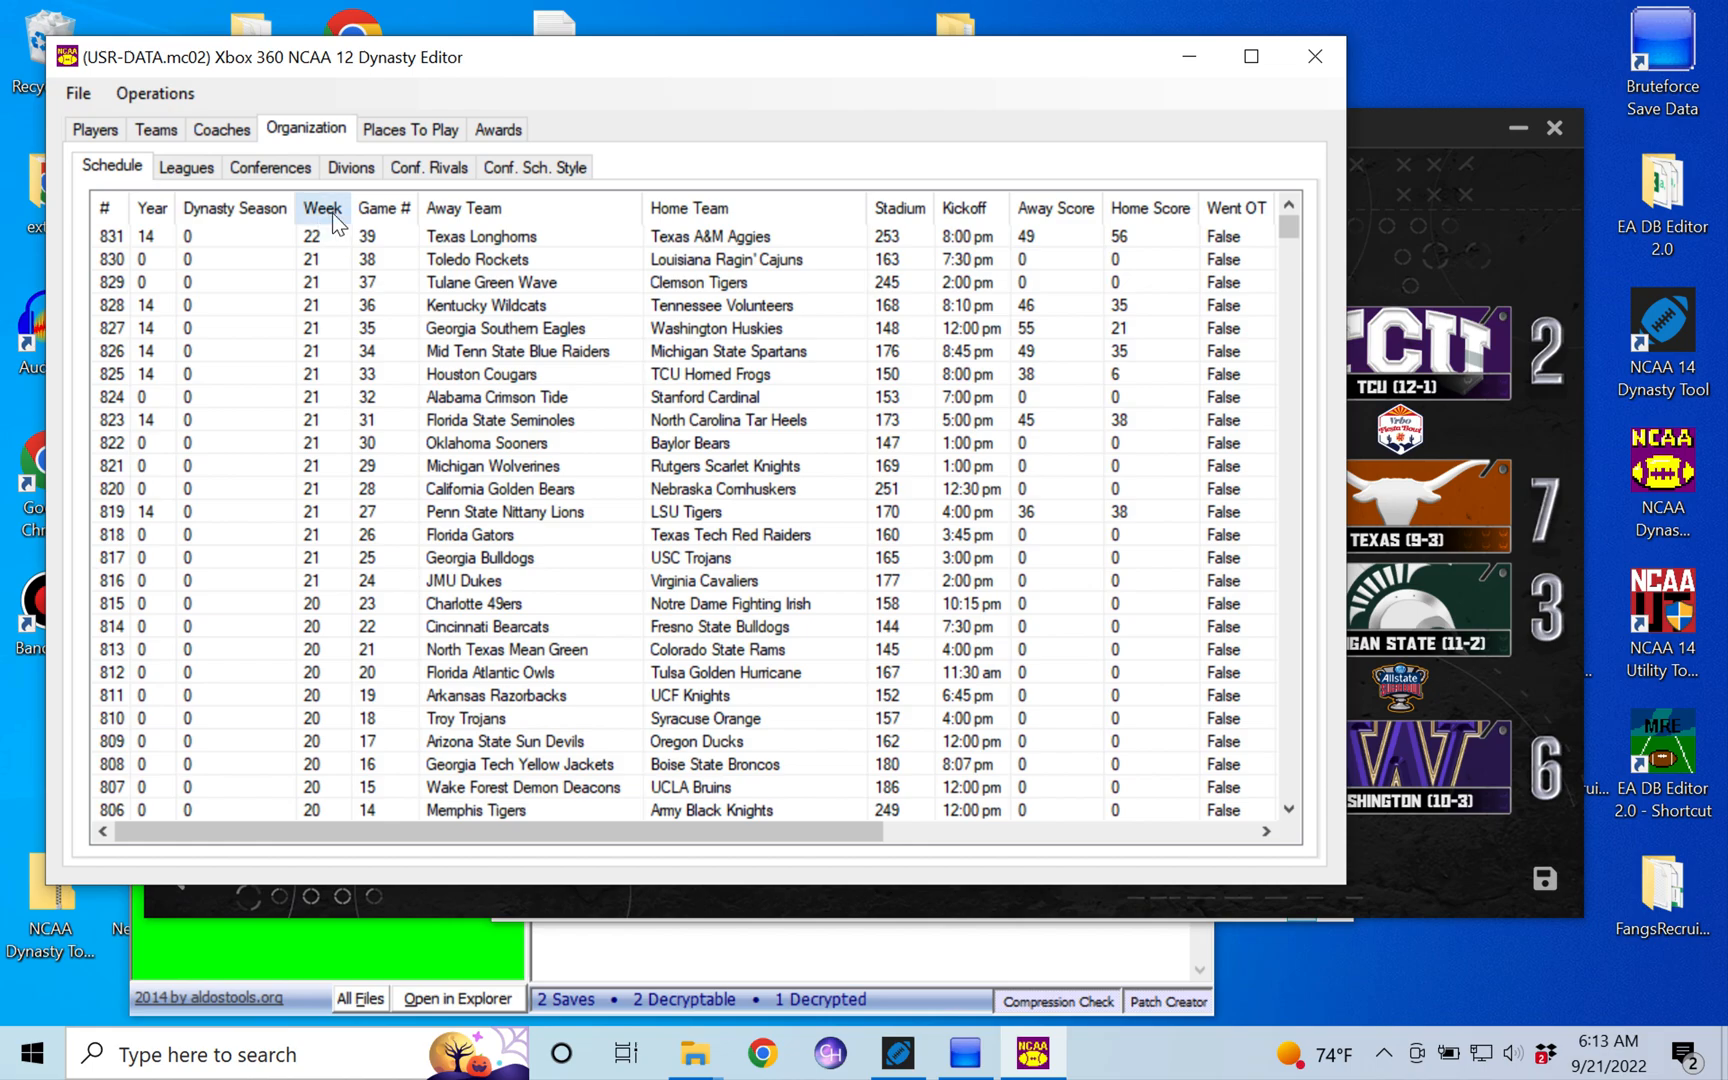
mouse_move(485, 248)
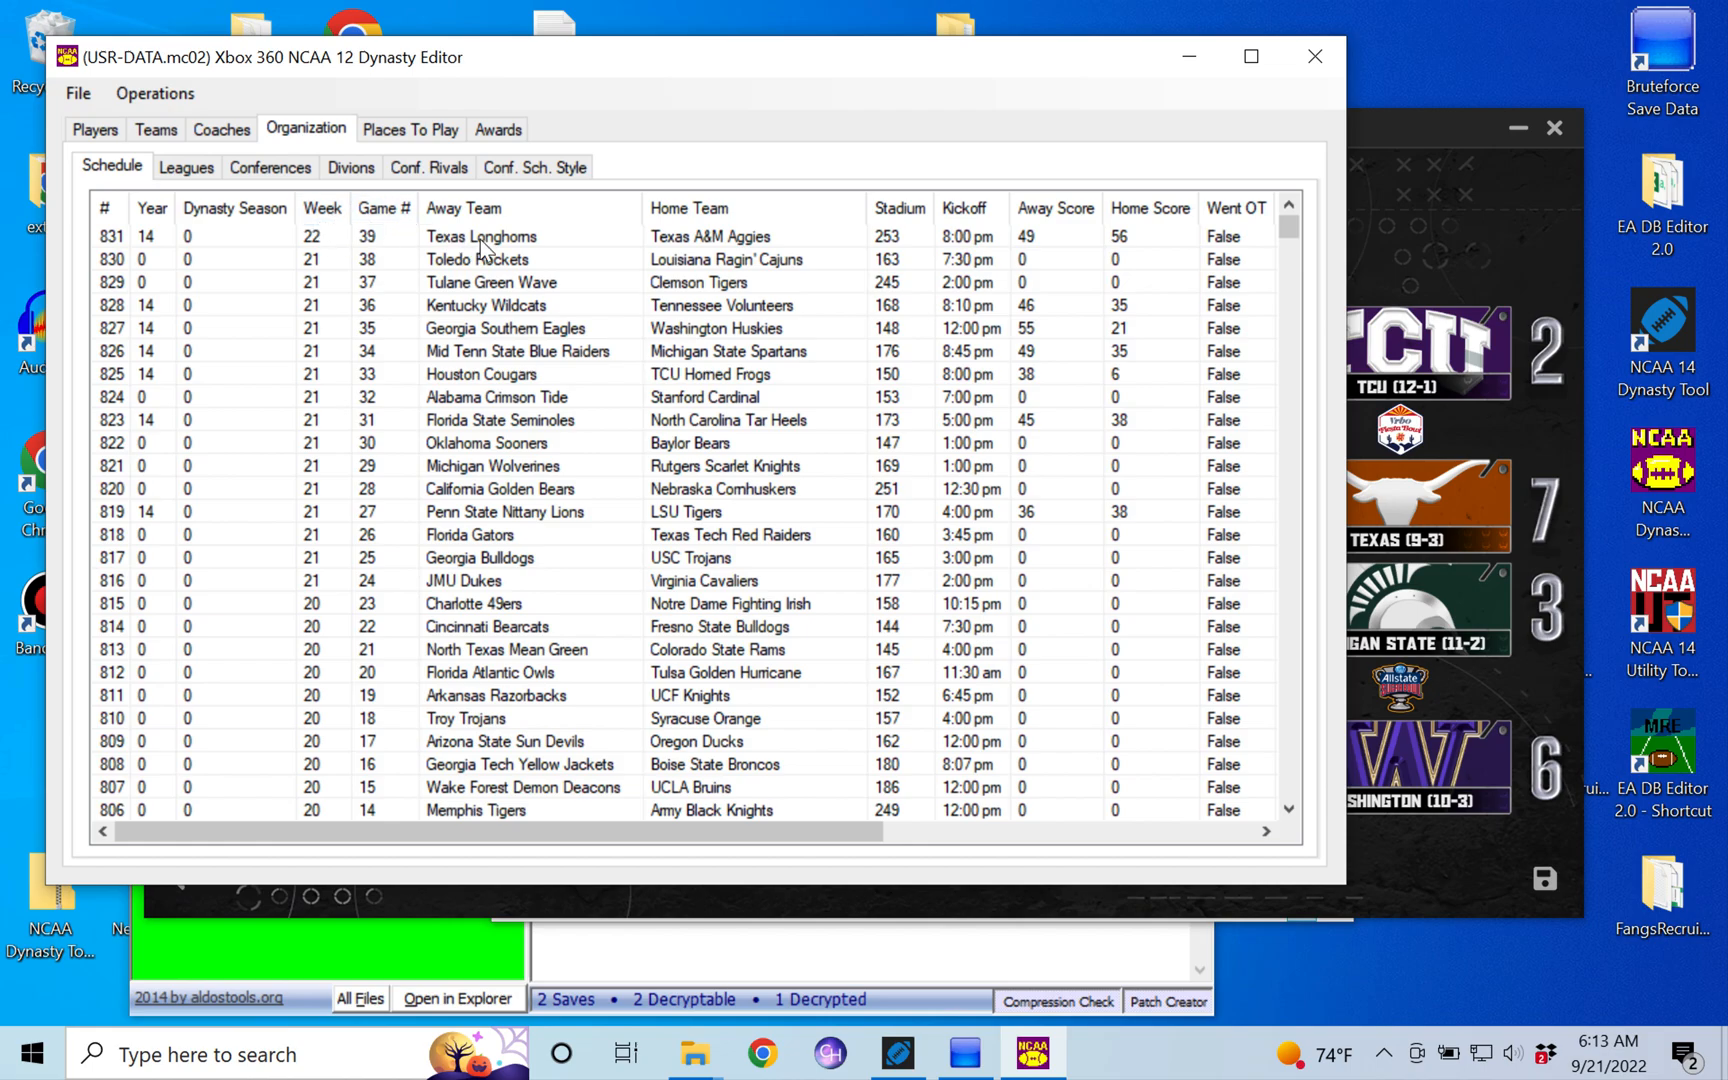
mouse_move(323, 208)
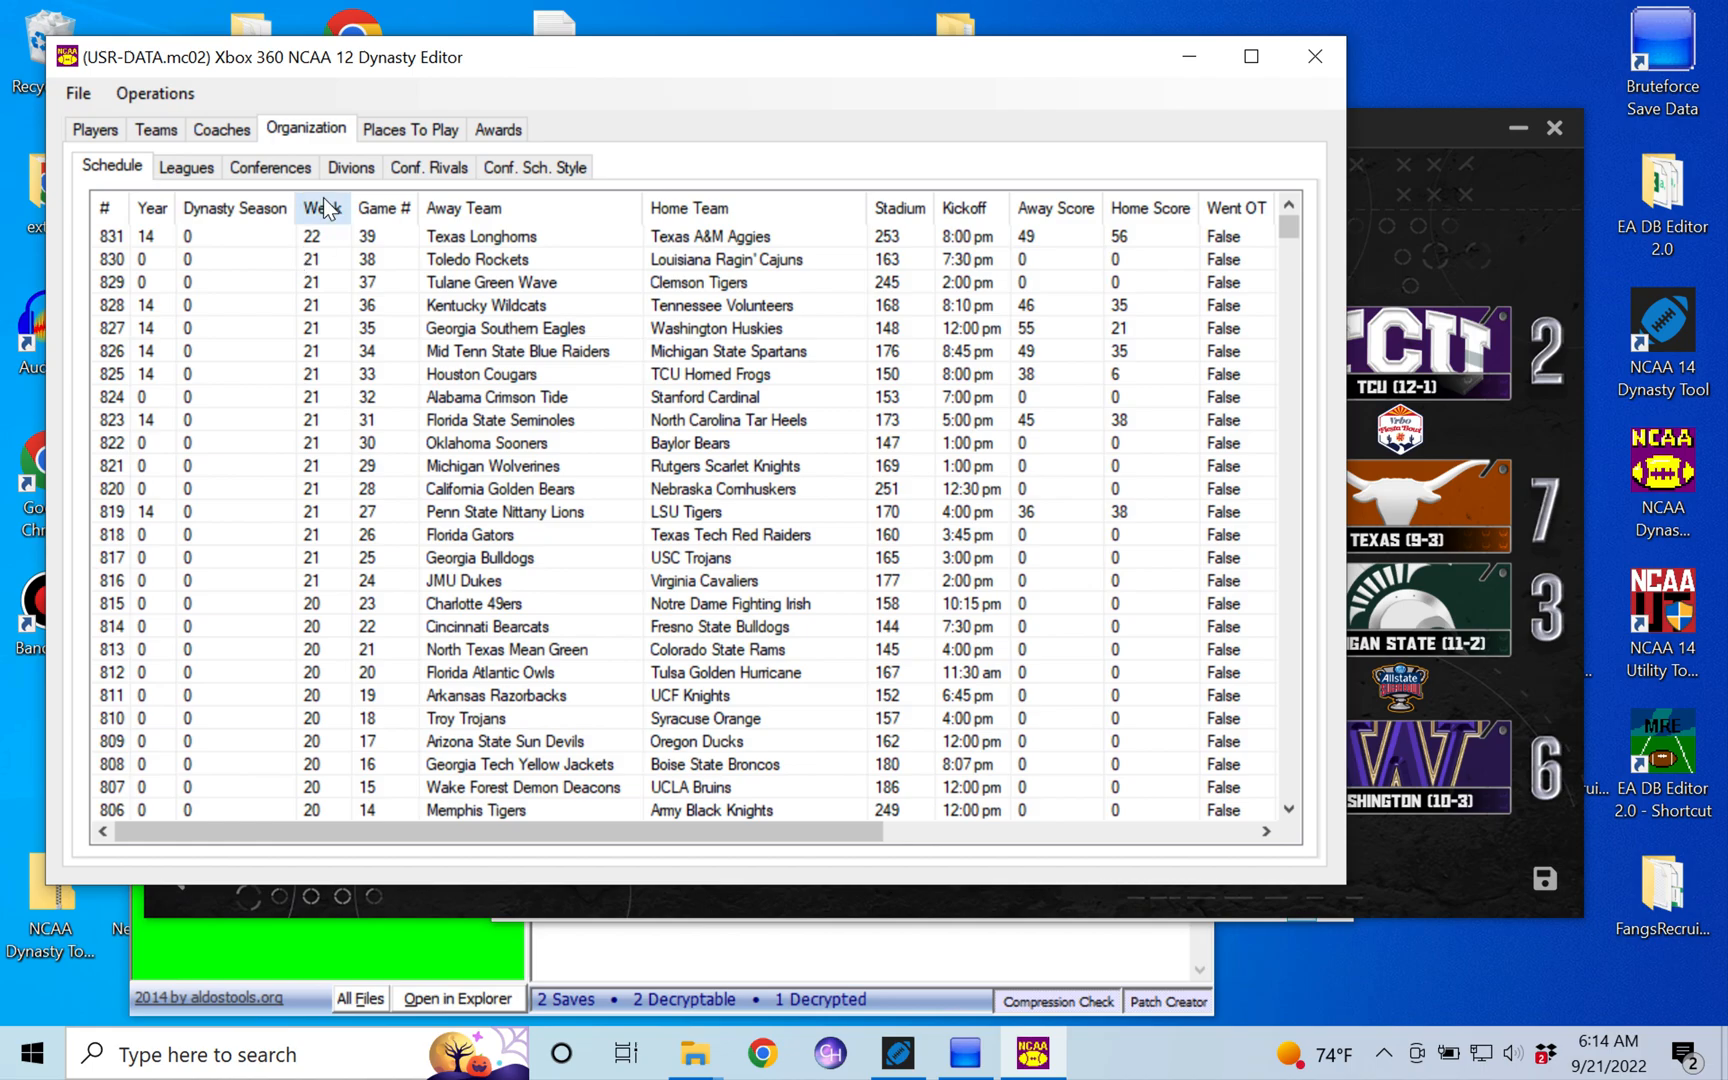
mouse_move(634, 248)
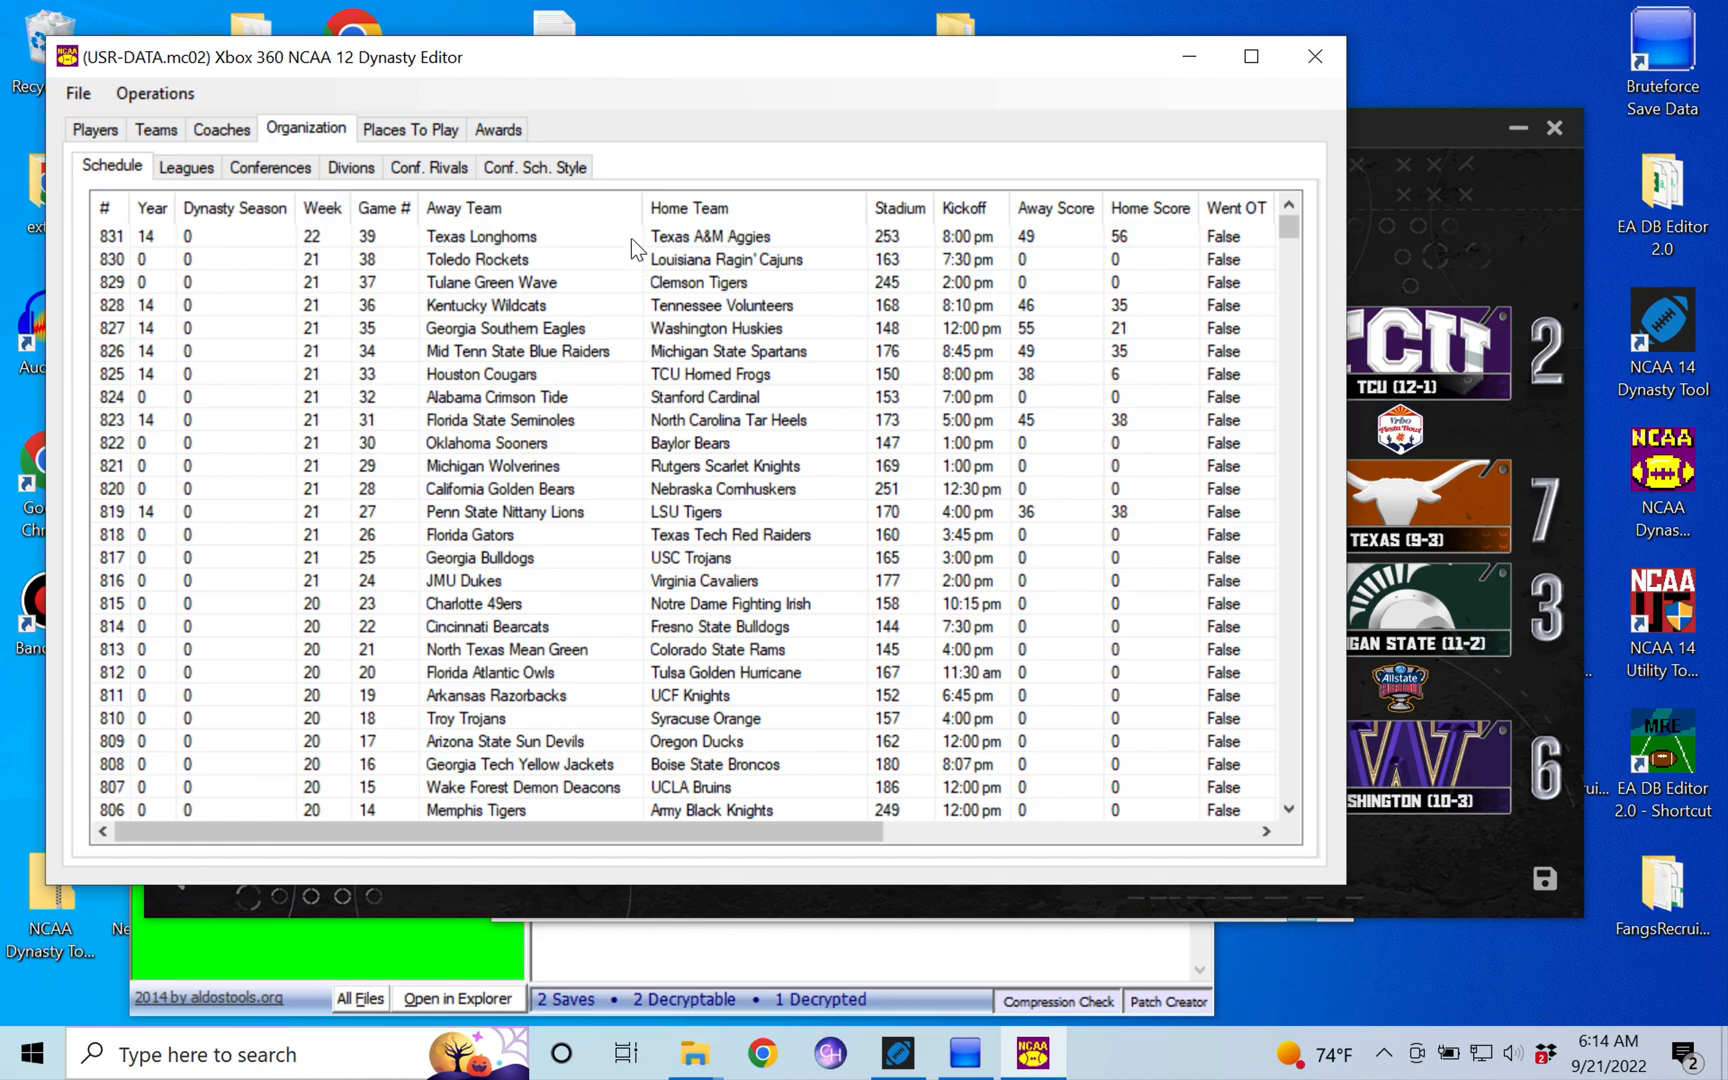
mouse_move(1381, 158)
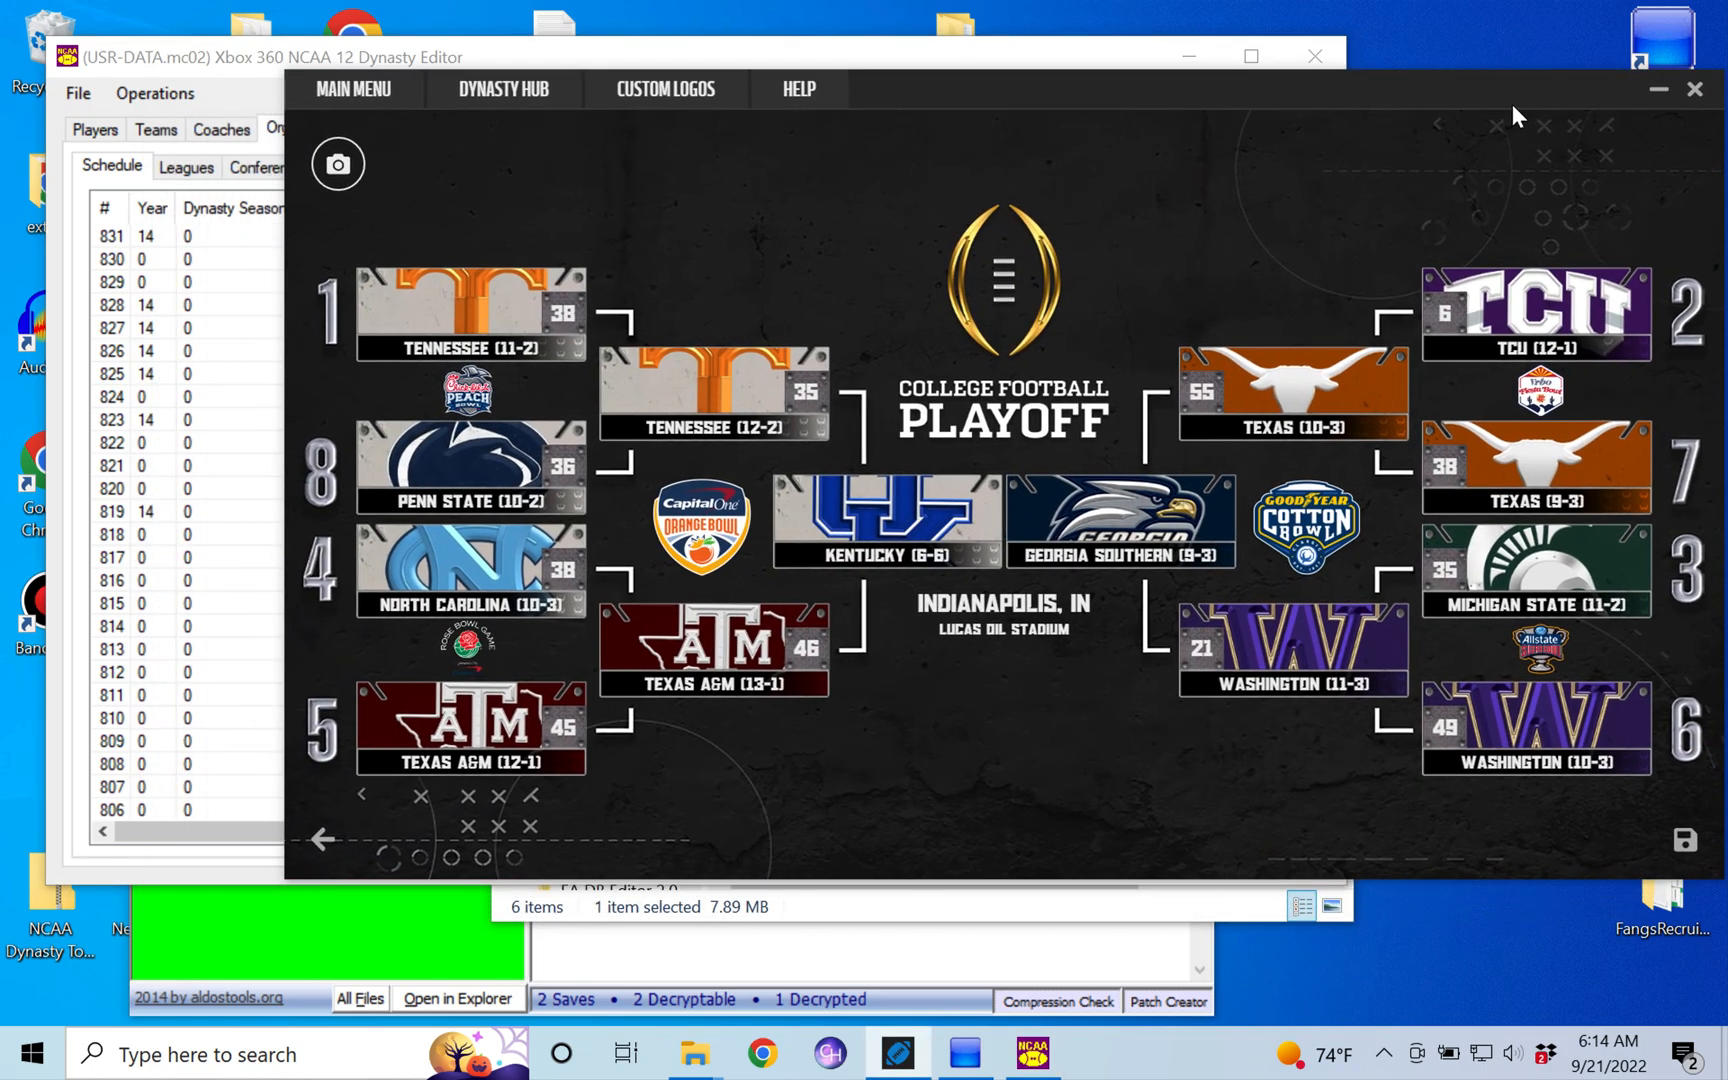
mouse_move(1231, 551)
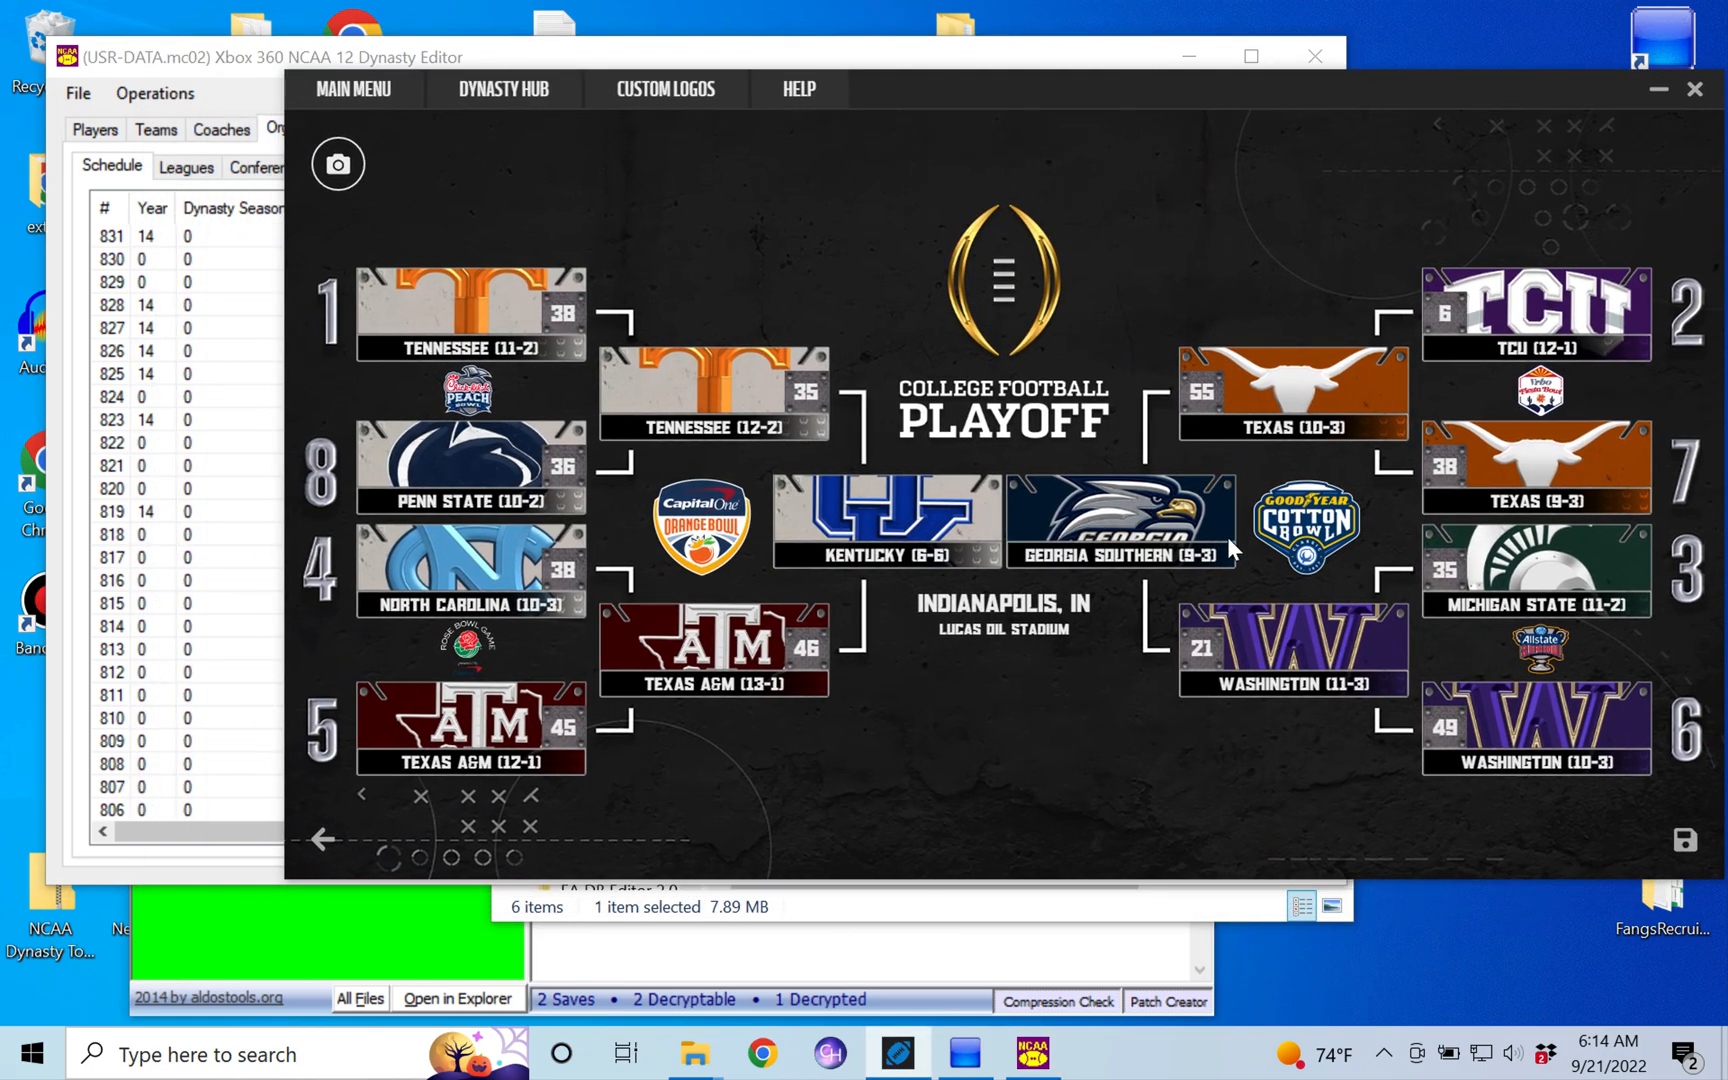
mouse_move(893, 659)
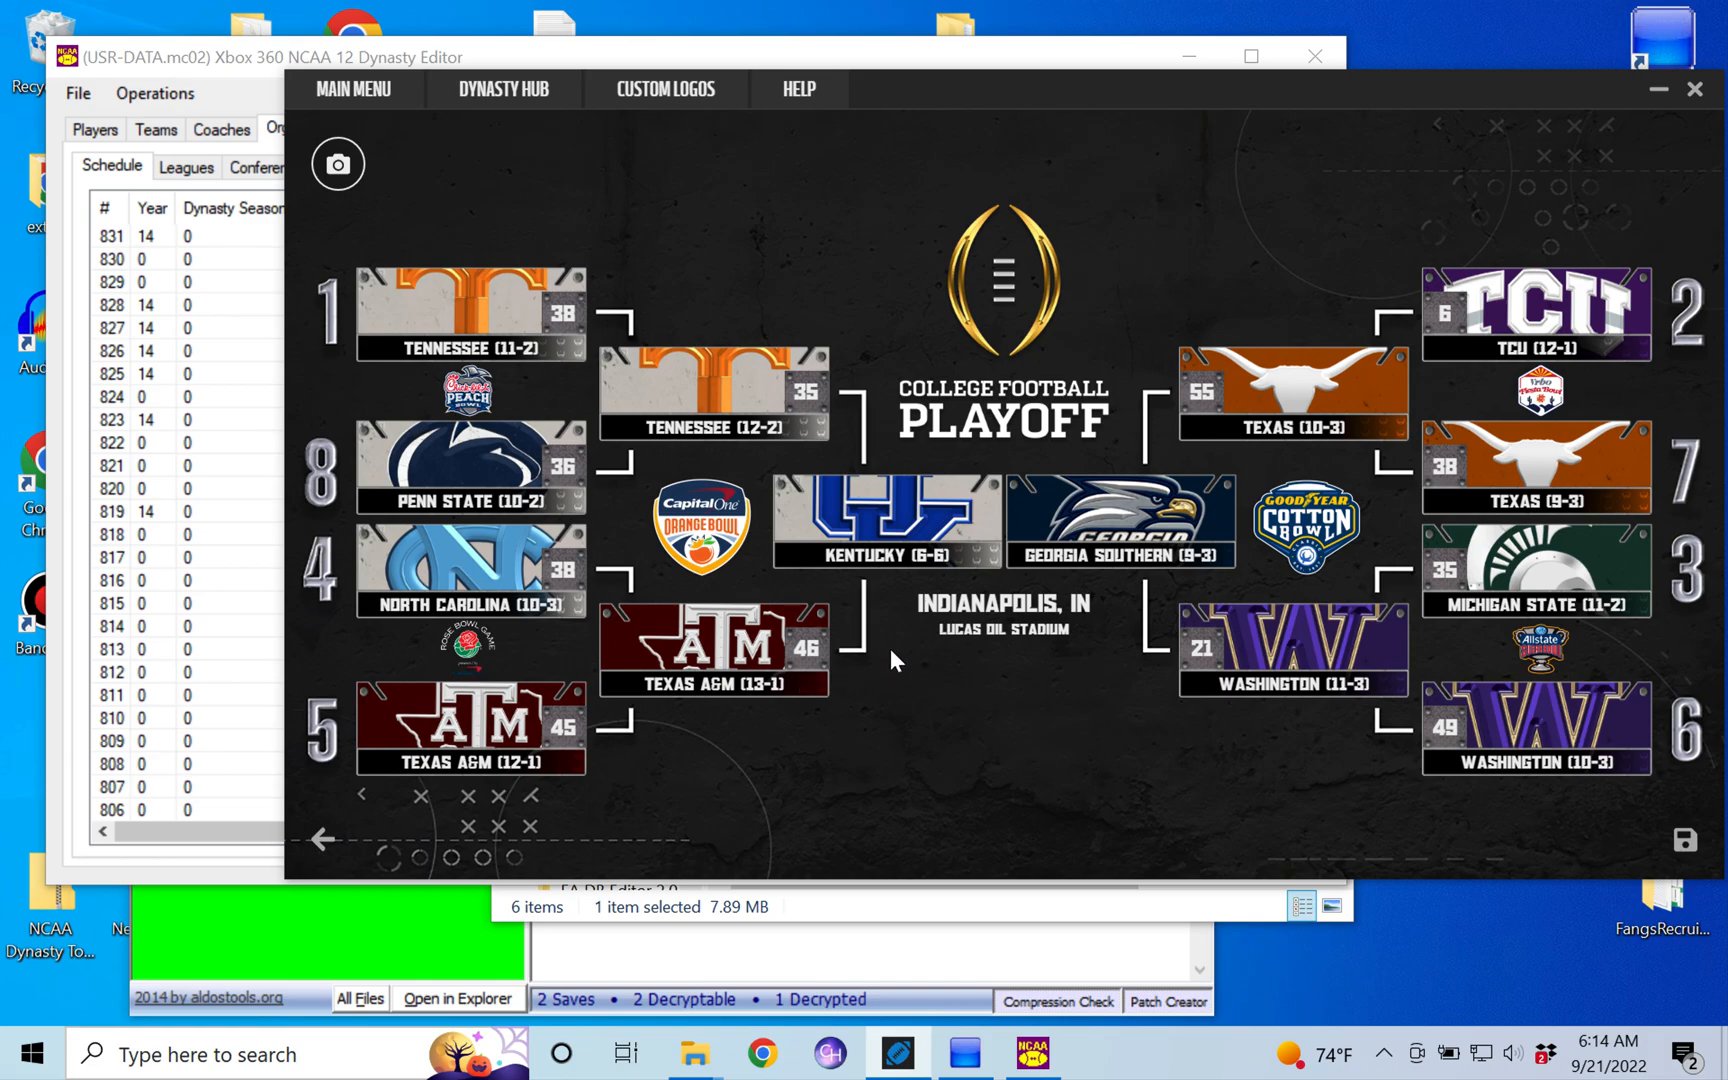
mouse_move(461, 64)
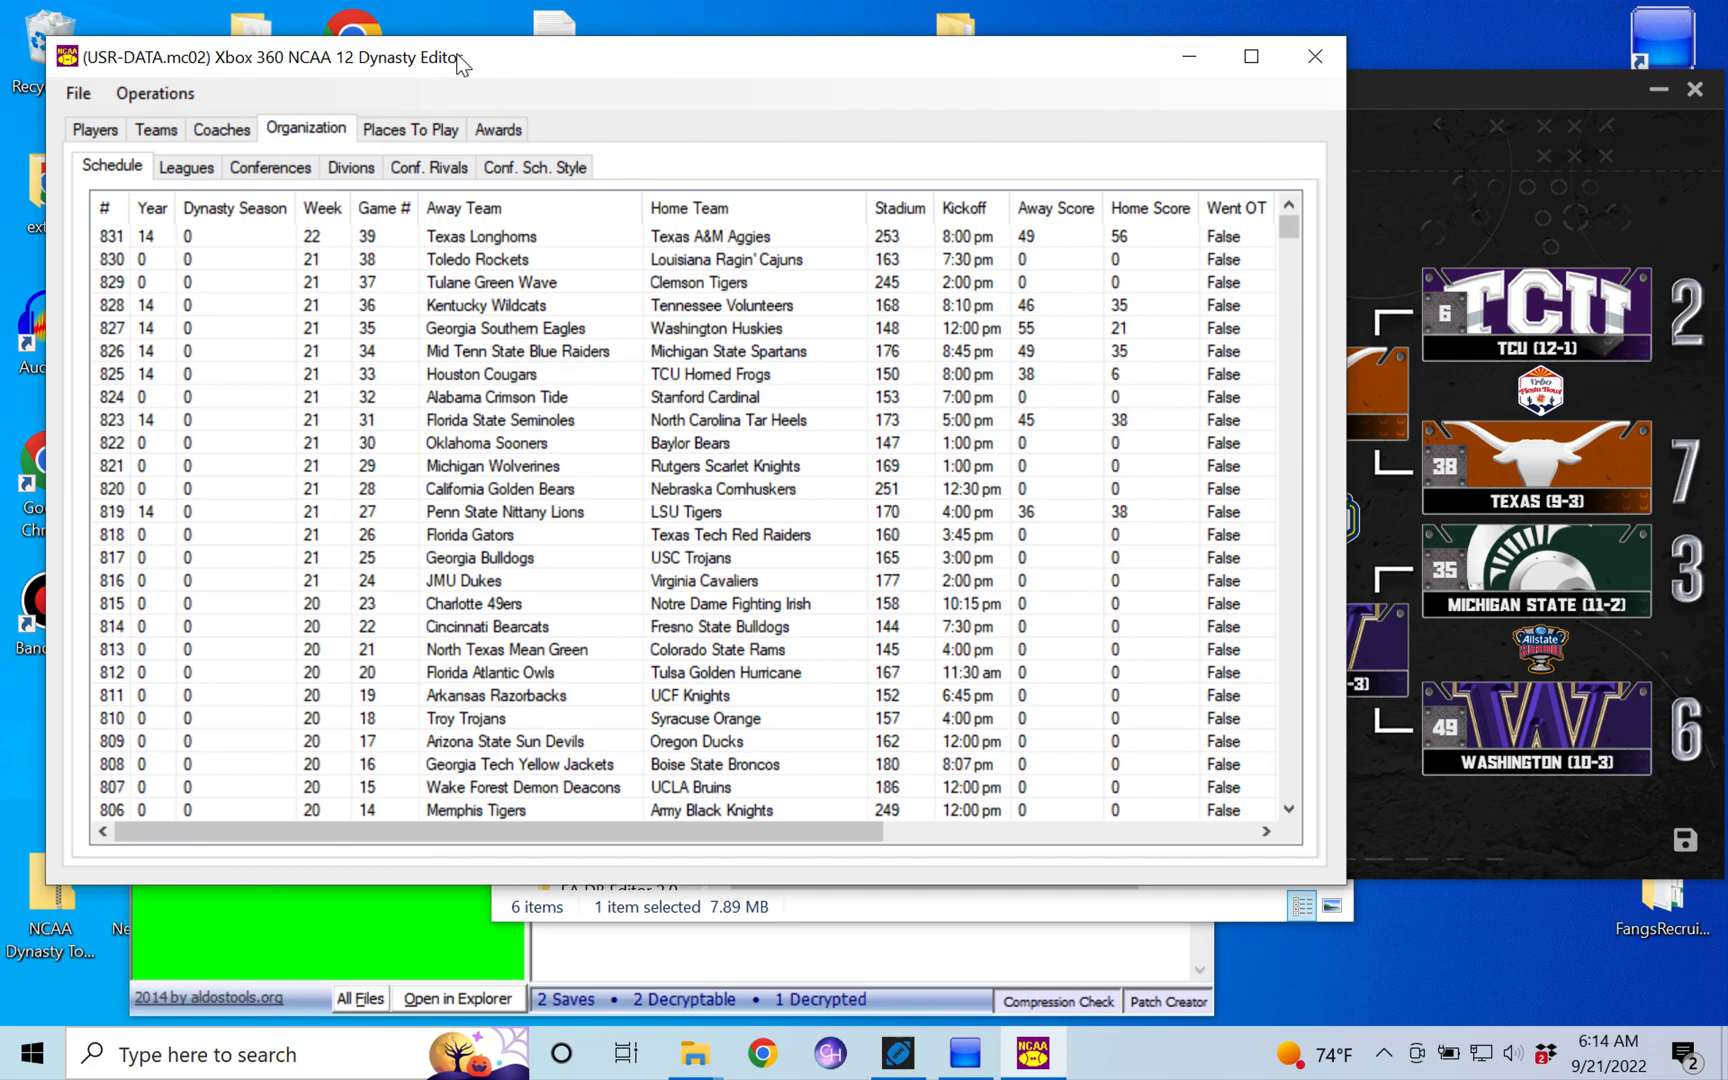
mouse_move(744, 251)
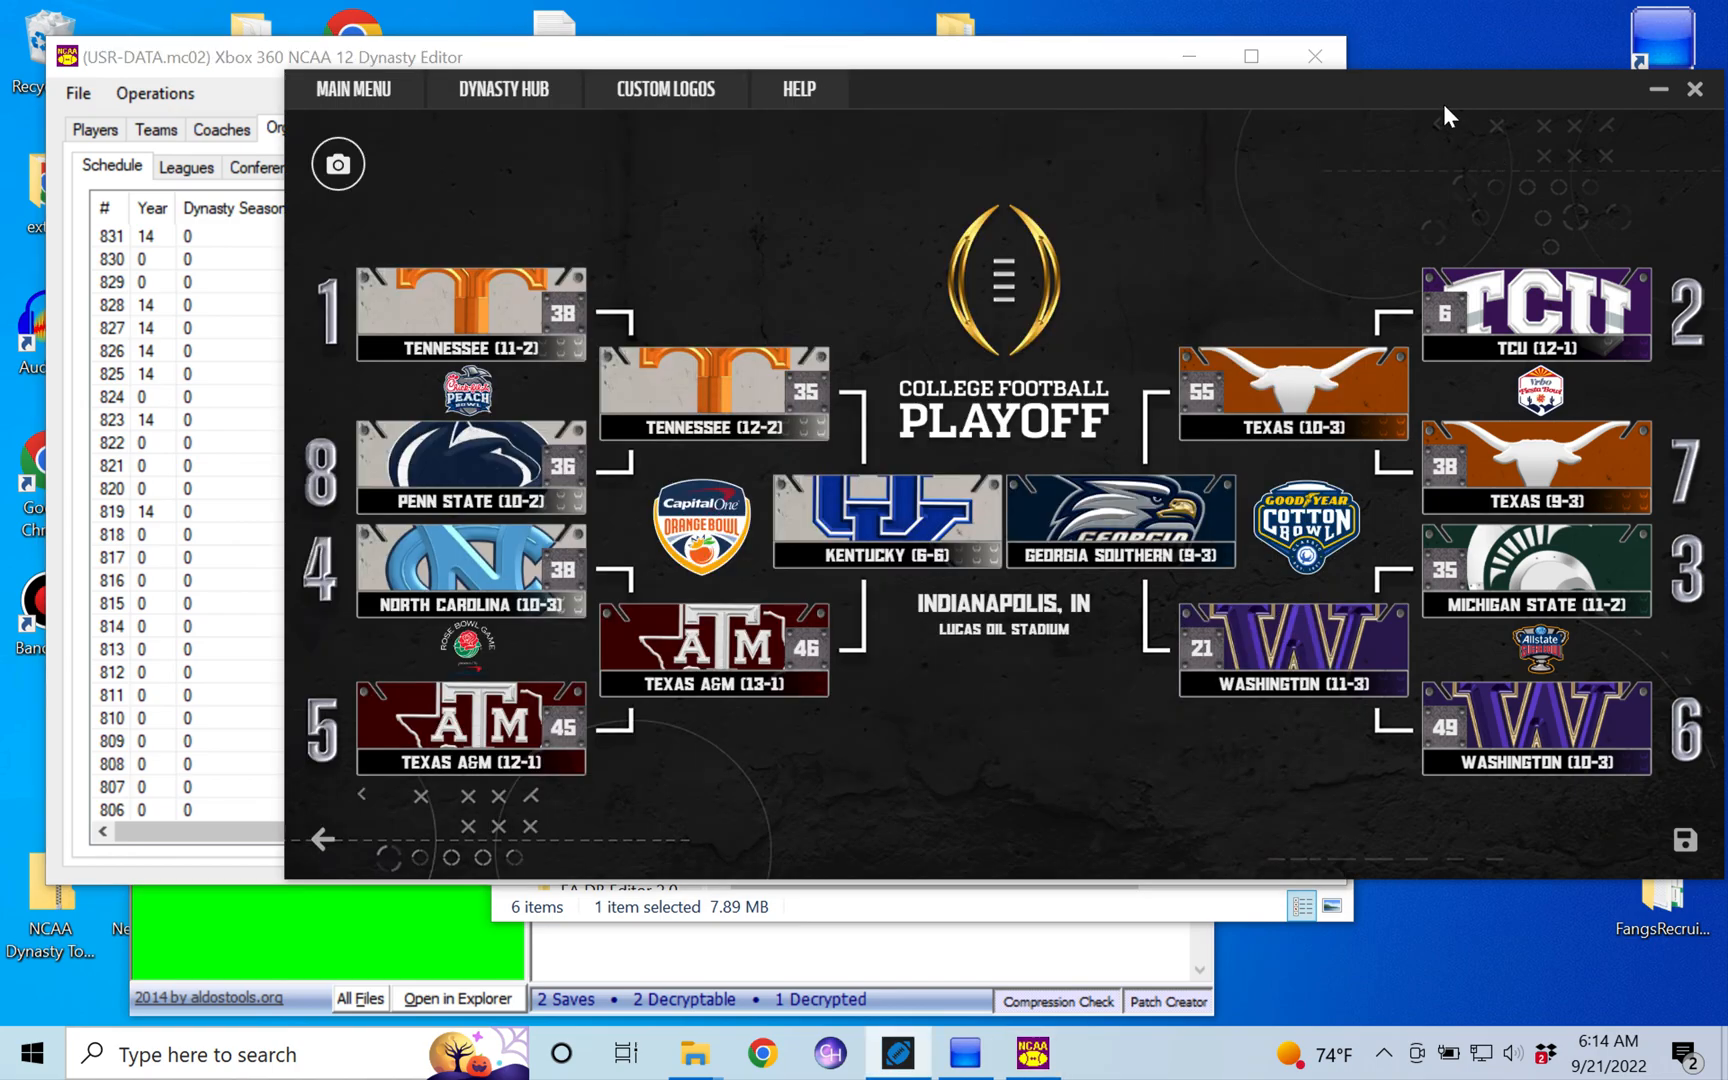
mouse_move(446, 369)
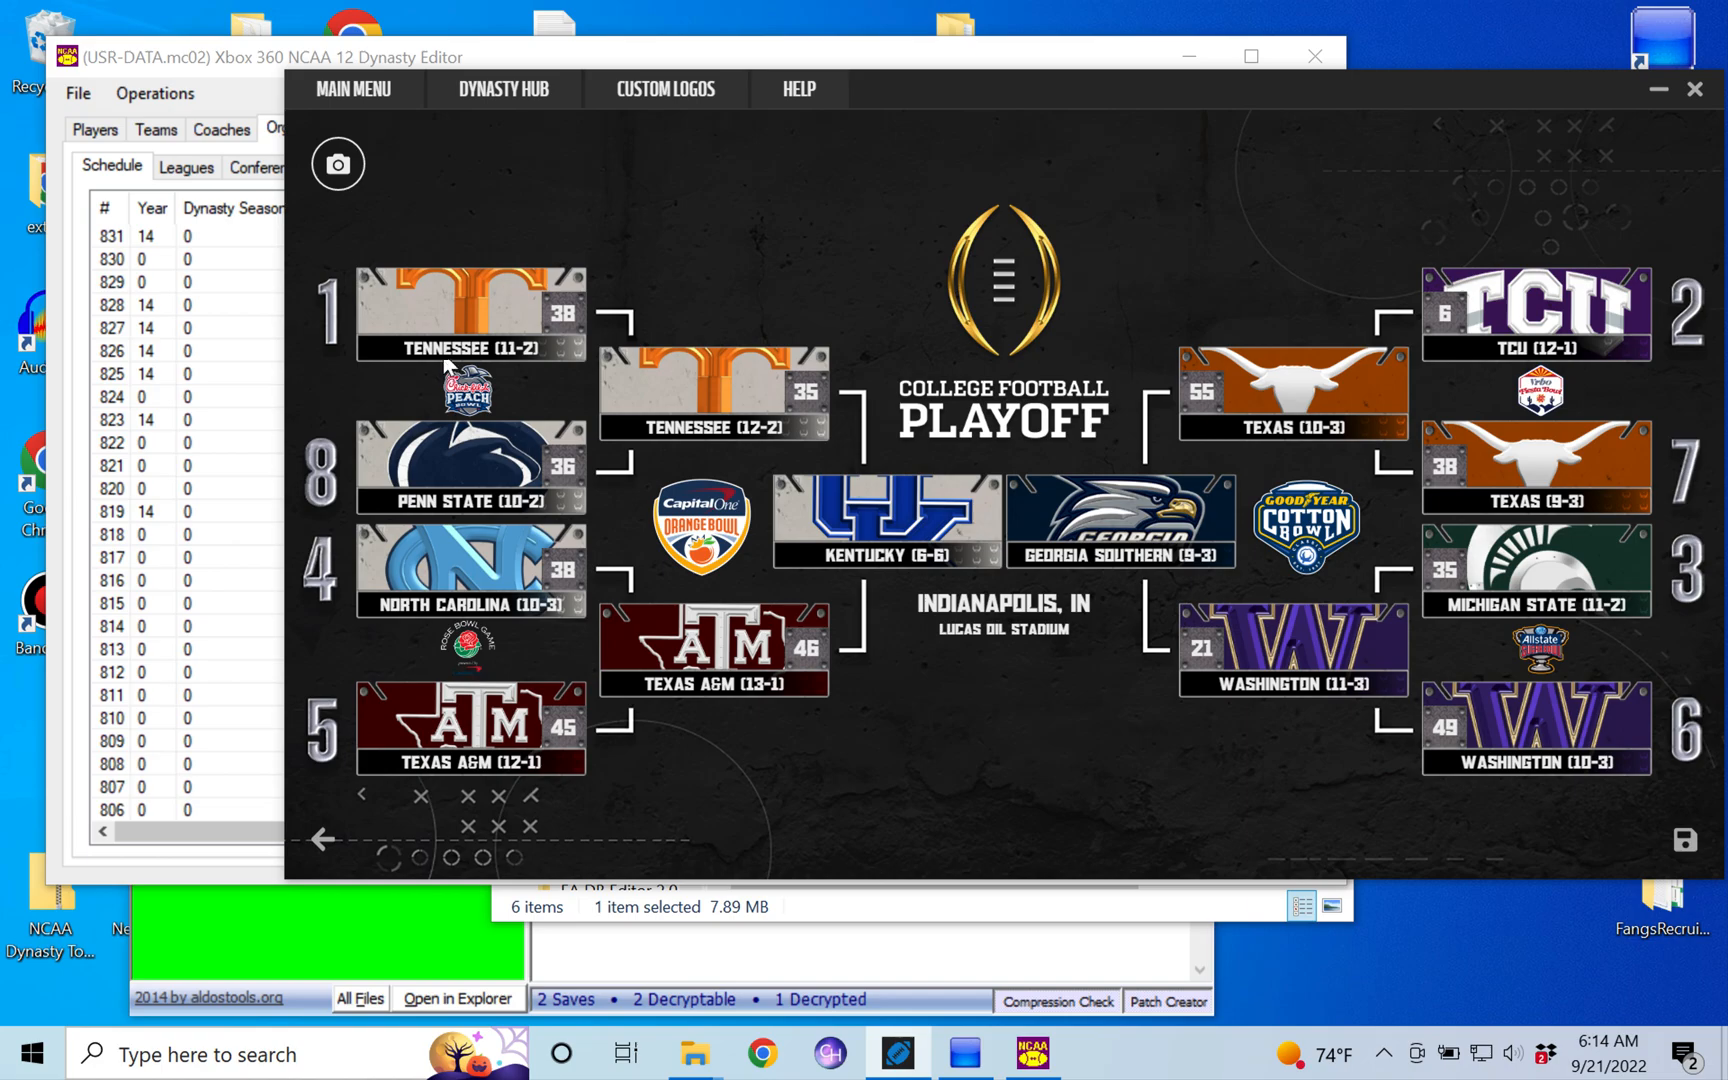
mouse_move(1630, 652)
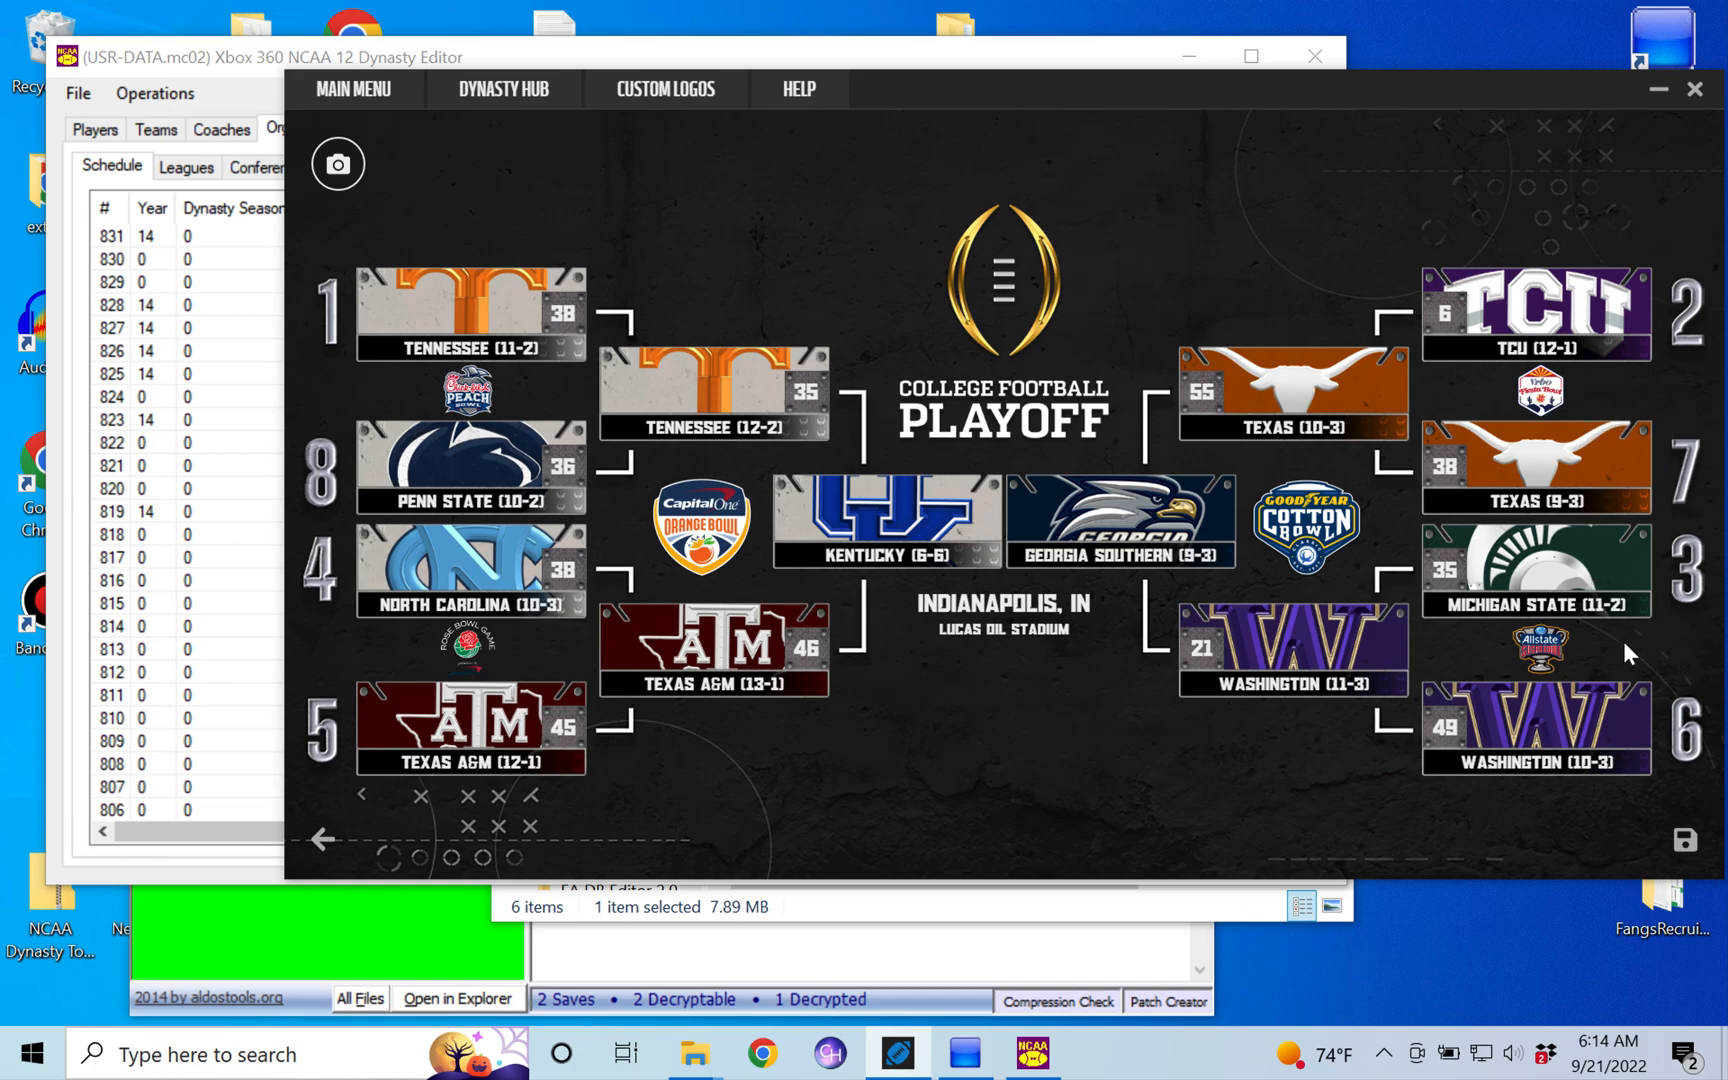
mouse_move(681, 575)
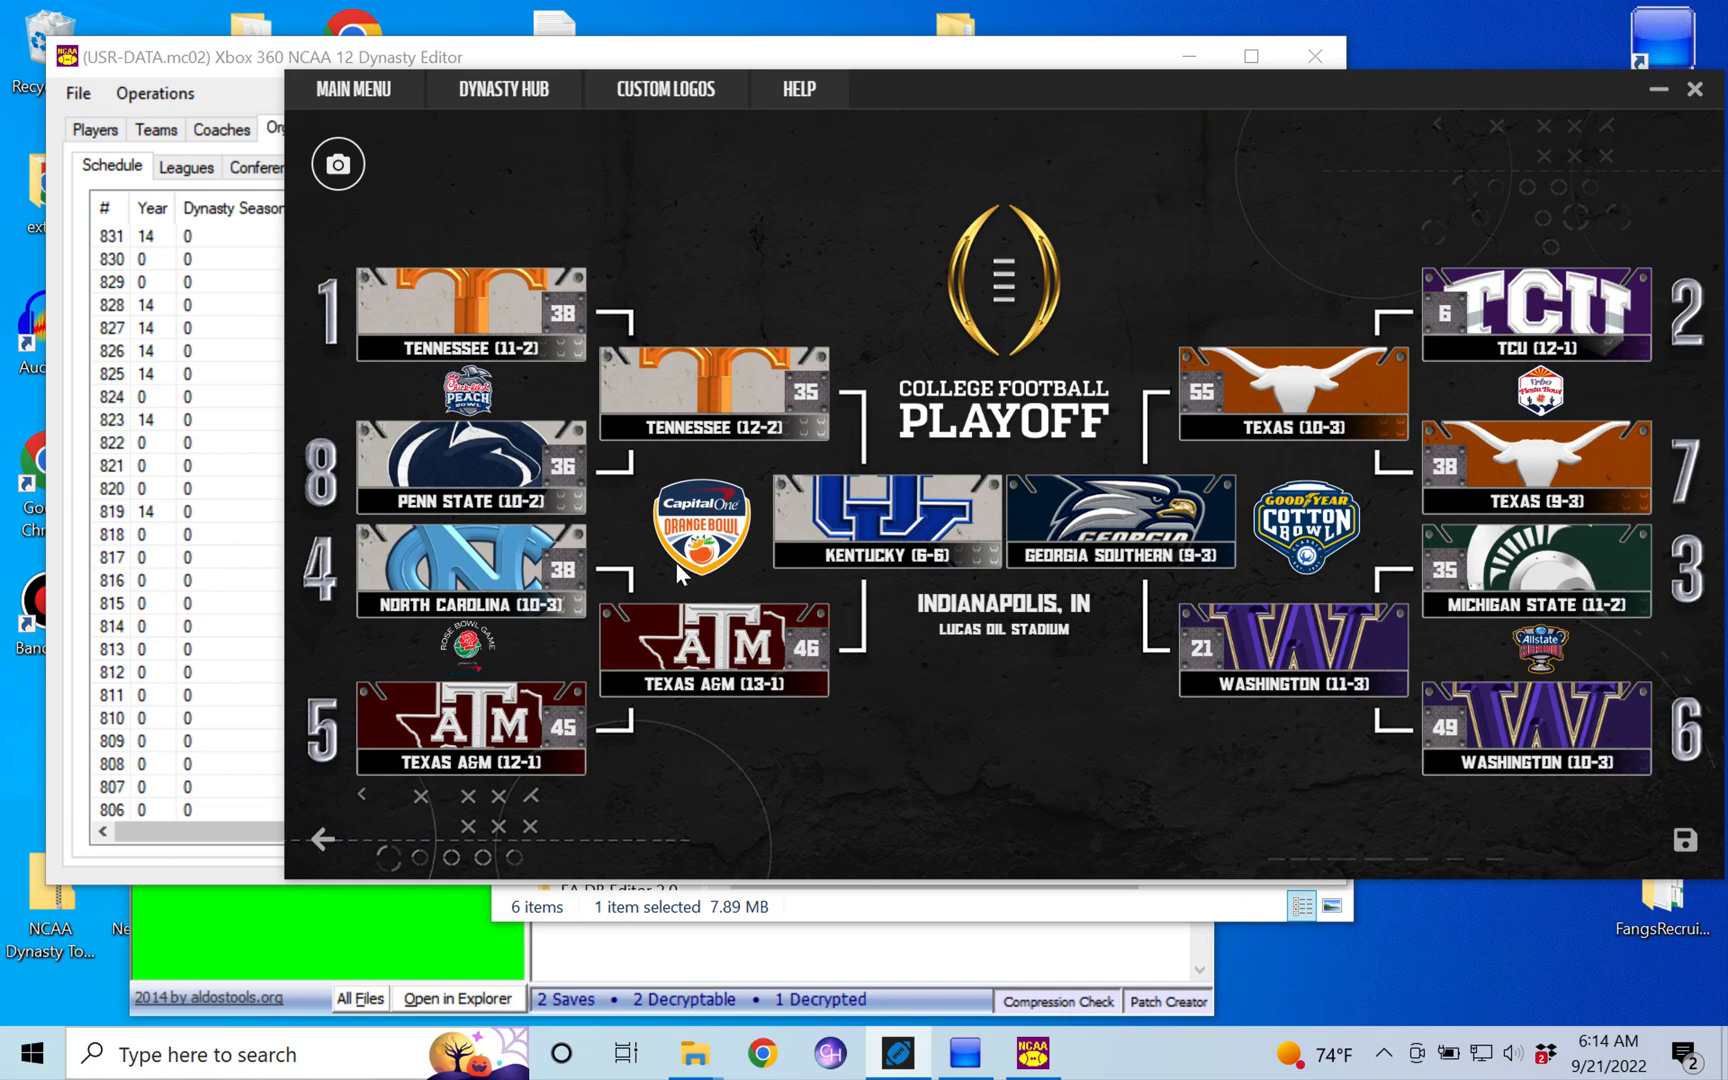
mouse_move(665, 559)
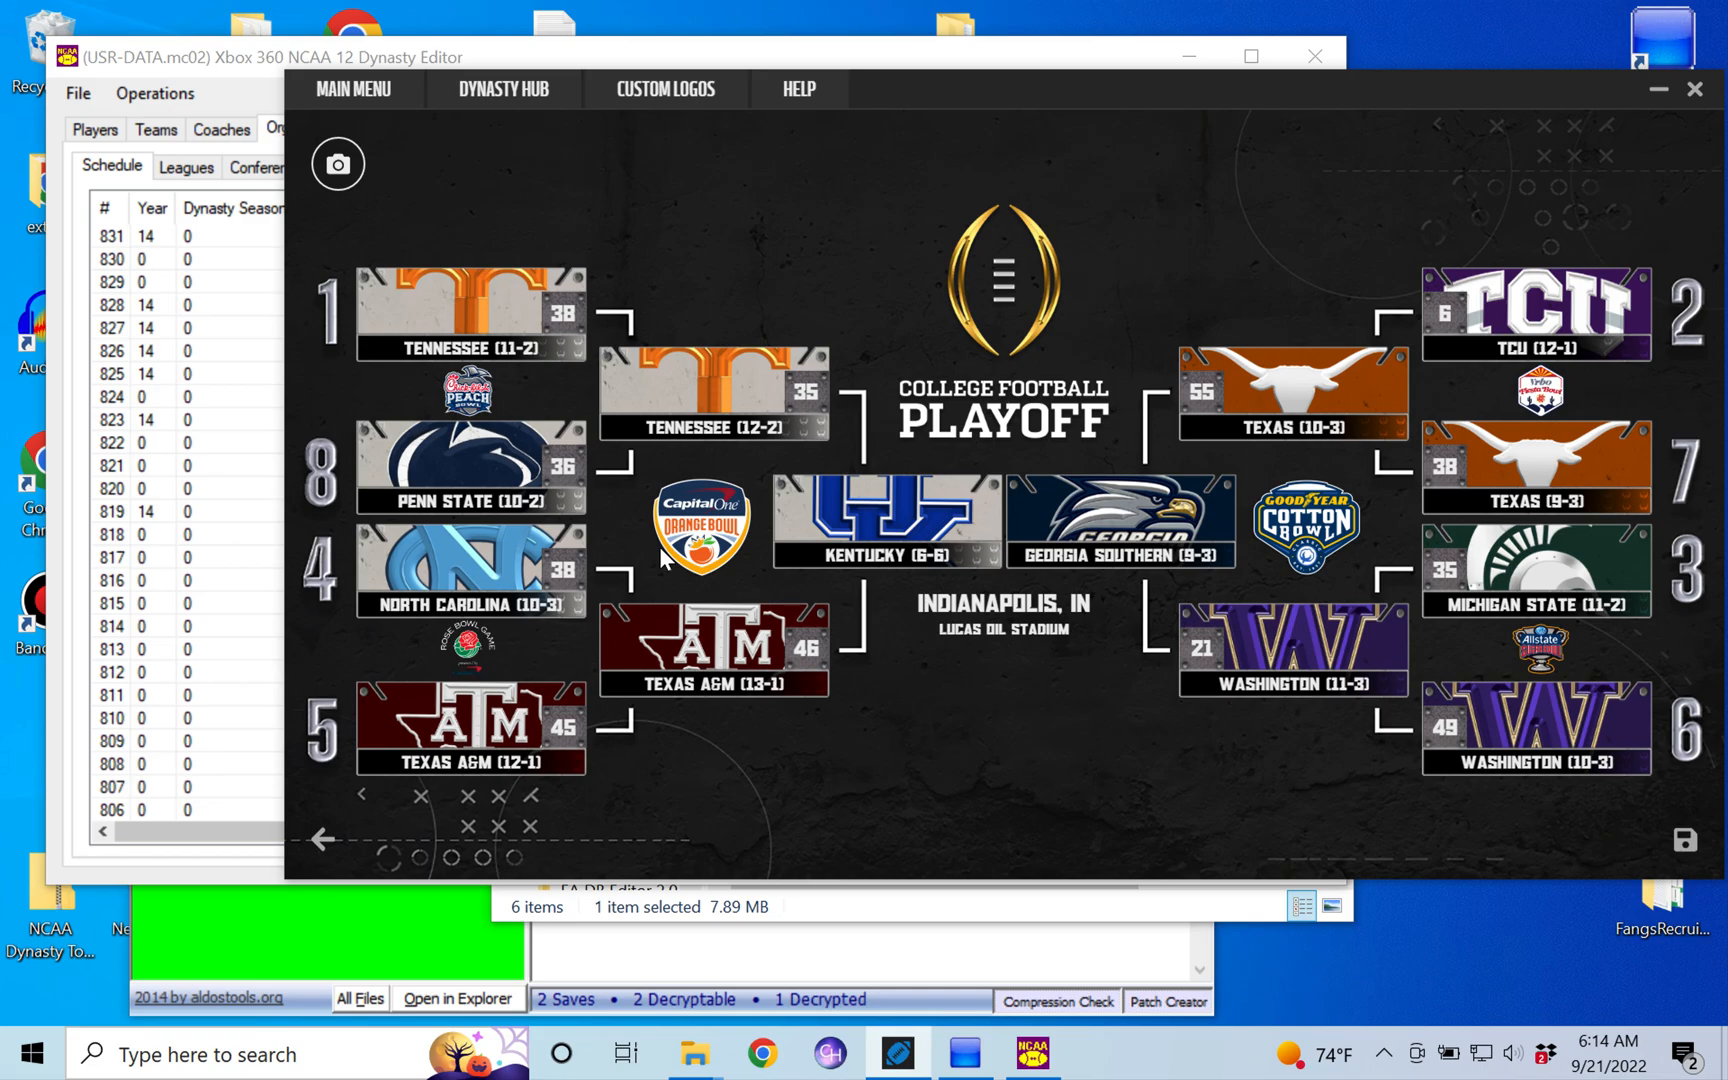
mouse_move(667, 562)
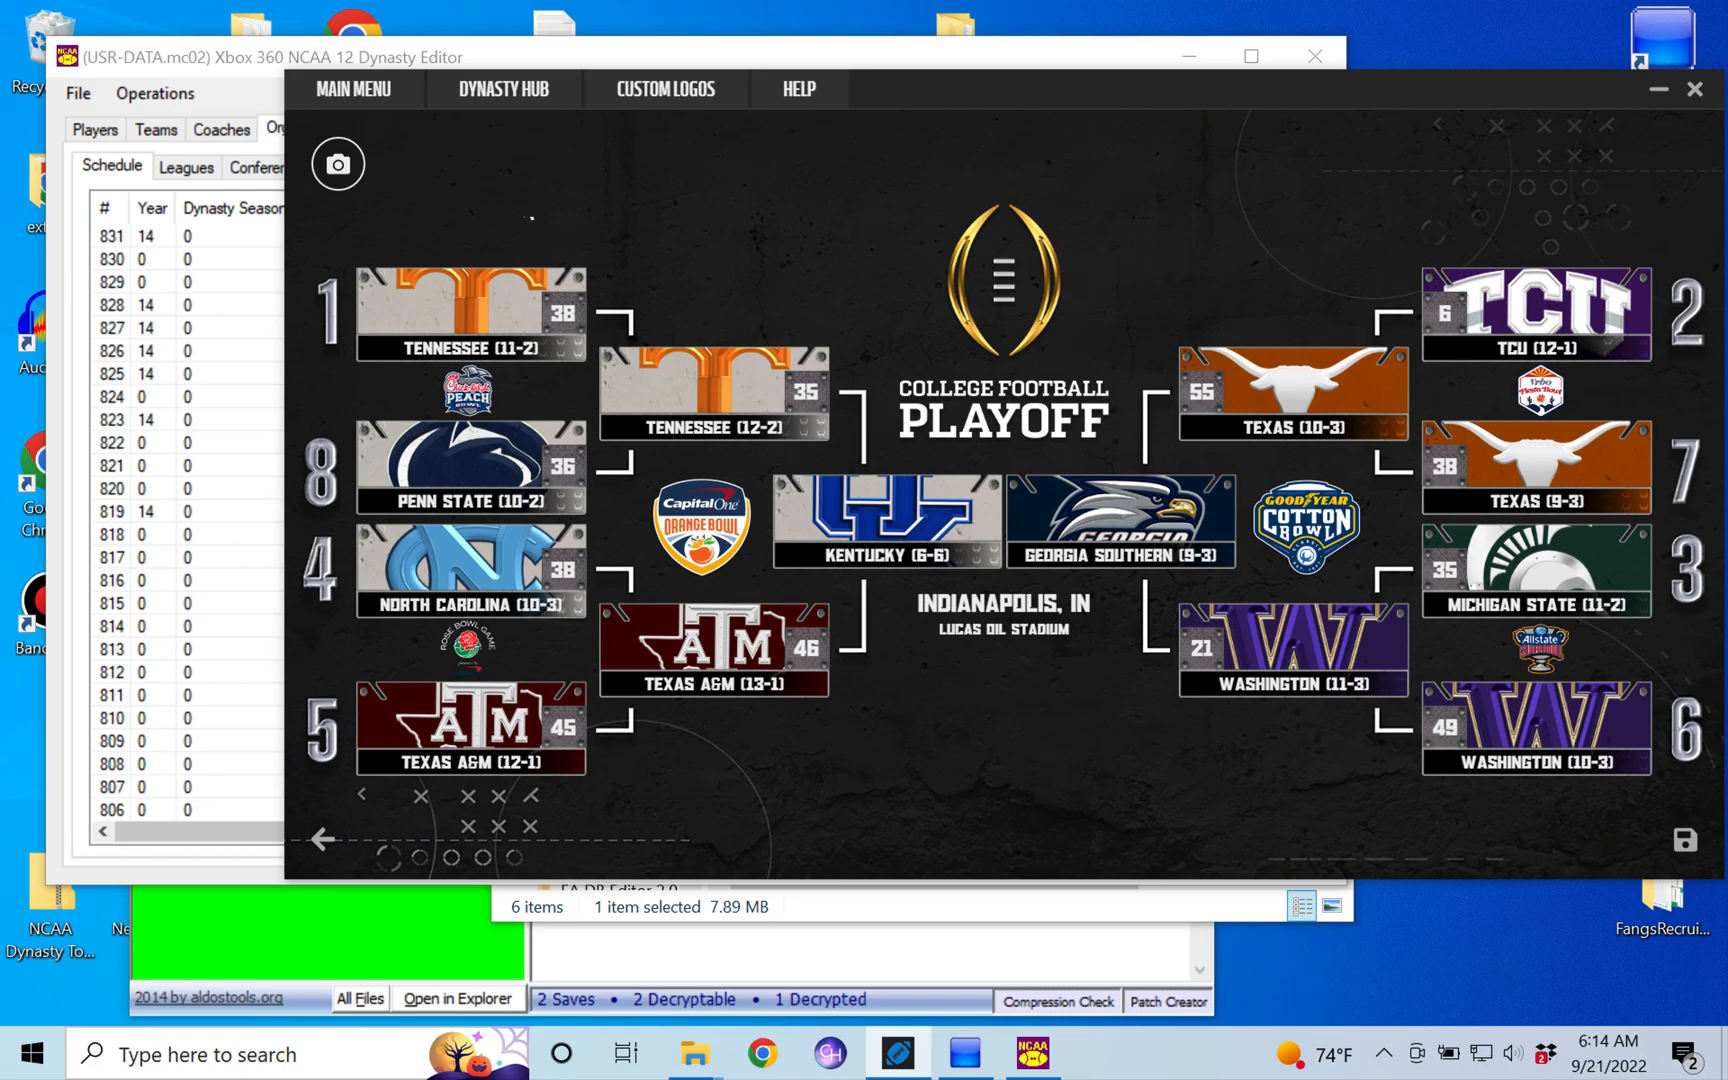
mouse_move(452, 369)
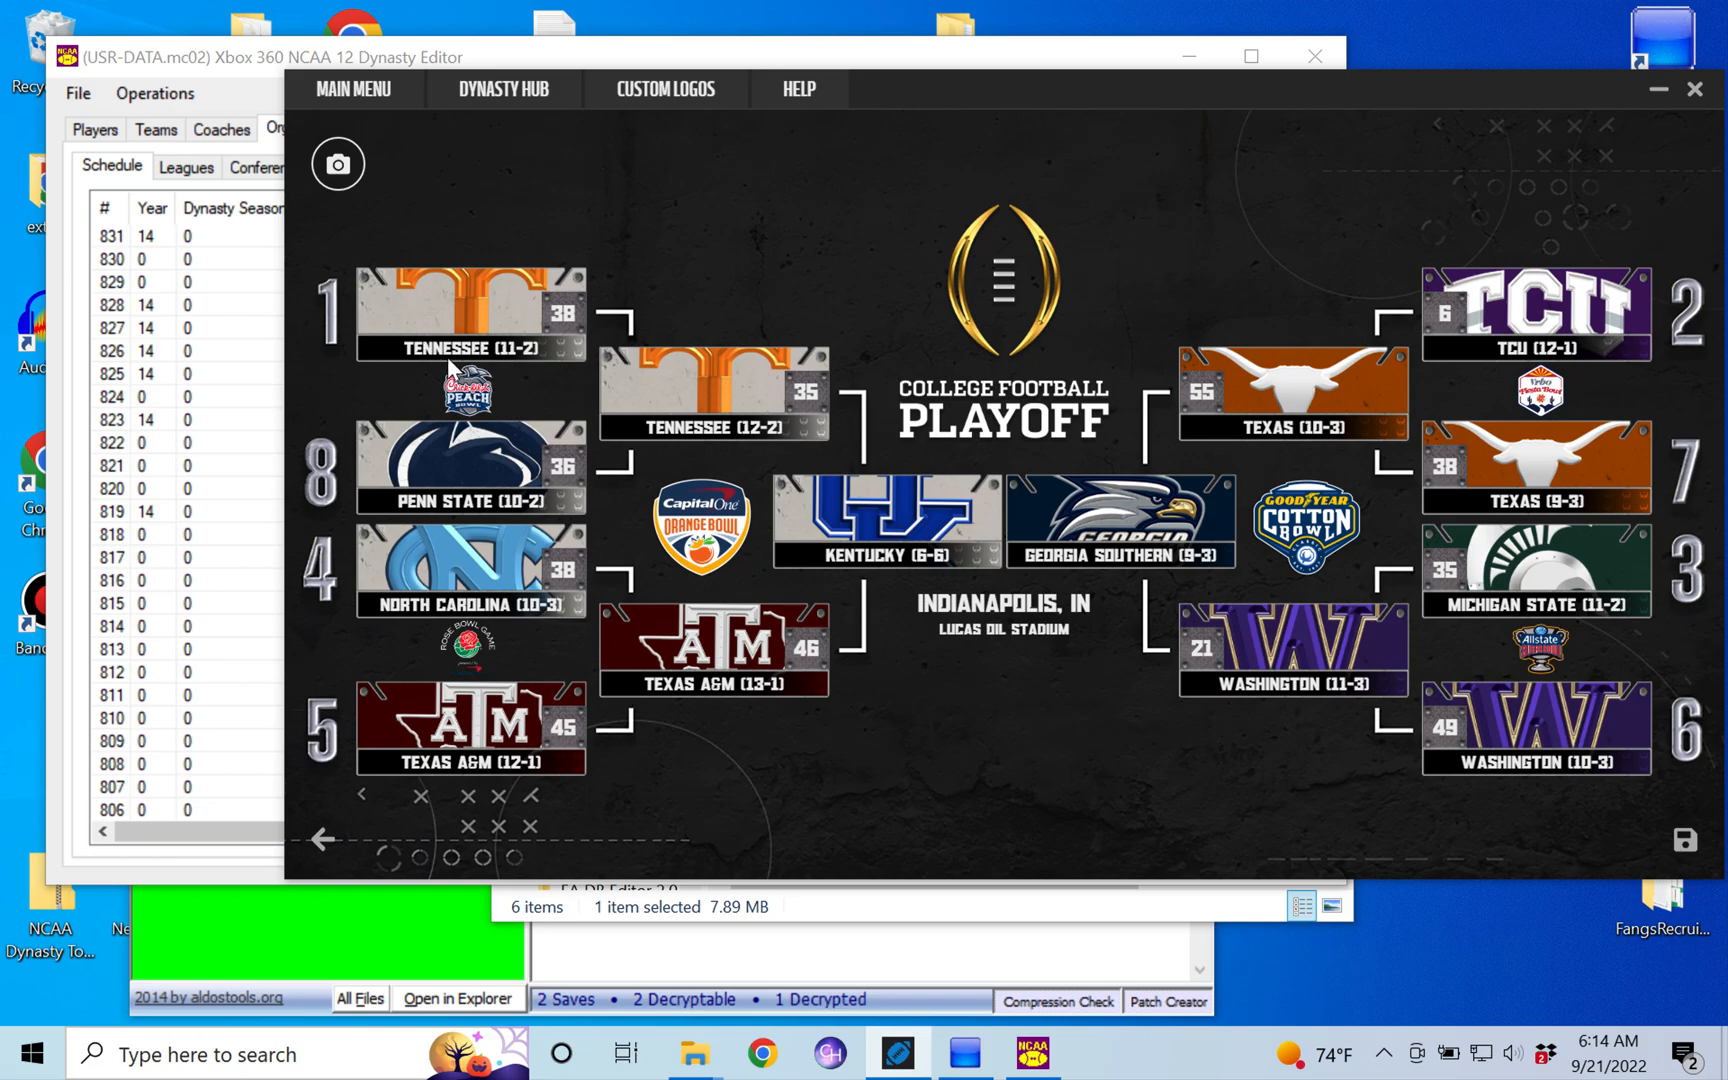
mouse_move(449, 463)
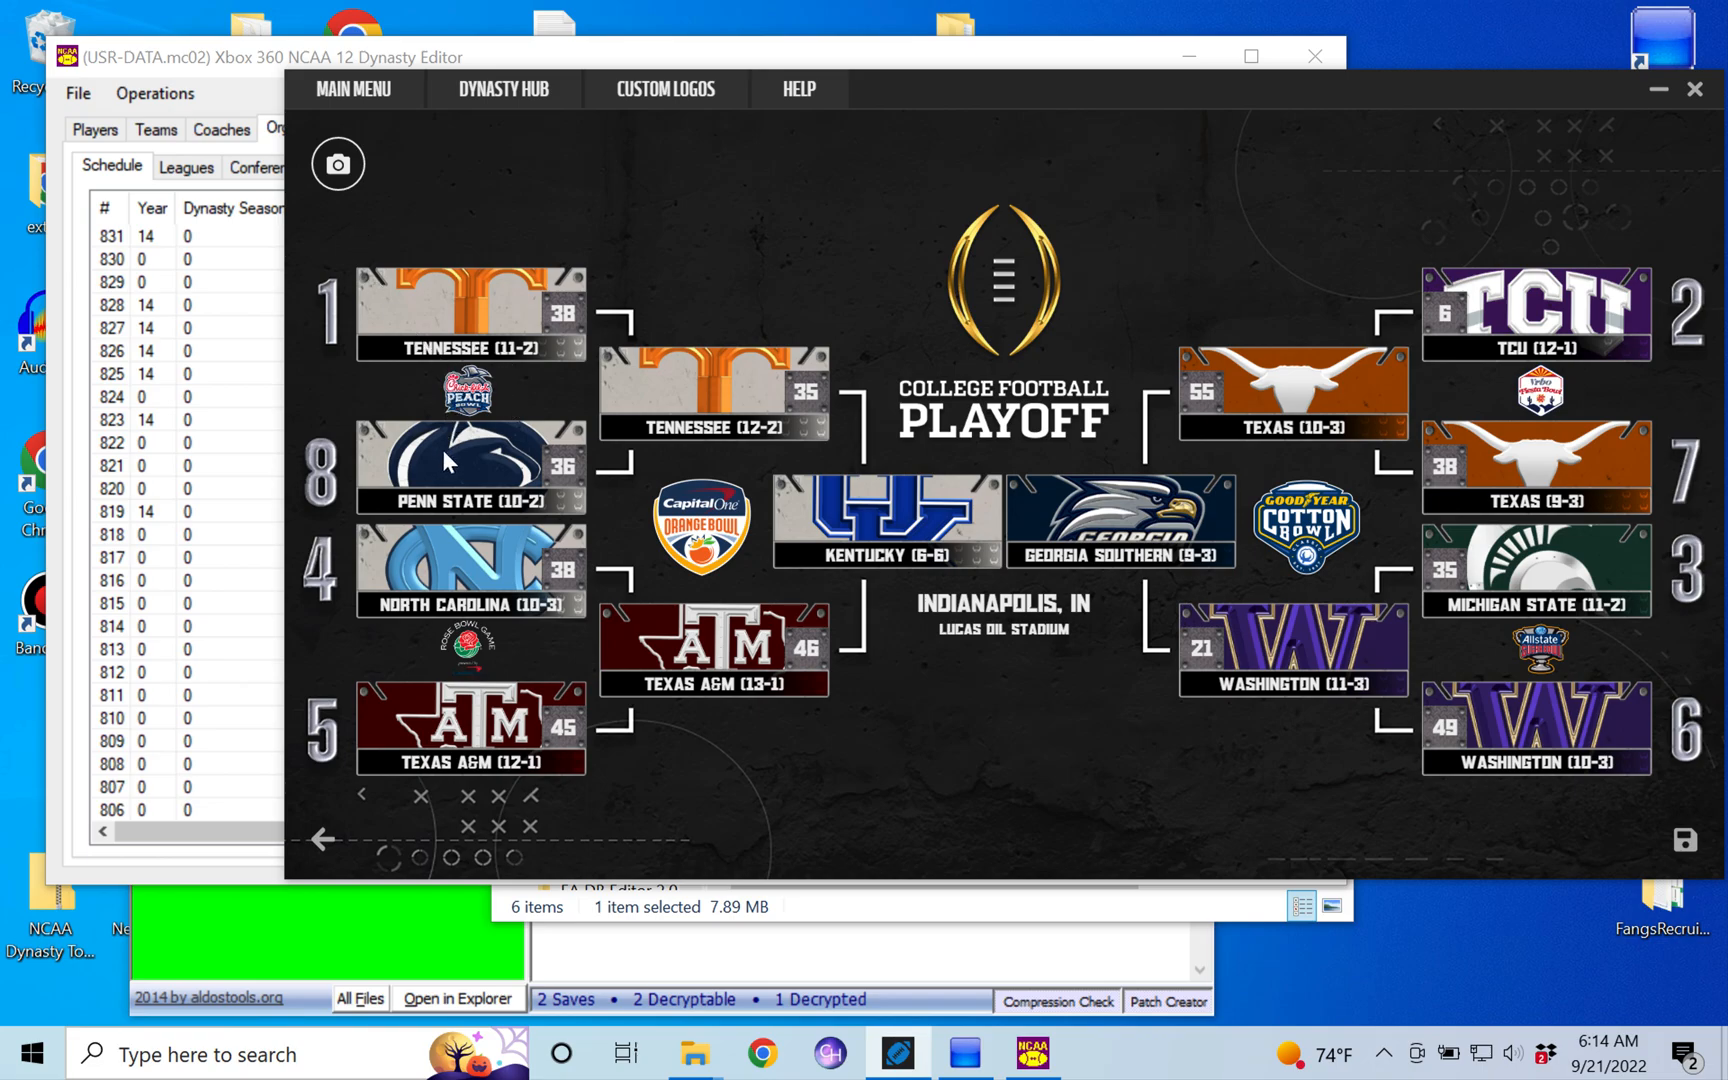
mouse_move(463, 435)
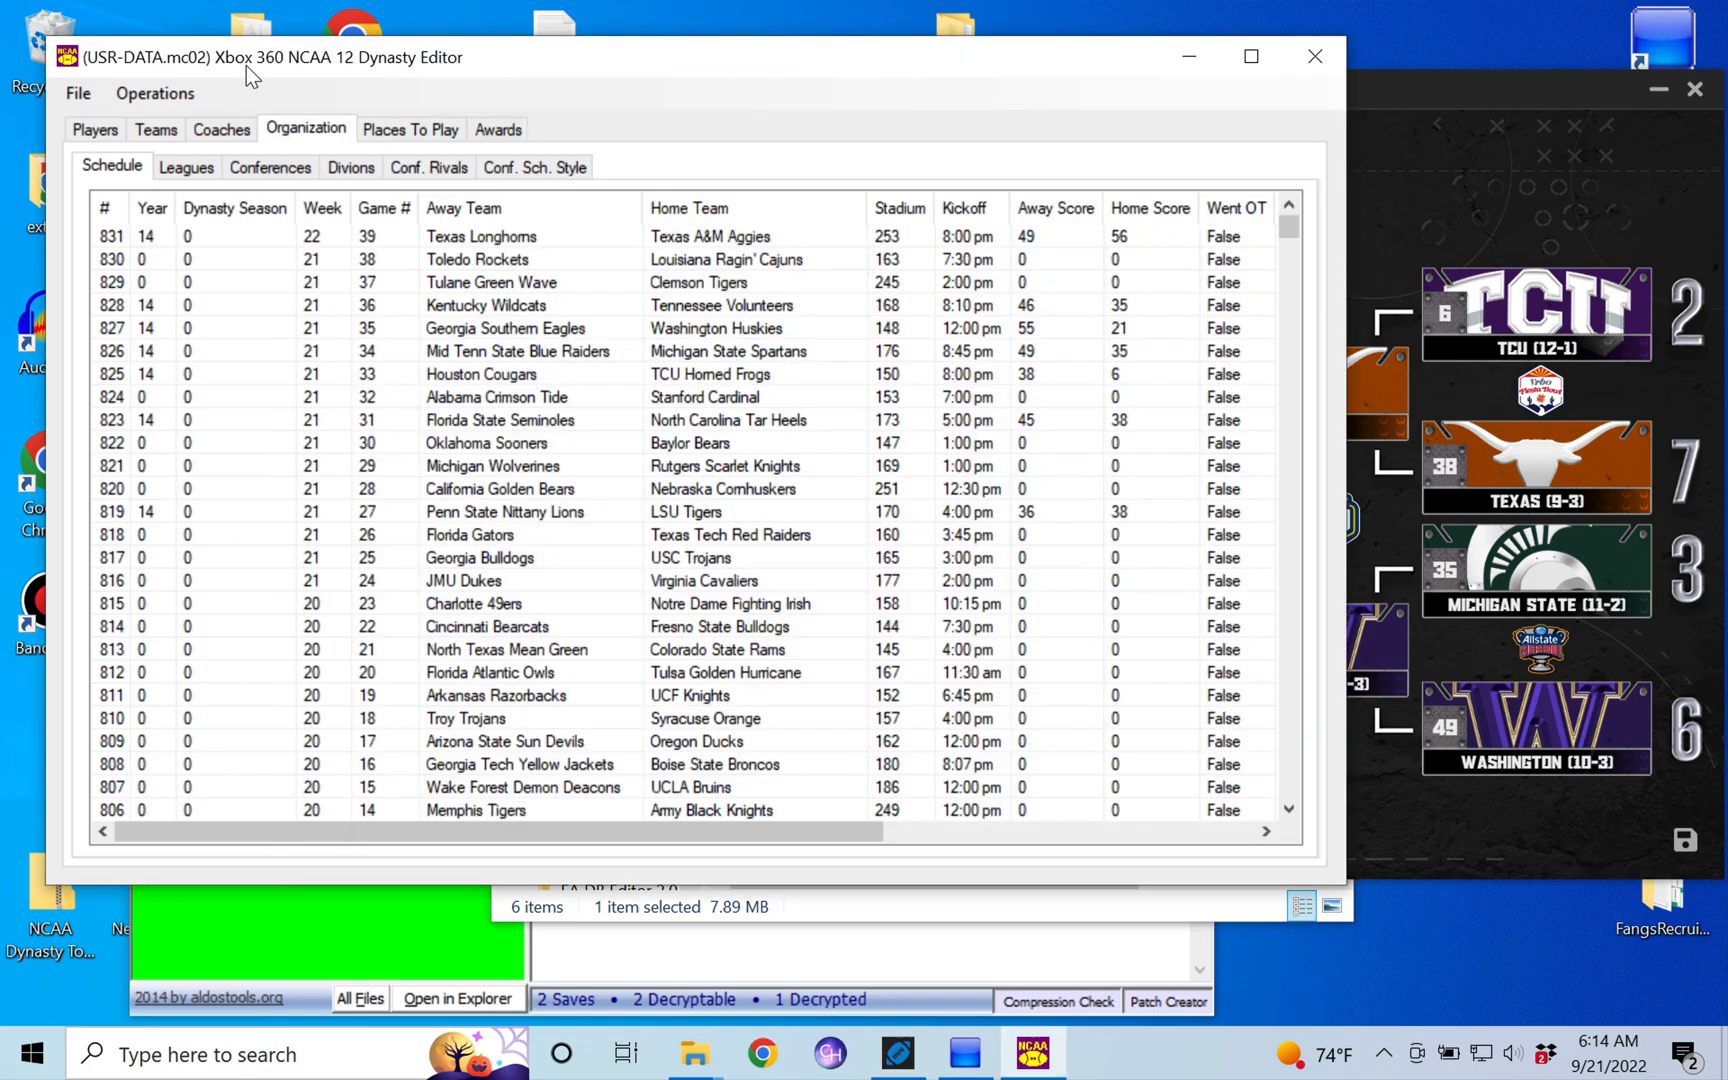
mouse_move(665, 518)
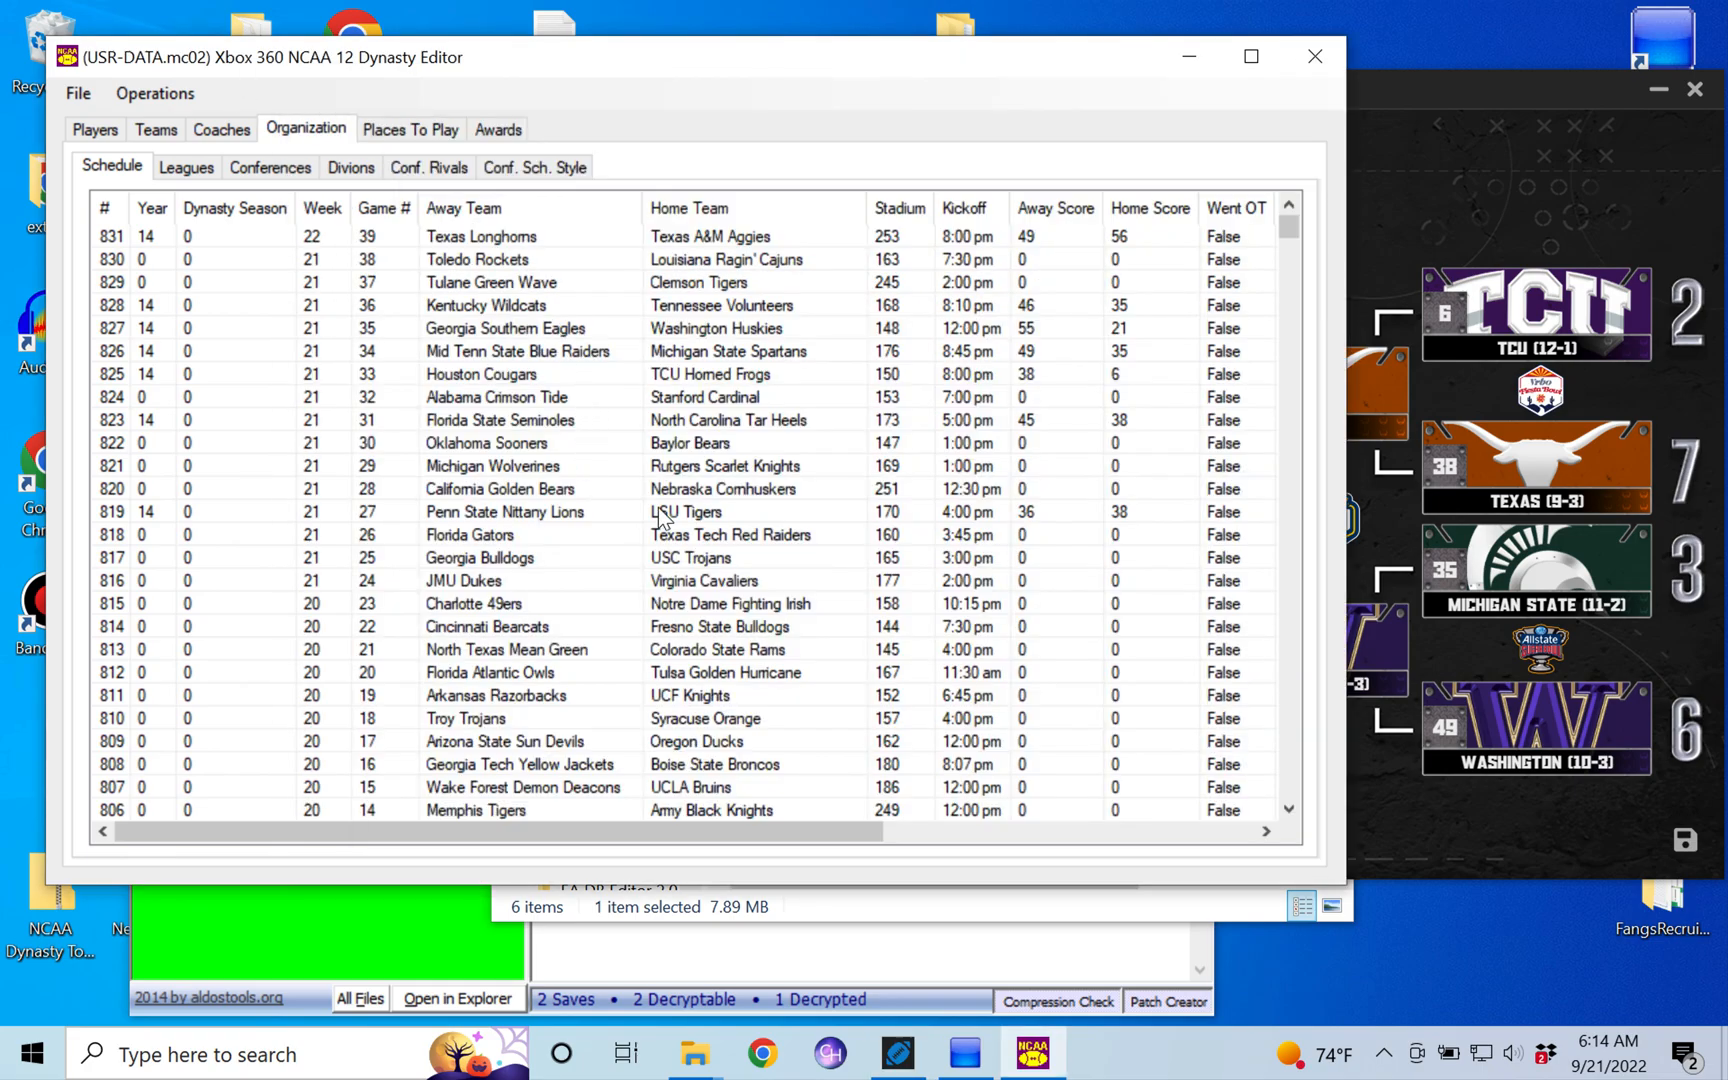
- Change game 27's home team from LSU Tigers to Tennessee Volunteers and confirm the save
click(507, 511)
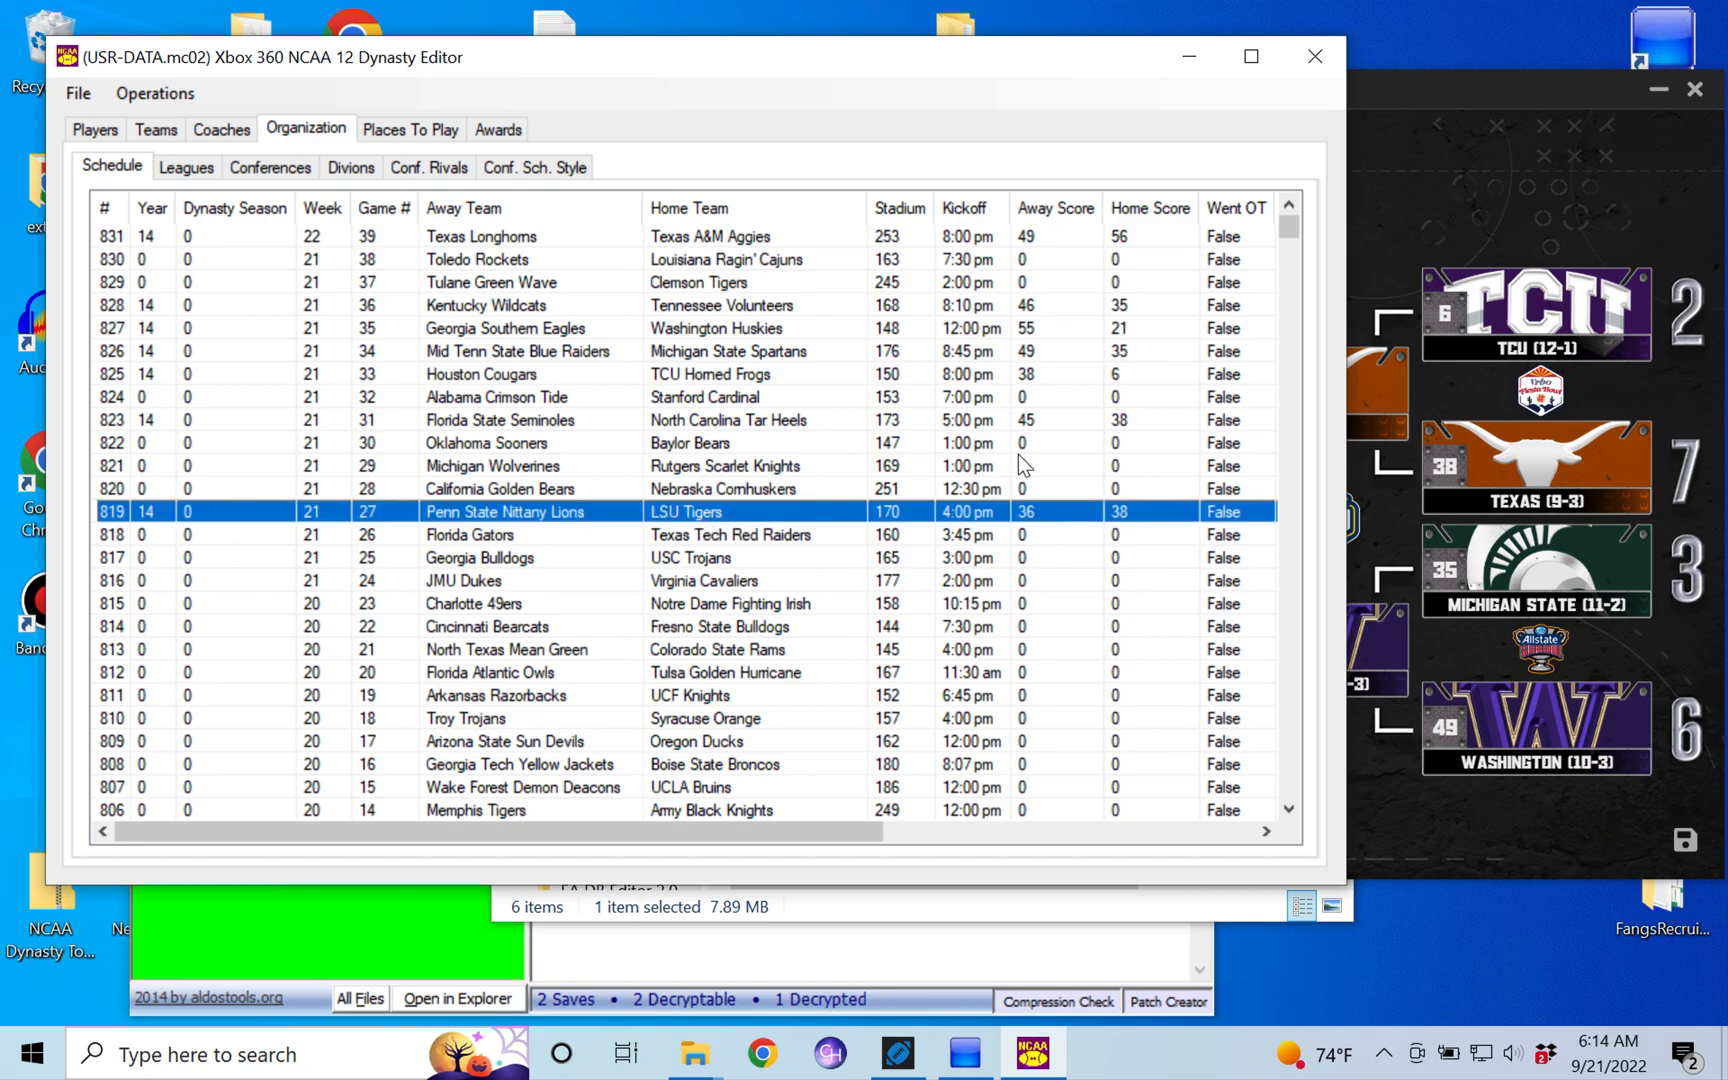
mouse_move(1450, 228)
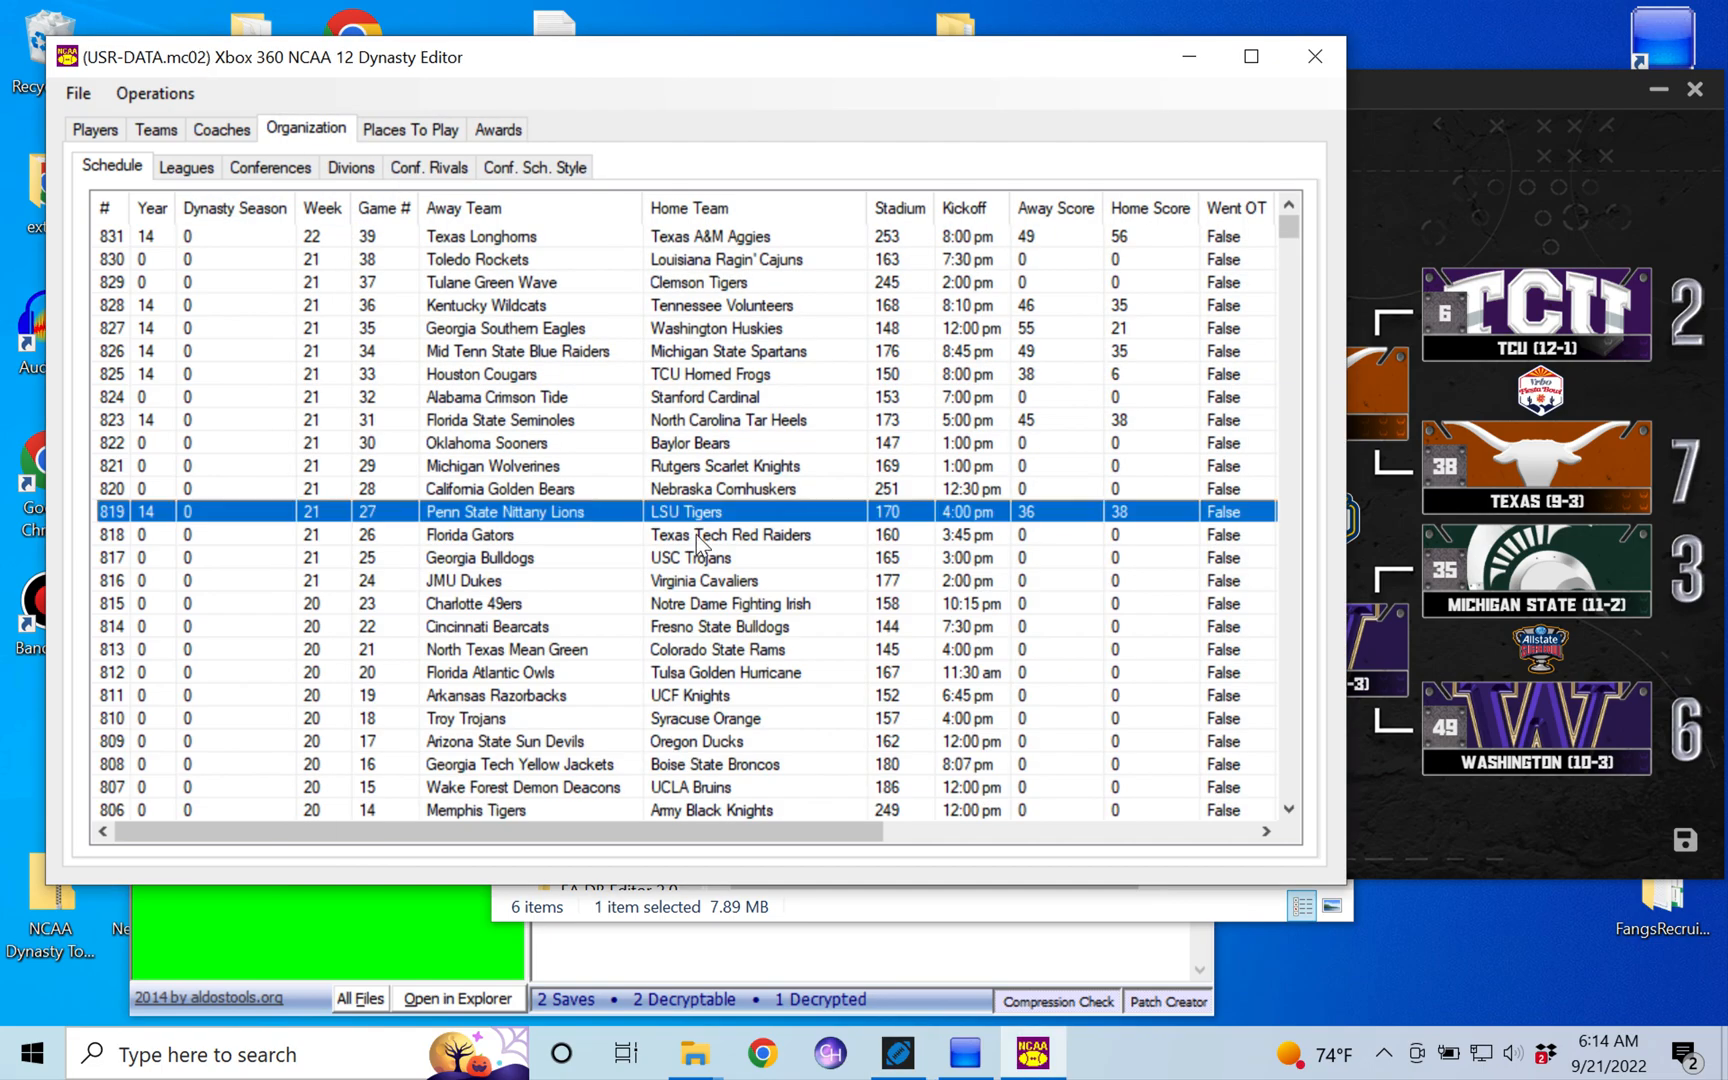
double_click(687, 511)
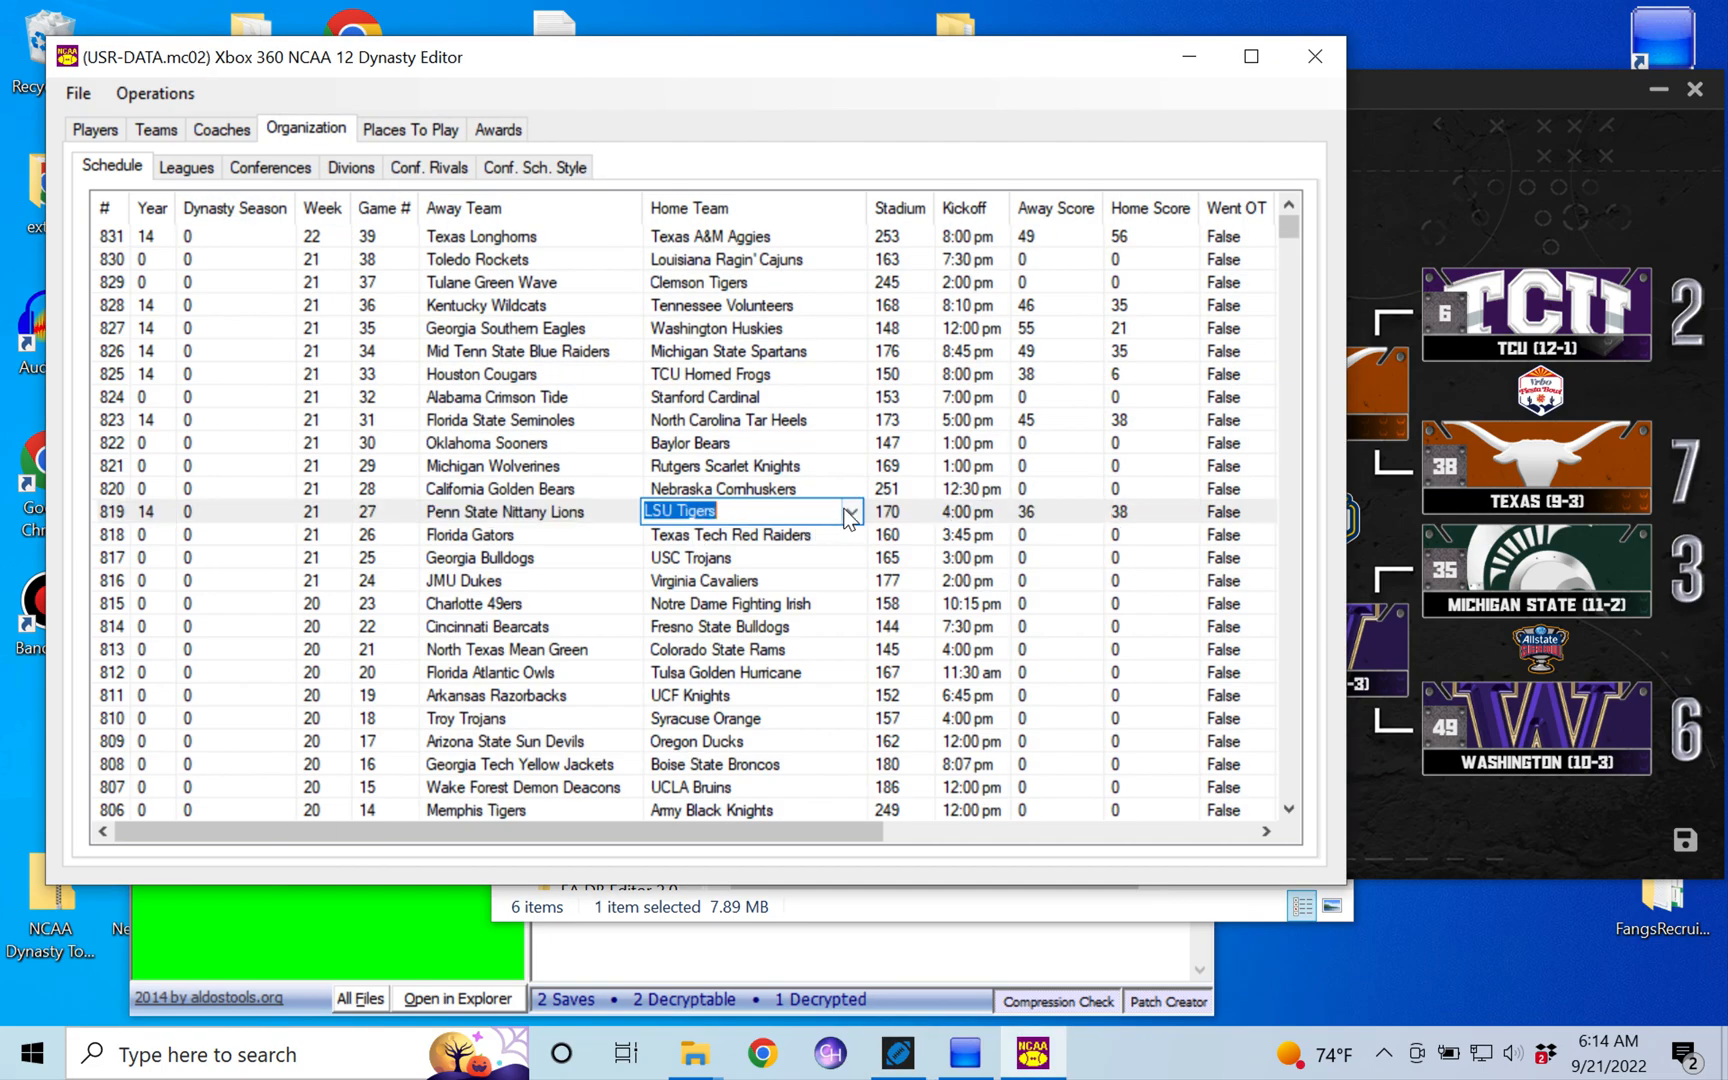
click(849, 510)
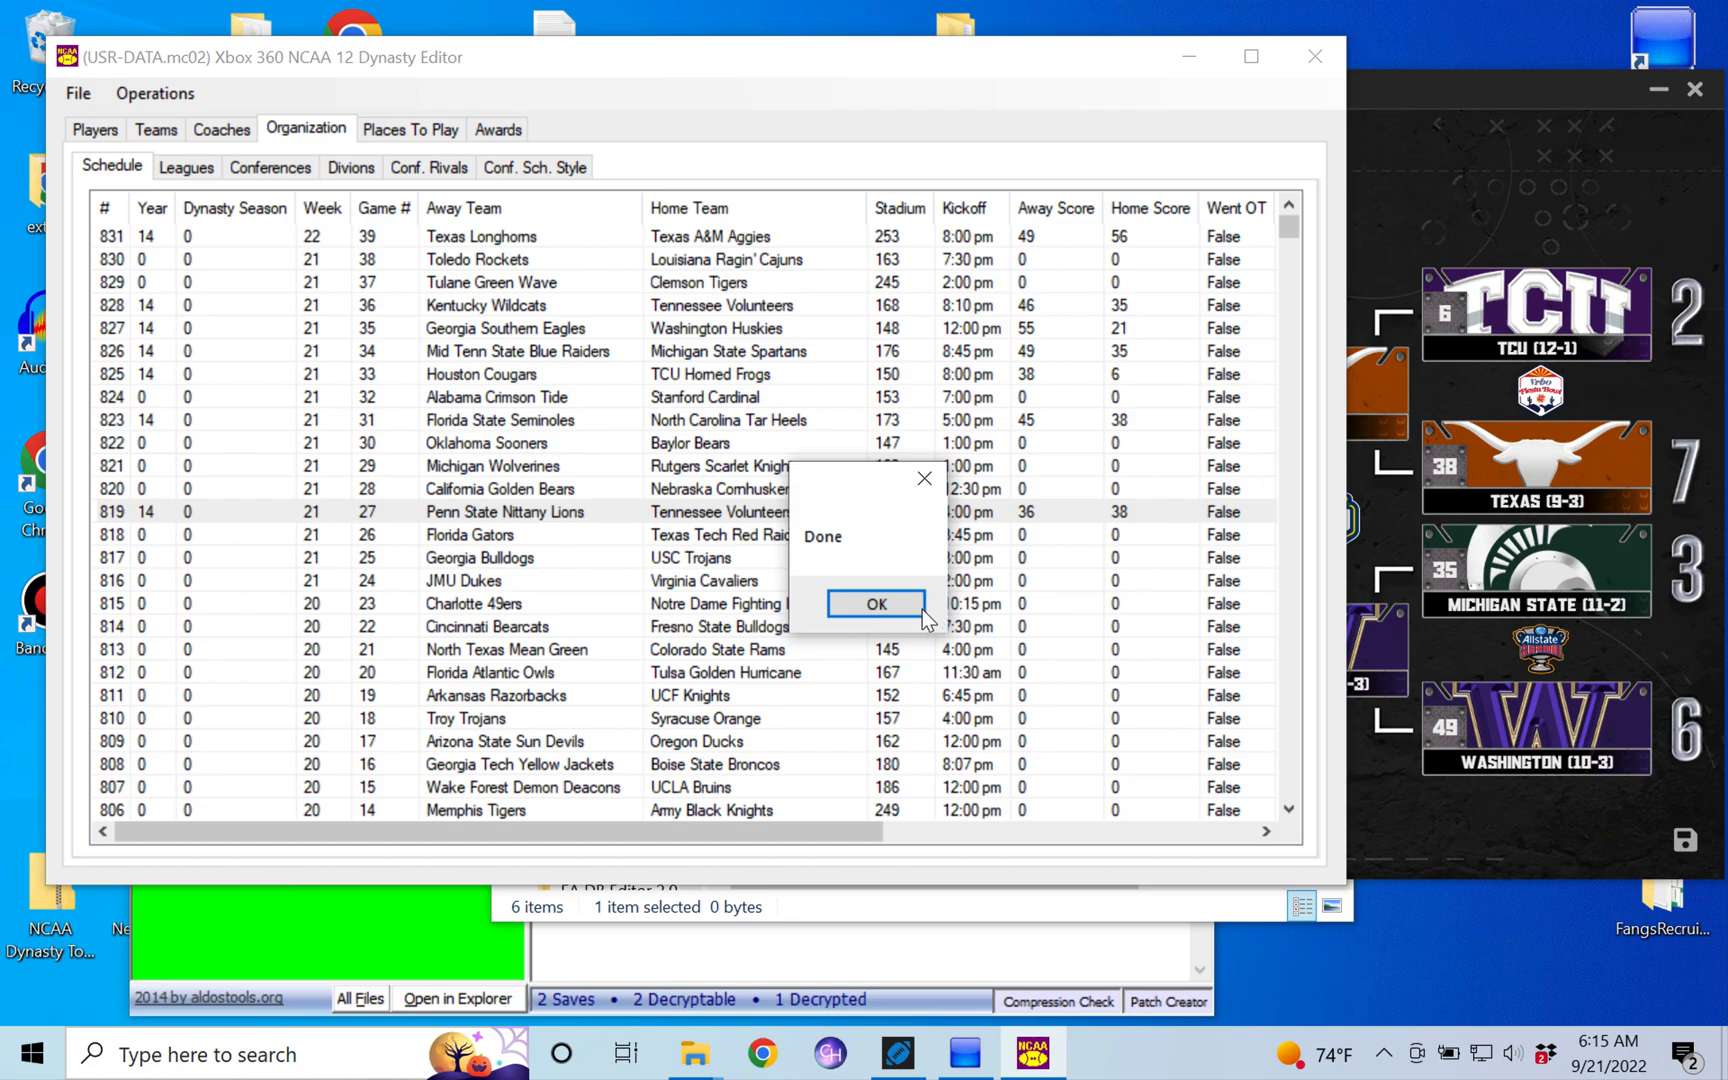
click(875, 604)
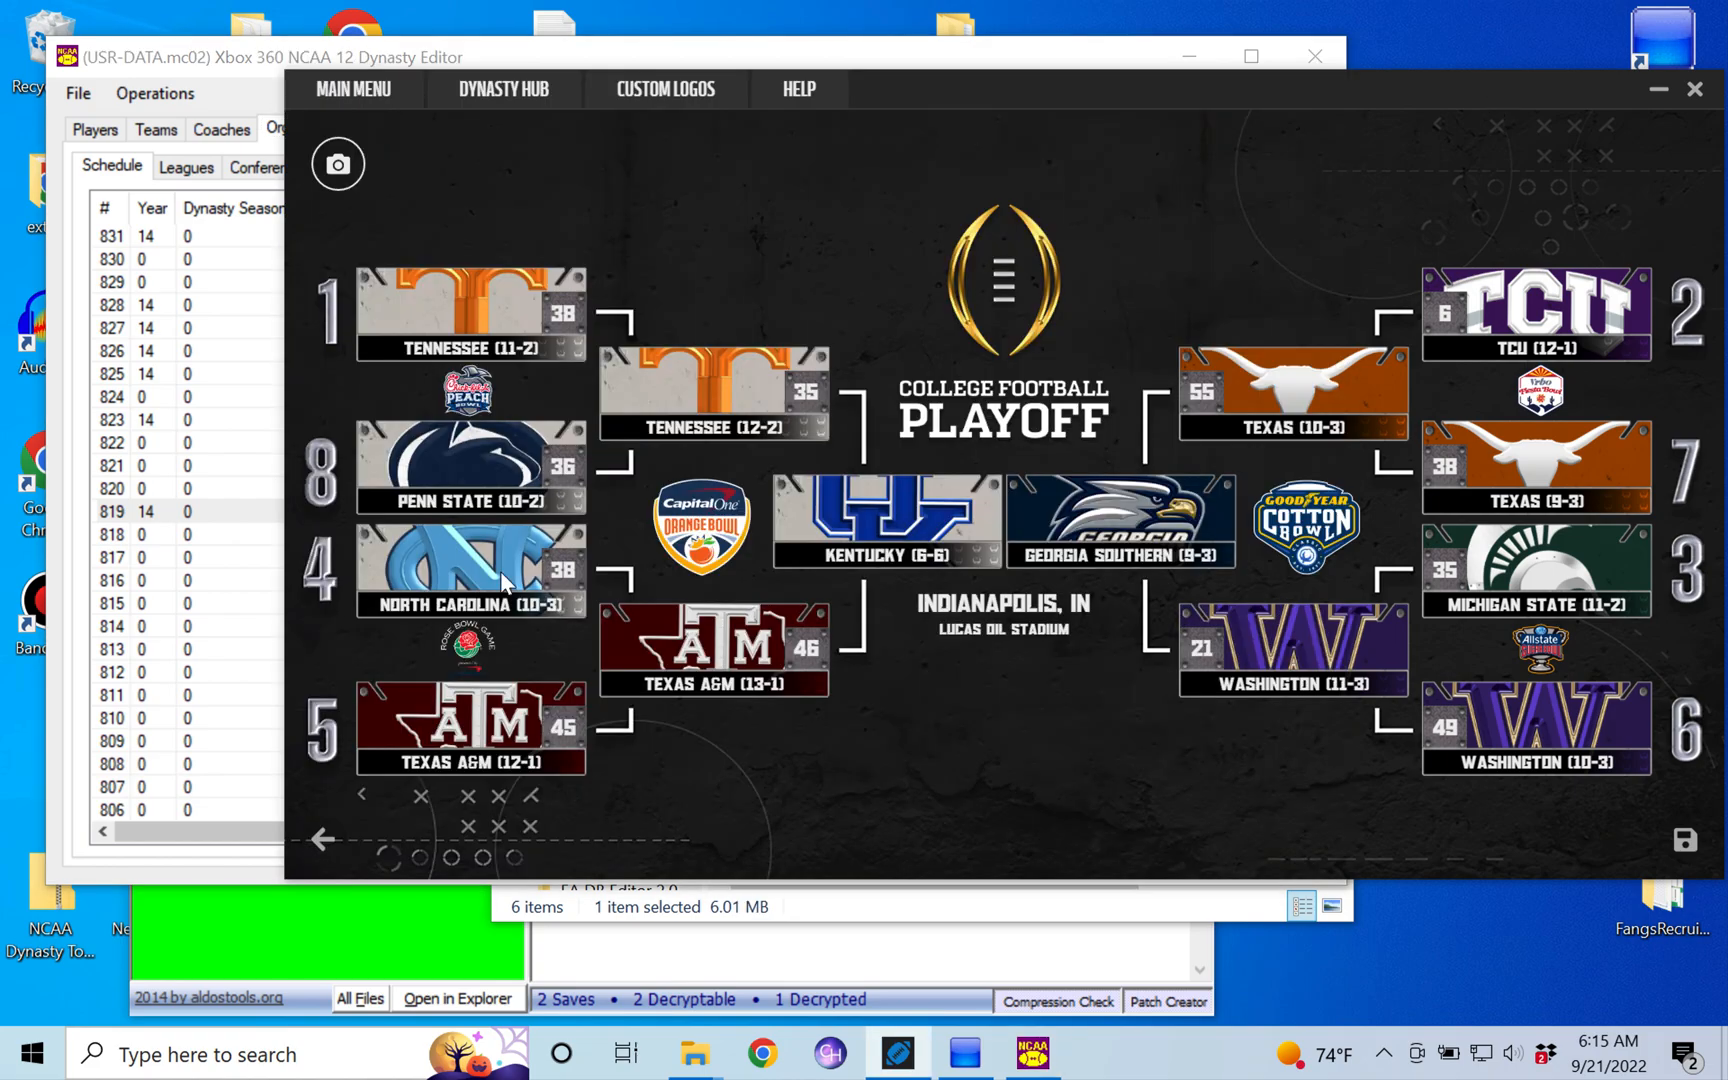
mouse_move(463, 565)
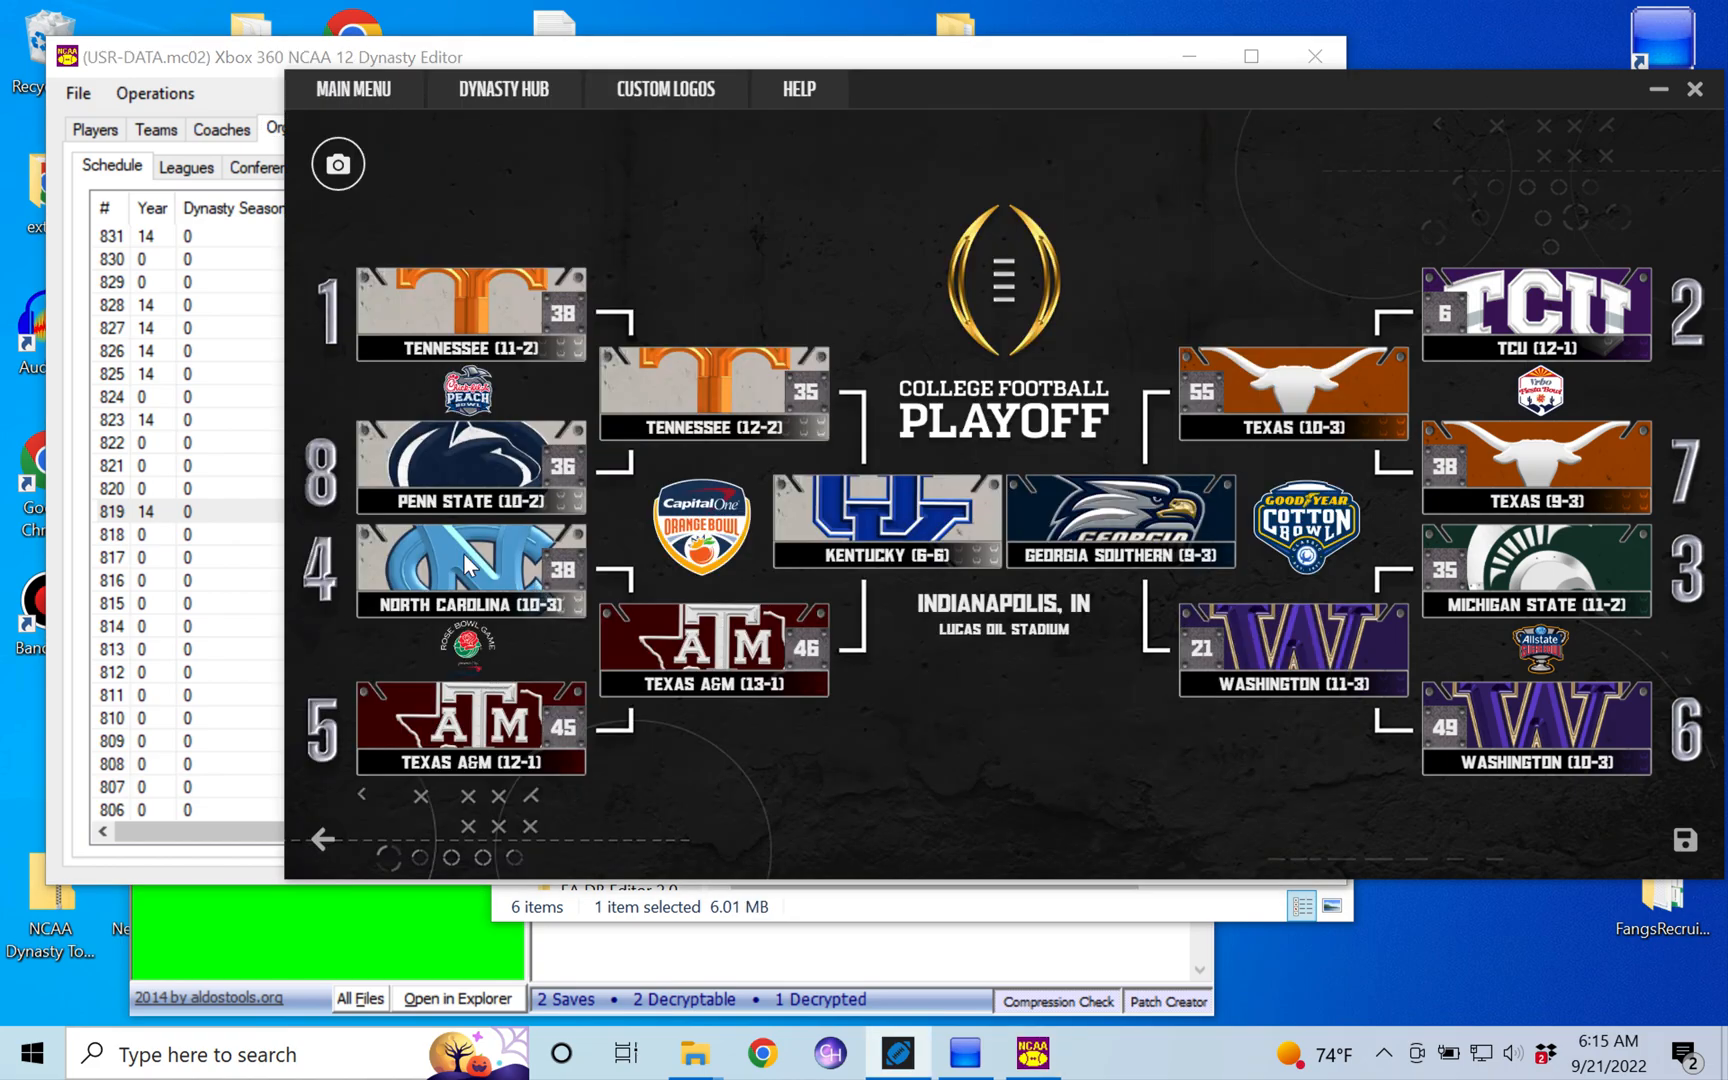
mouse_move(452, 579)
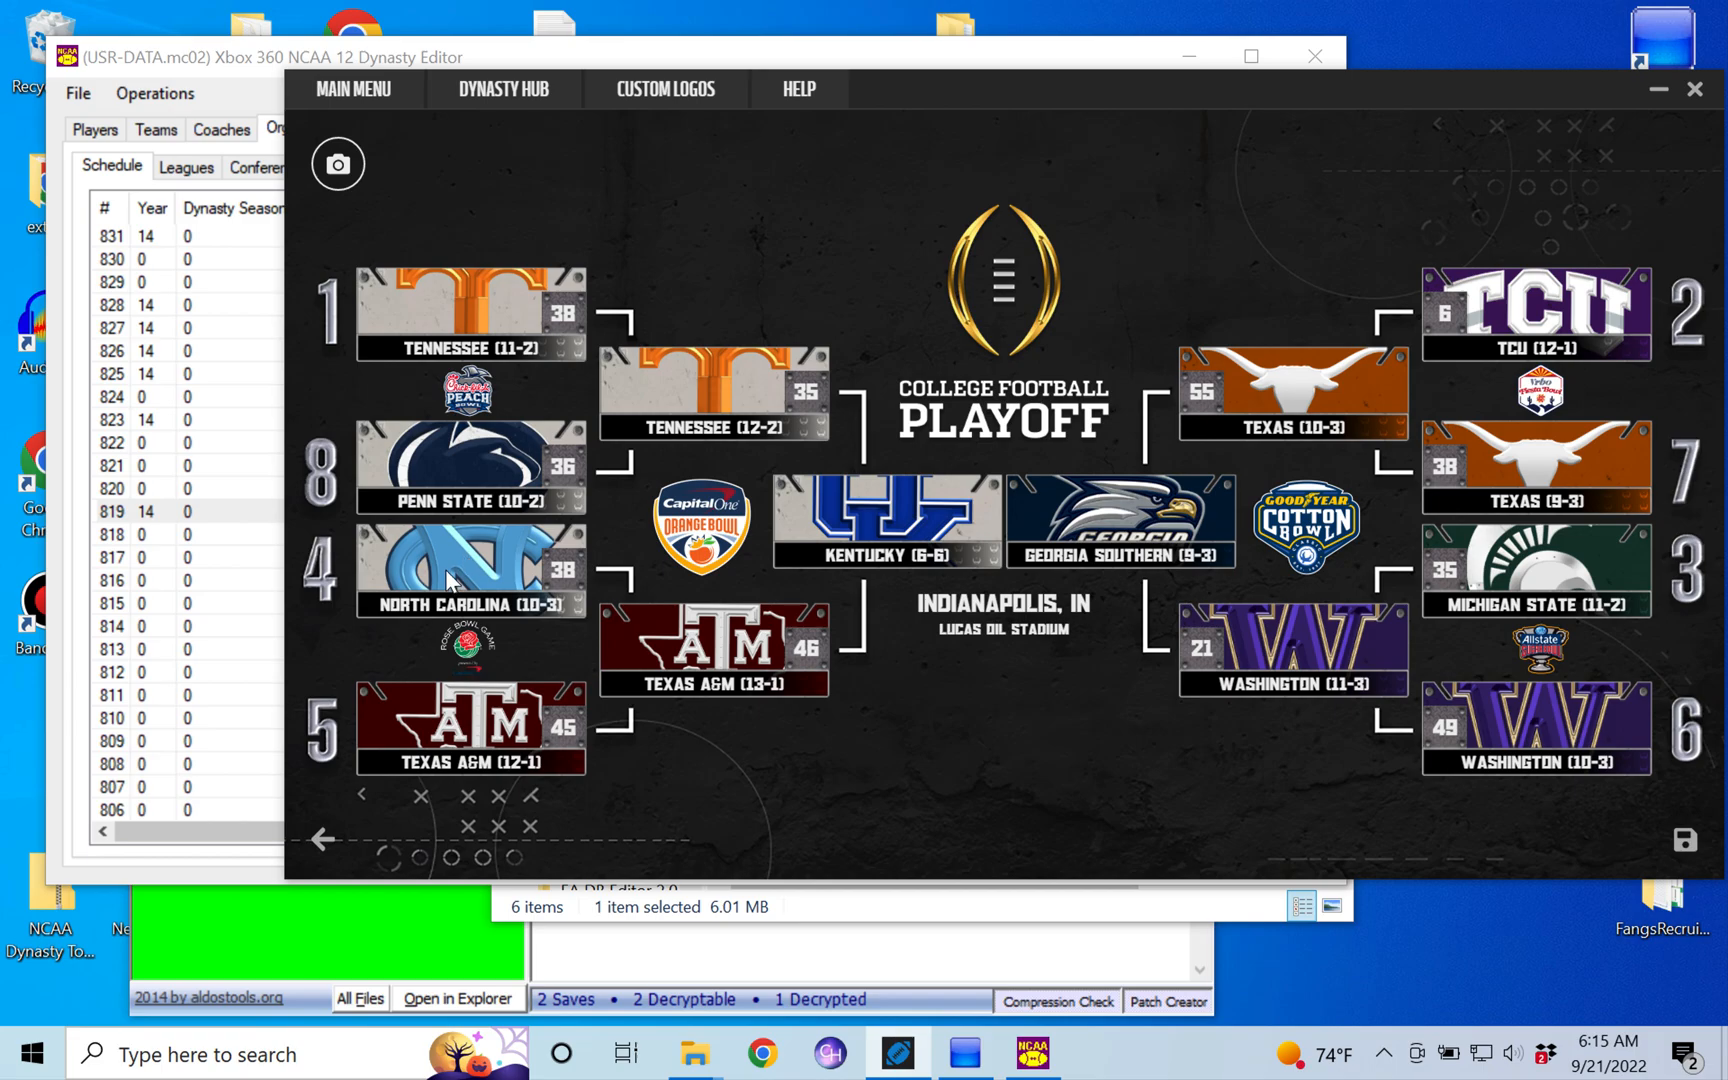
mouse_move(544, 797)
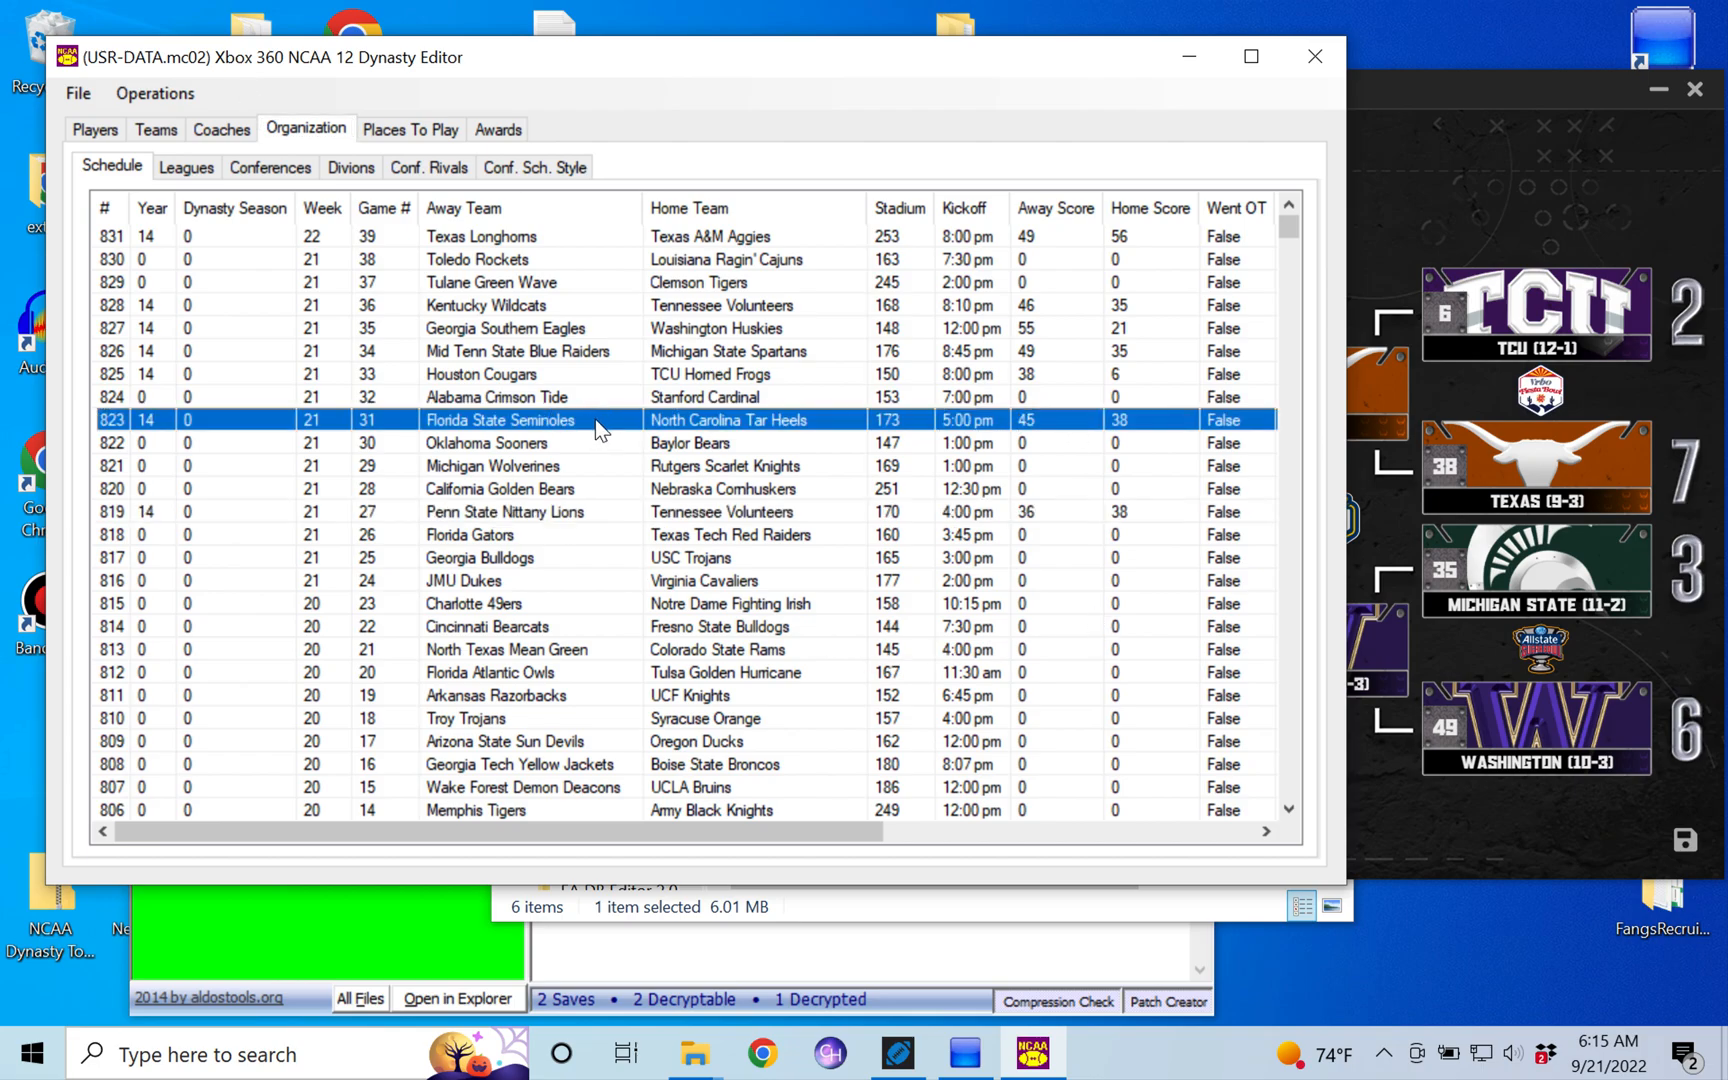
mouse_move(631, 428)
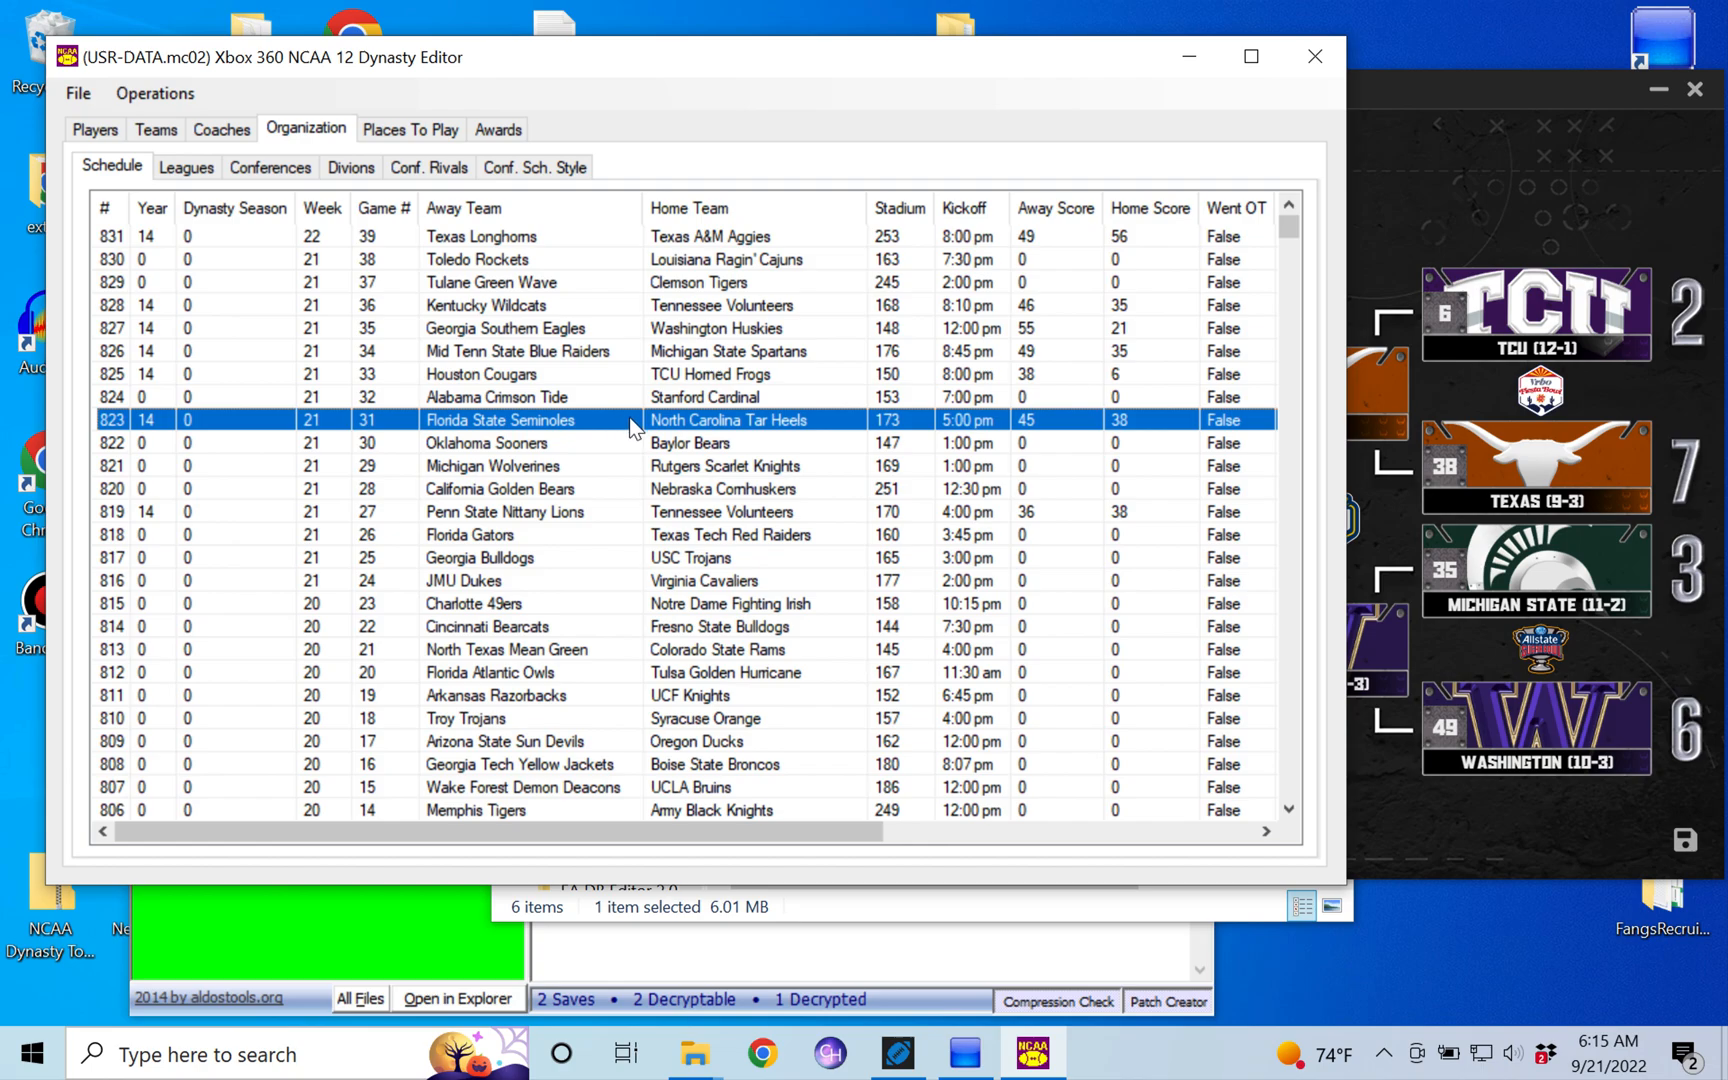
- Set Texas A&M Aggies as game 31's away team versus North Carolina and dismiss Done
click(529, 420)
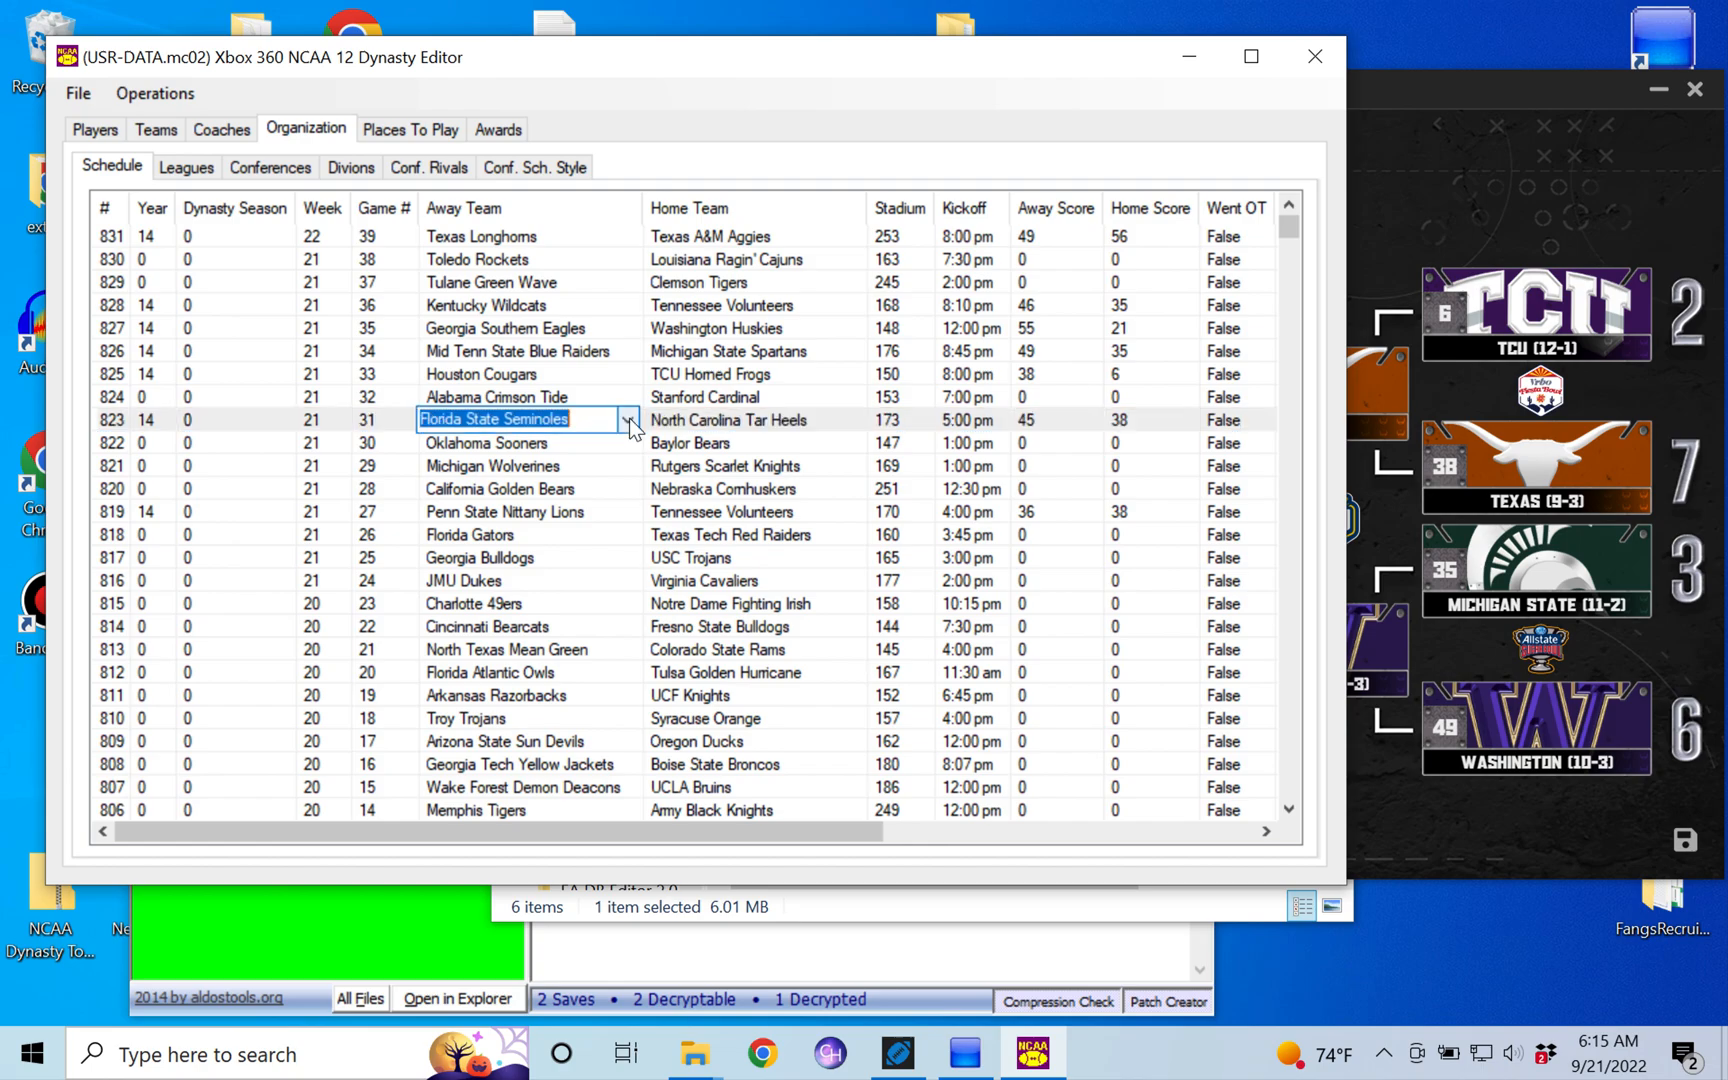
click(629, 419)
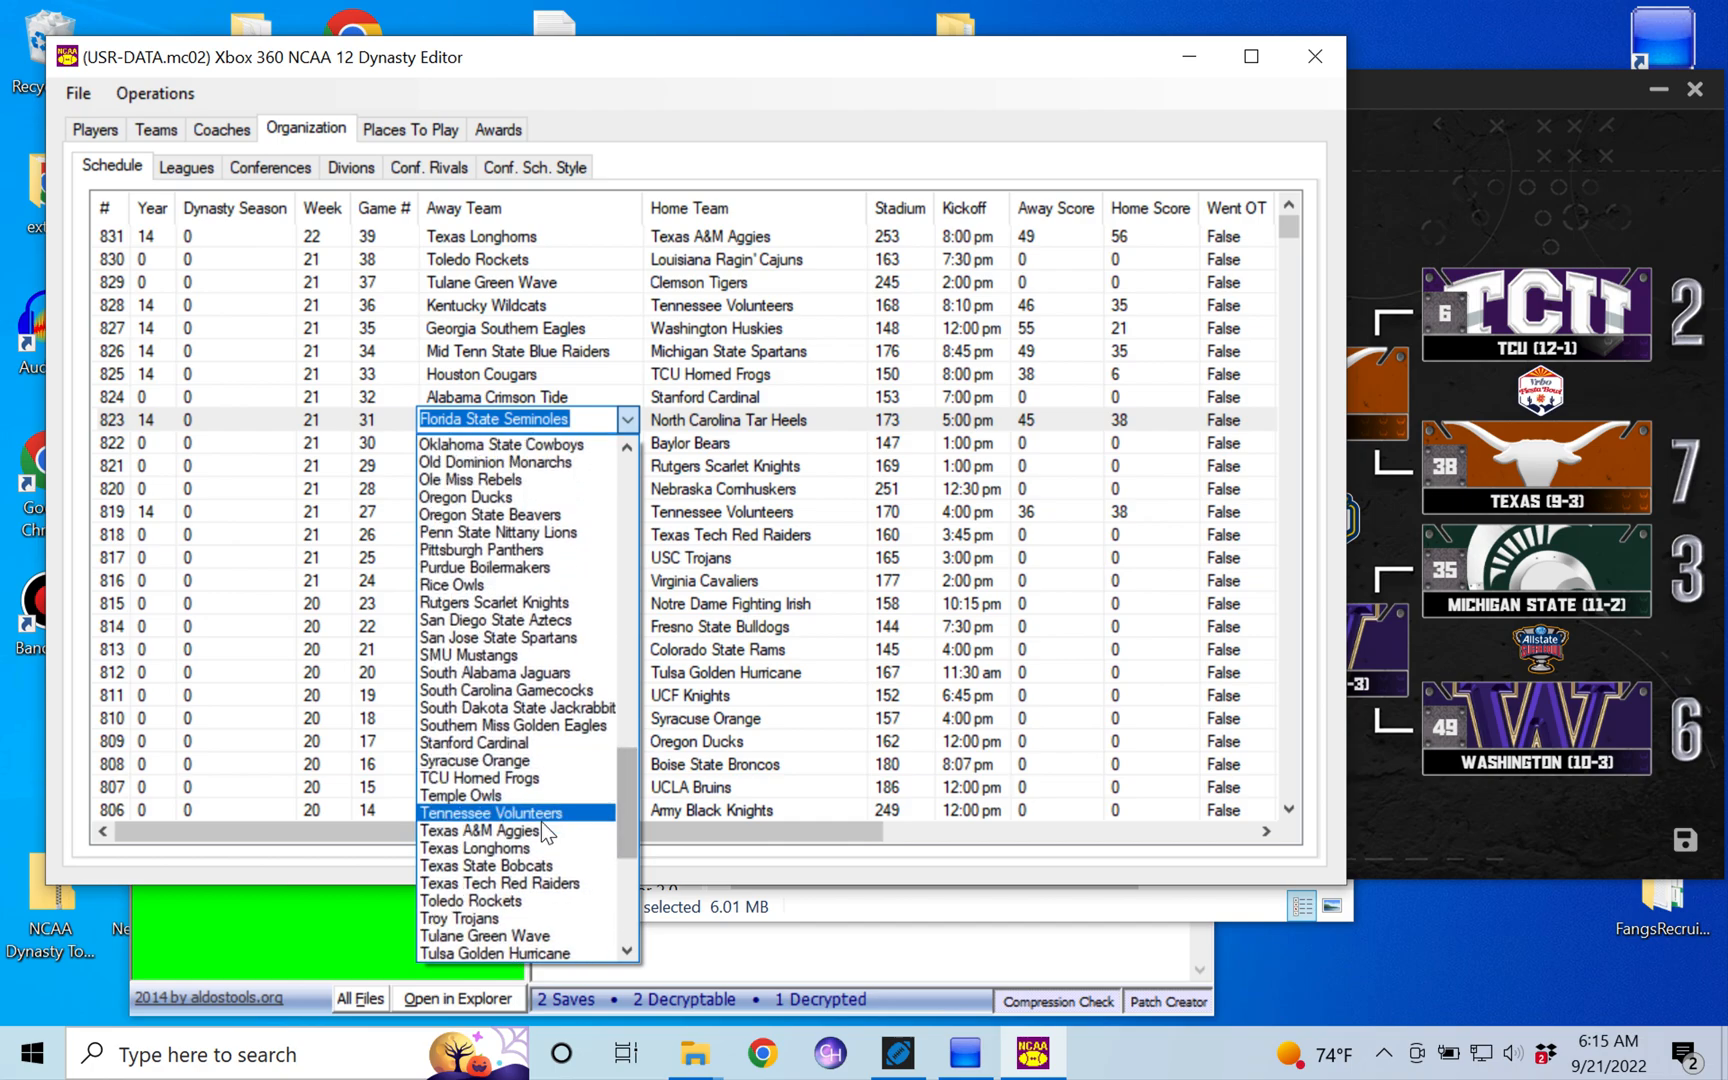
click(483, 830)
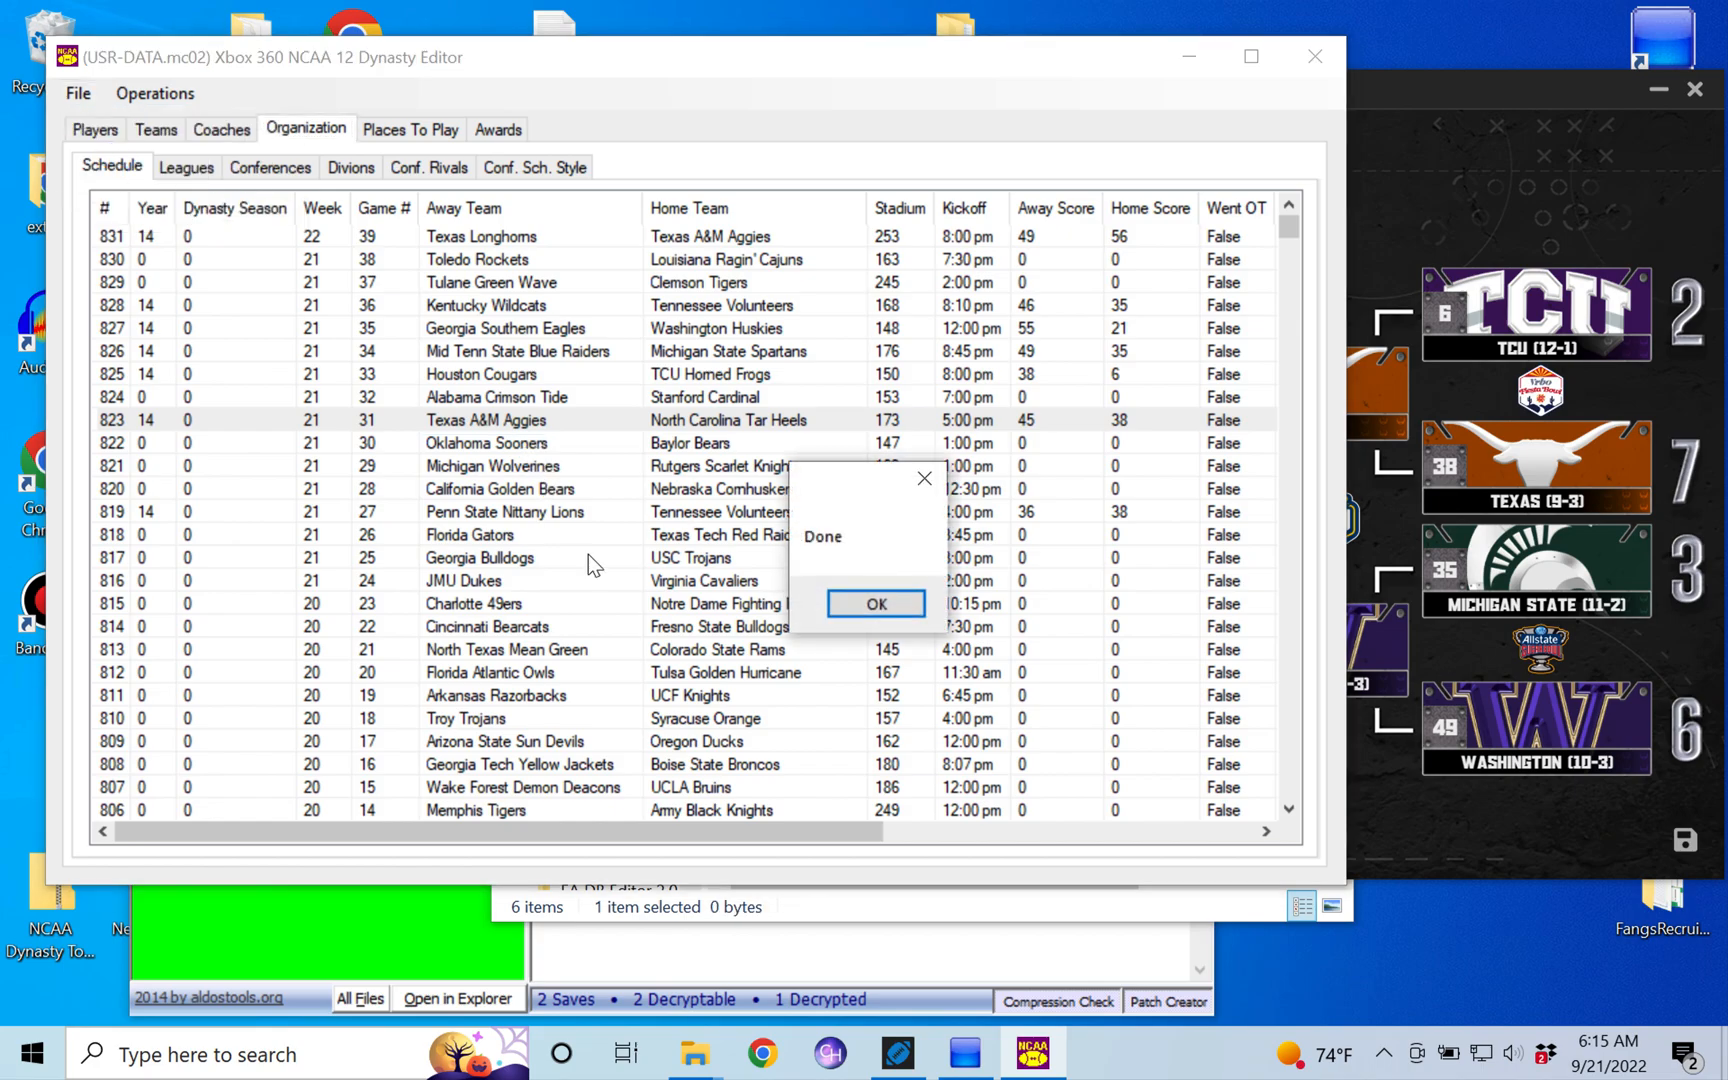
click(875, 604)
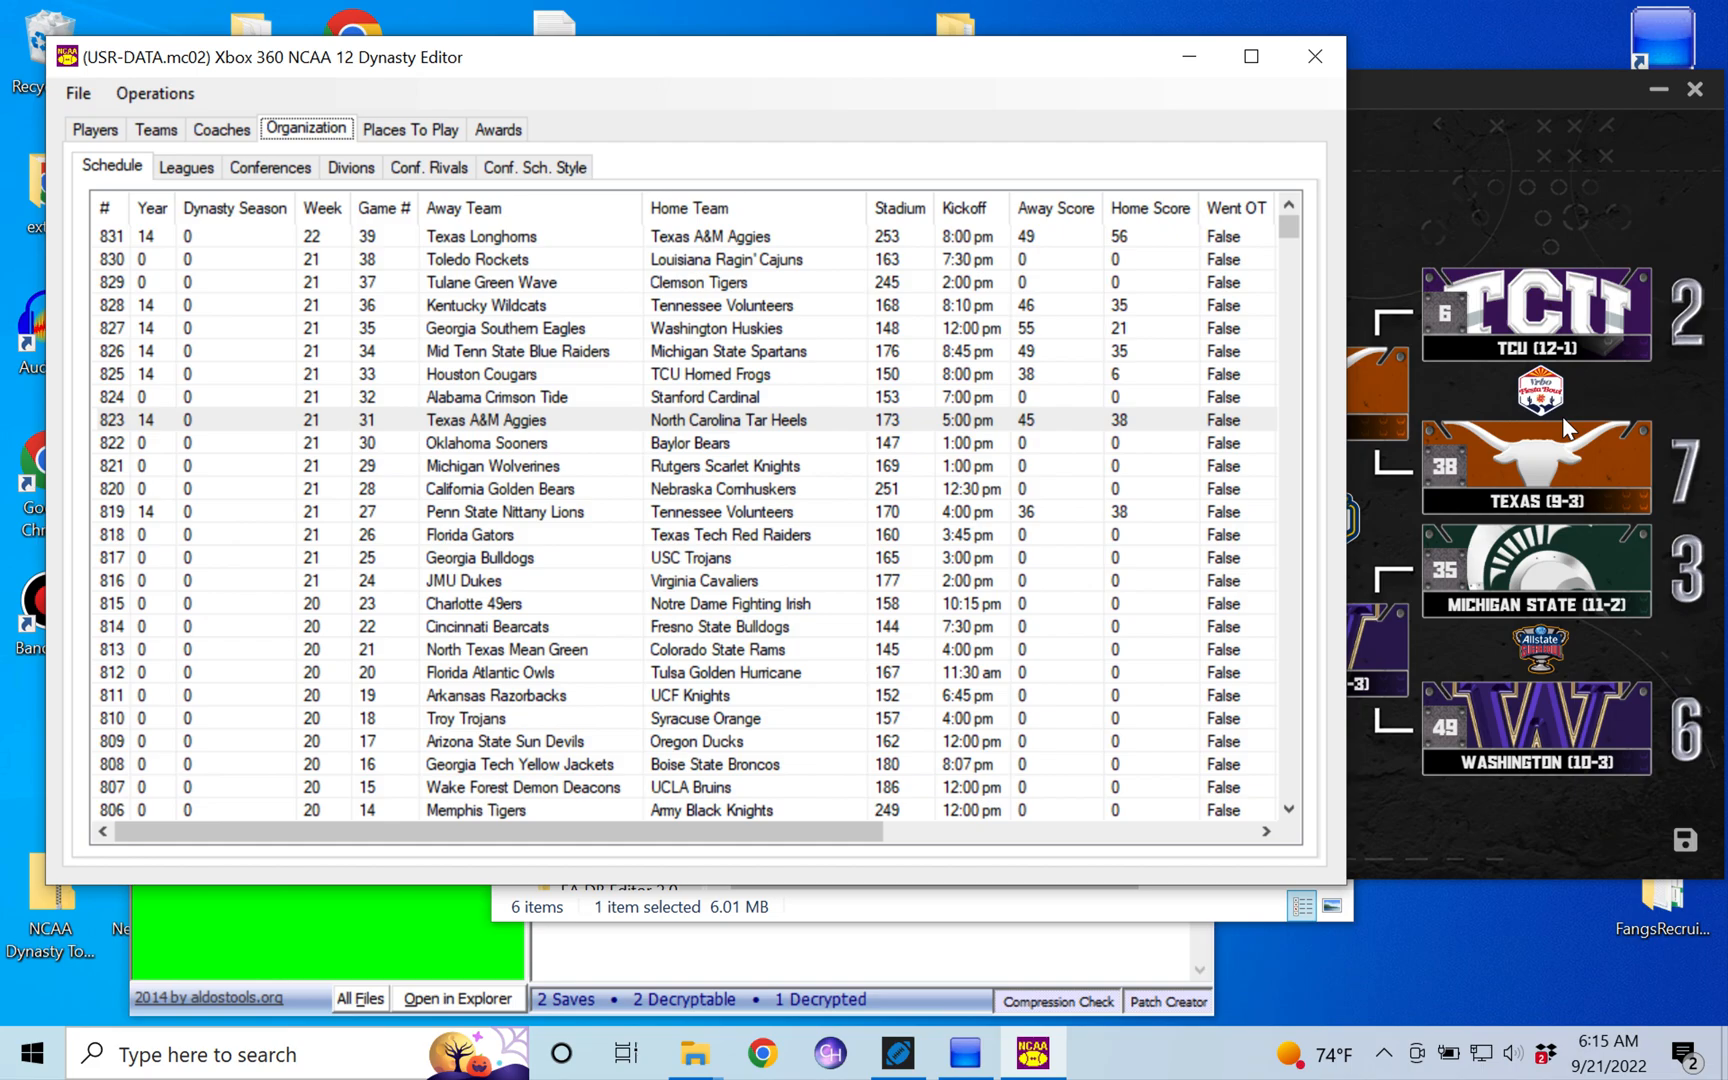
mouse_move(1367, 320)
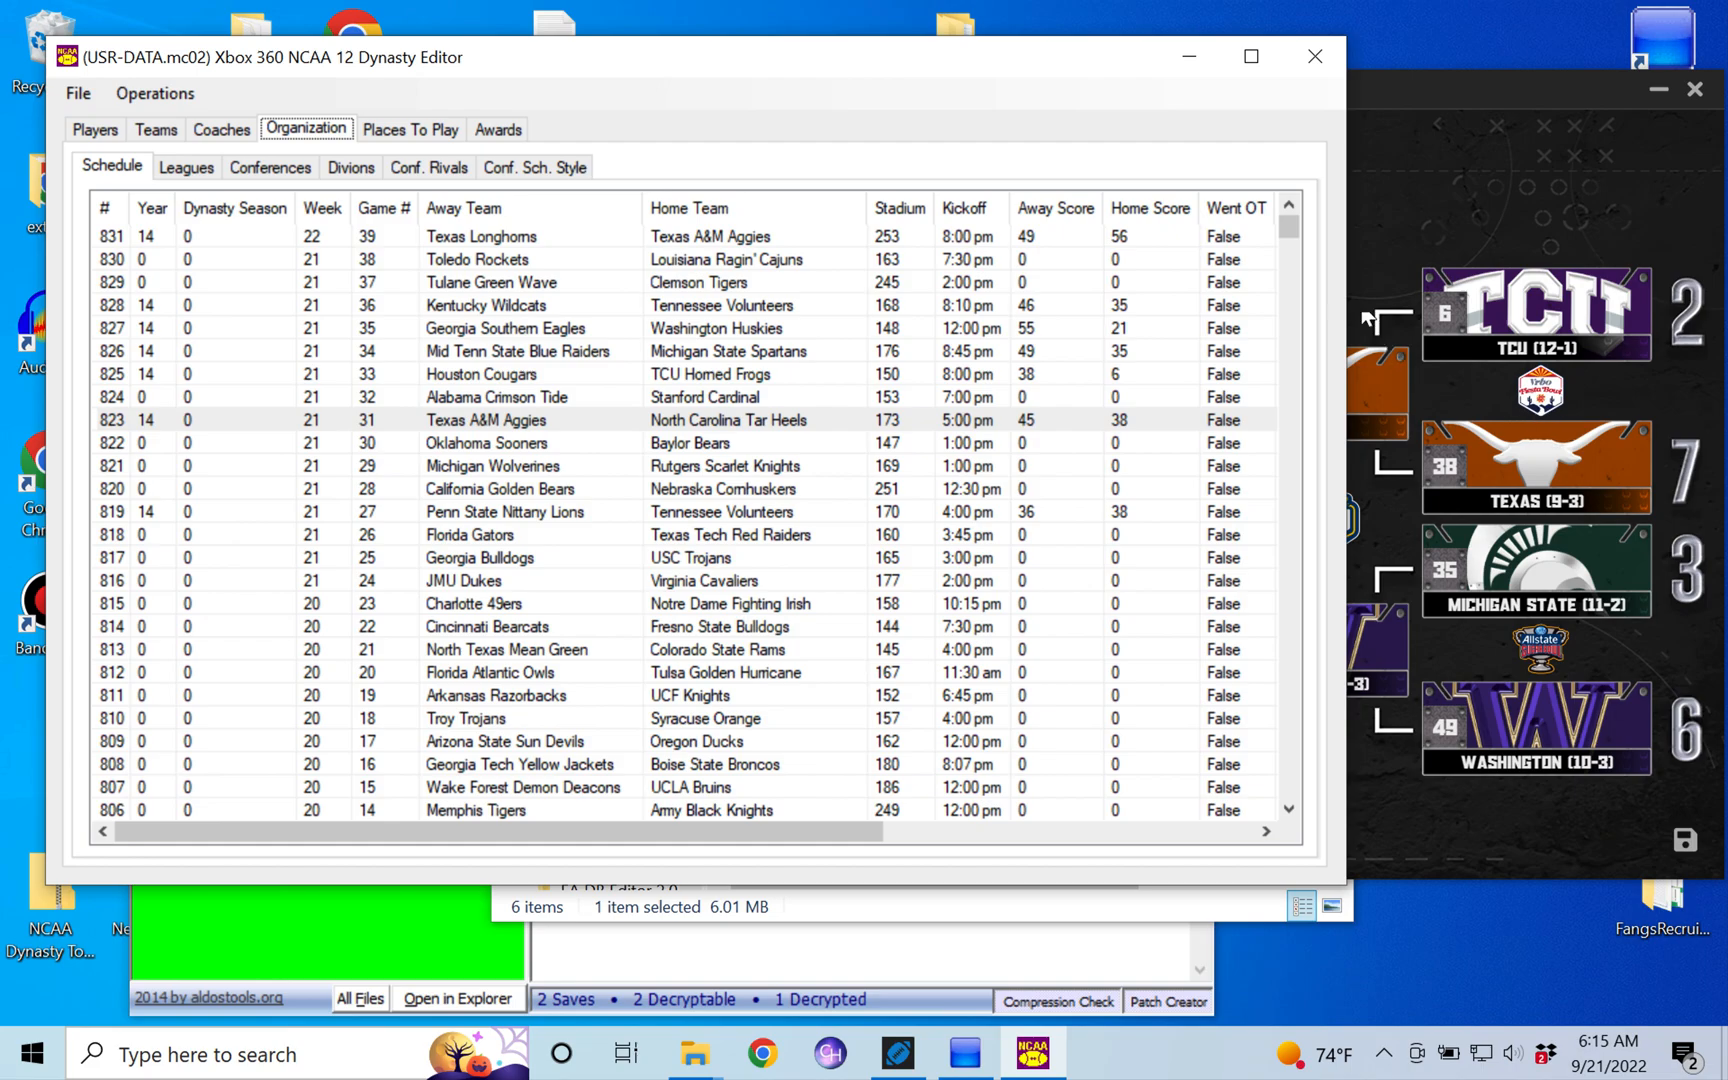
mouse_move(1135, 366)
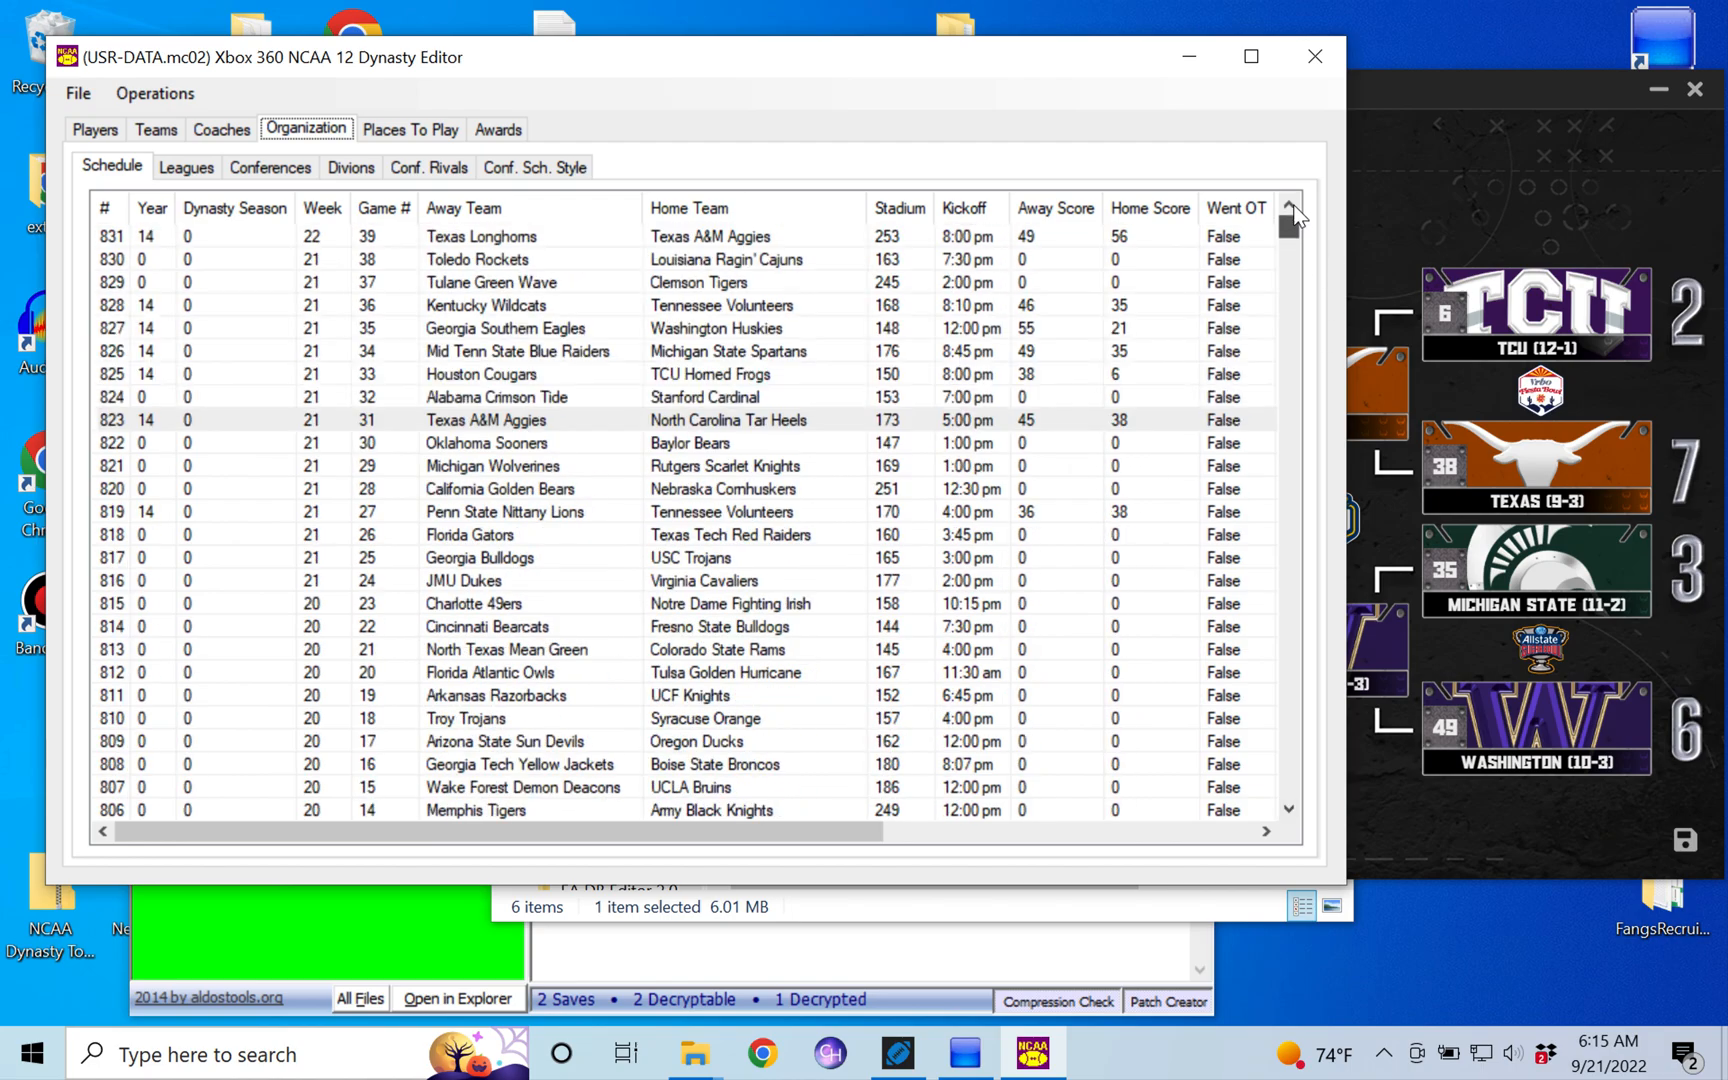
mouse_move(1155, 386)
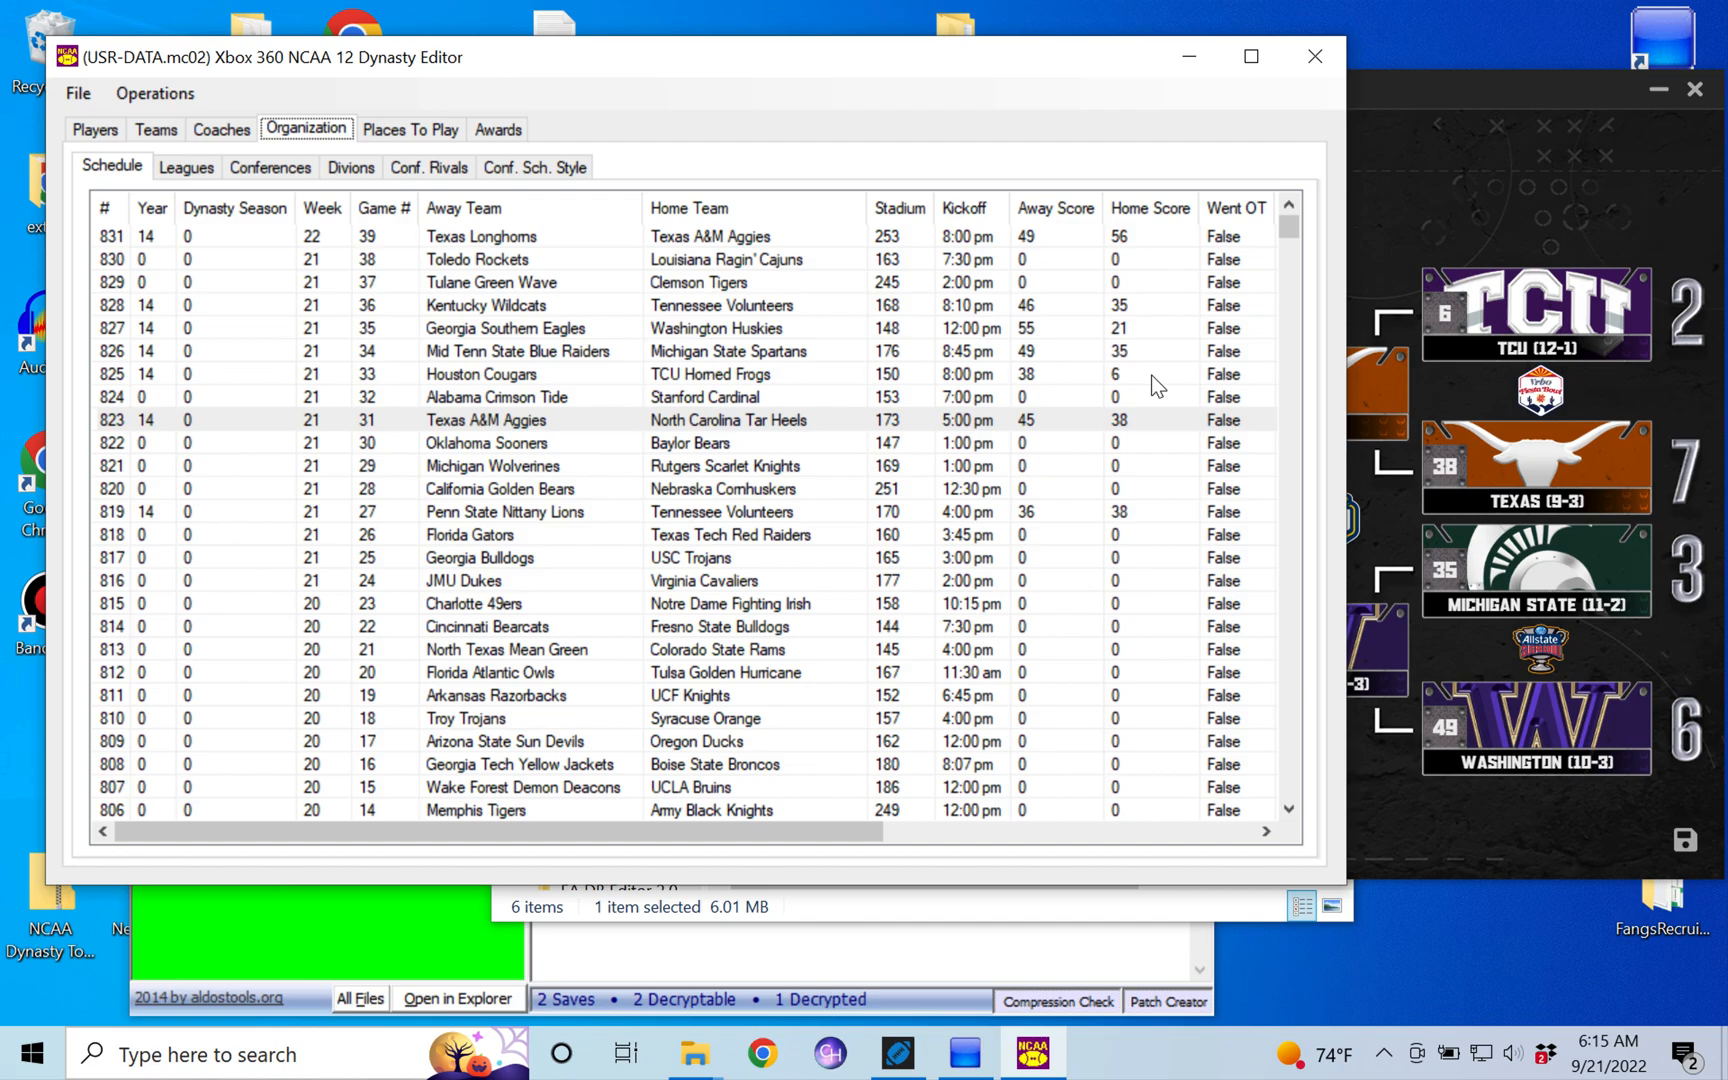
mouse_move(1653, 496)
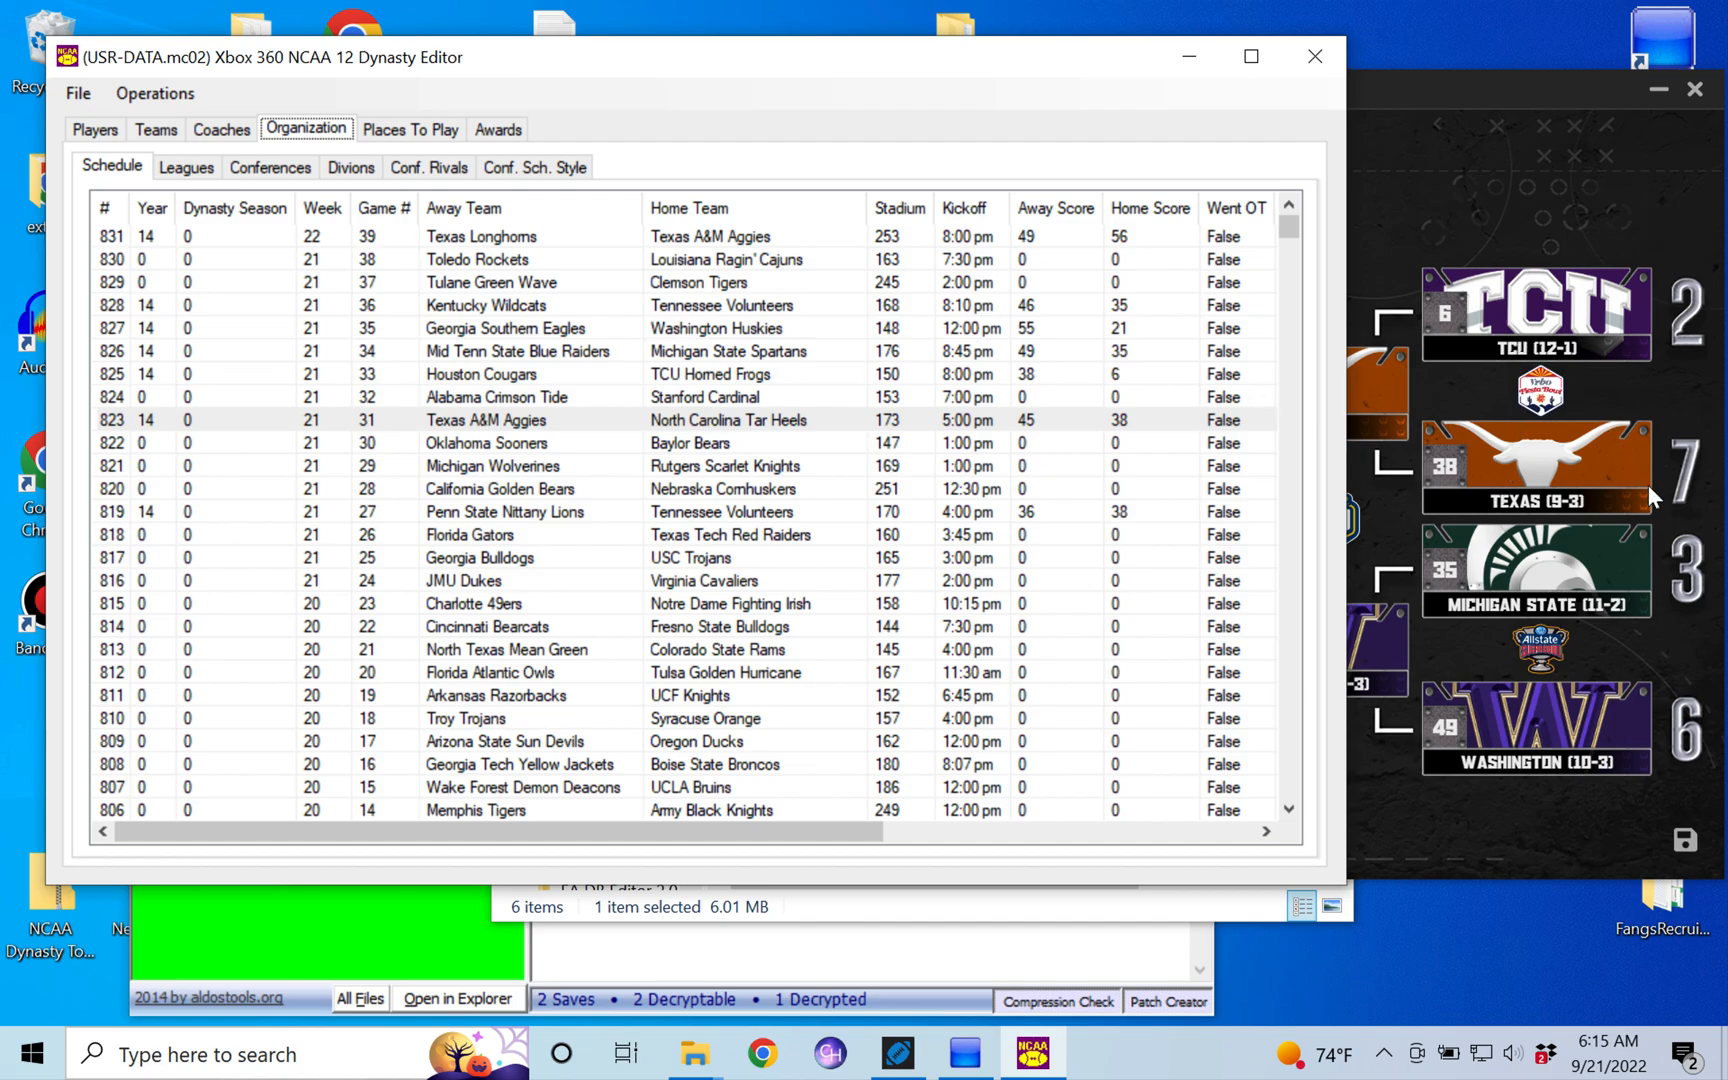
mouse_move(1578, 342)
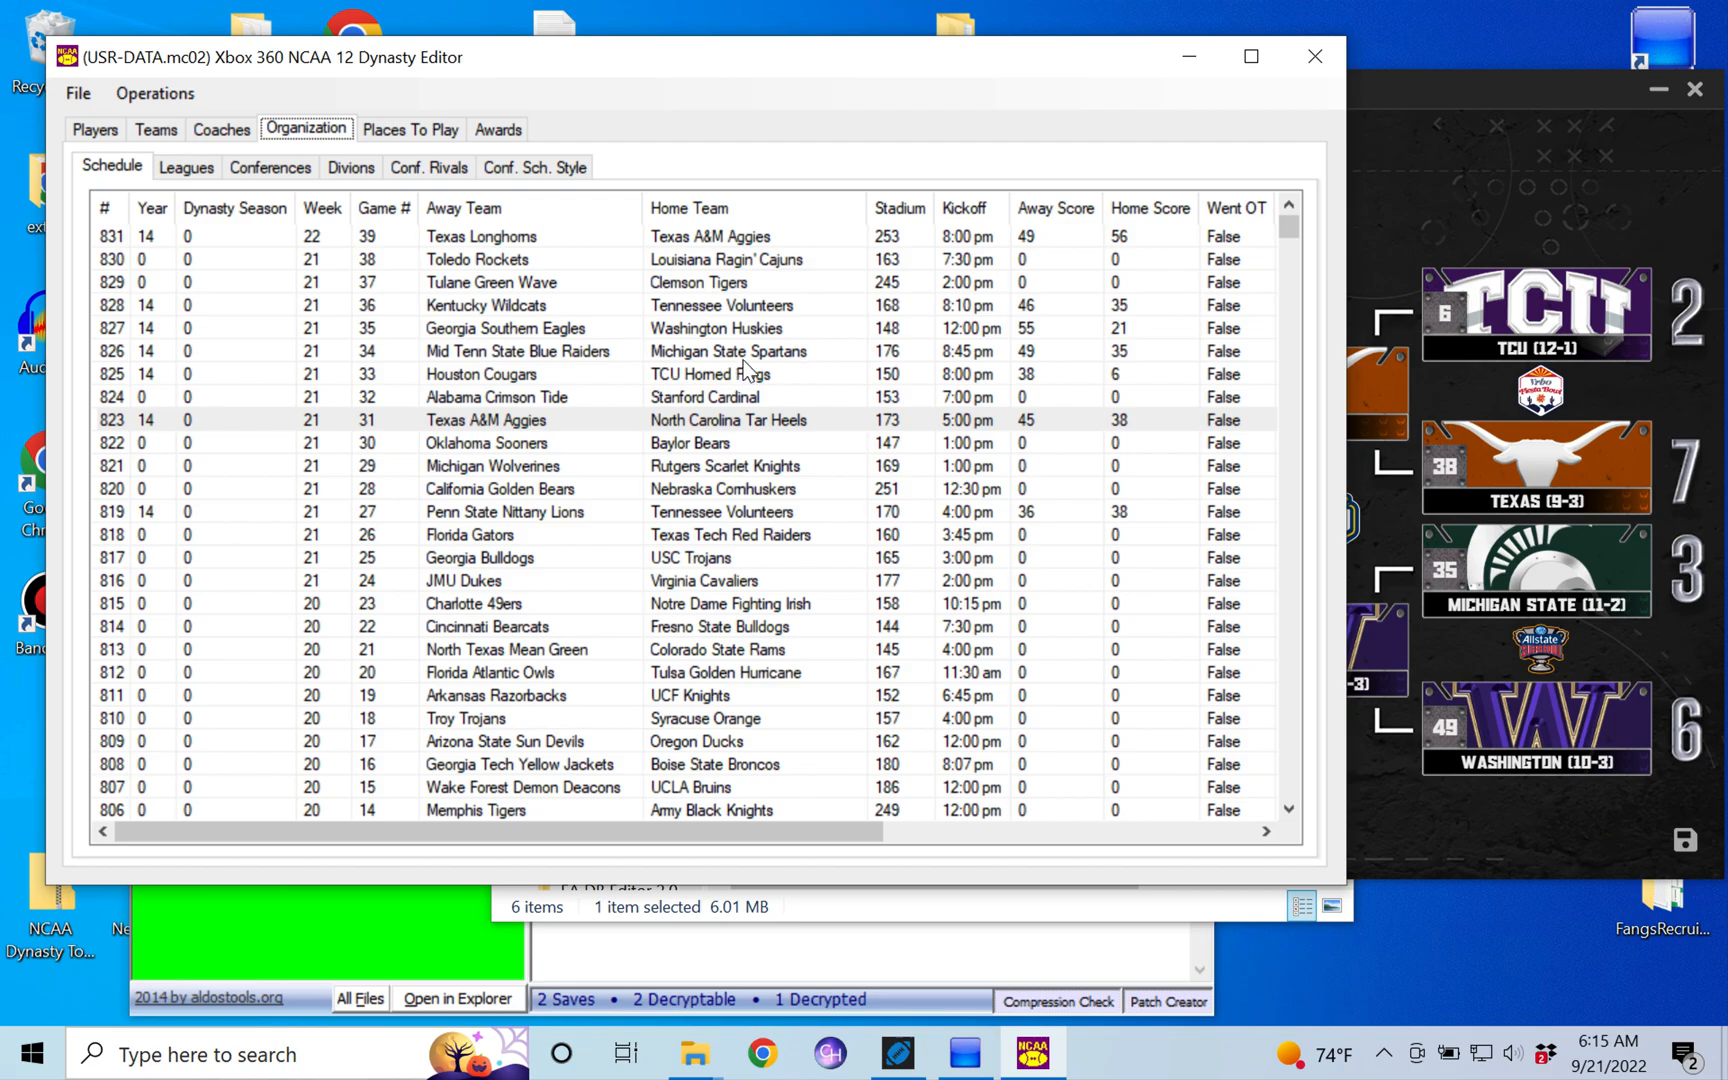
mouse_move(587, 375)
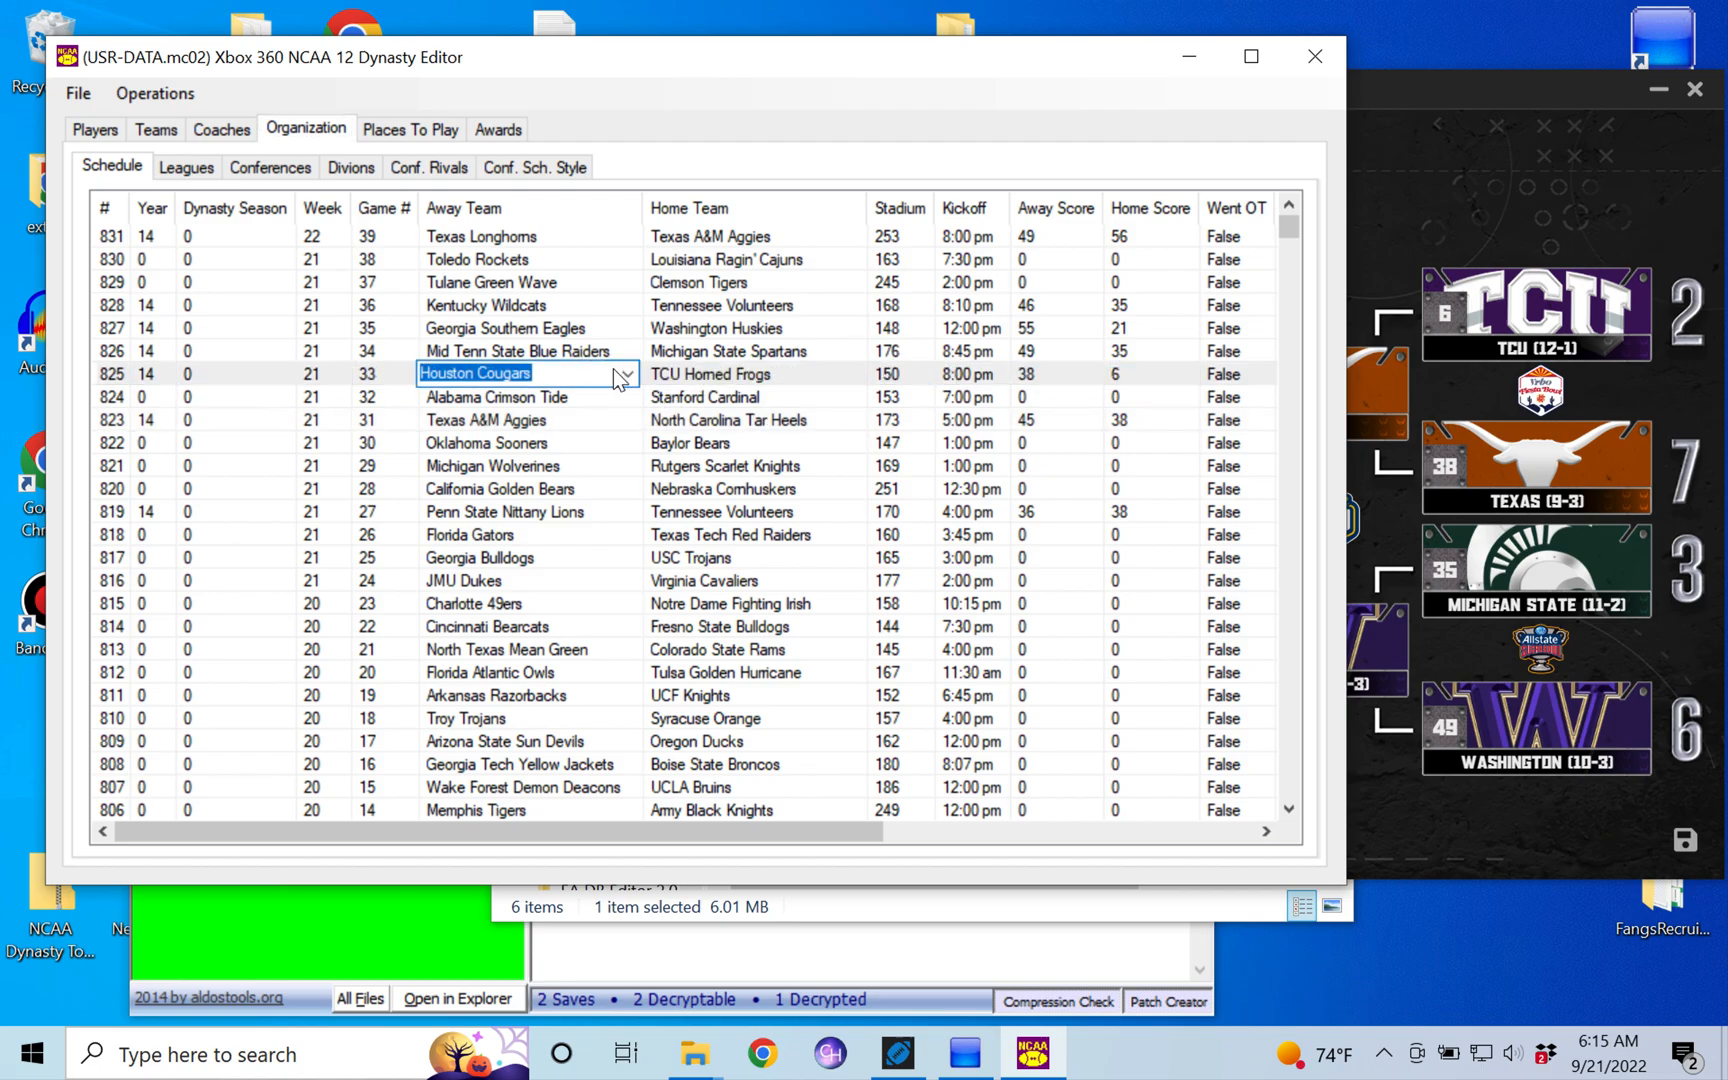
- Replace Houston Cougars with Texas Longhorns as game 33's away team and dismiss Done
click(623, 374)
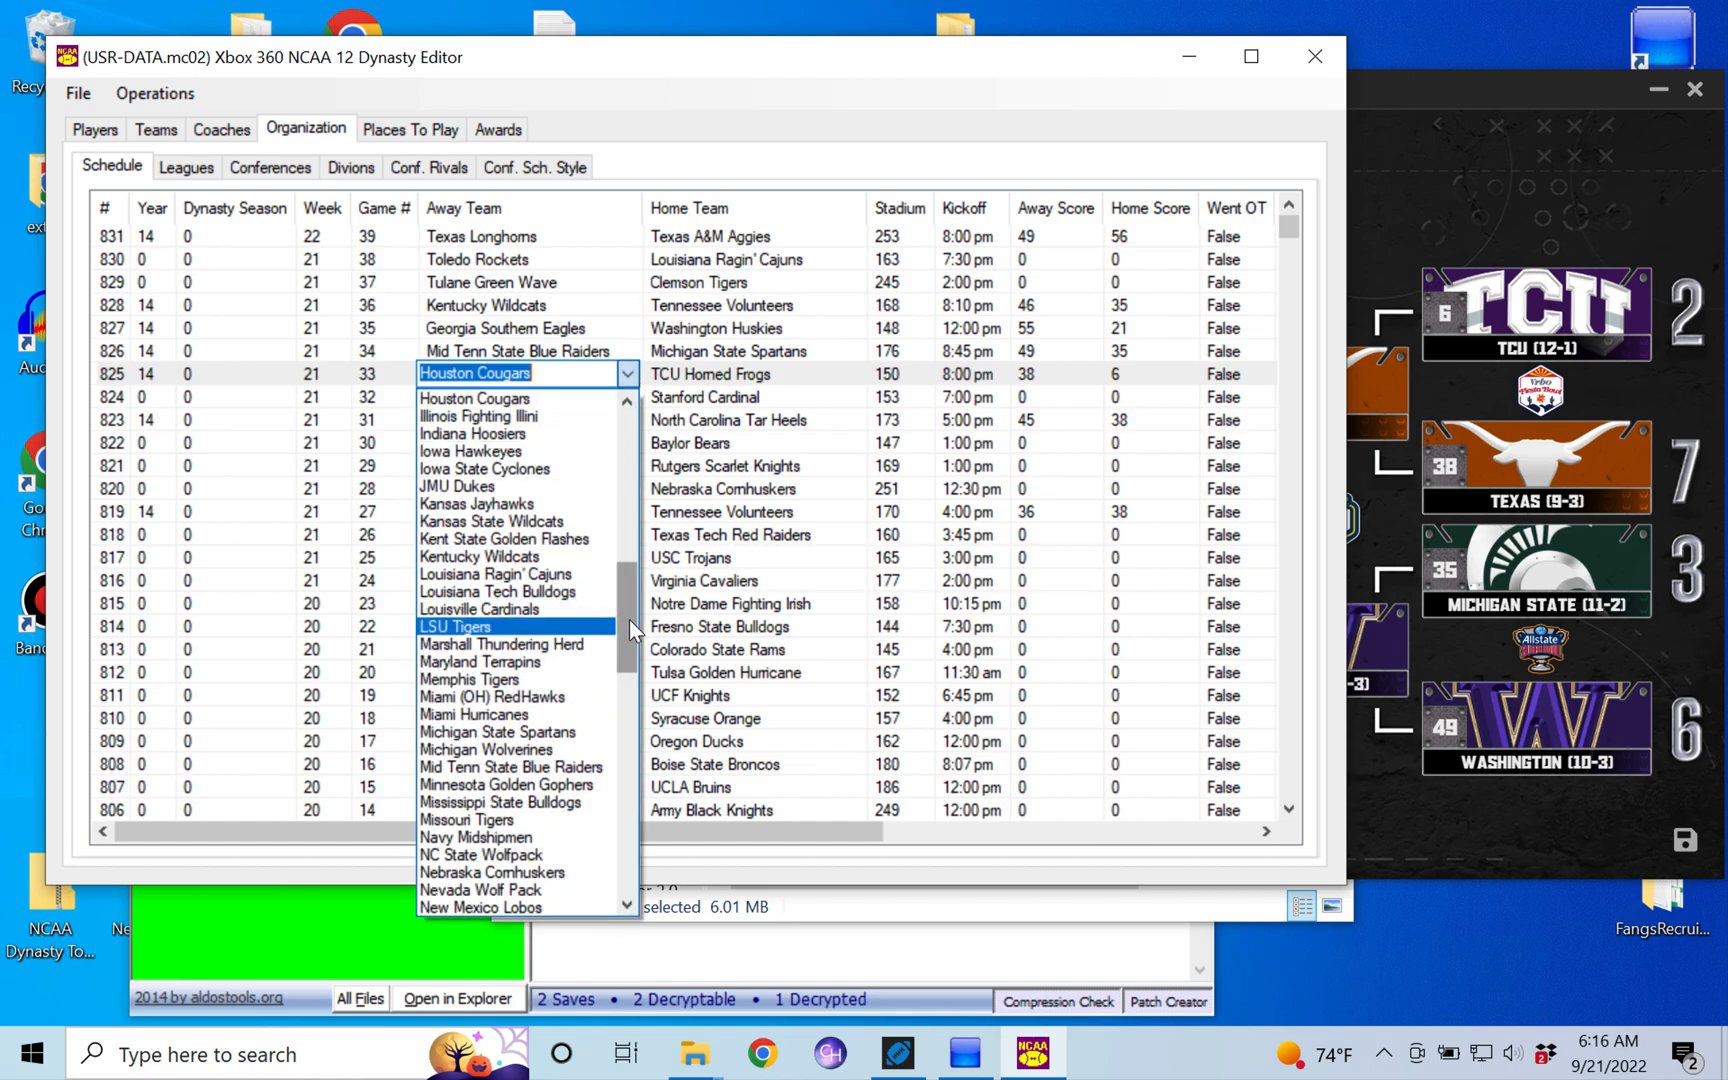
scroll(down, 3)
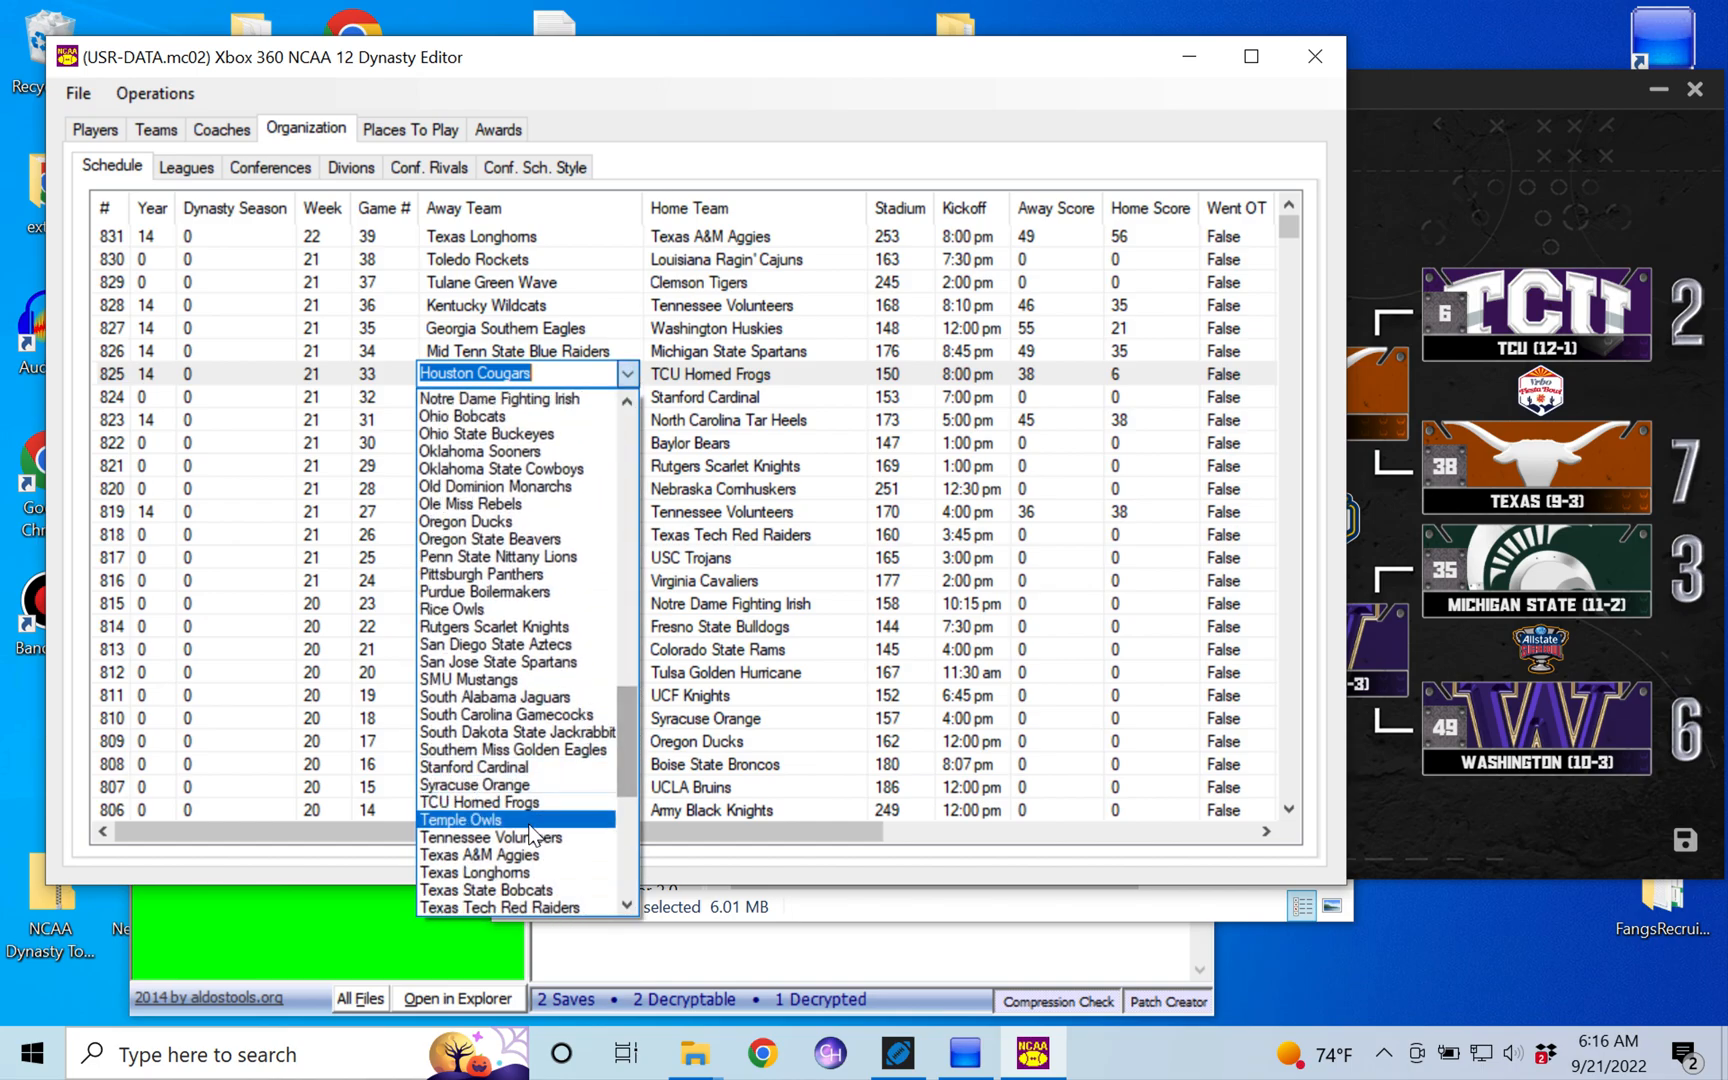
click(474, 872)
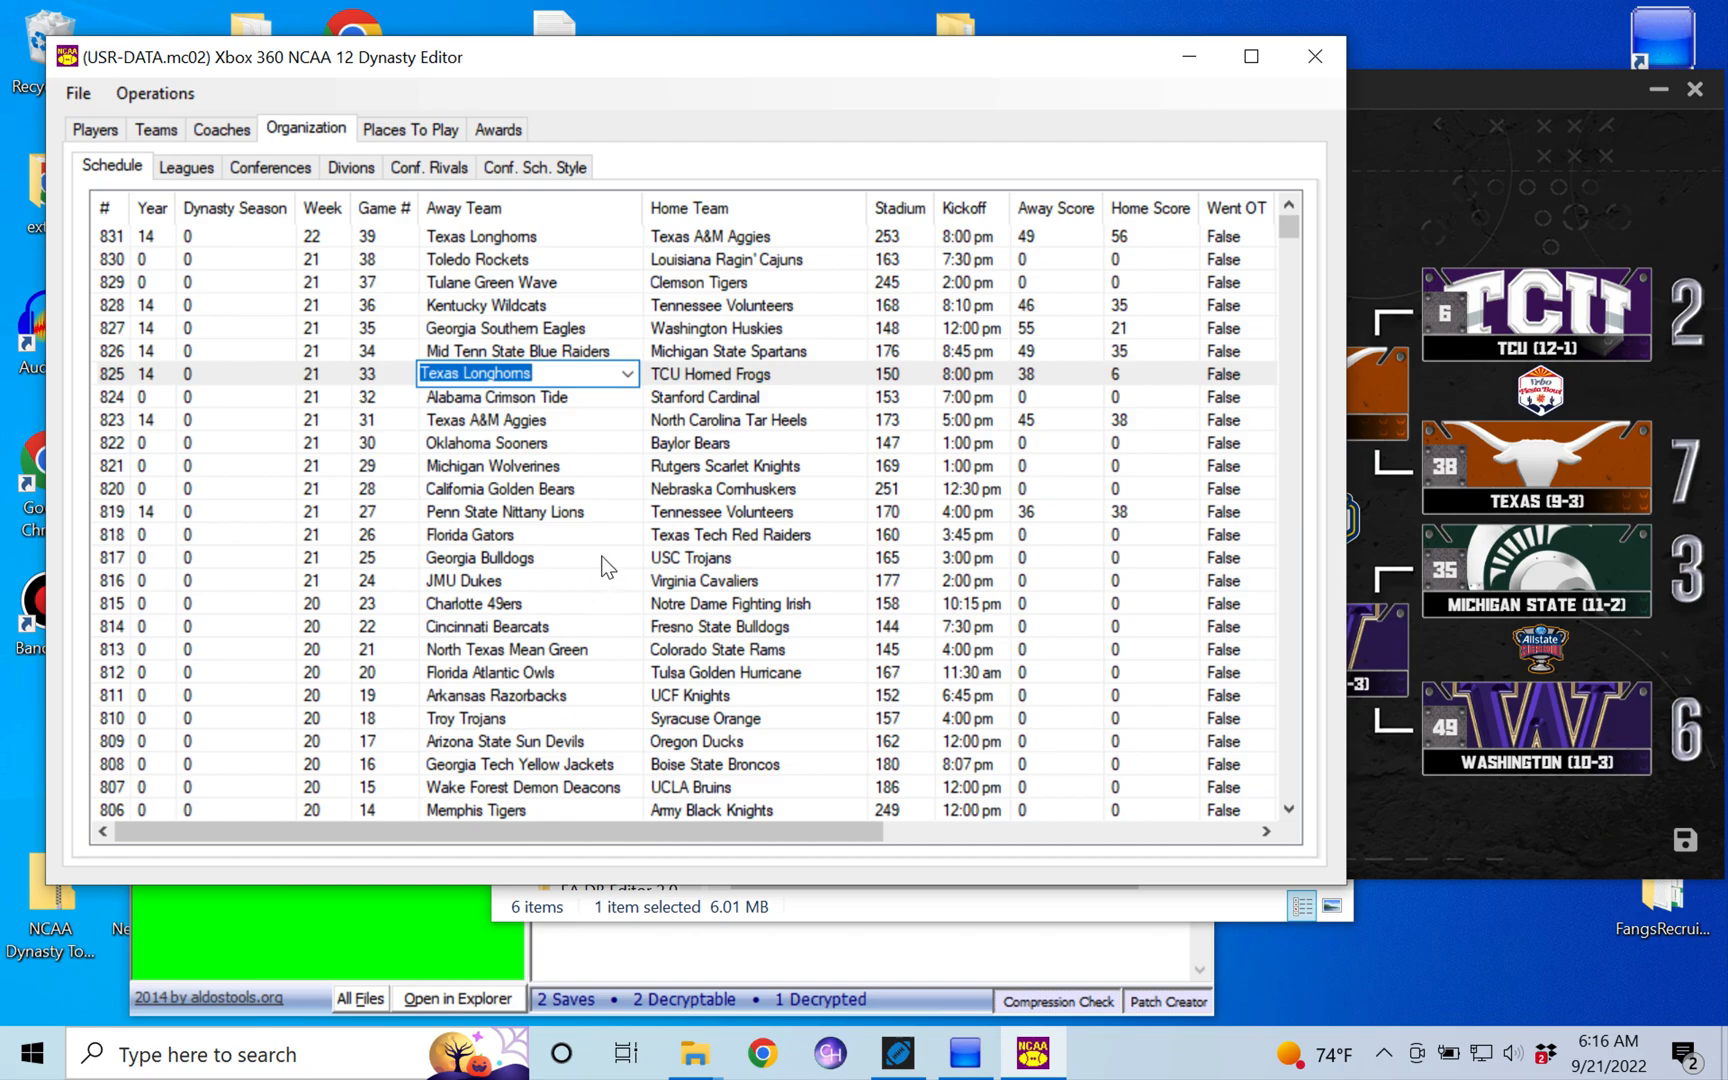
click(77, 93)
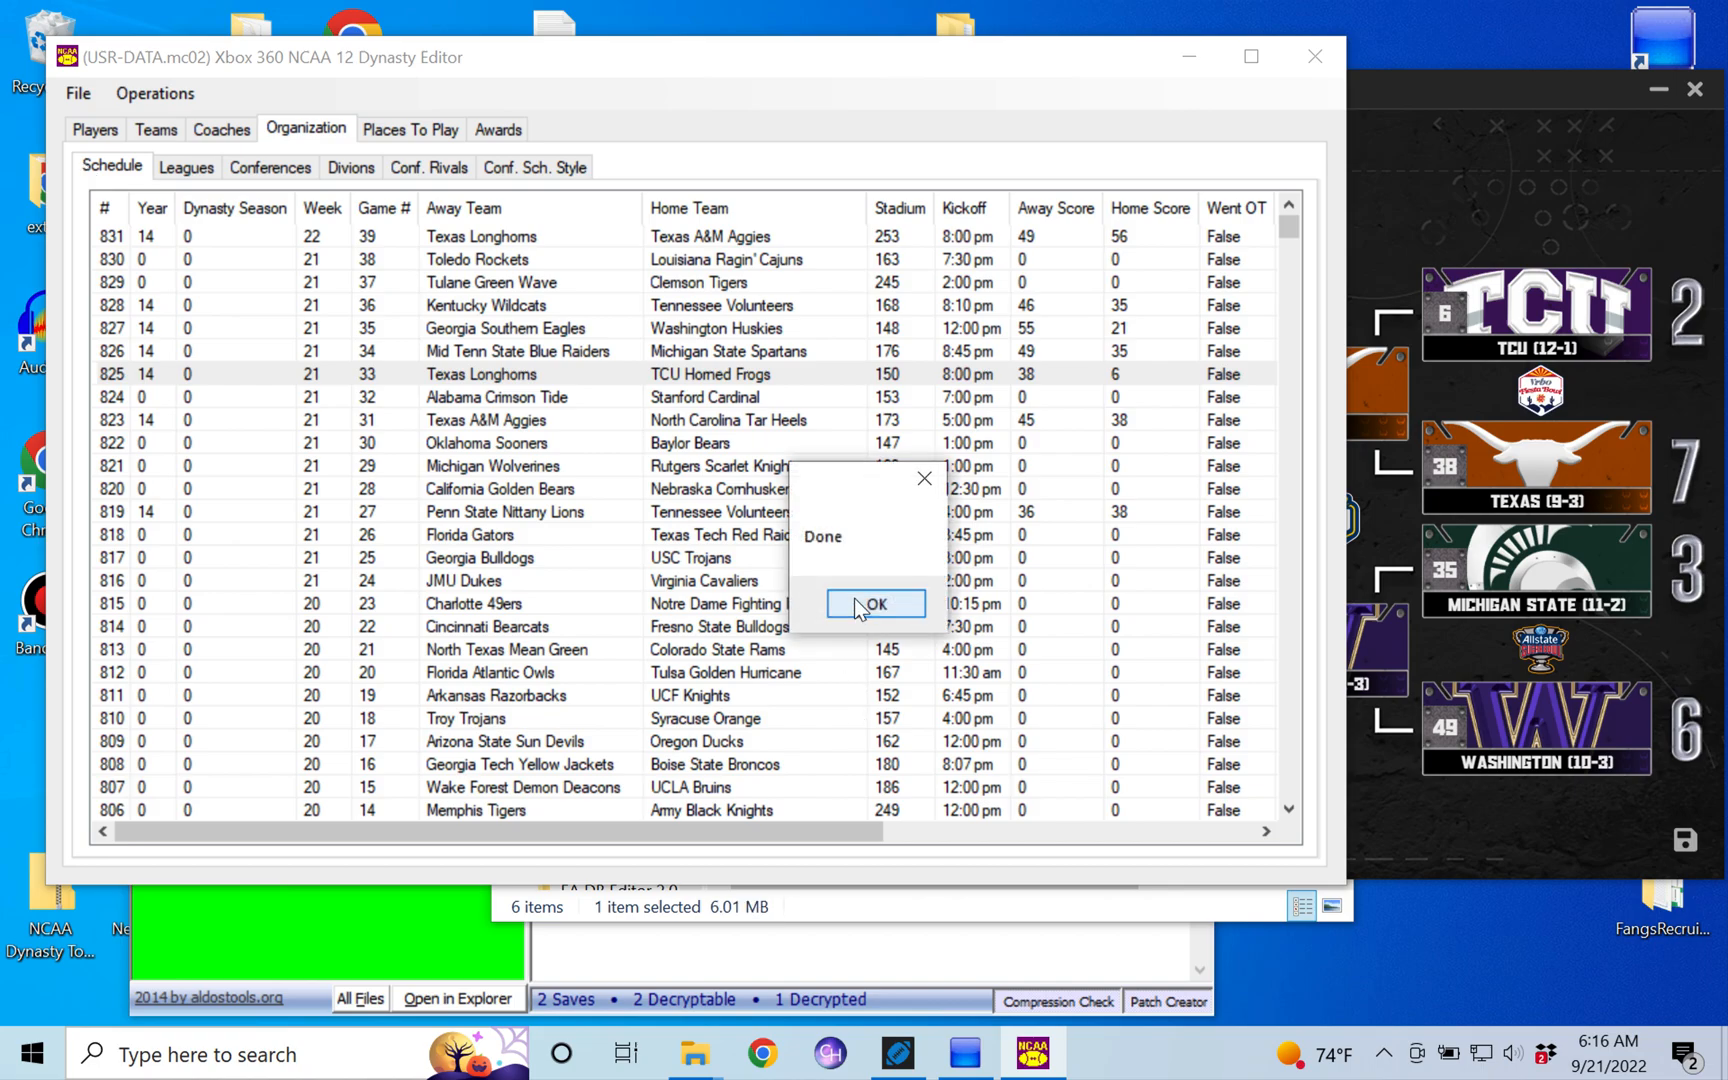
click(874, 604)
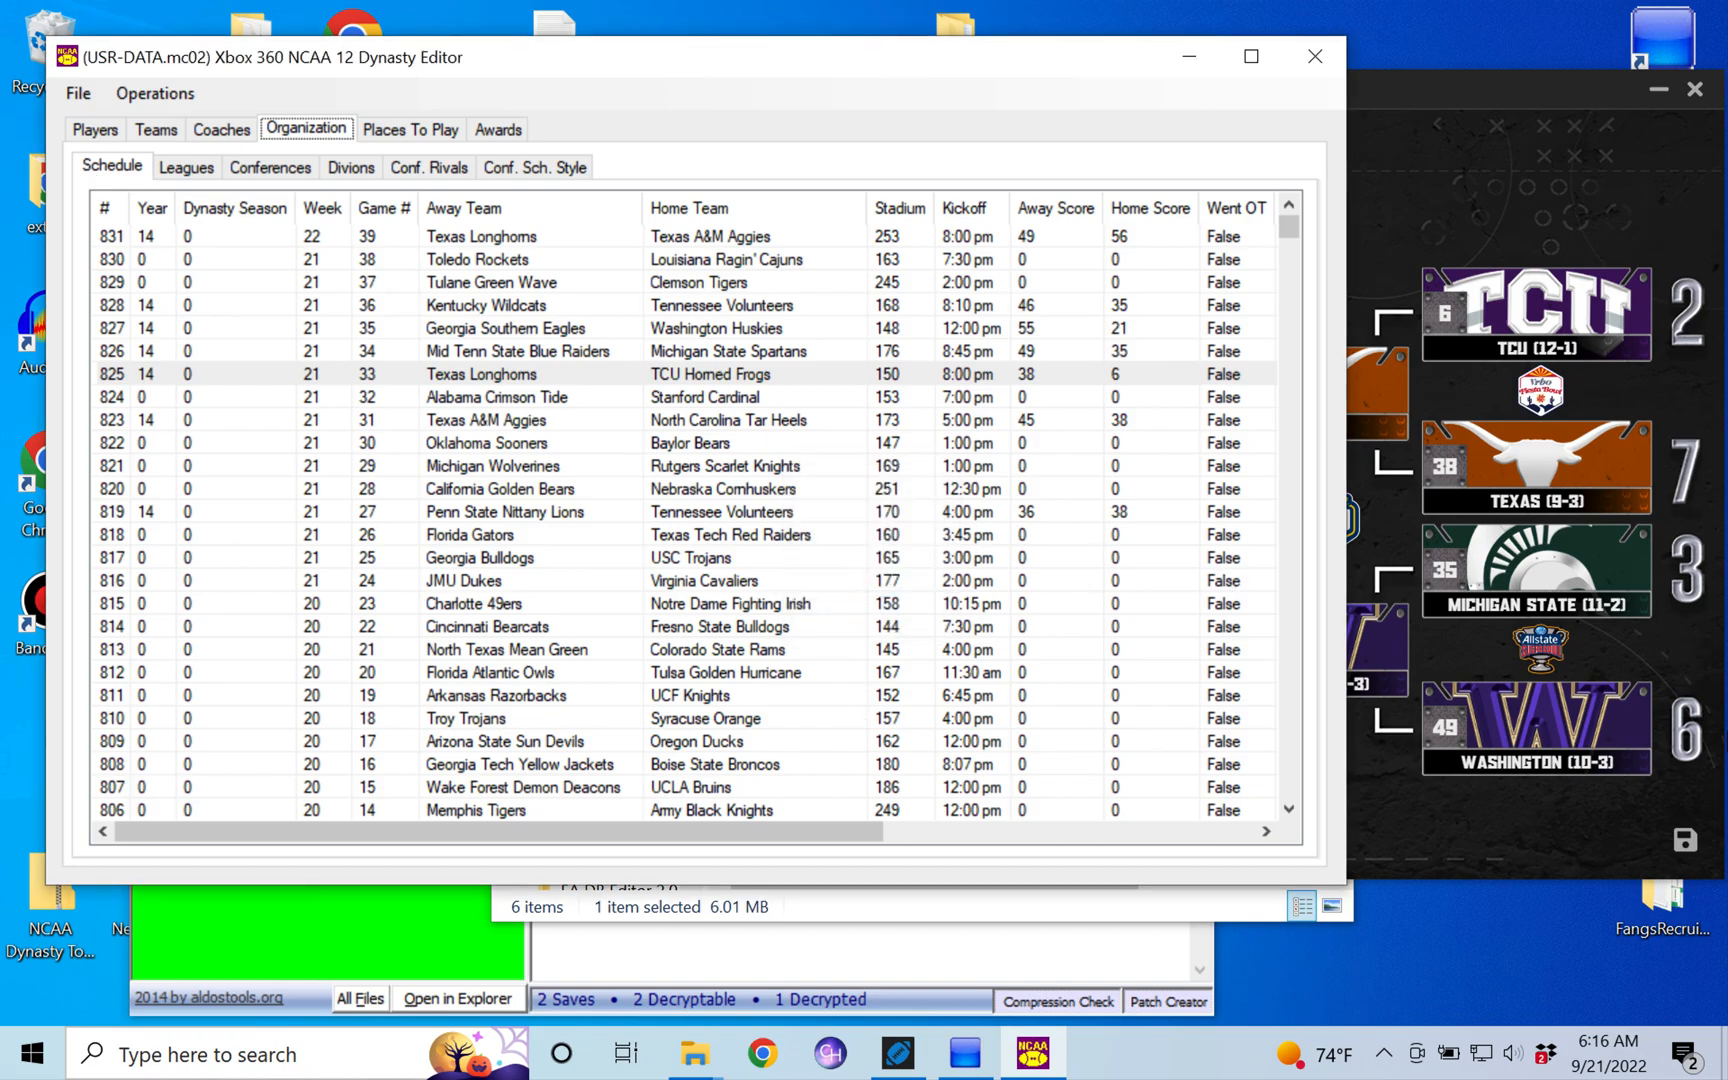
mouse_move(1580, 646)
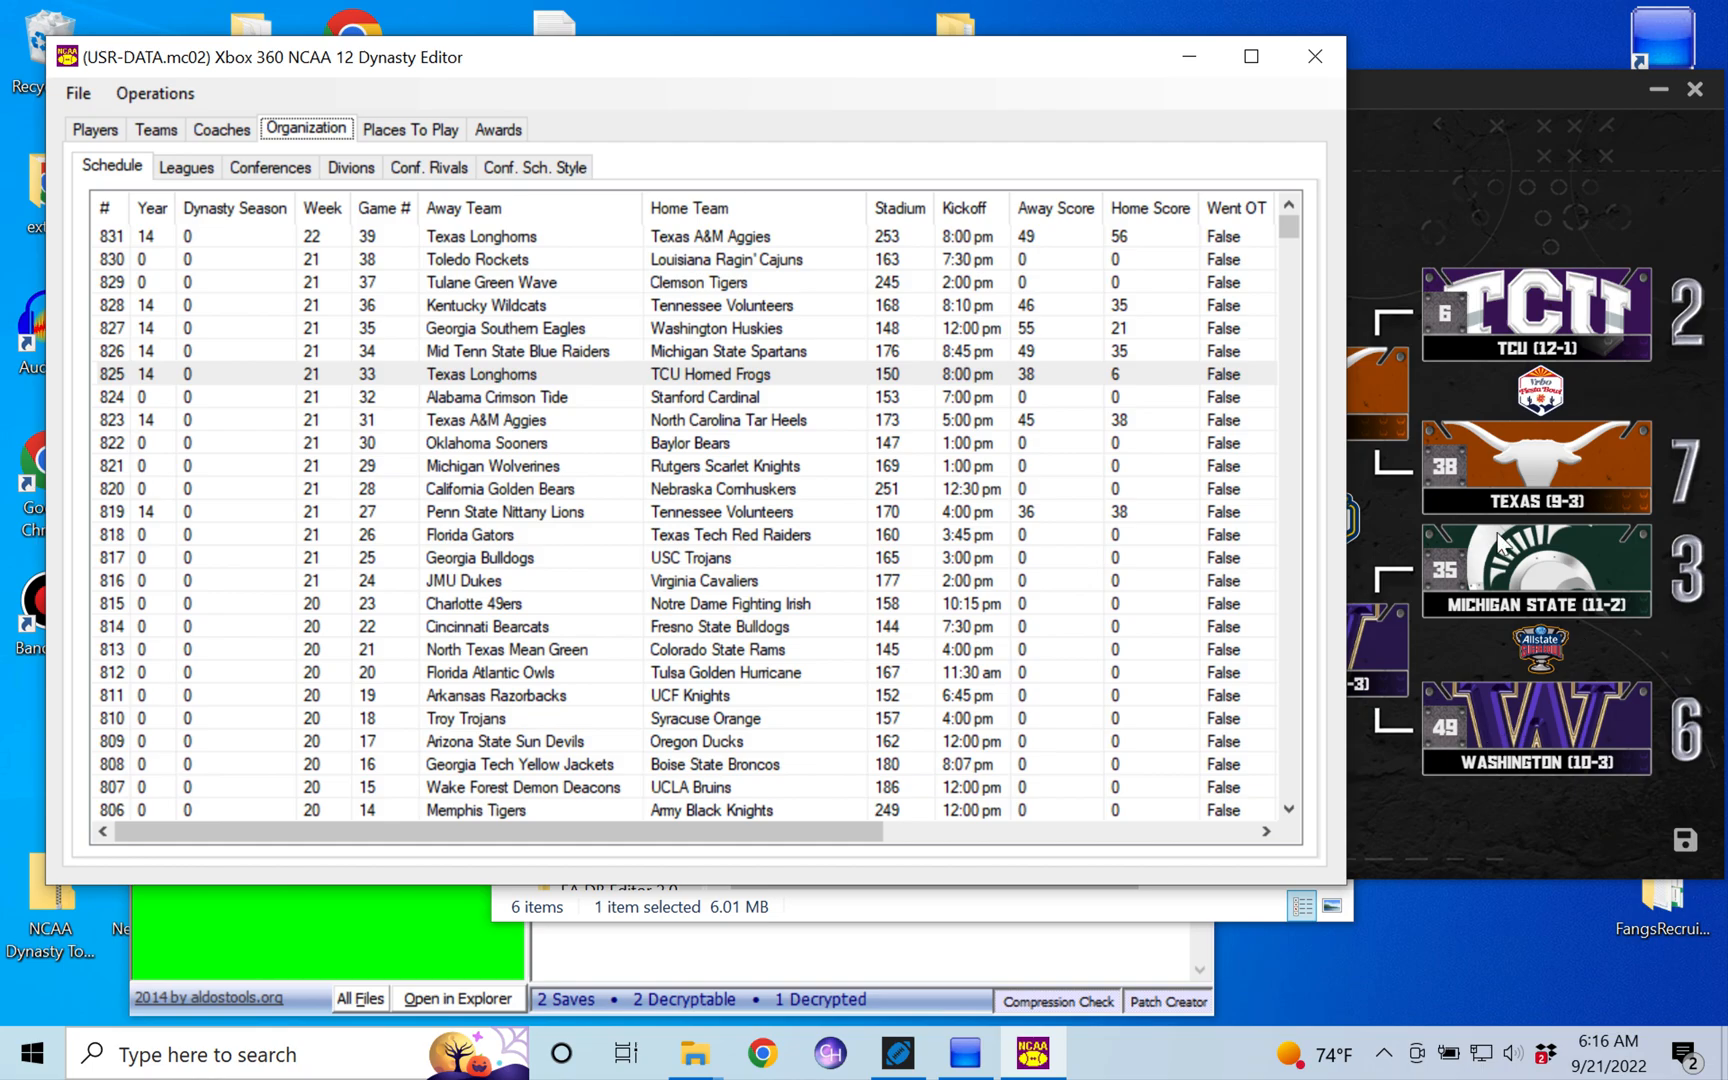
mouse_move(1080, 324)
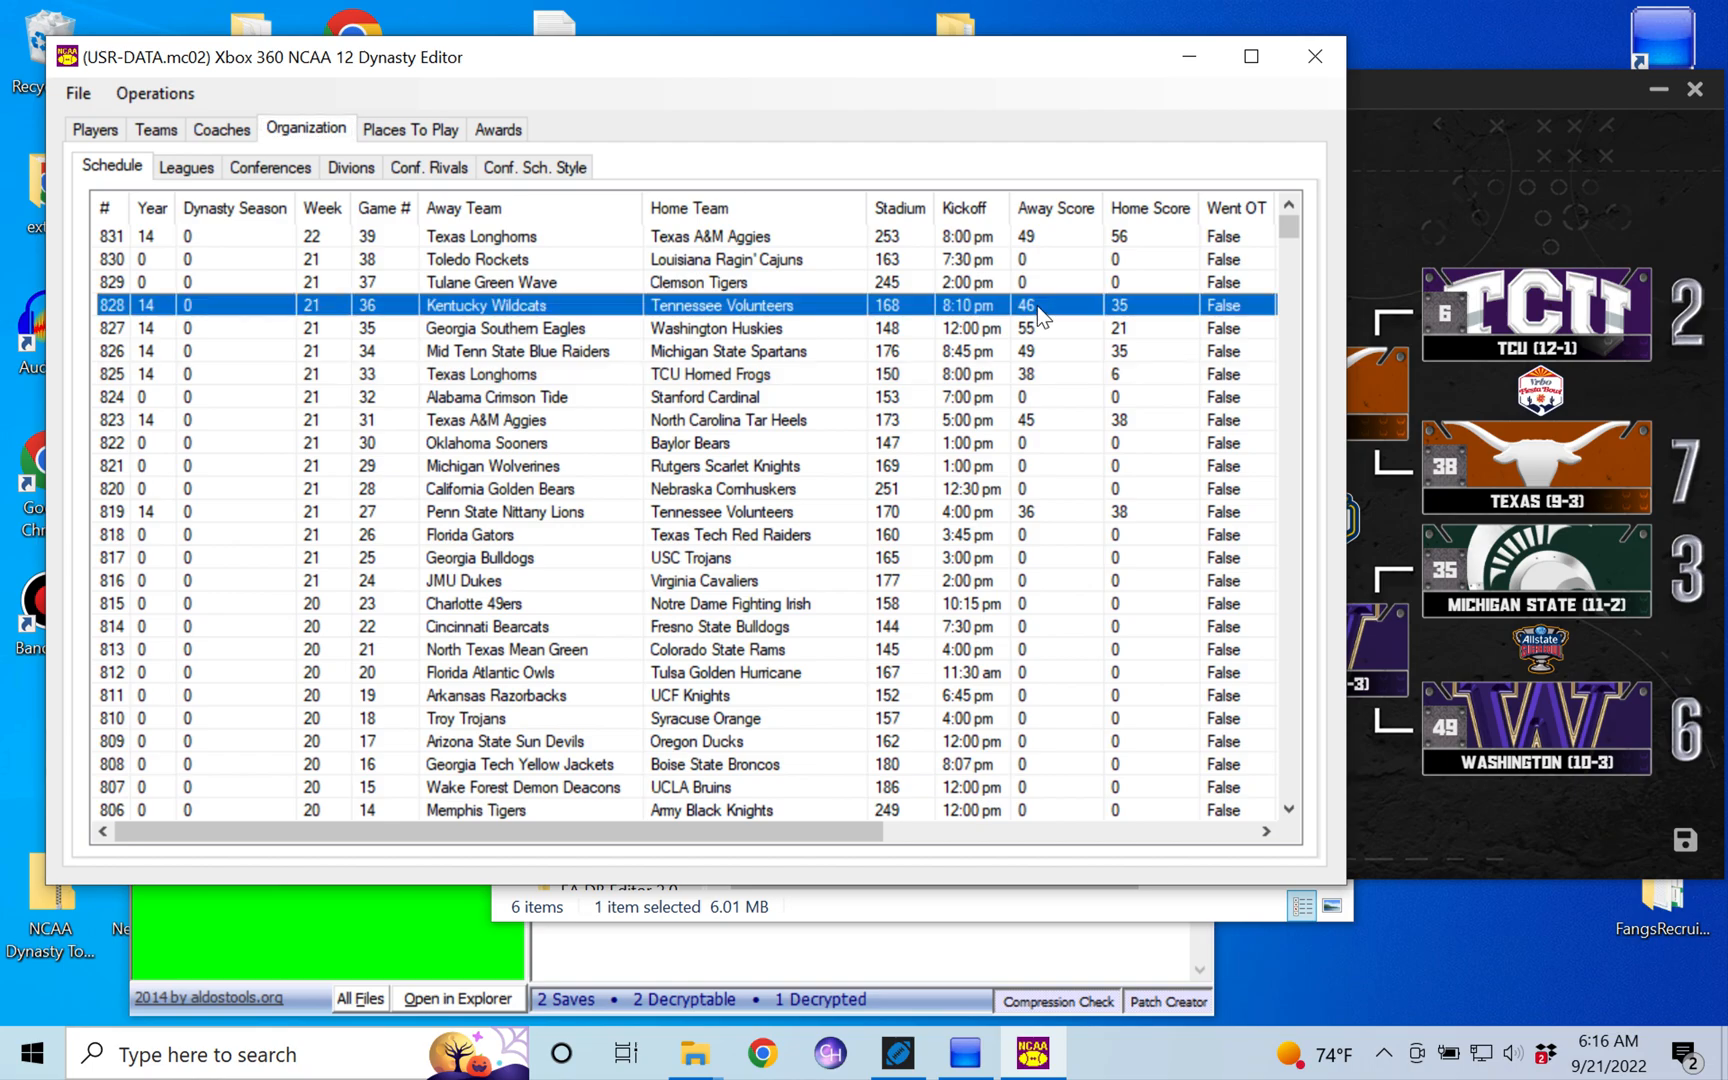
mouse_move(1036, 240)
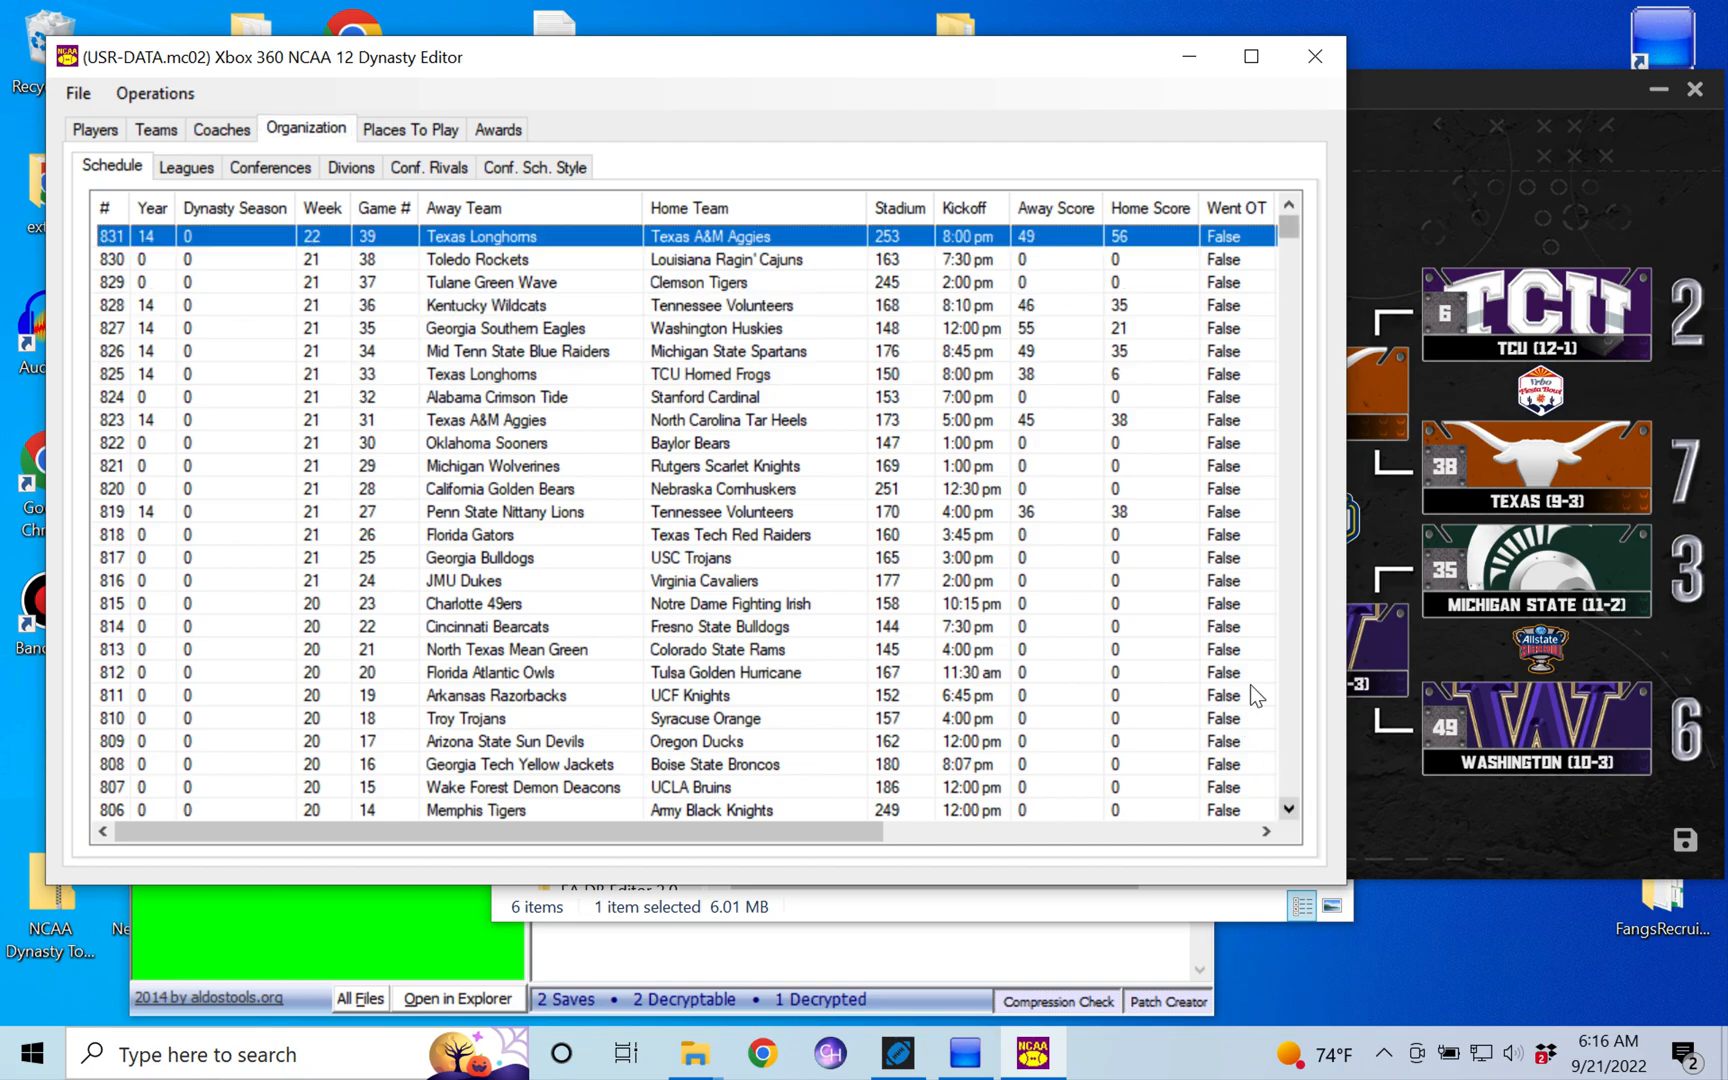
- Swap Mid Tenn State for Washington Huskies as game 34's away team and dismiss Done
click(518, 350)
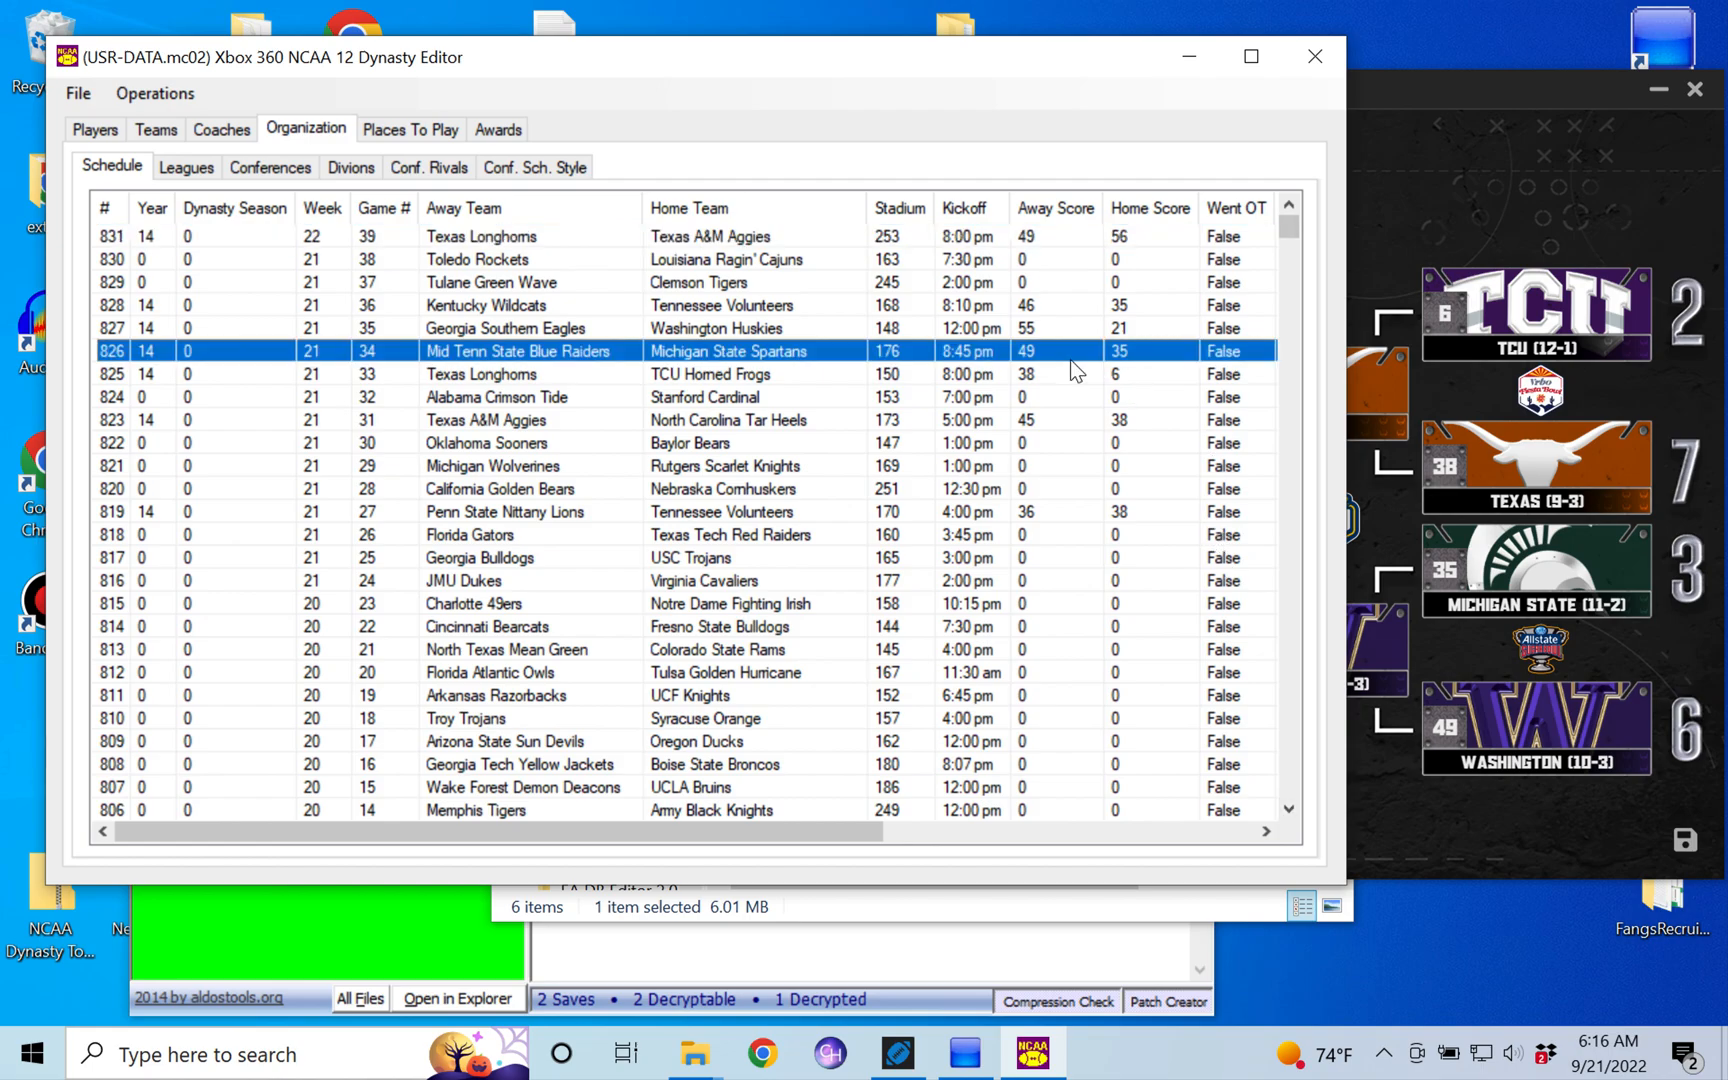
mouse_move(1618, 738)
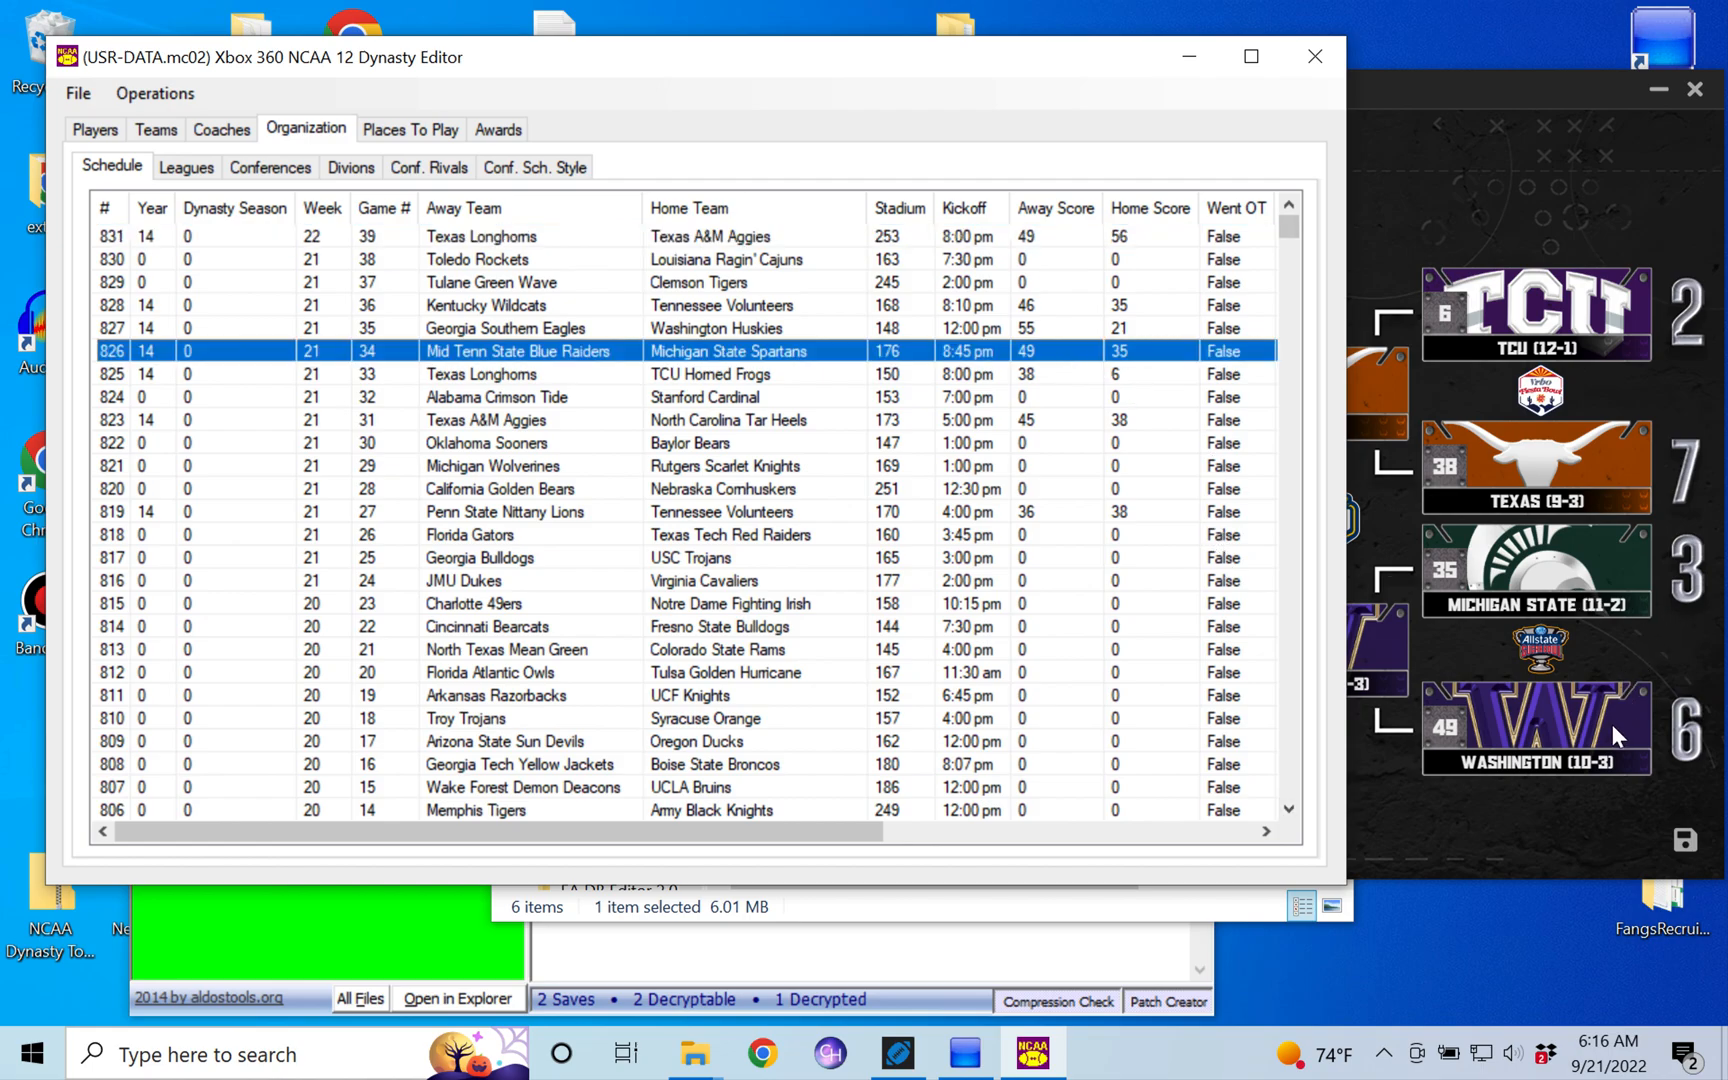
mouse_move(549, 375)
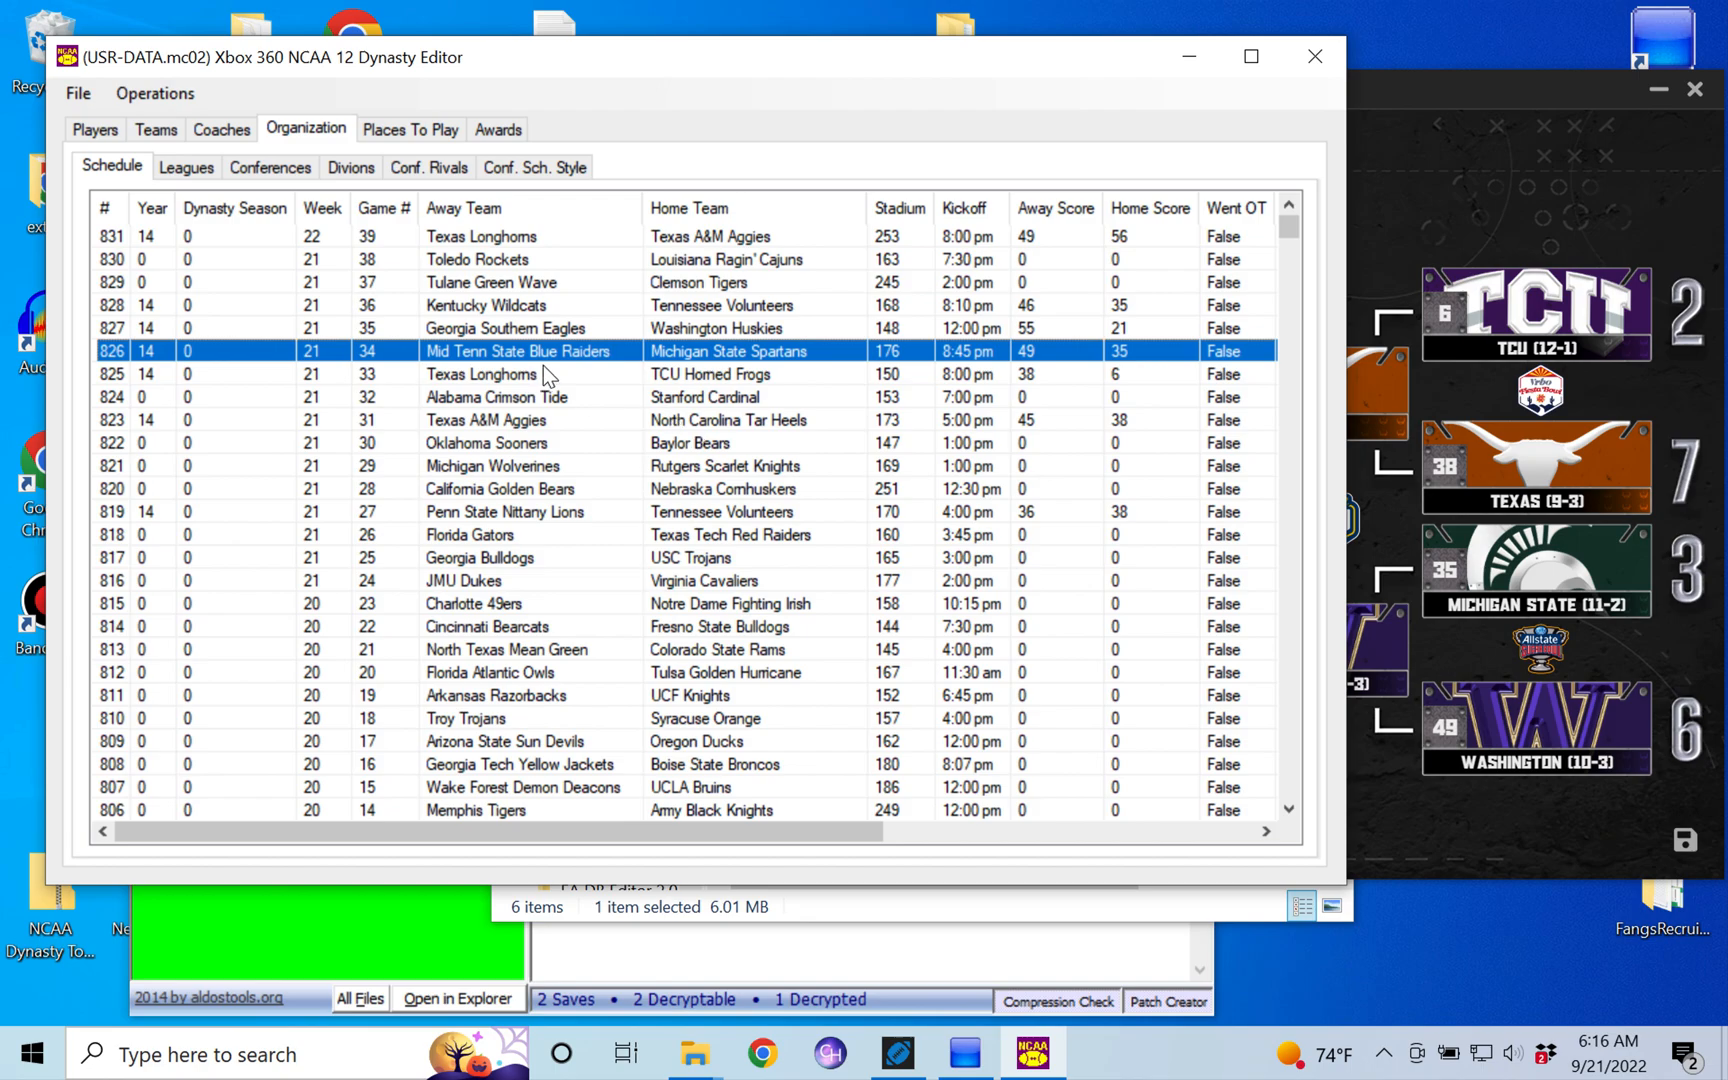
mouse_move(592, 356)
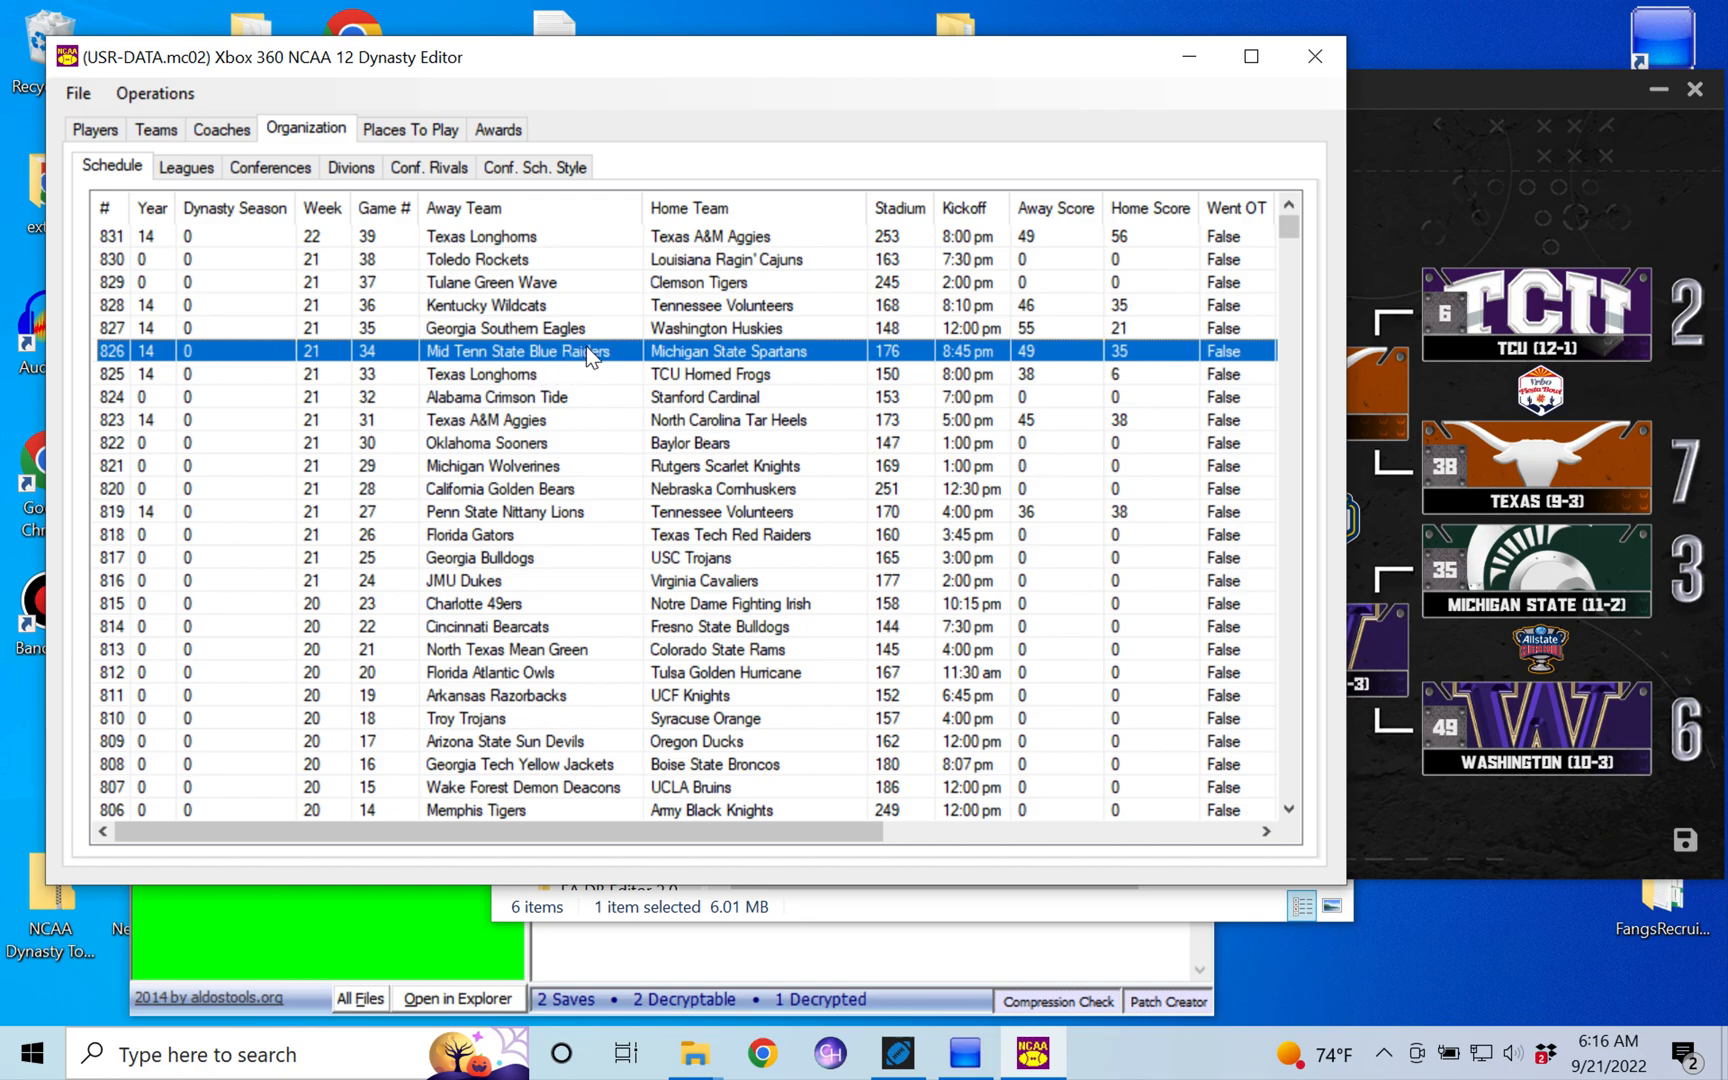
click(628, 350)
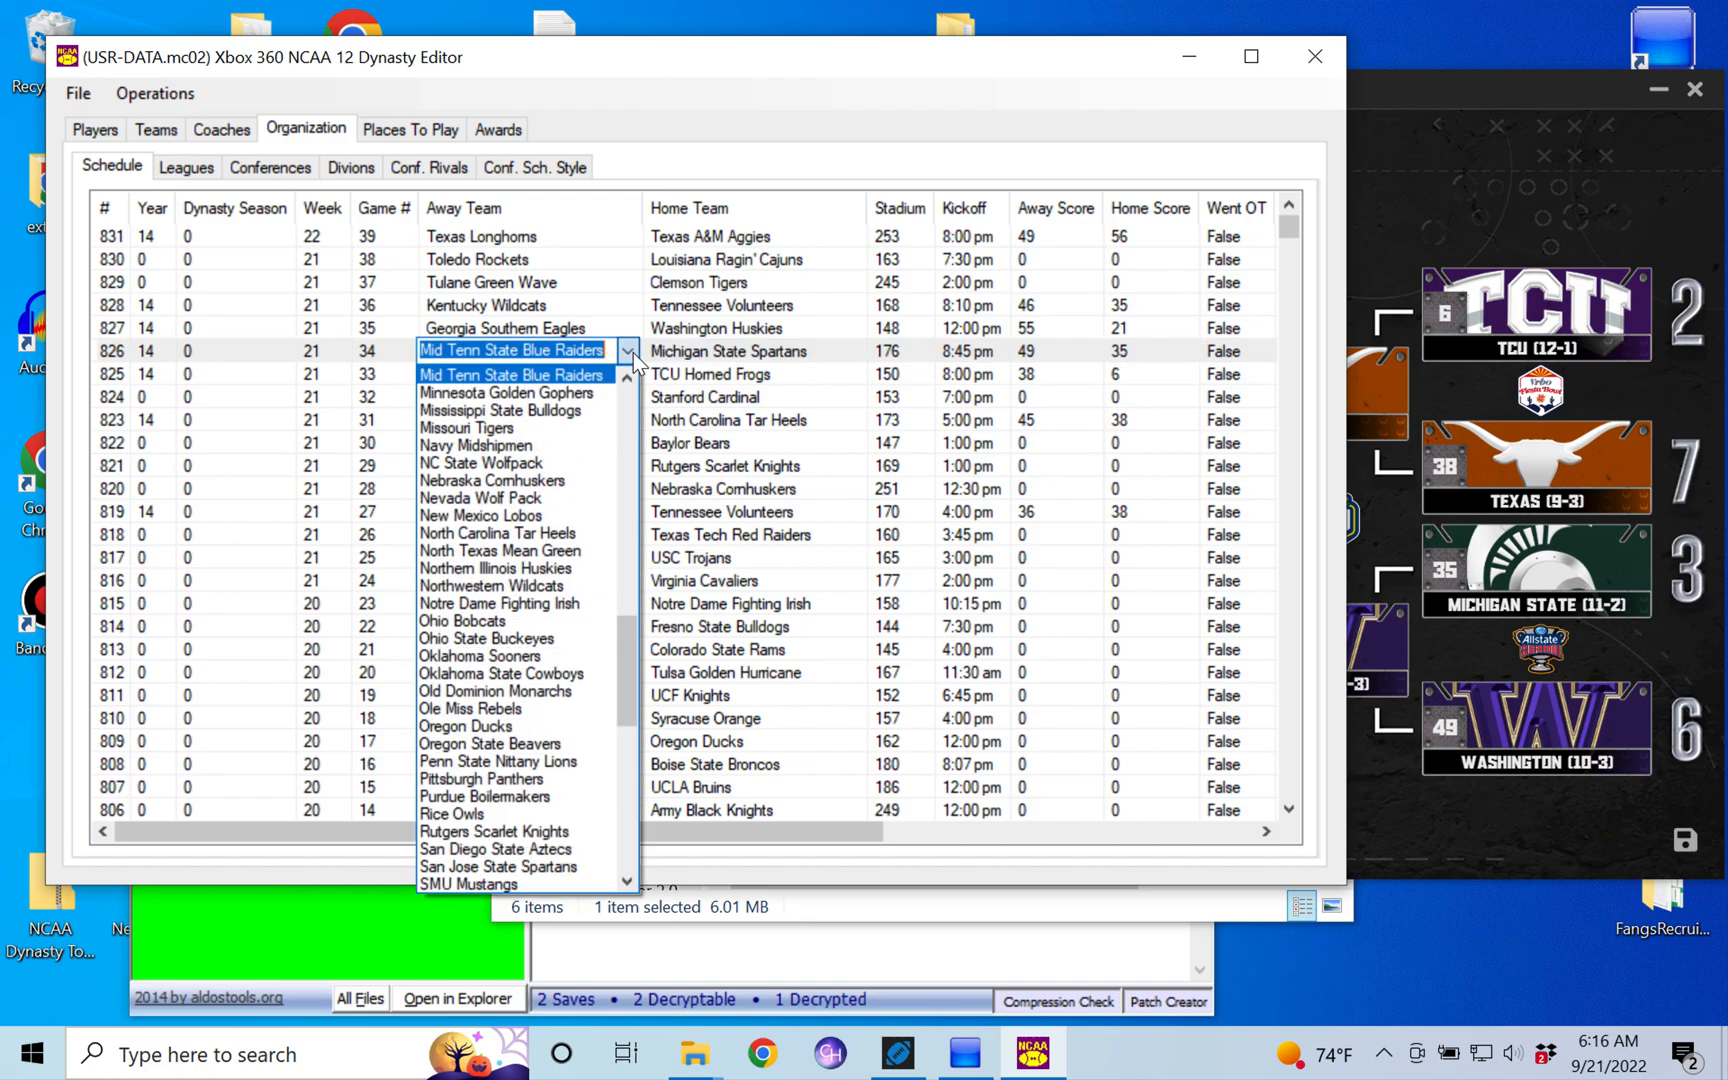
scroll(down, 3)
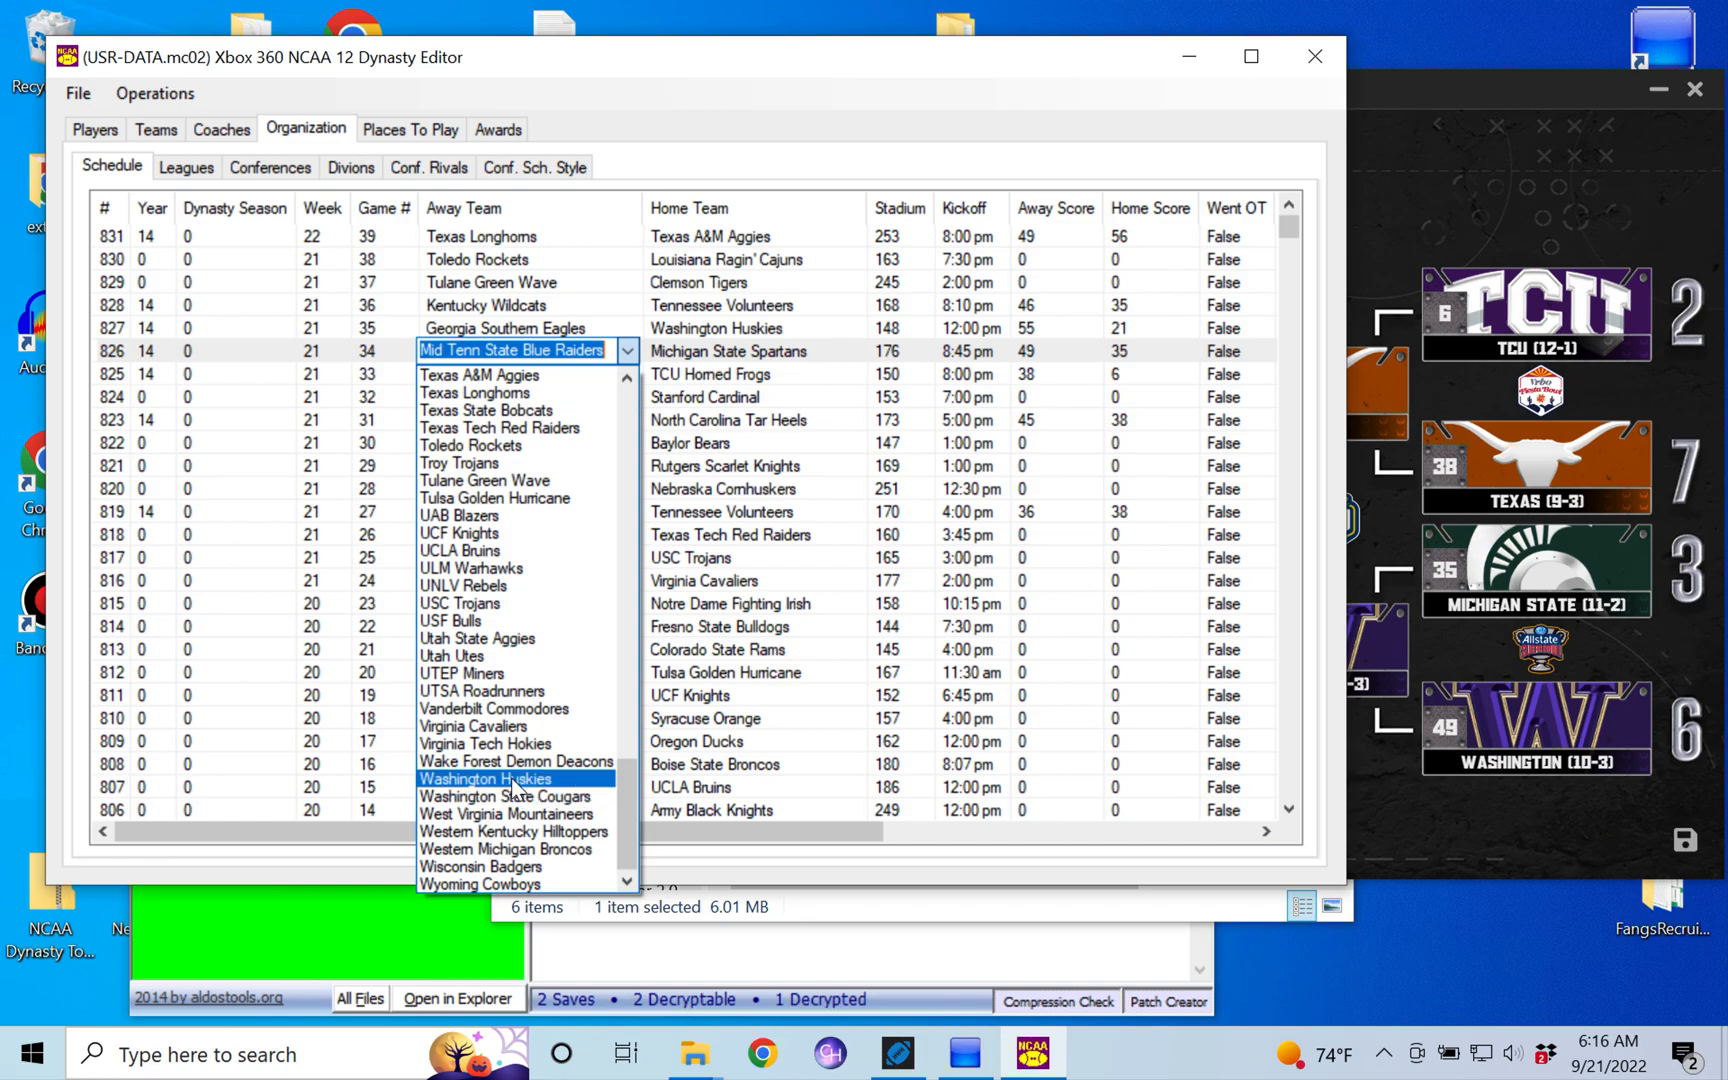
click(485, 779)
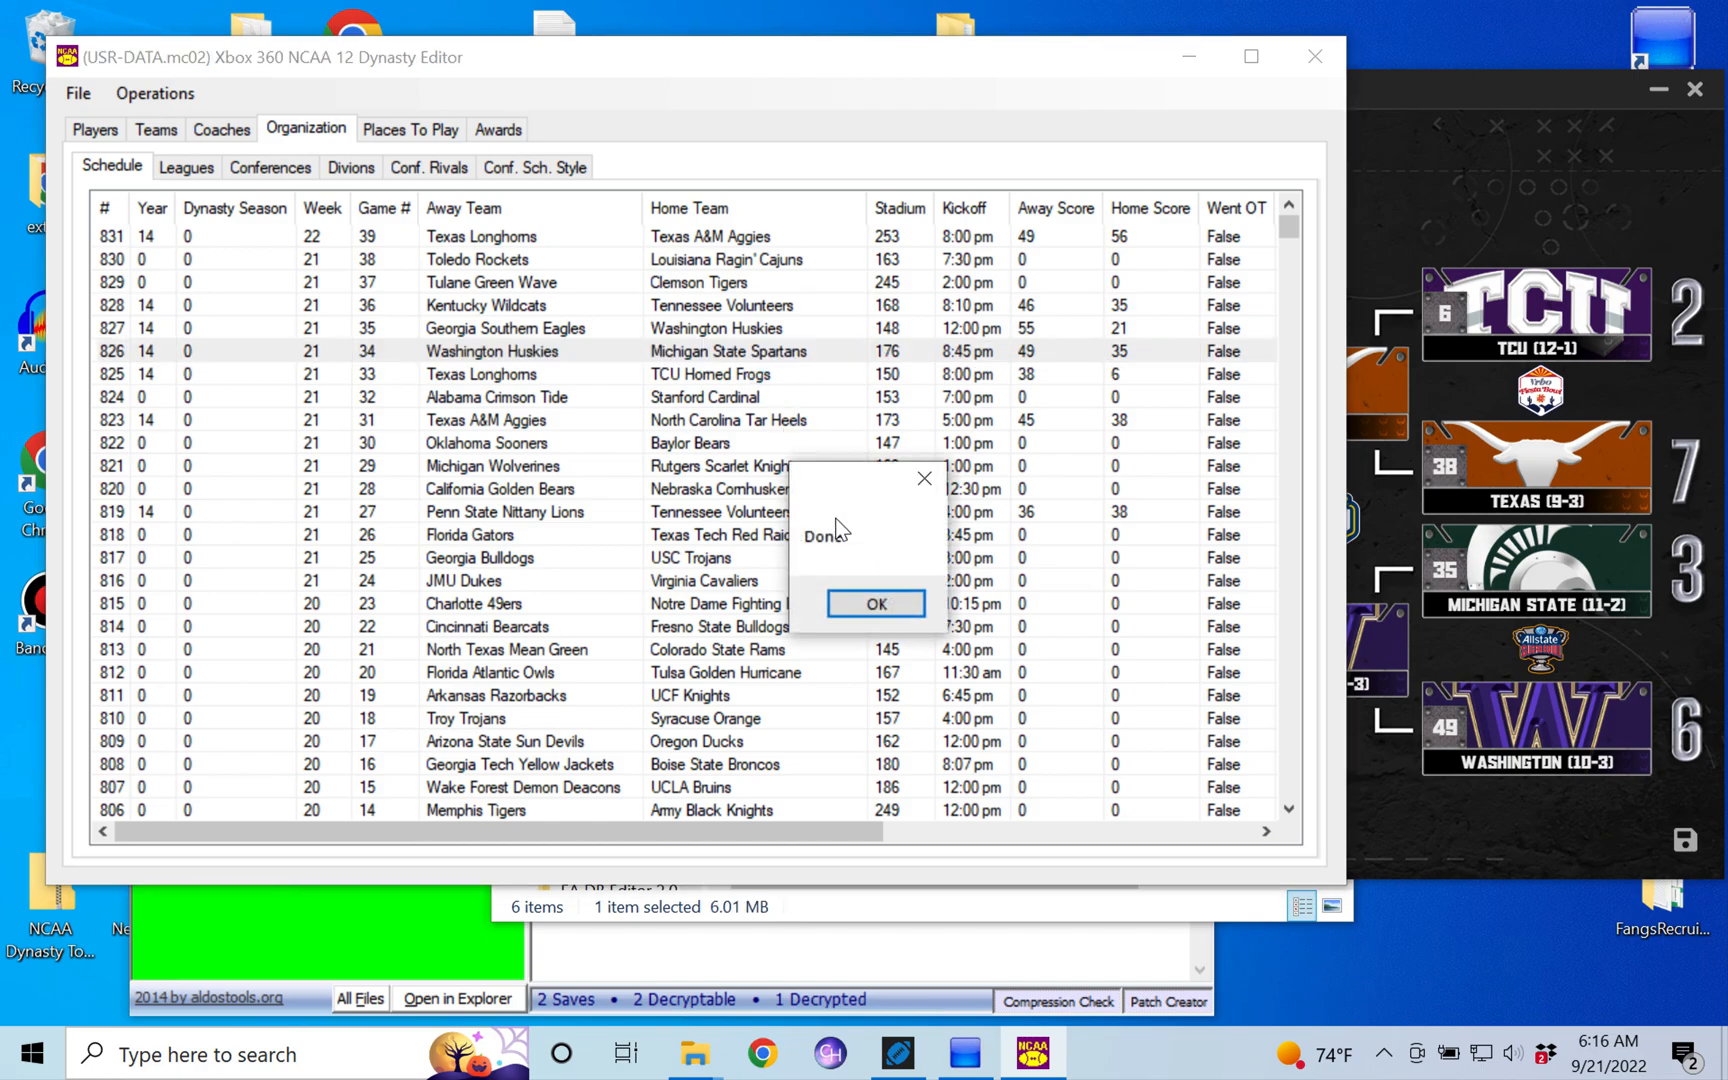
click(875, 604)
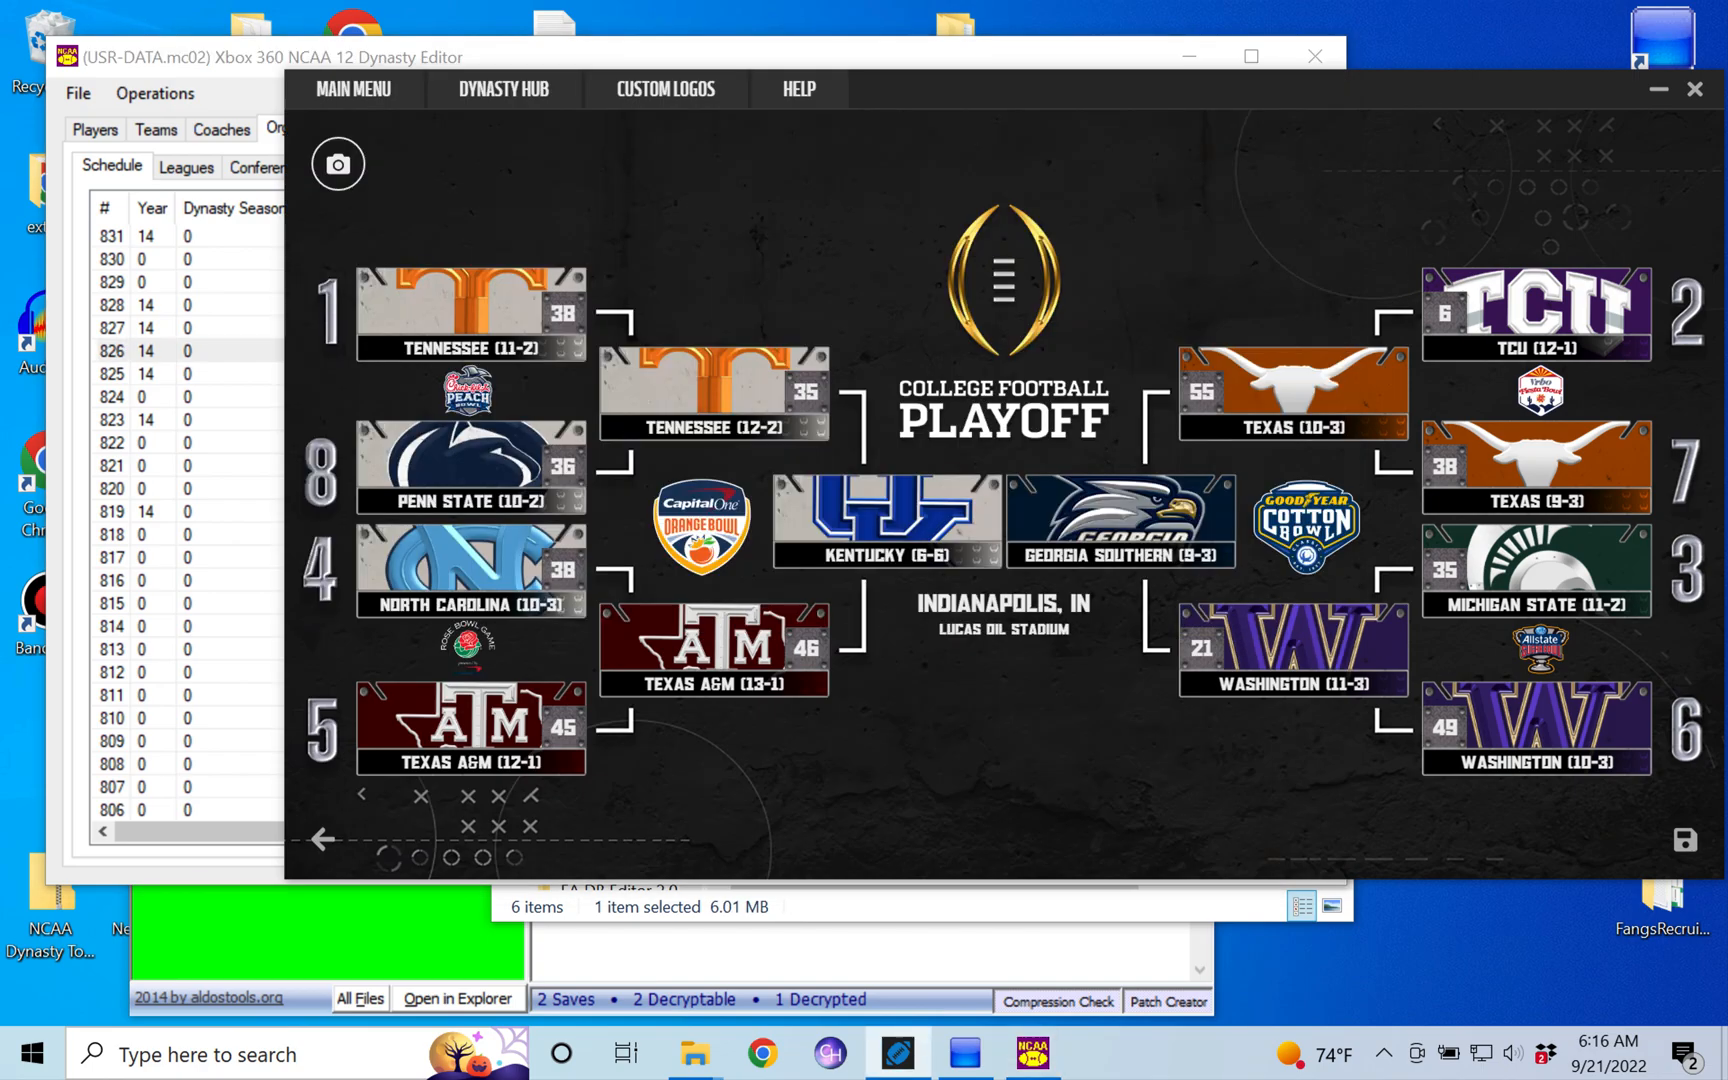
mouse_move(182, 41)
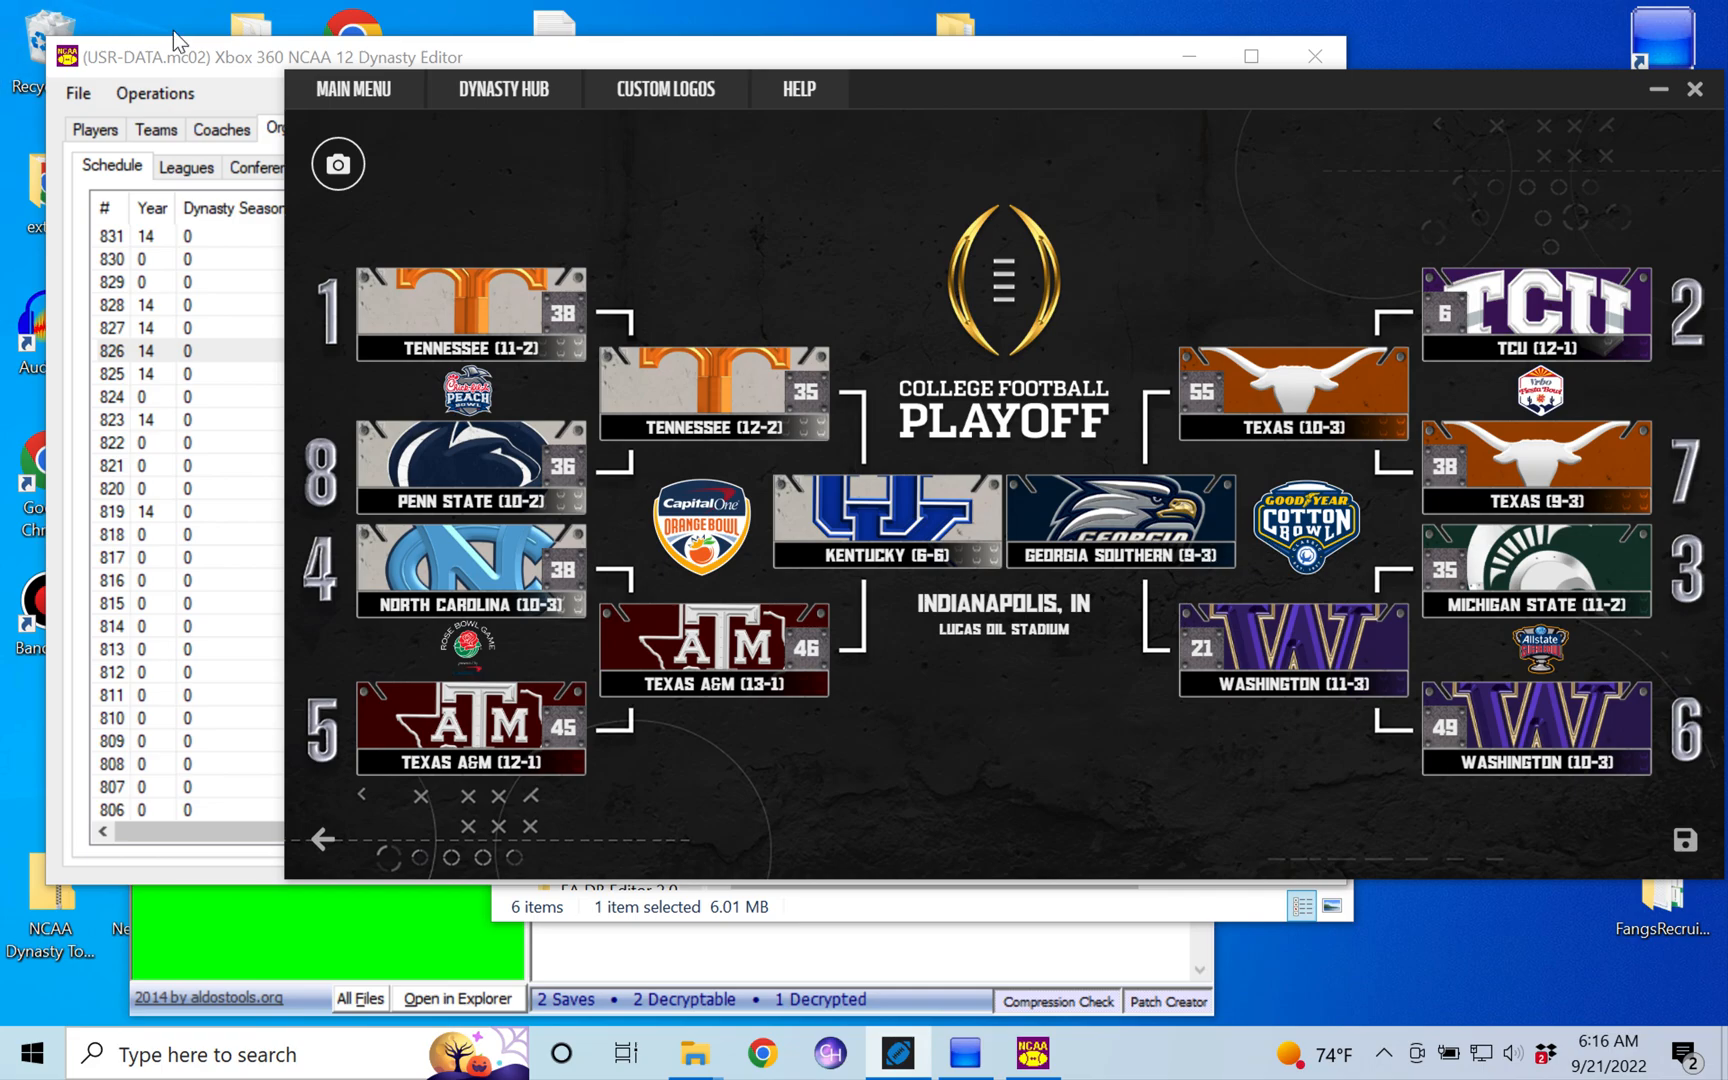
mouse_move(193, 33)
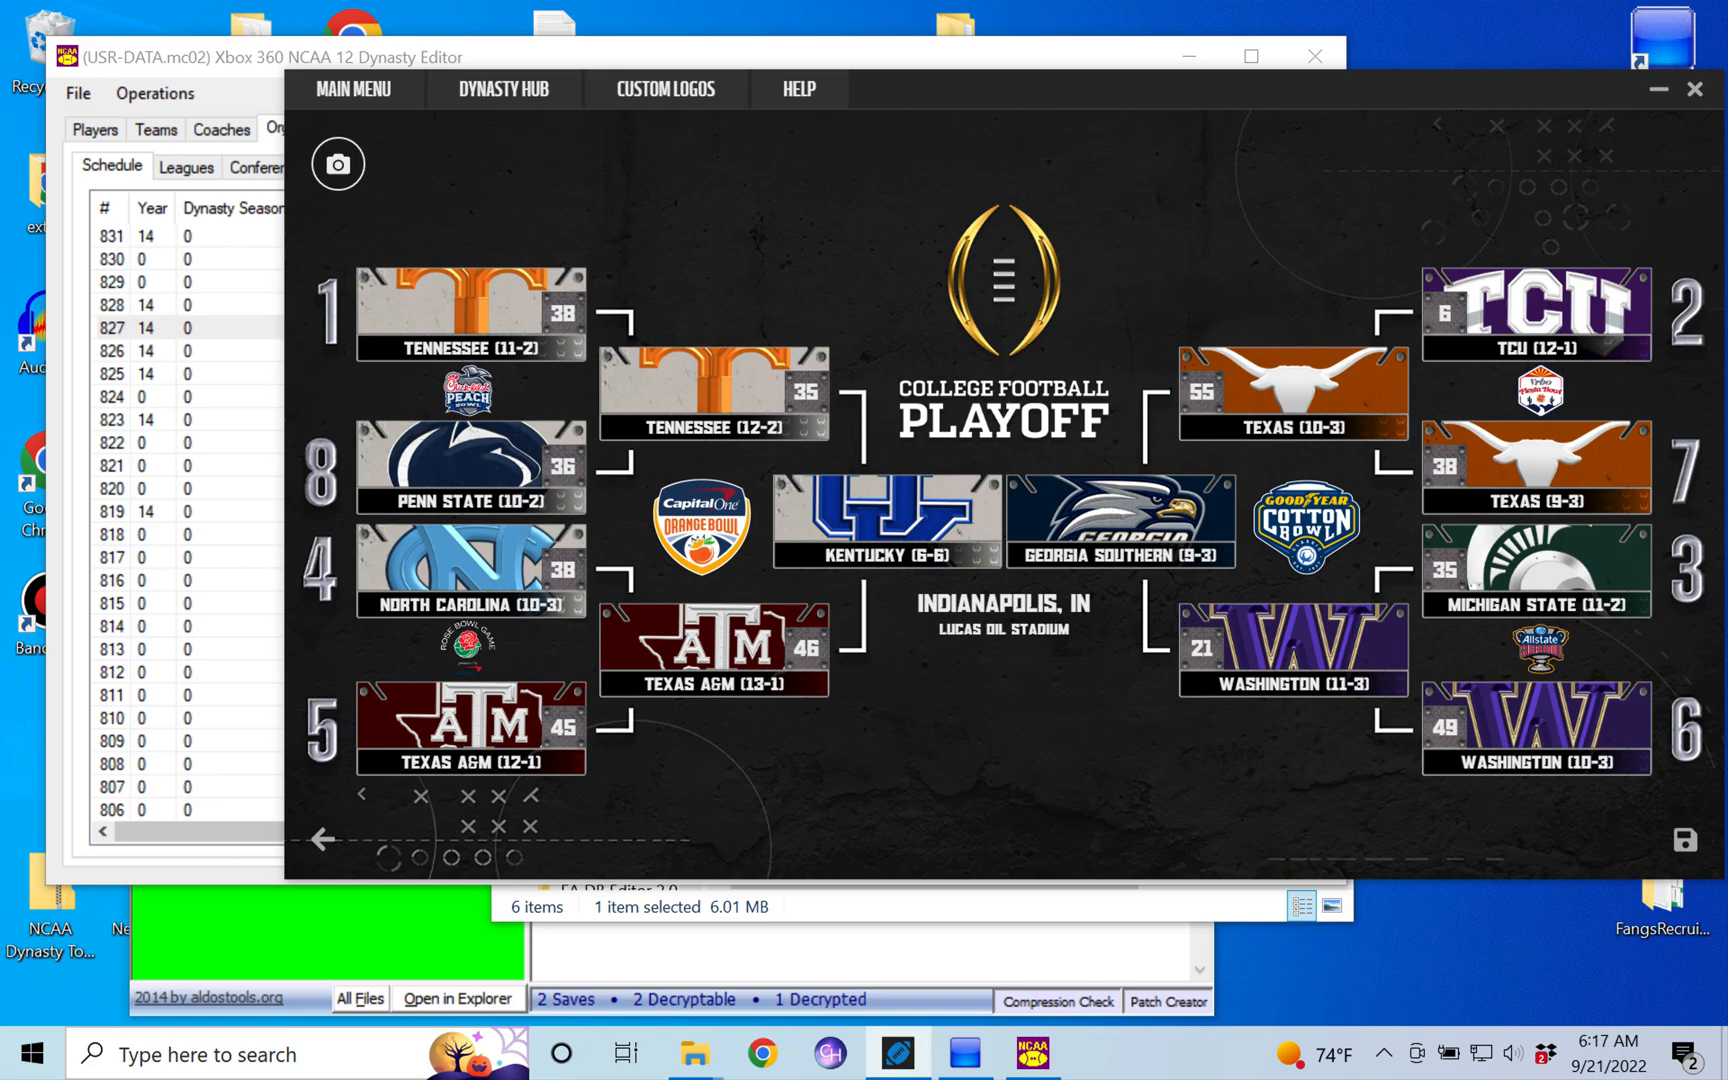
mouse_move(1313, 736)
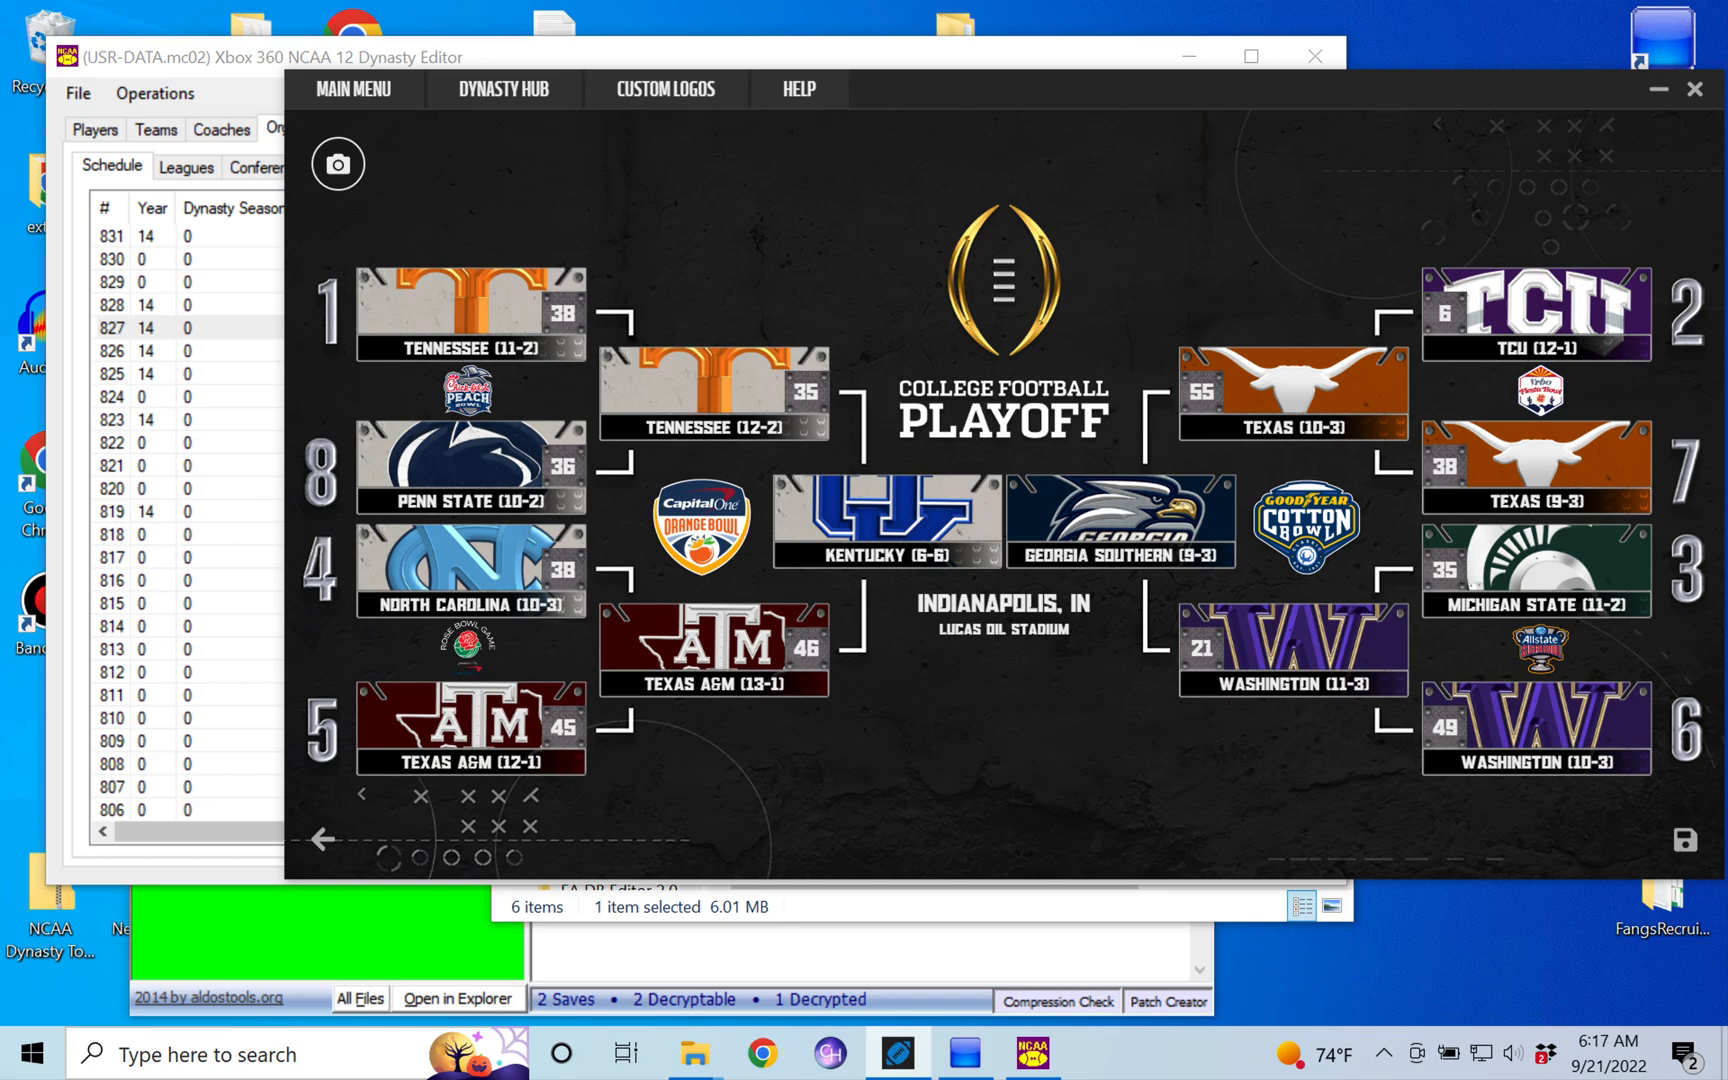
mouse_move(918, 659)
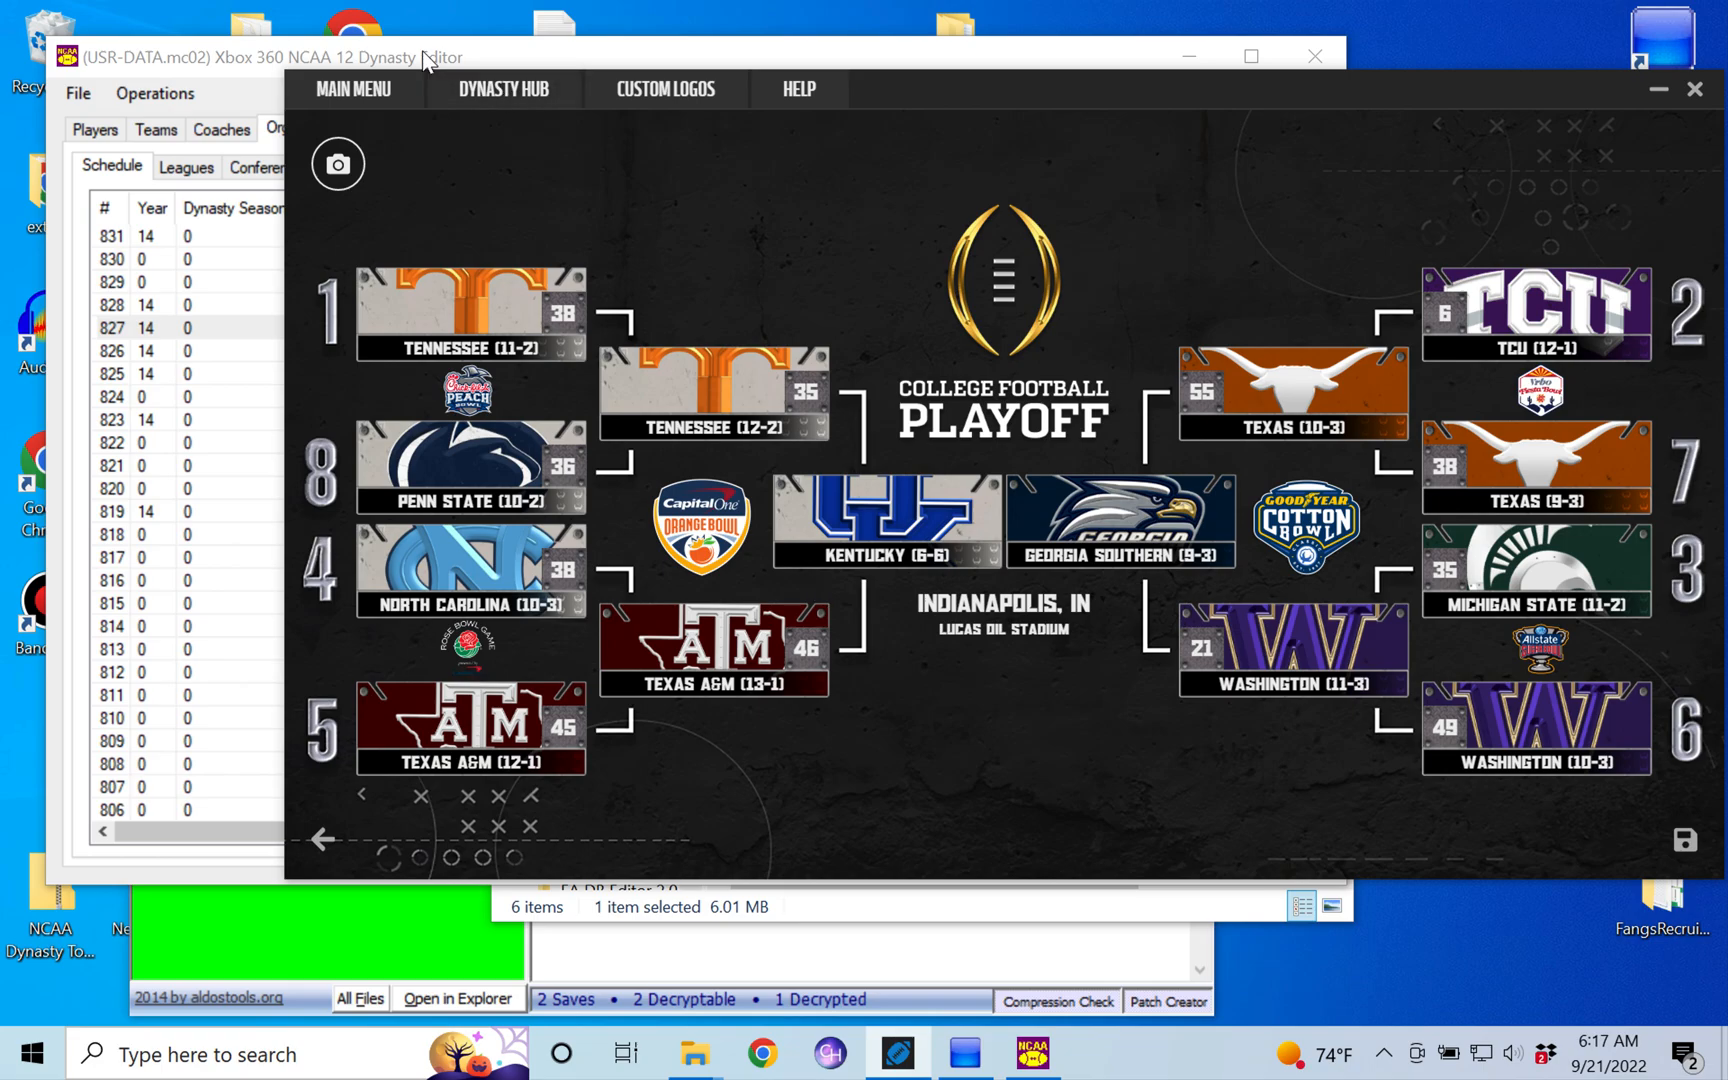
mouse_move(1045, 450)
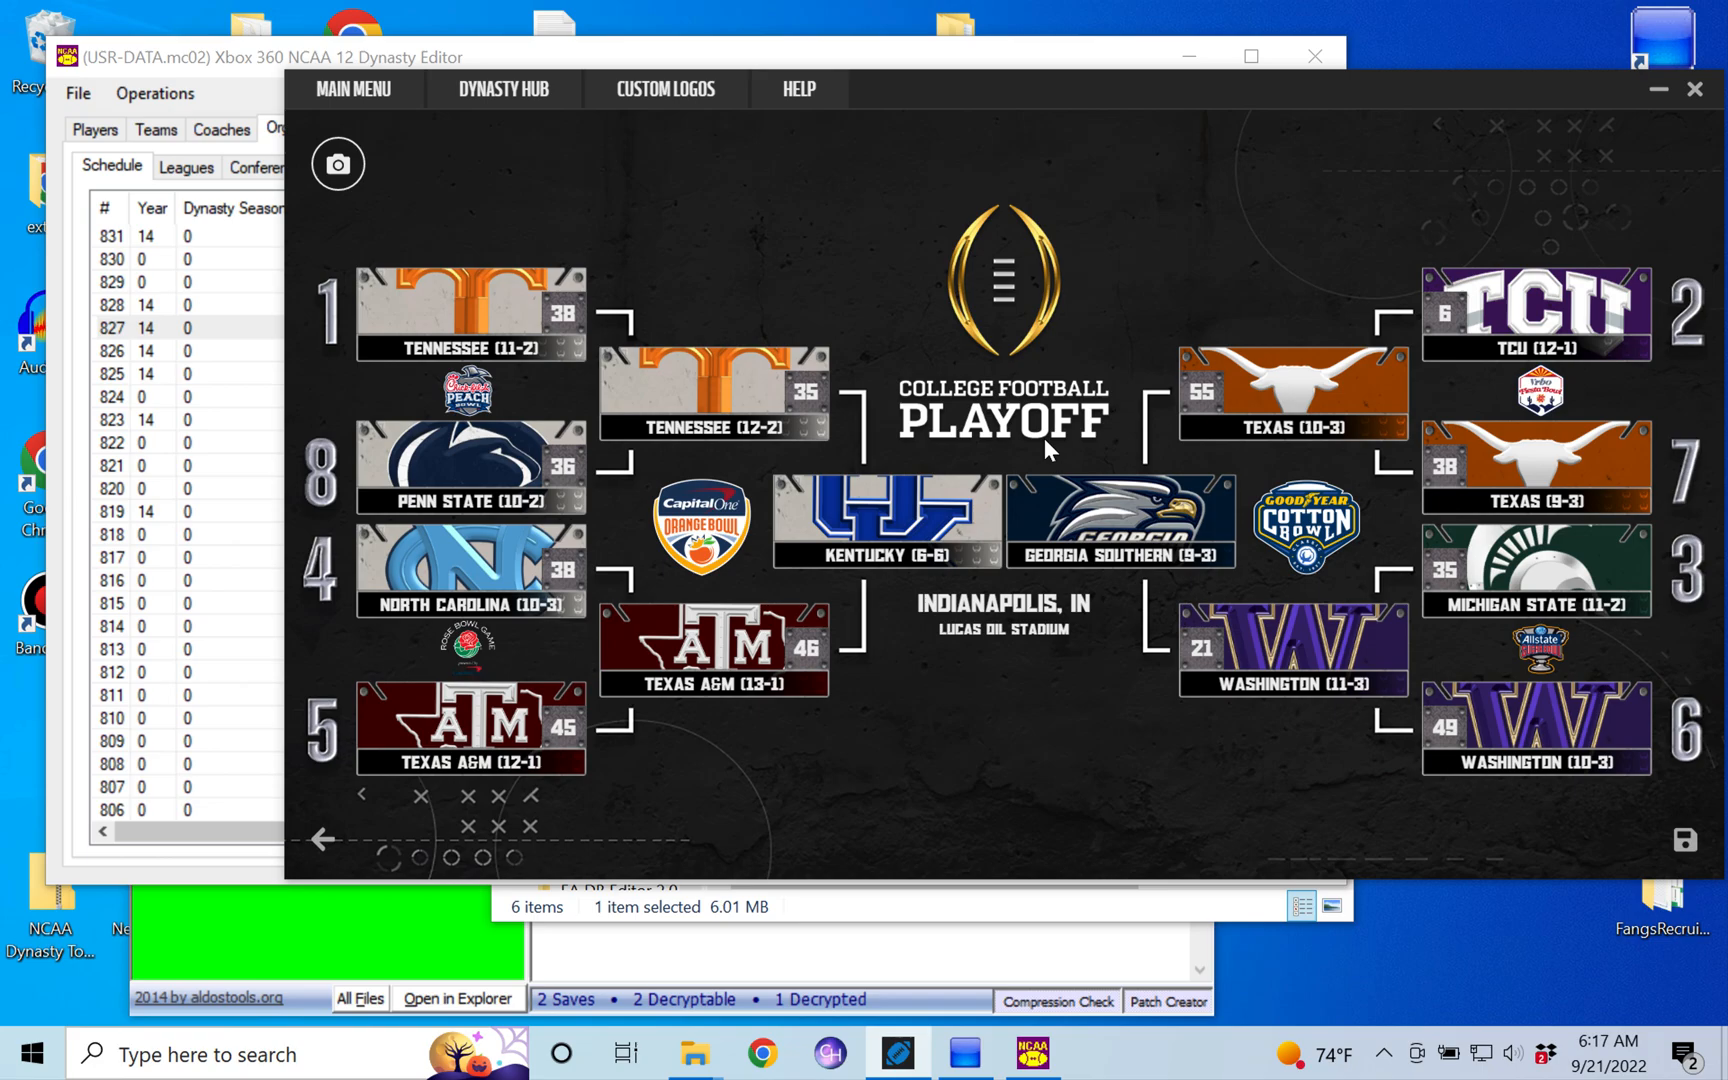
mouse_move(225, 75)
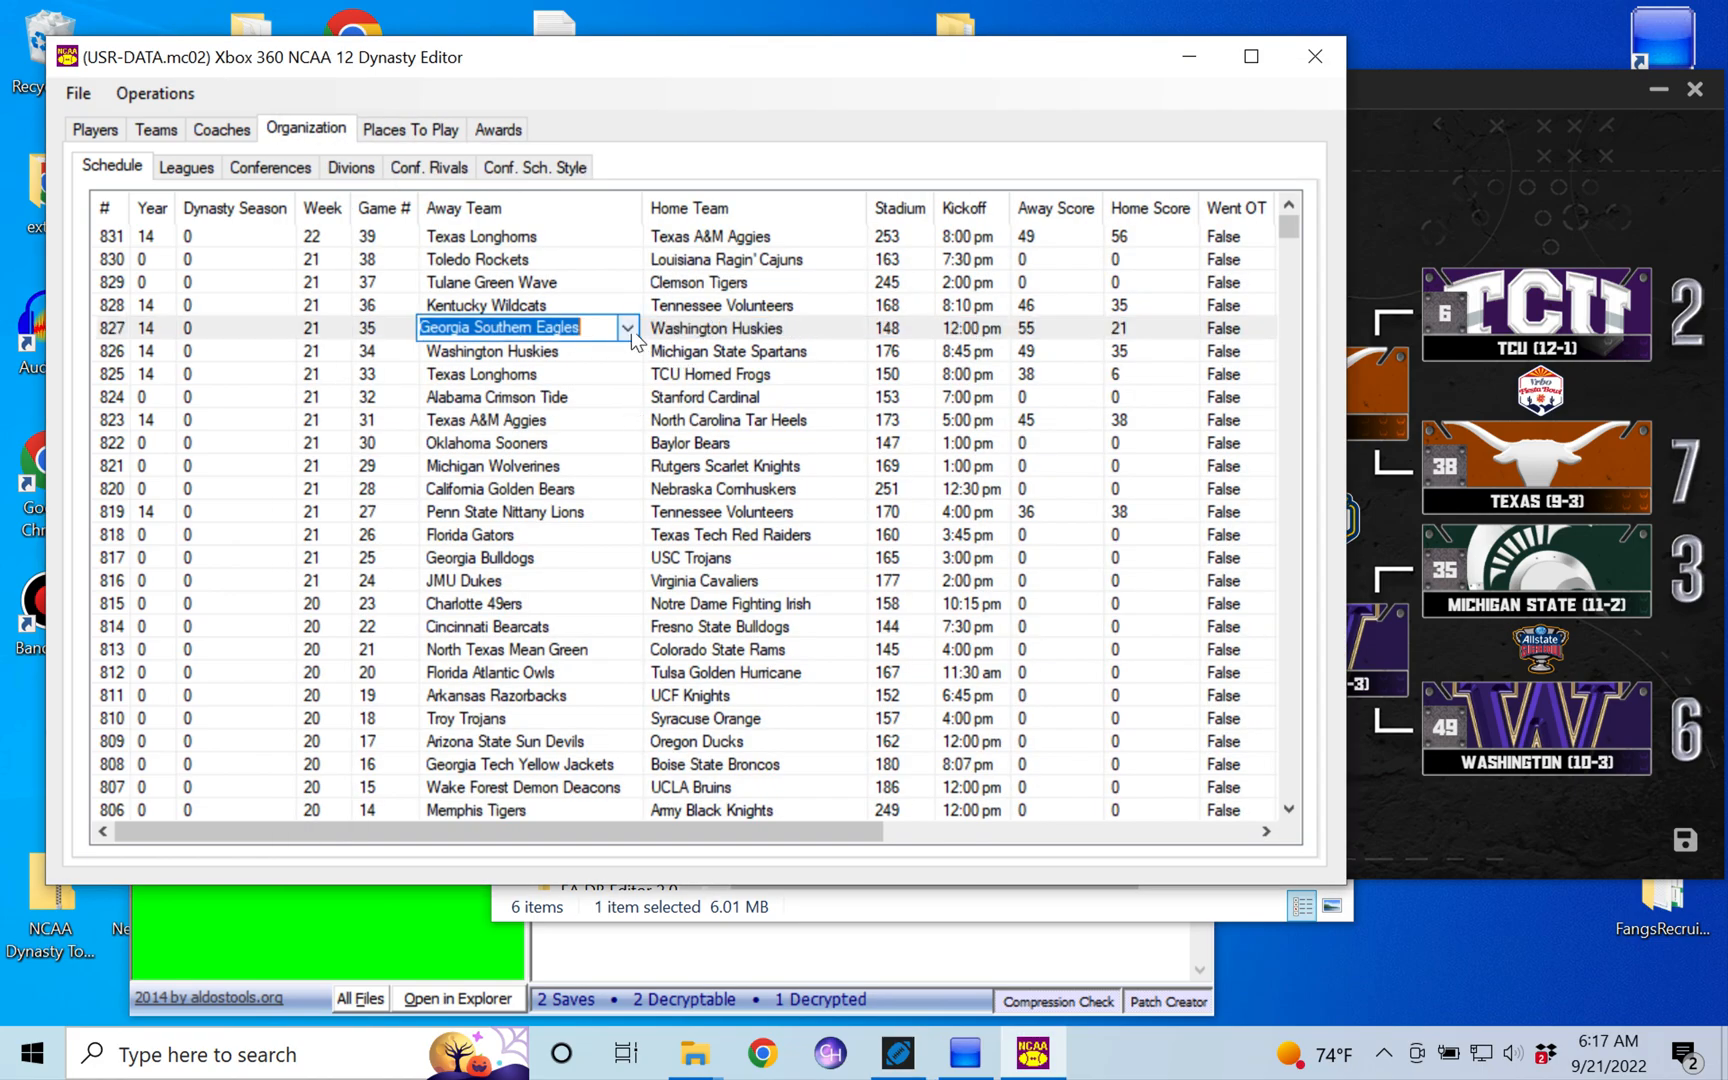
- Set Texas Longhorns as game 35's away team, replacing Georgia Southern, and acknowledge the save
click(628, 328)
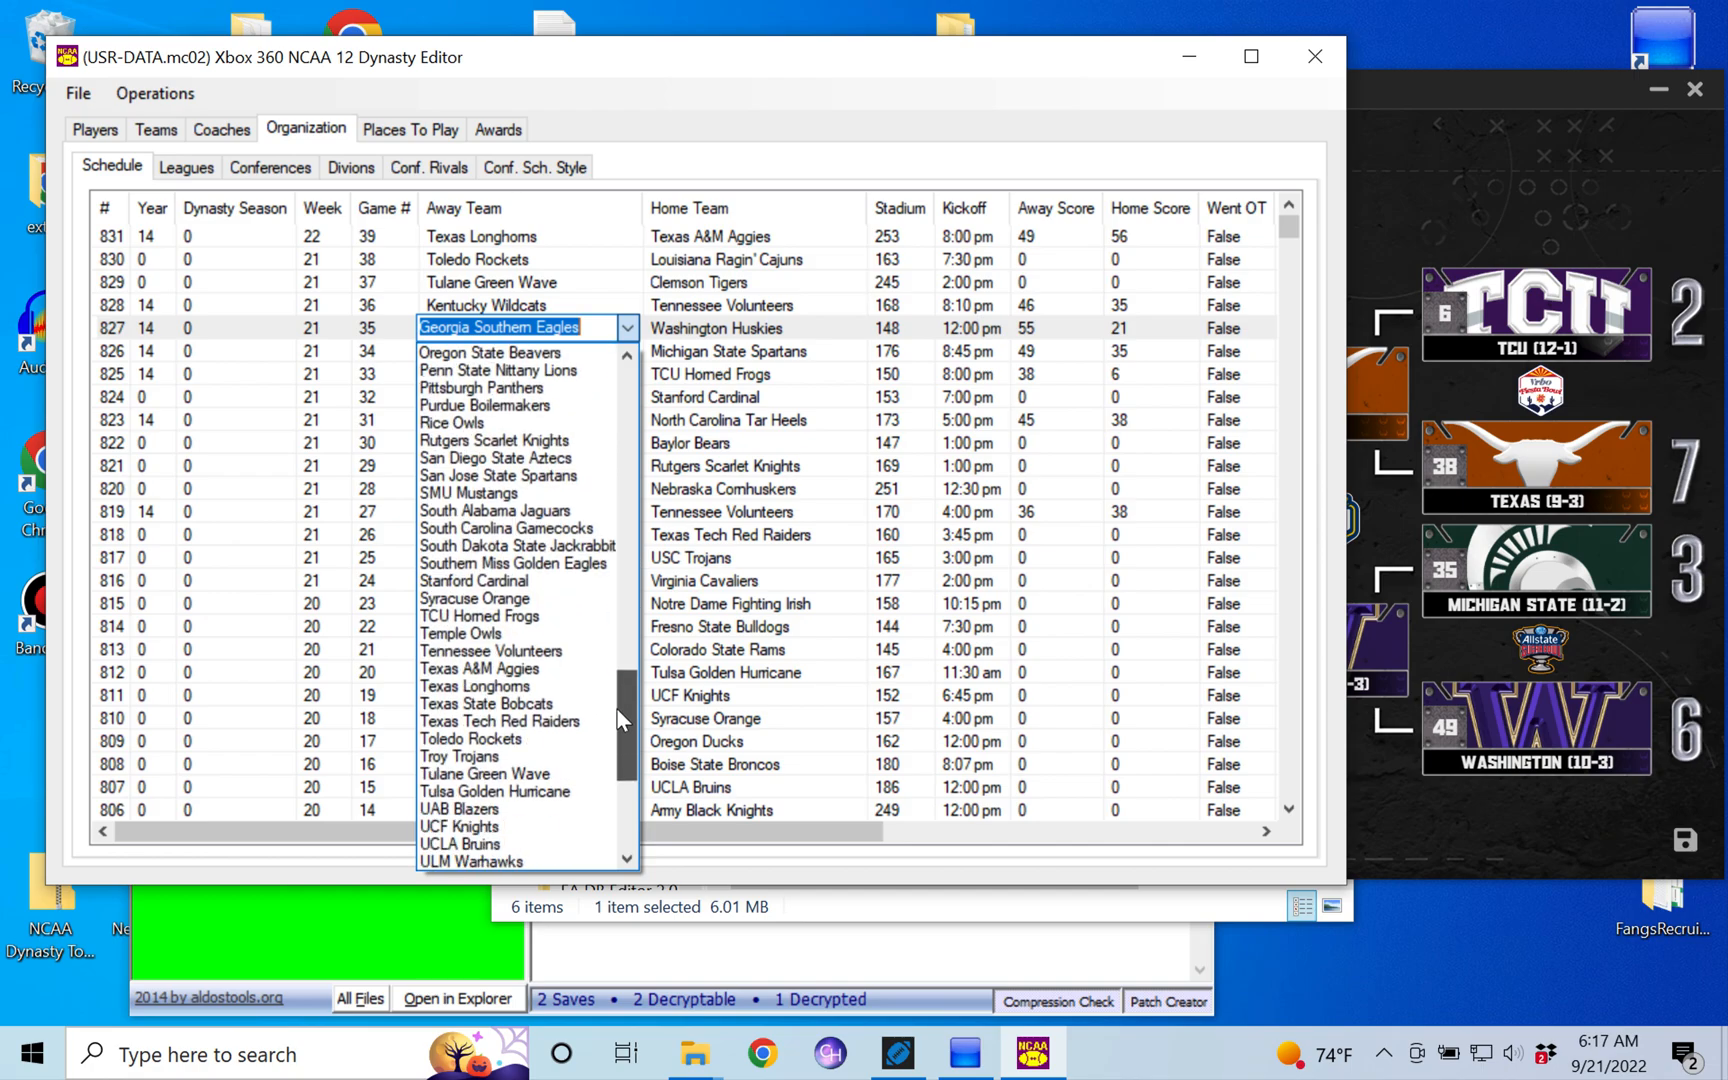
click(480, 685)
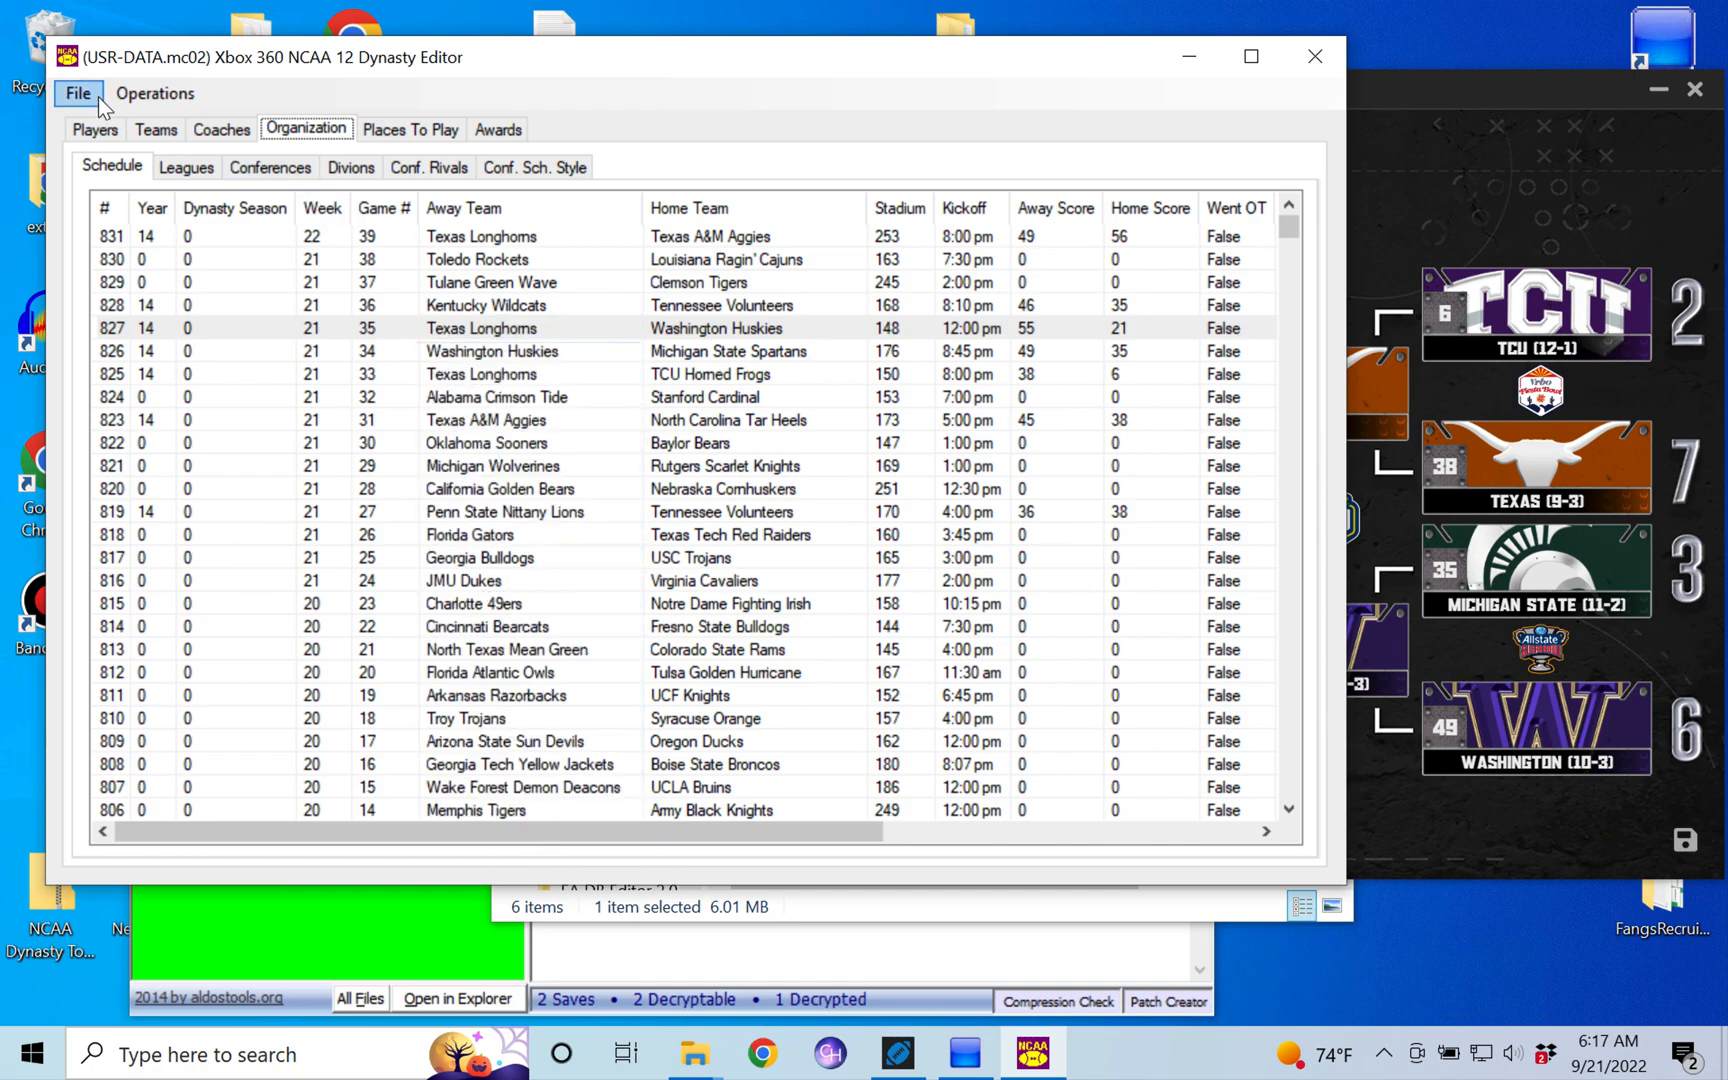
mouse_move(628, 413)
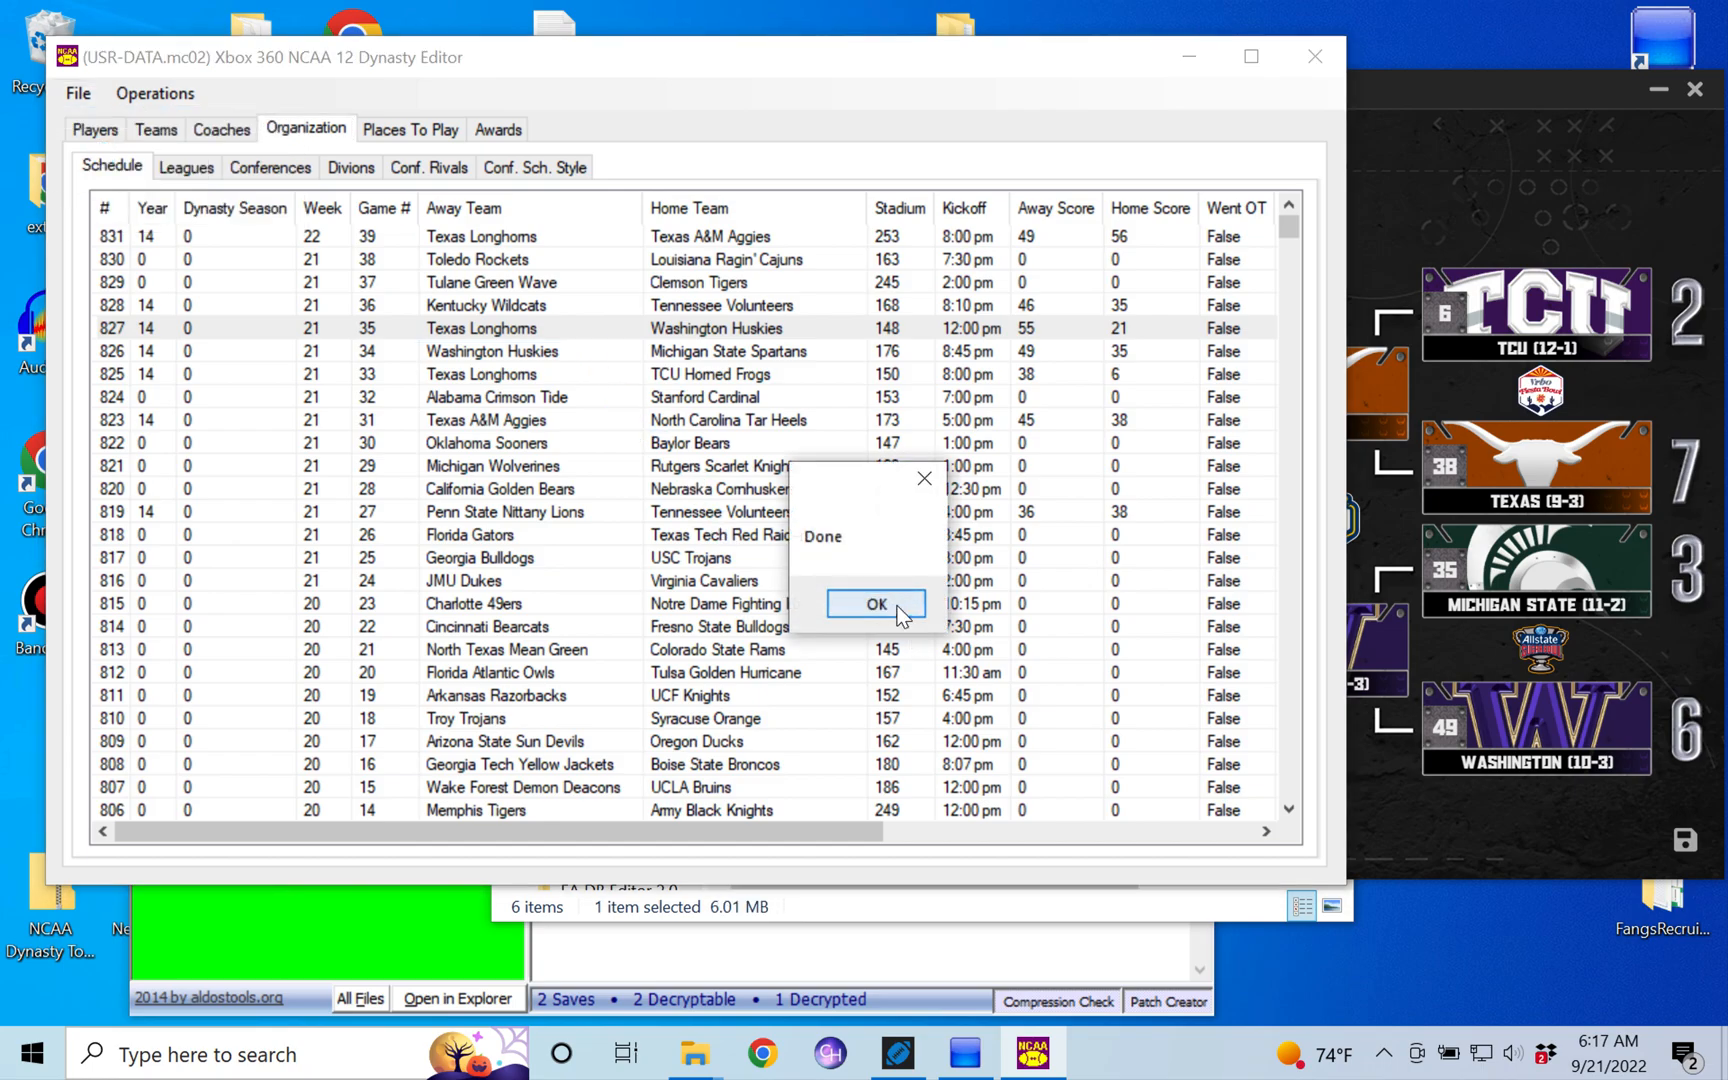
click(875, 604)
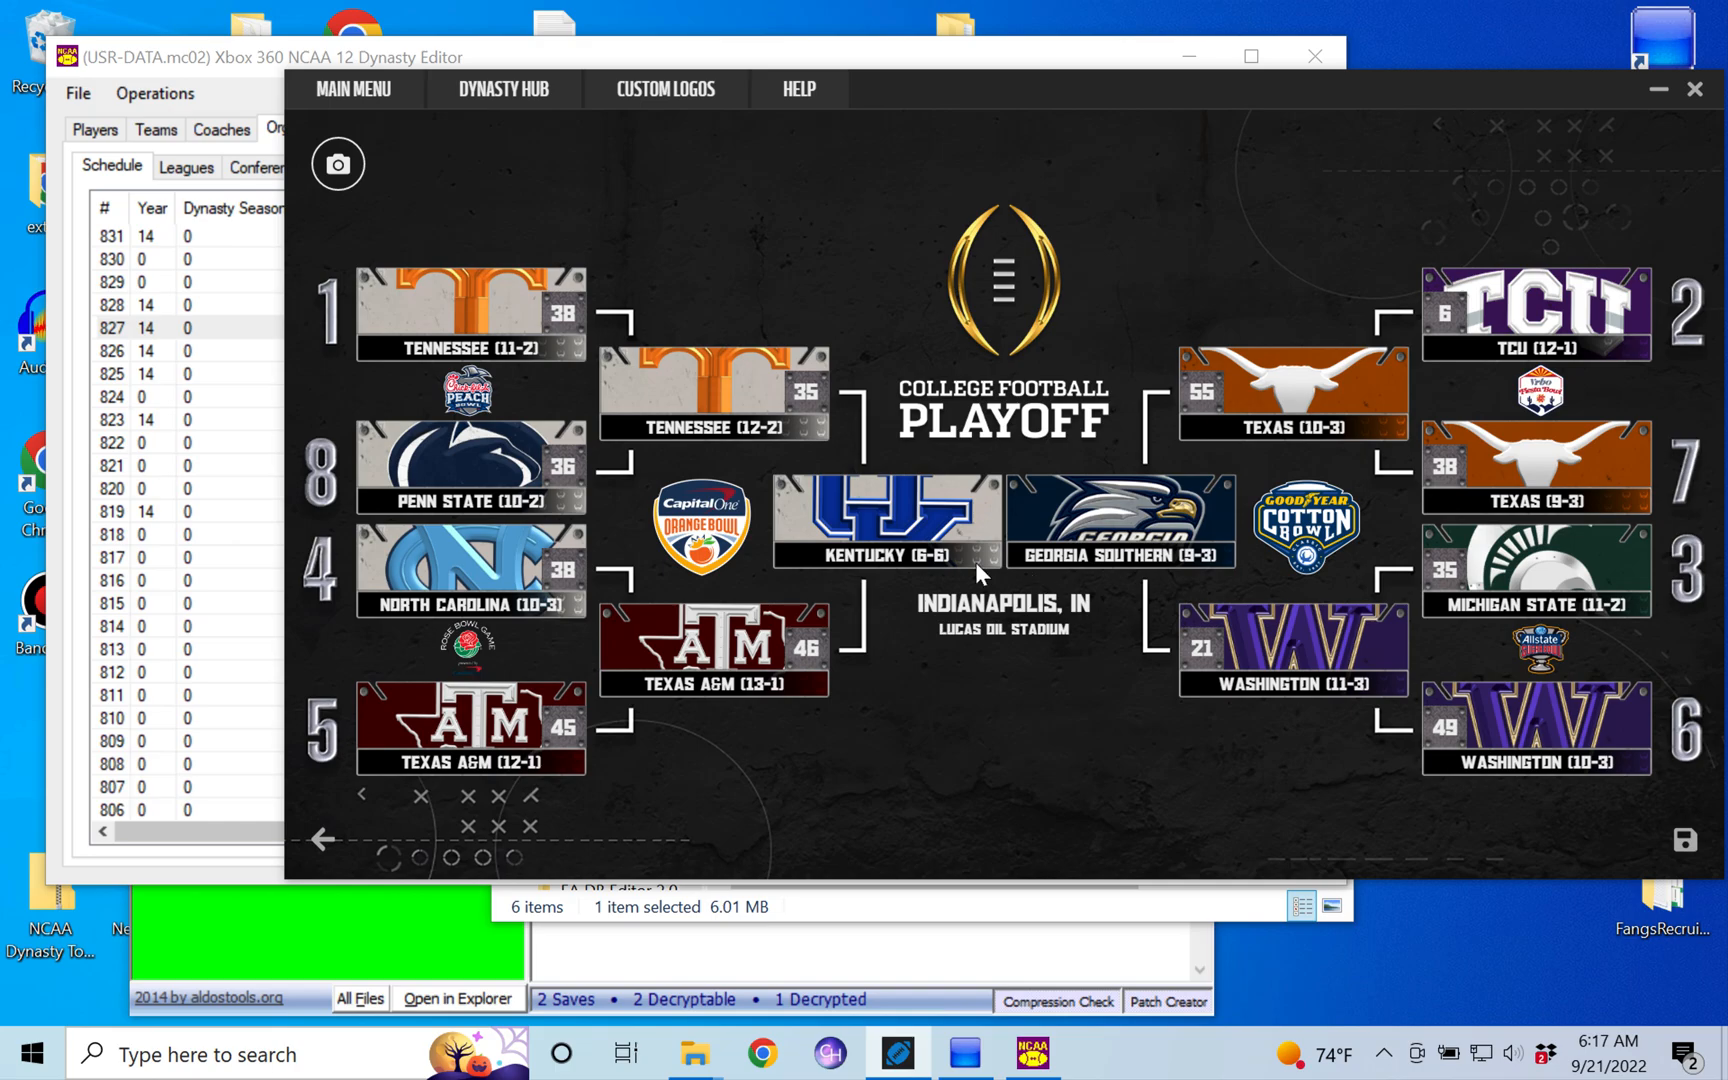
mouse_move(824, 689)
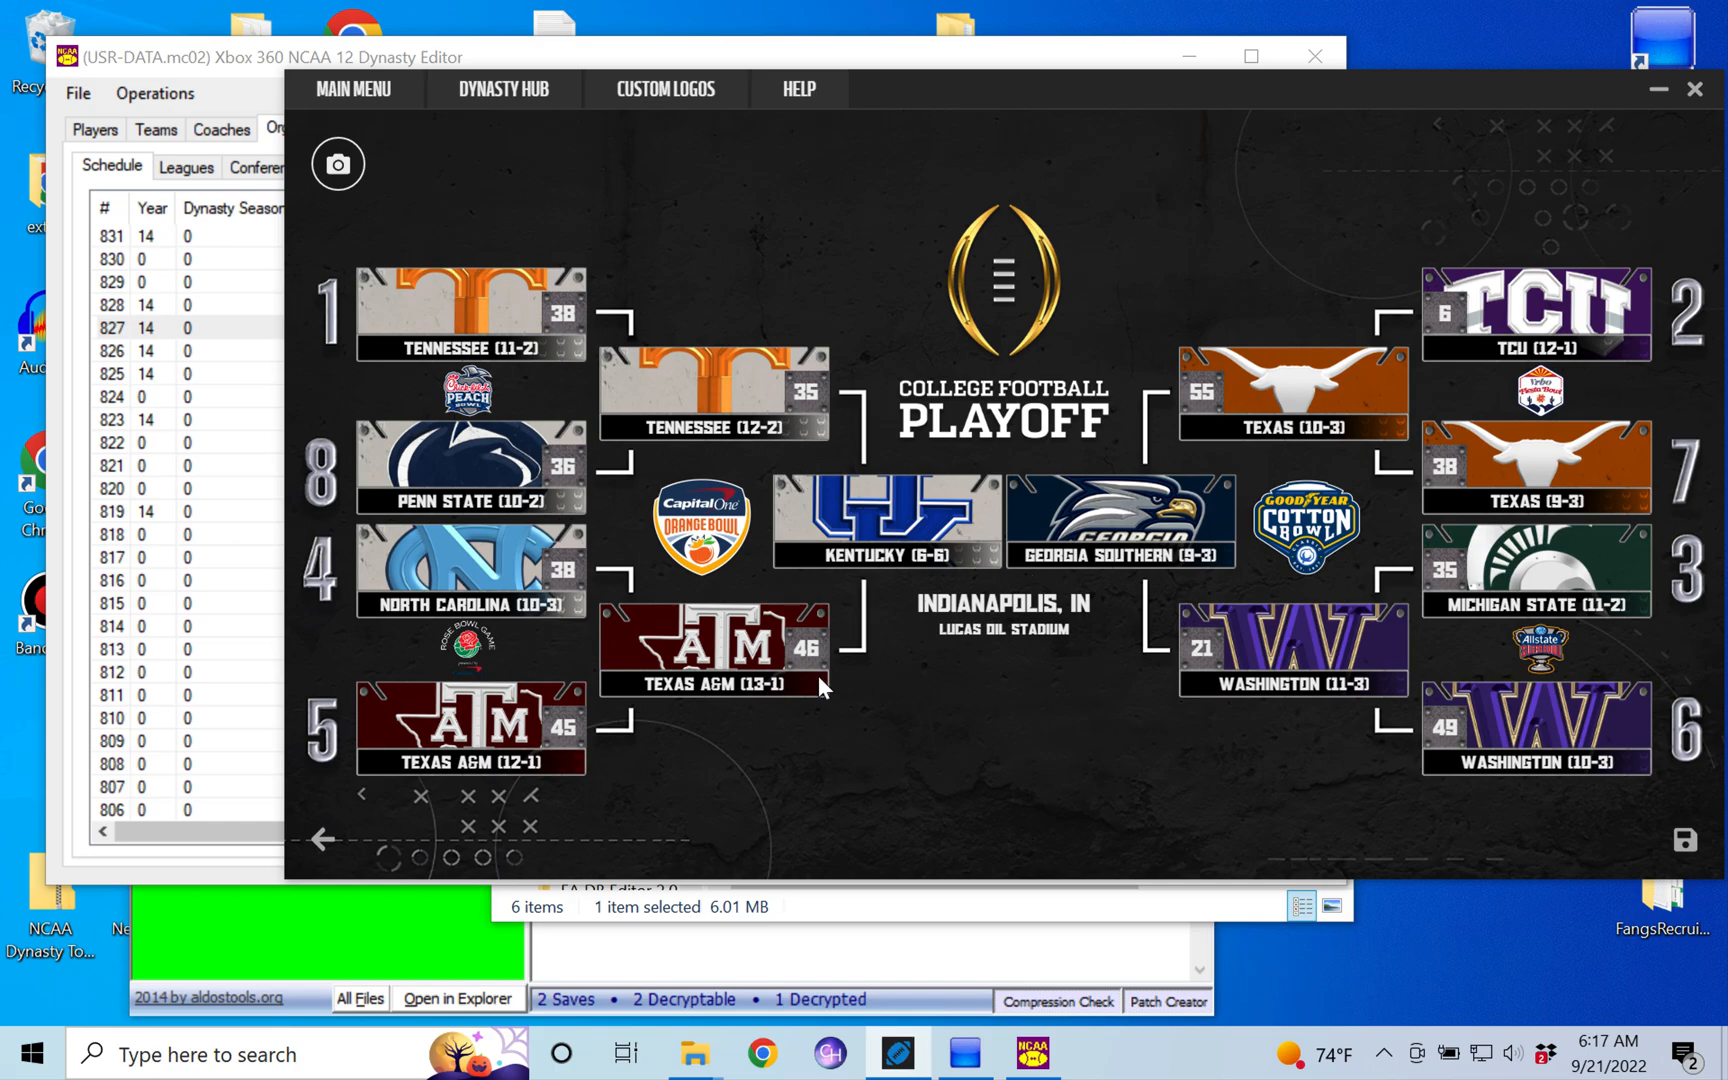
mouse_move(874, 542)
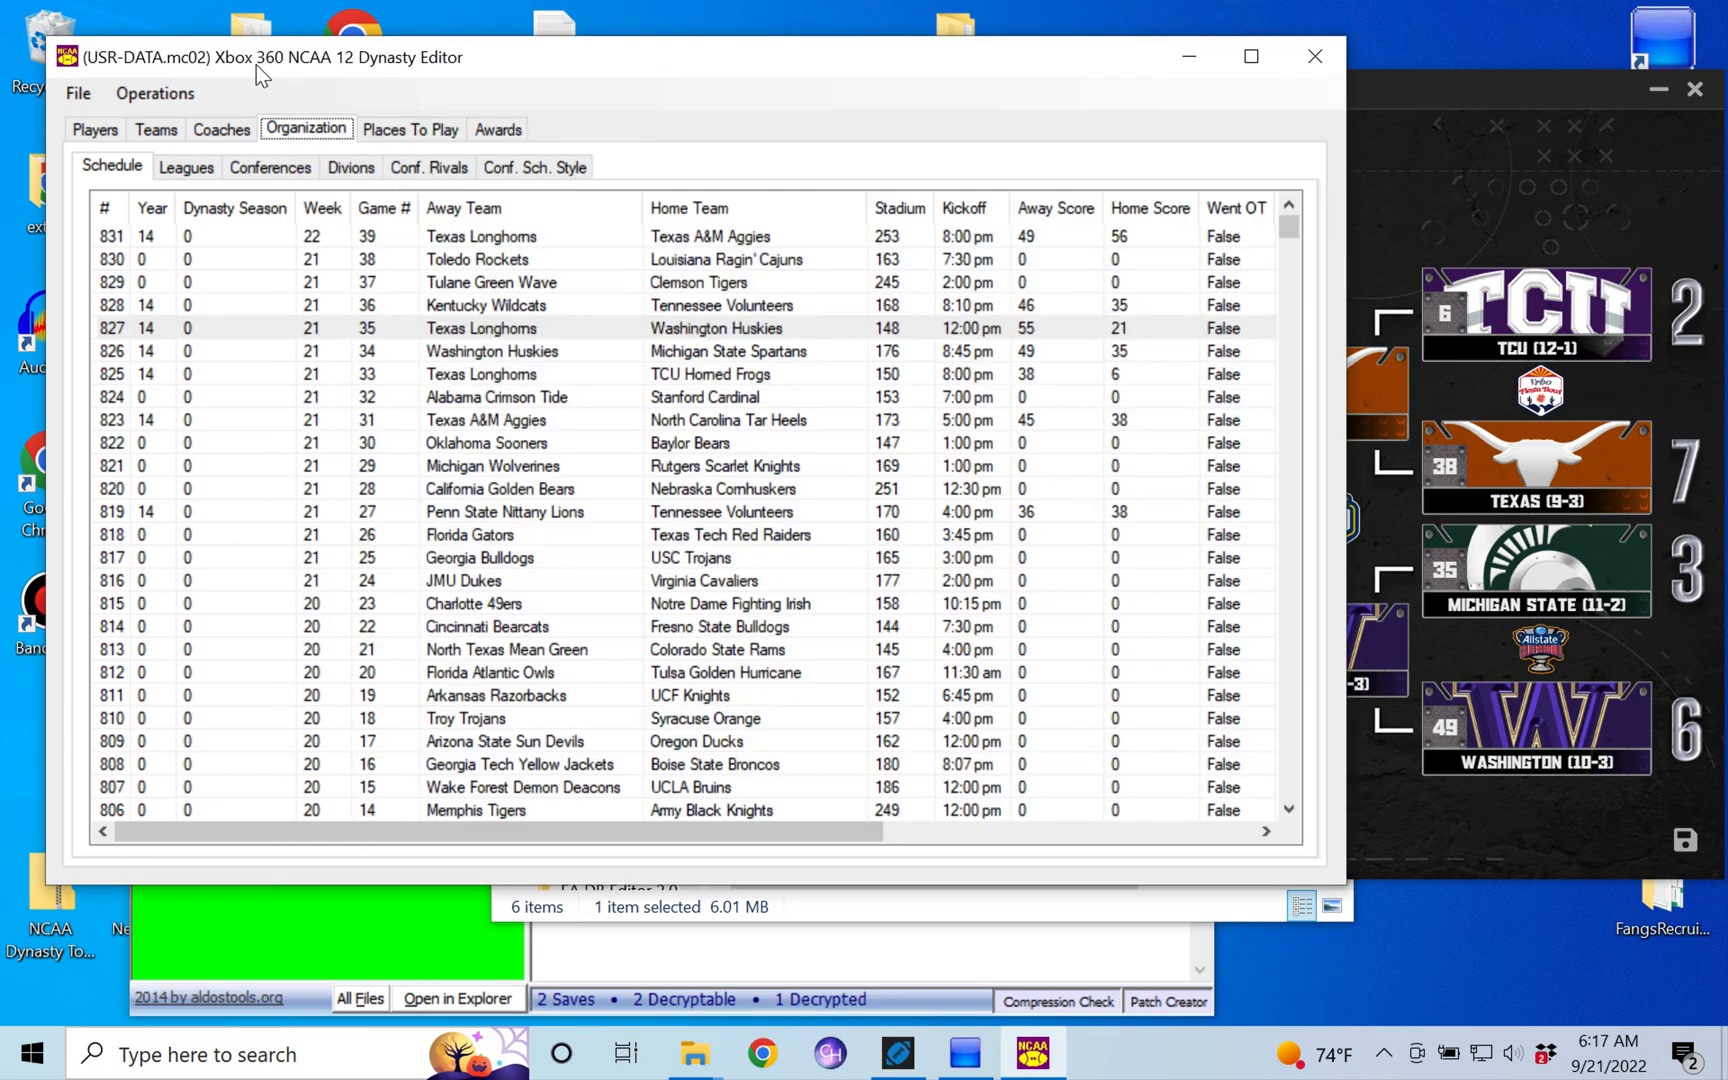
- Set Texas A&M Aggies as game 36's away team in place of Kentucky Wildcats
click(487, 305)
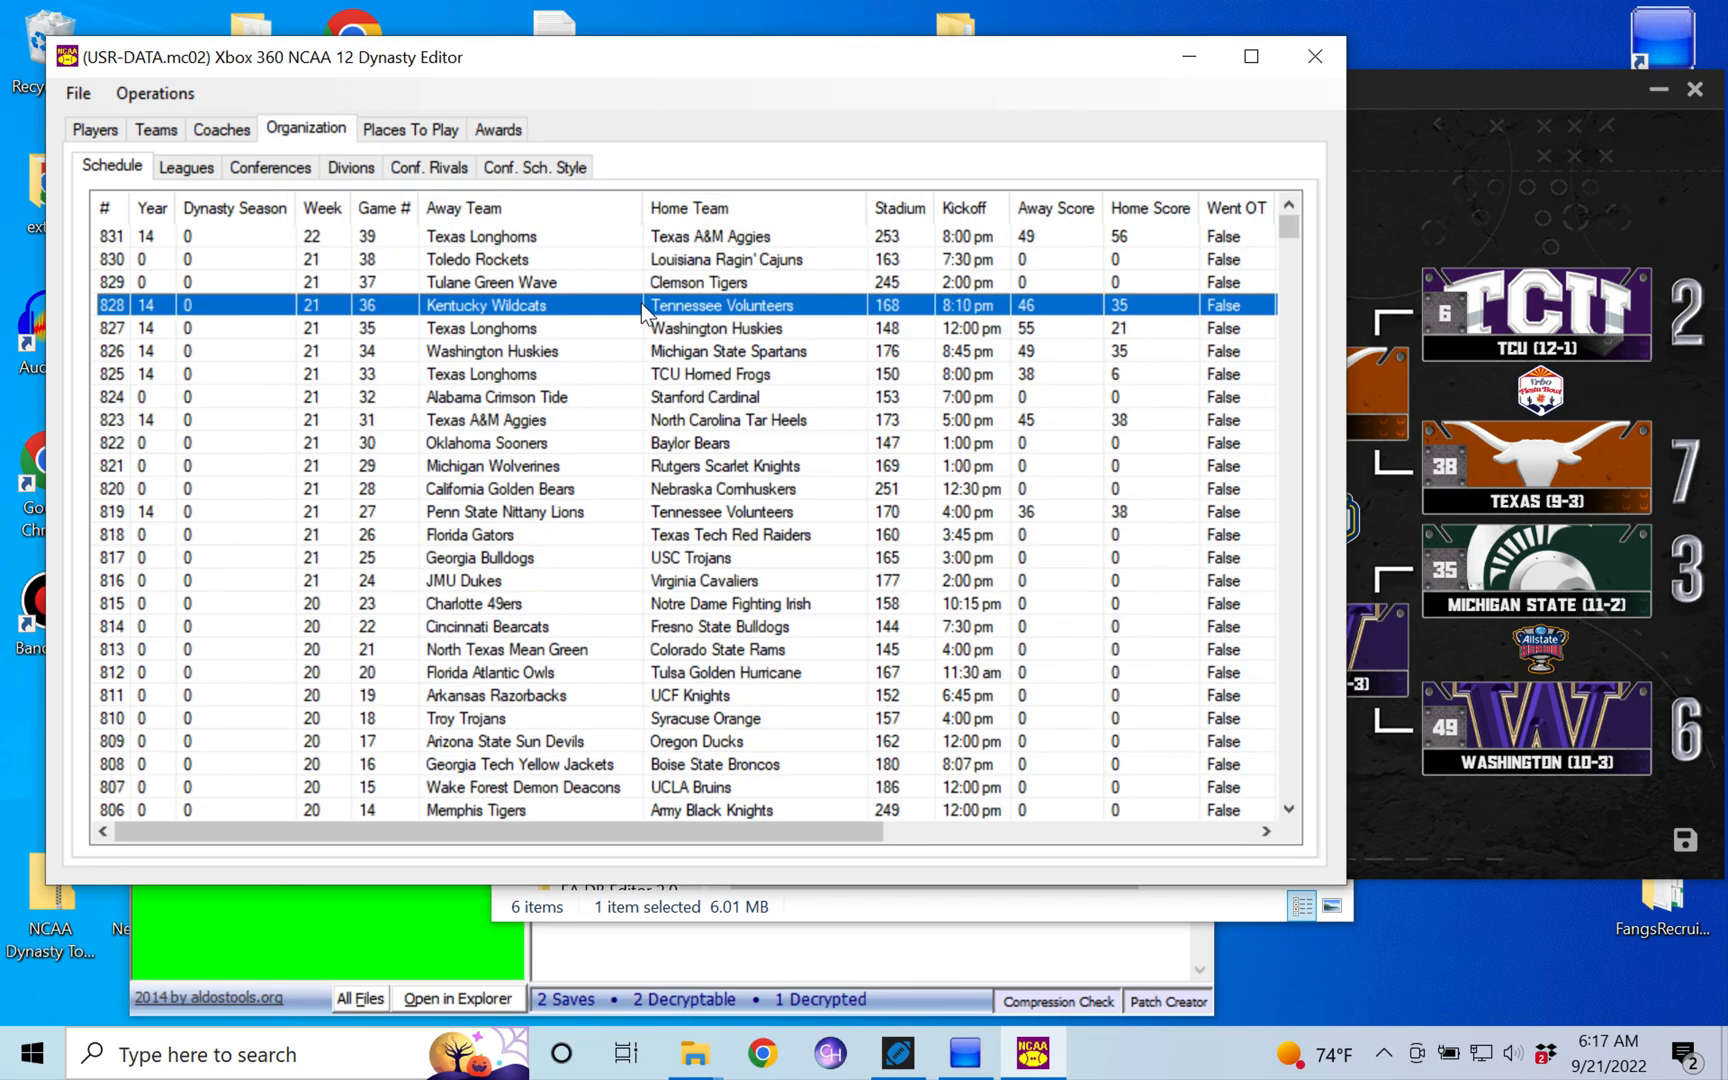
click(626, 305)
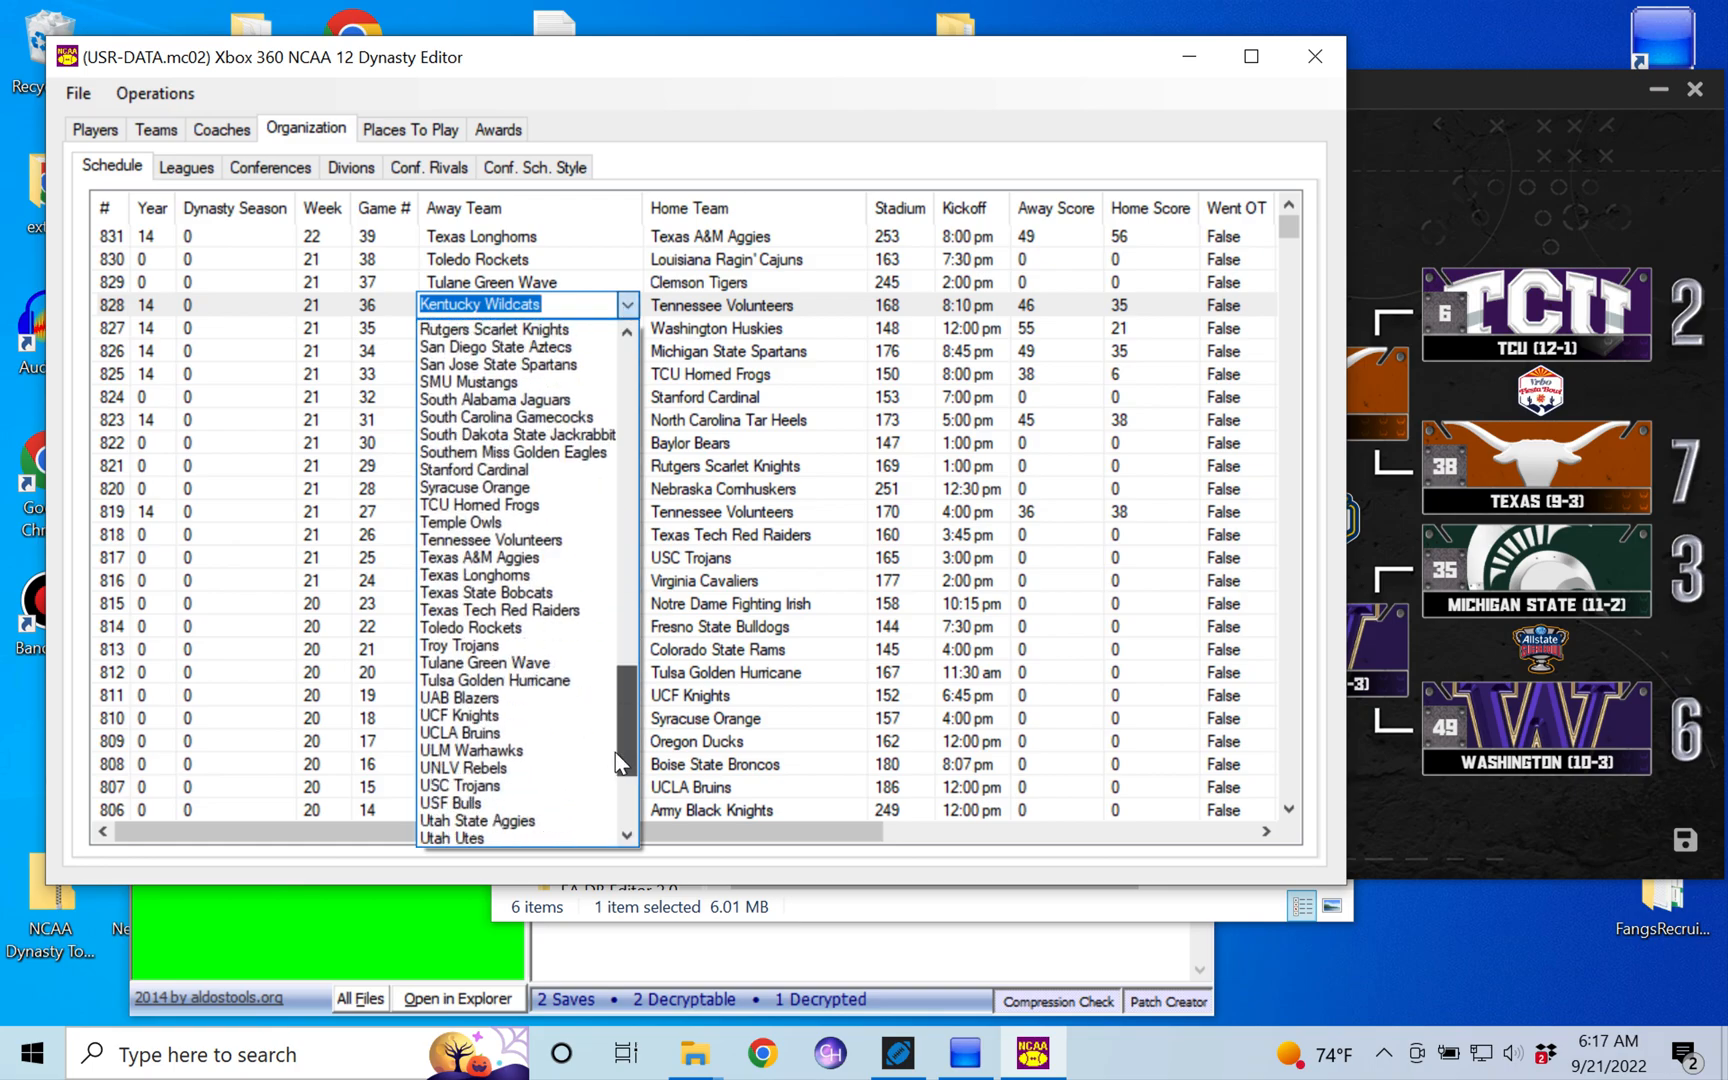
click(479, 557)
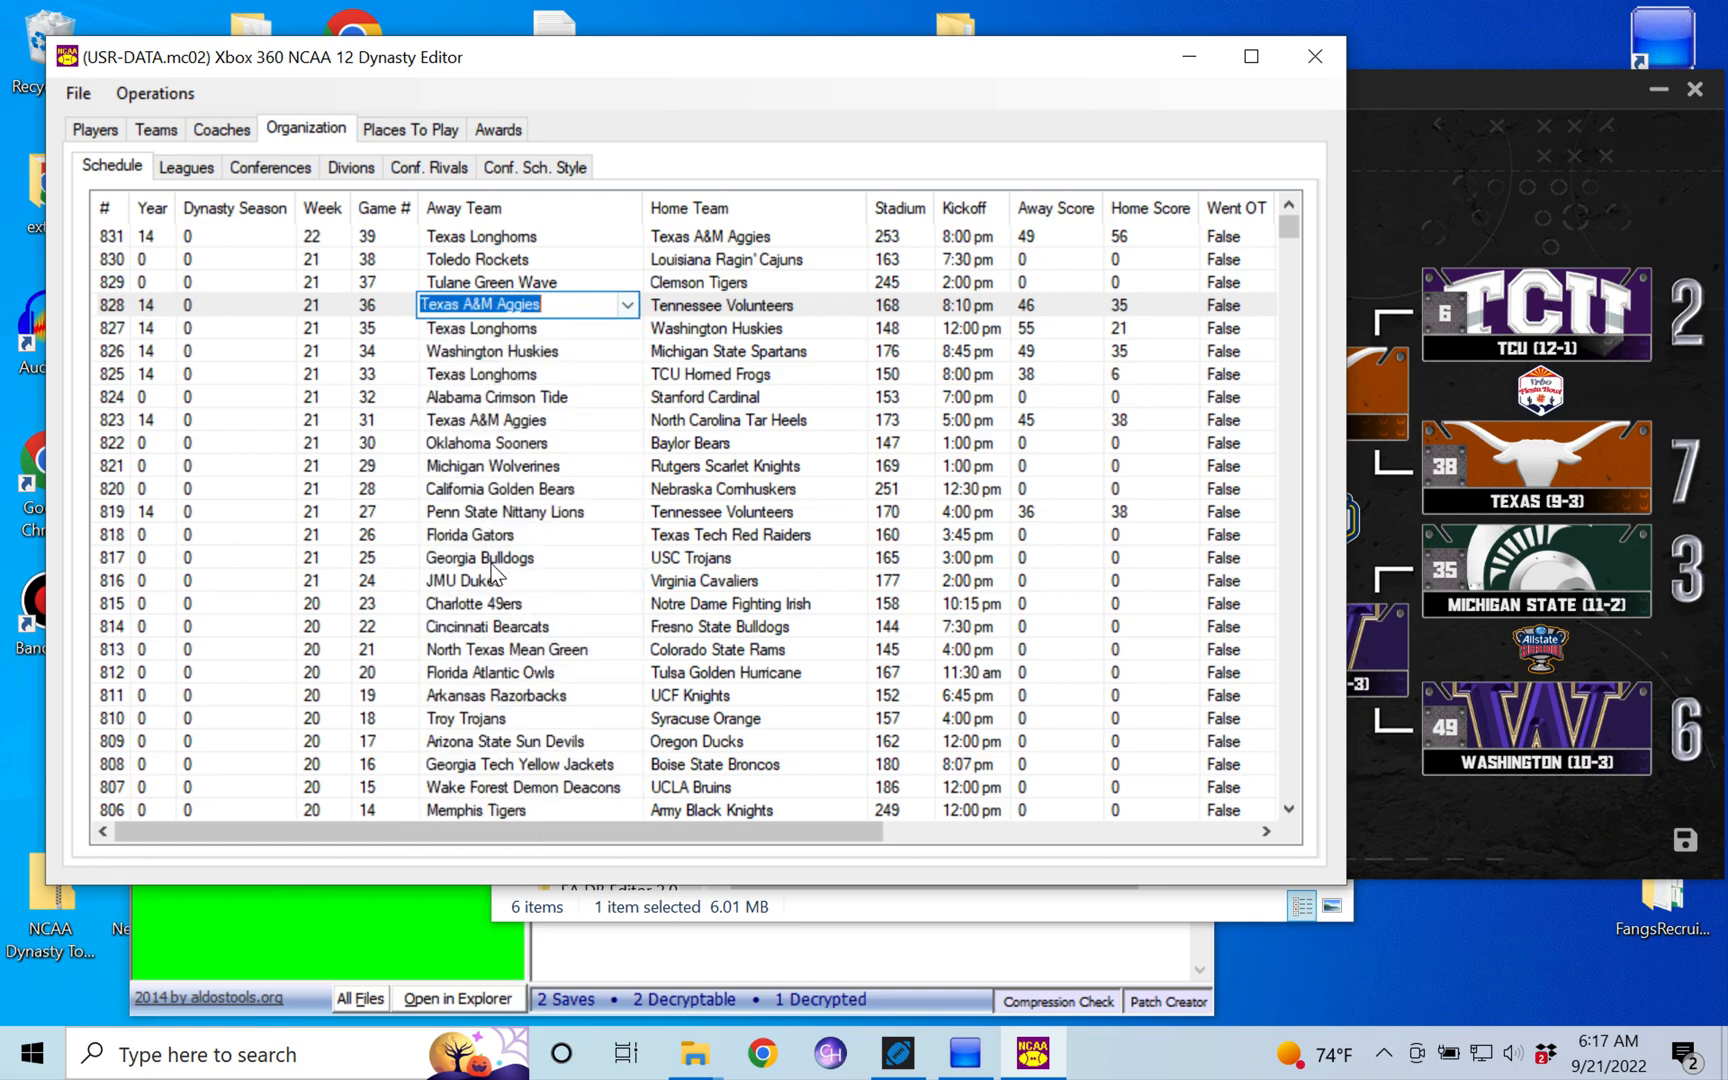
- Save the edited dynasty file and dismiss the confirmation
click(78, 93)
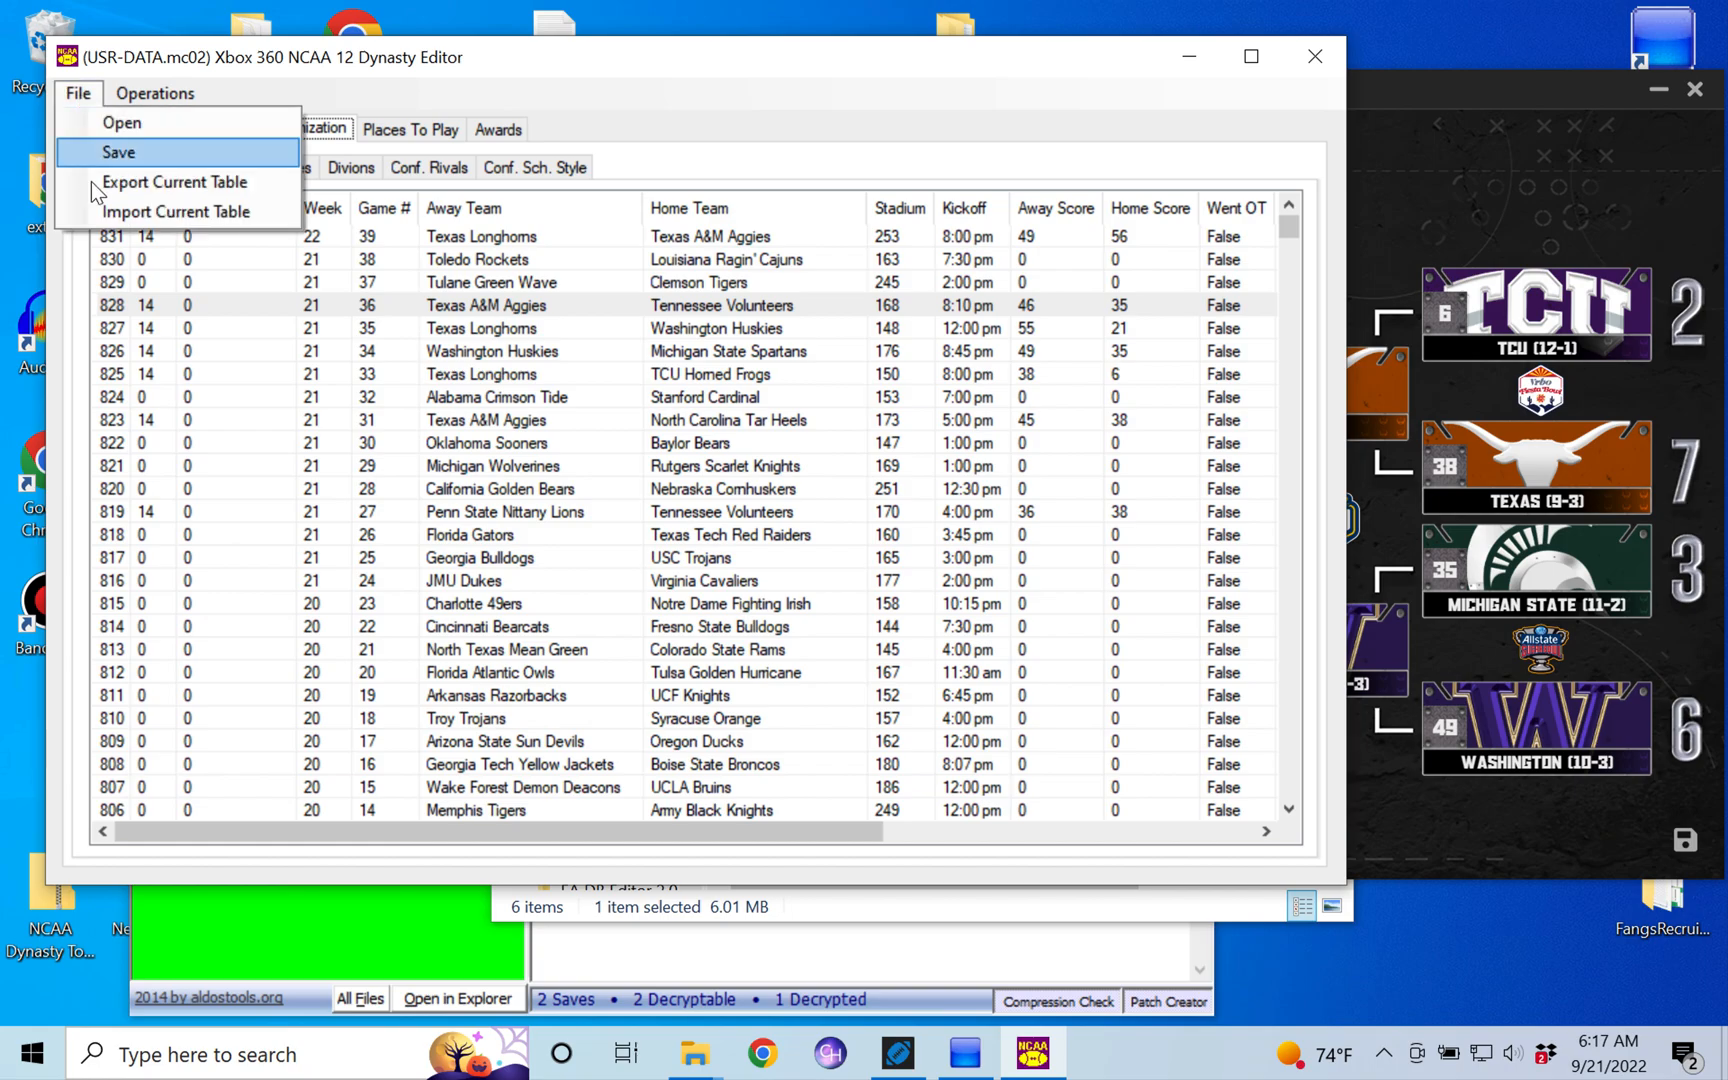
click(118, 152)
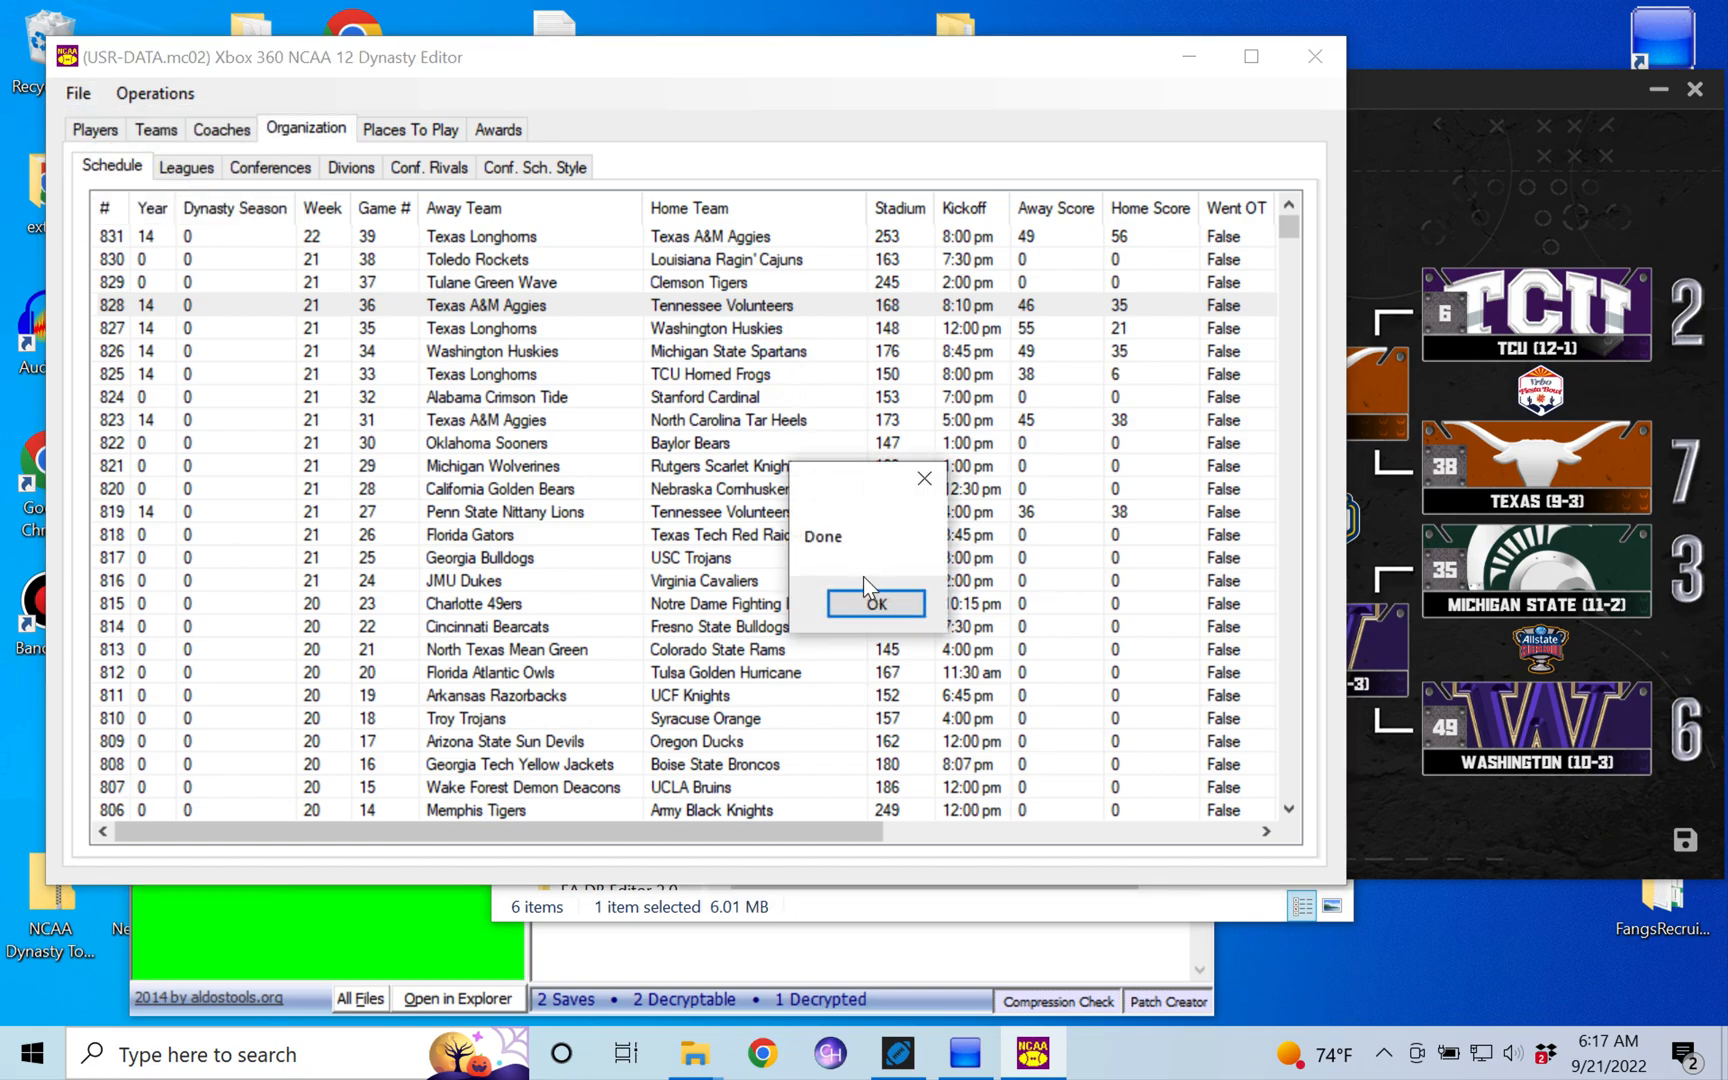
click(874, 603)
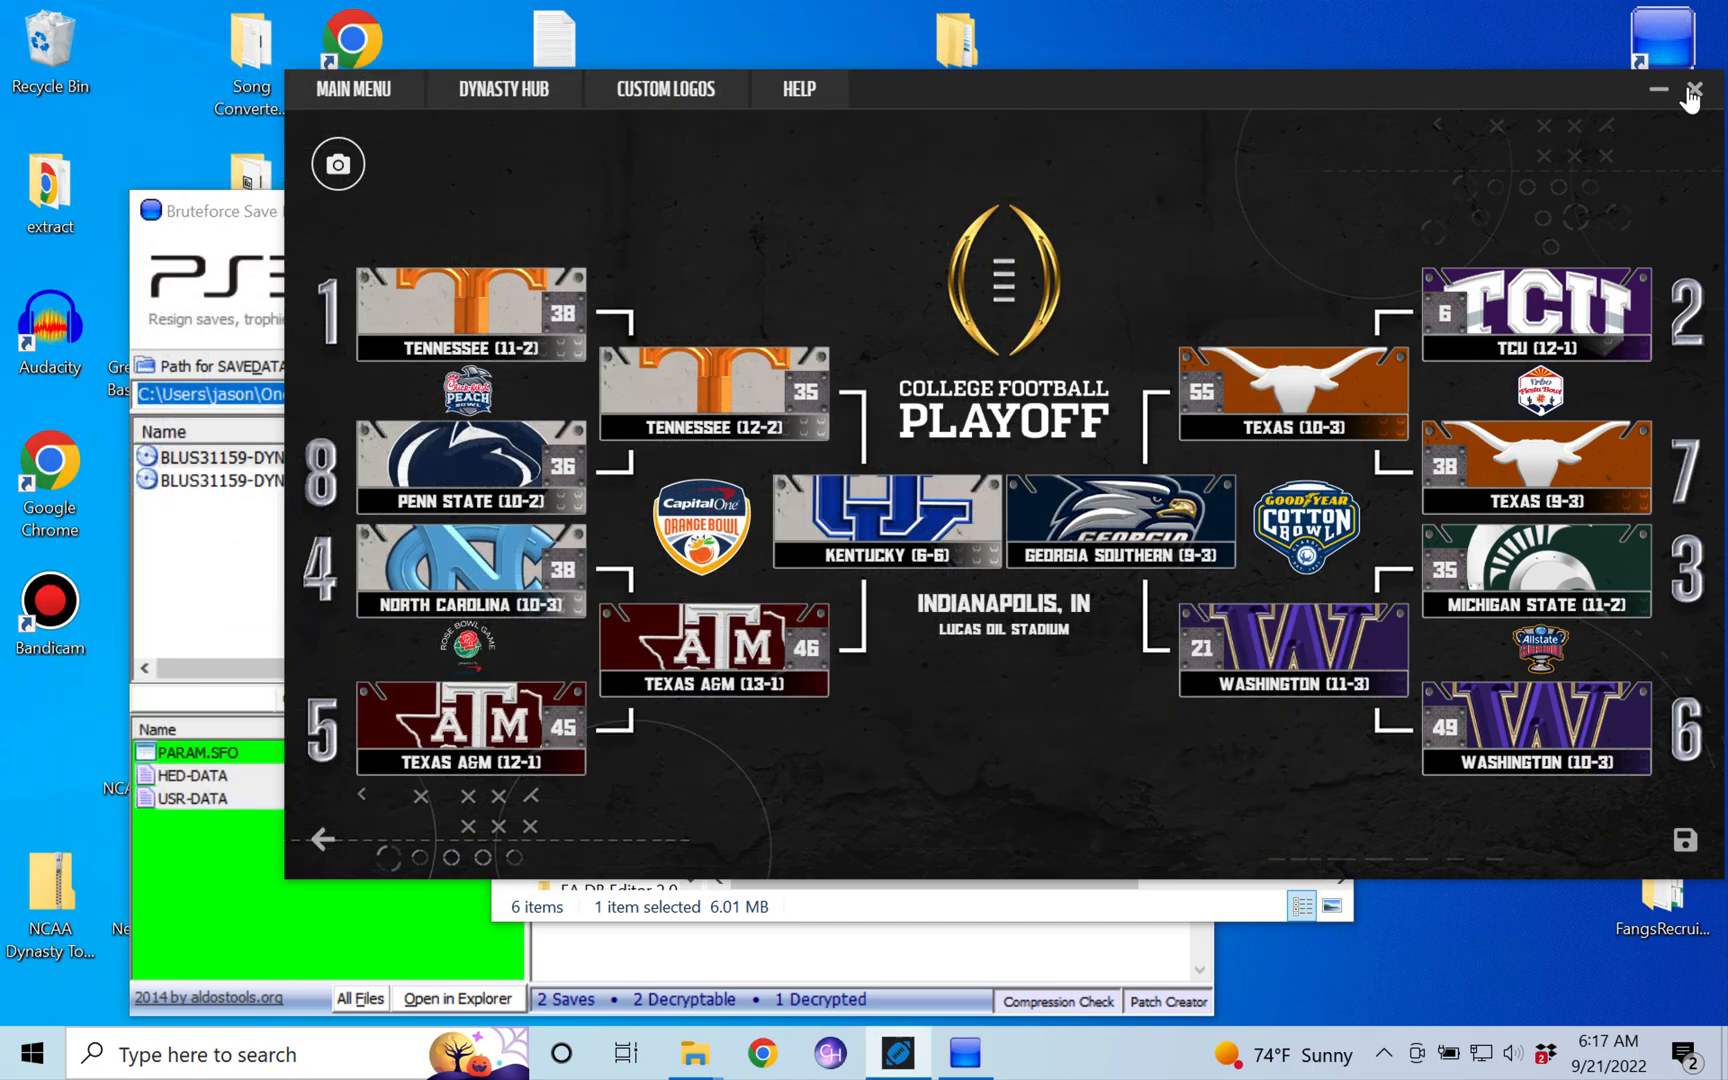
- Close the playoff bracket viewer
click(1659, 89)
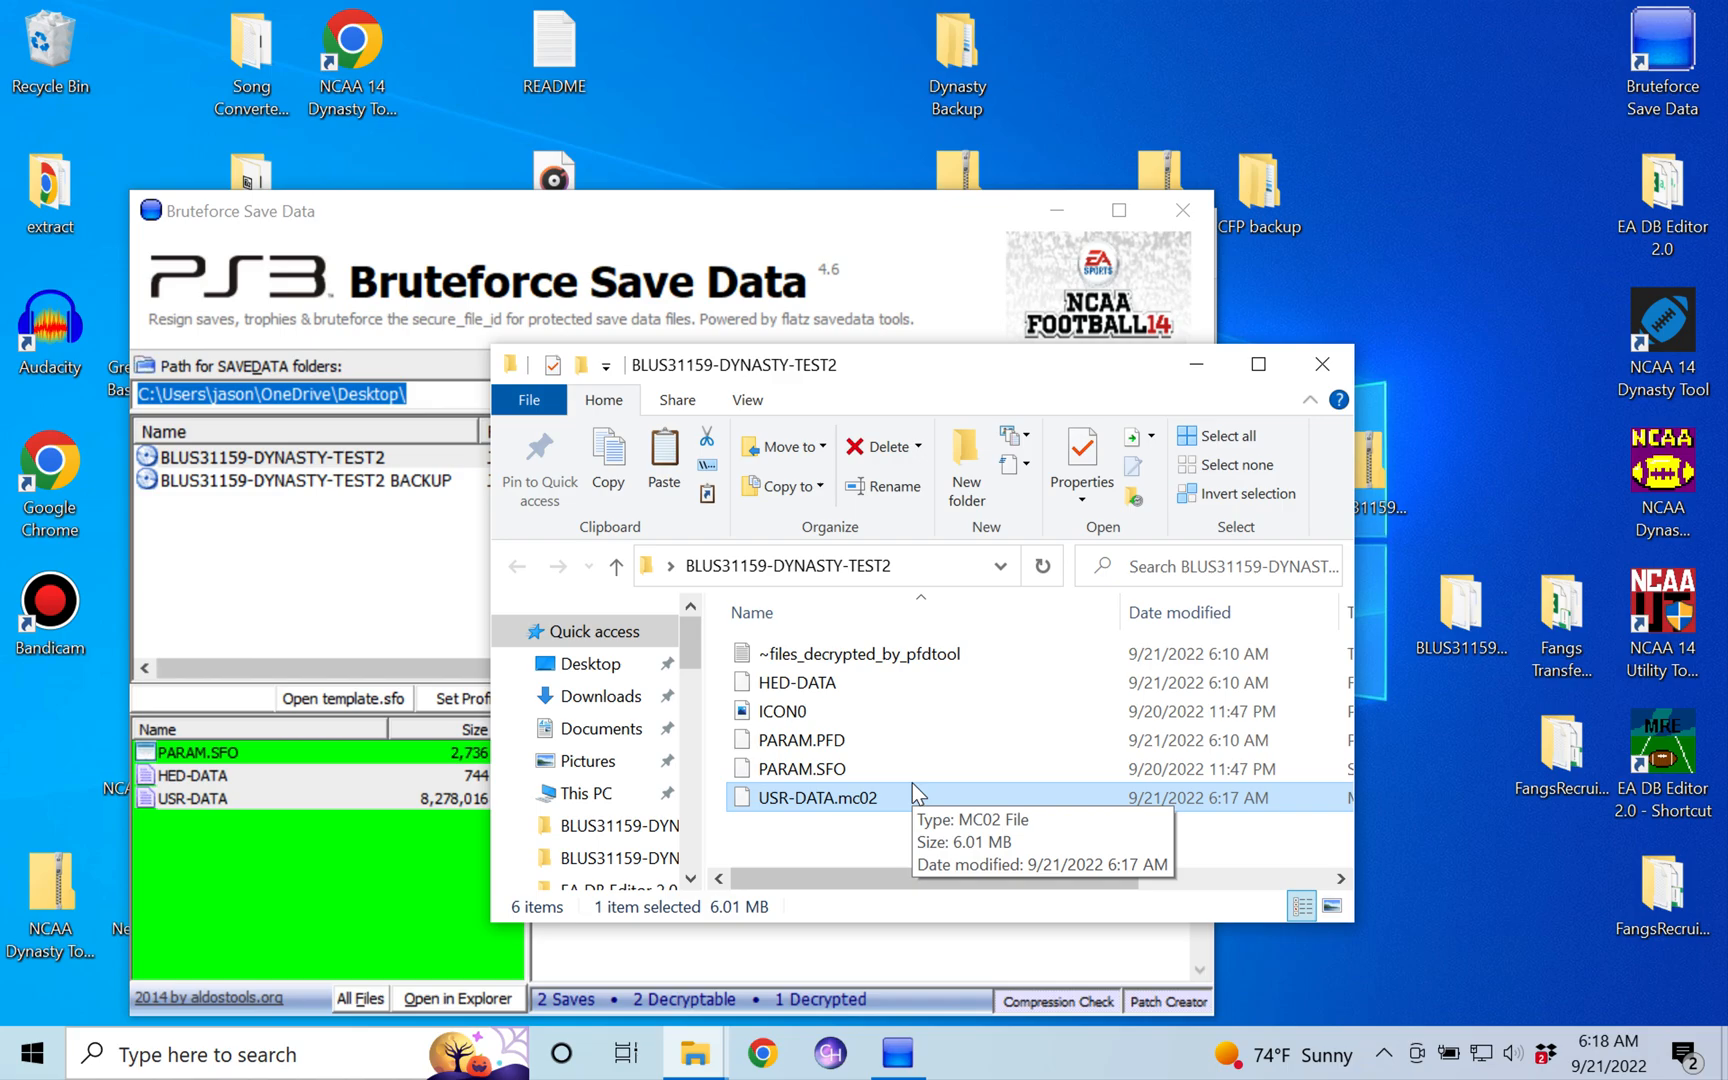
mouse_move(1527, 338)
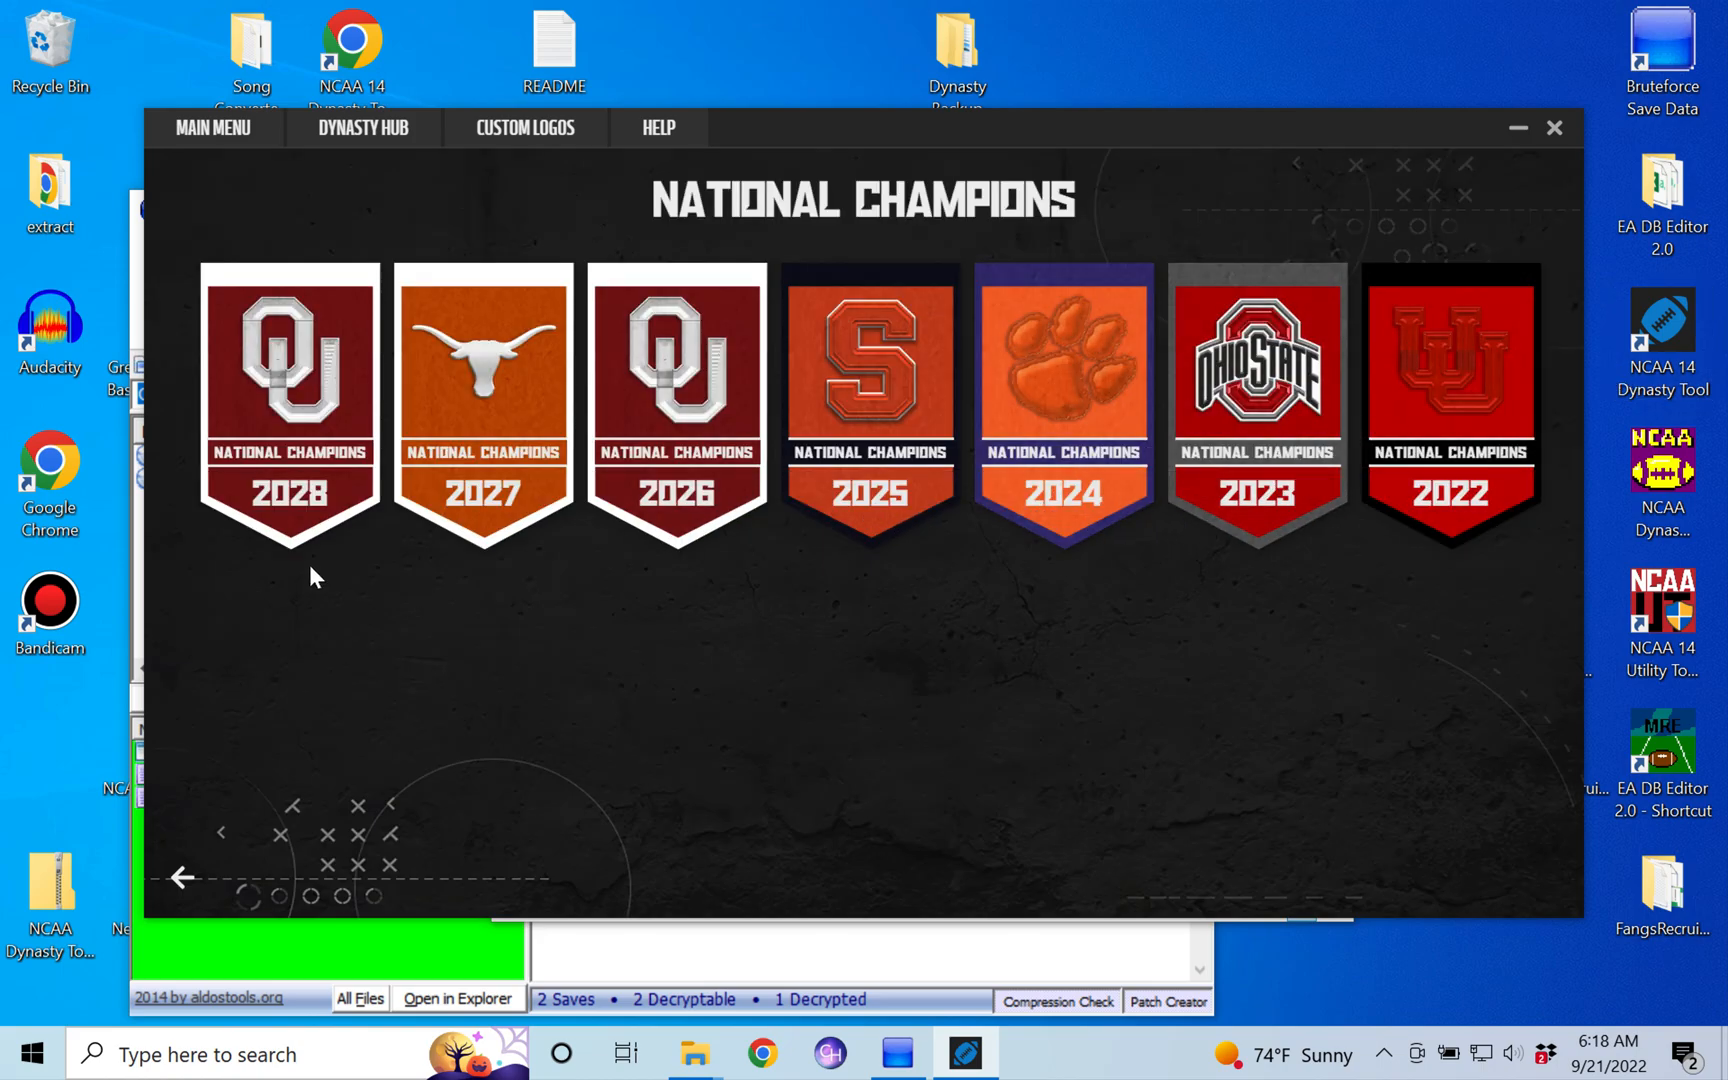
mouse_move(1012, 665)
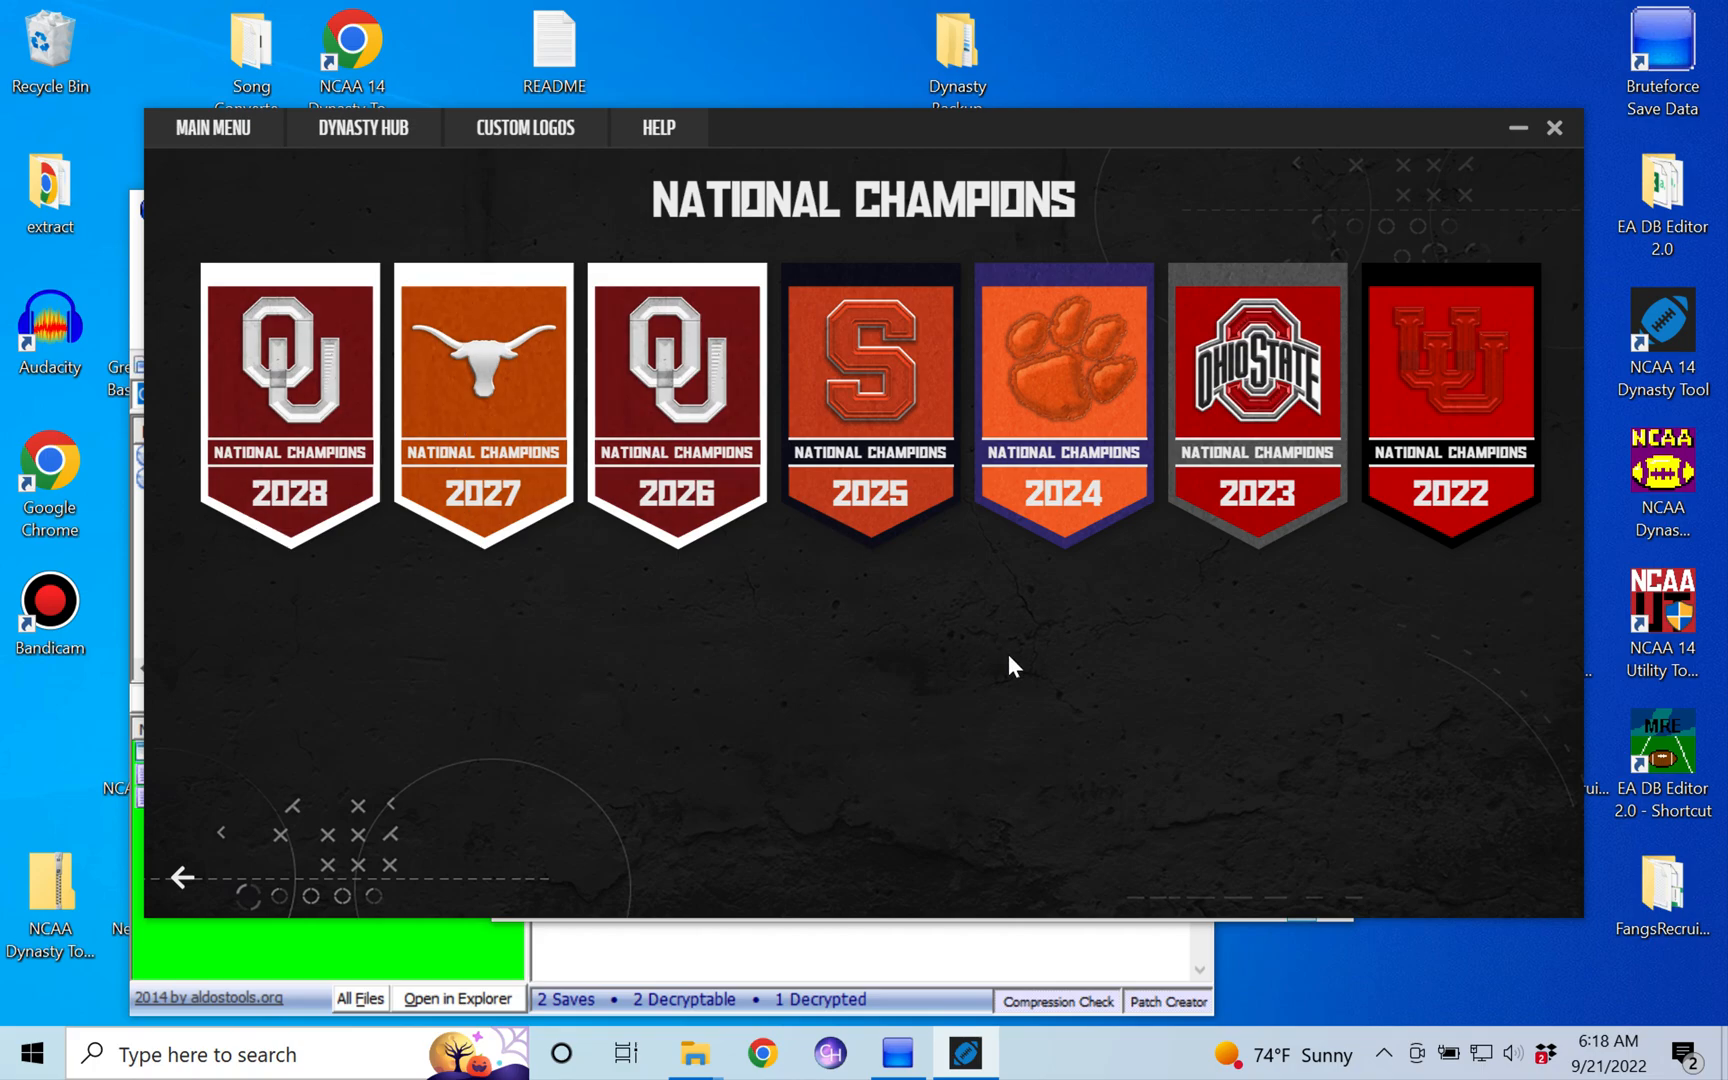
mouse_move(953, 705)
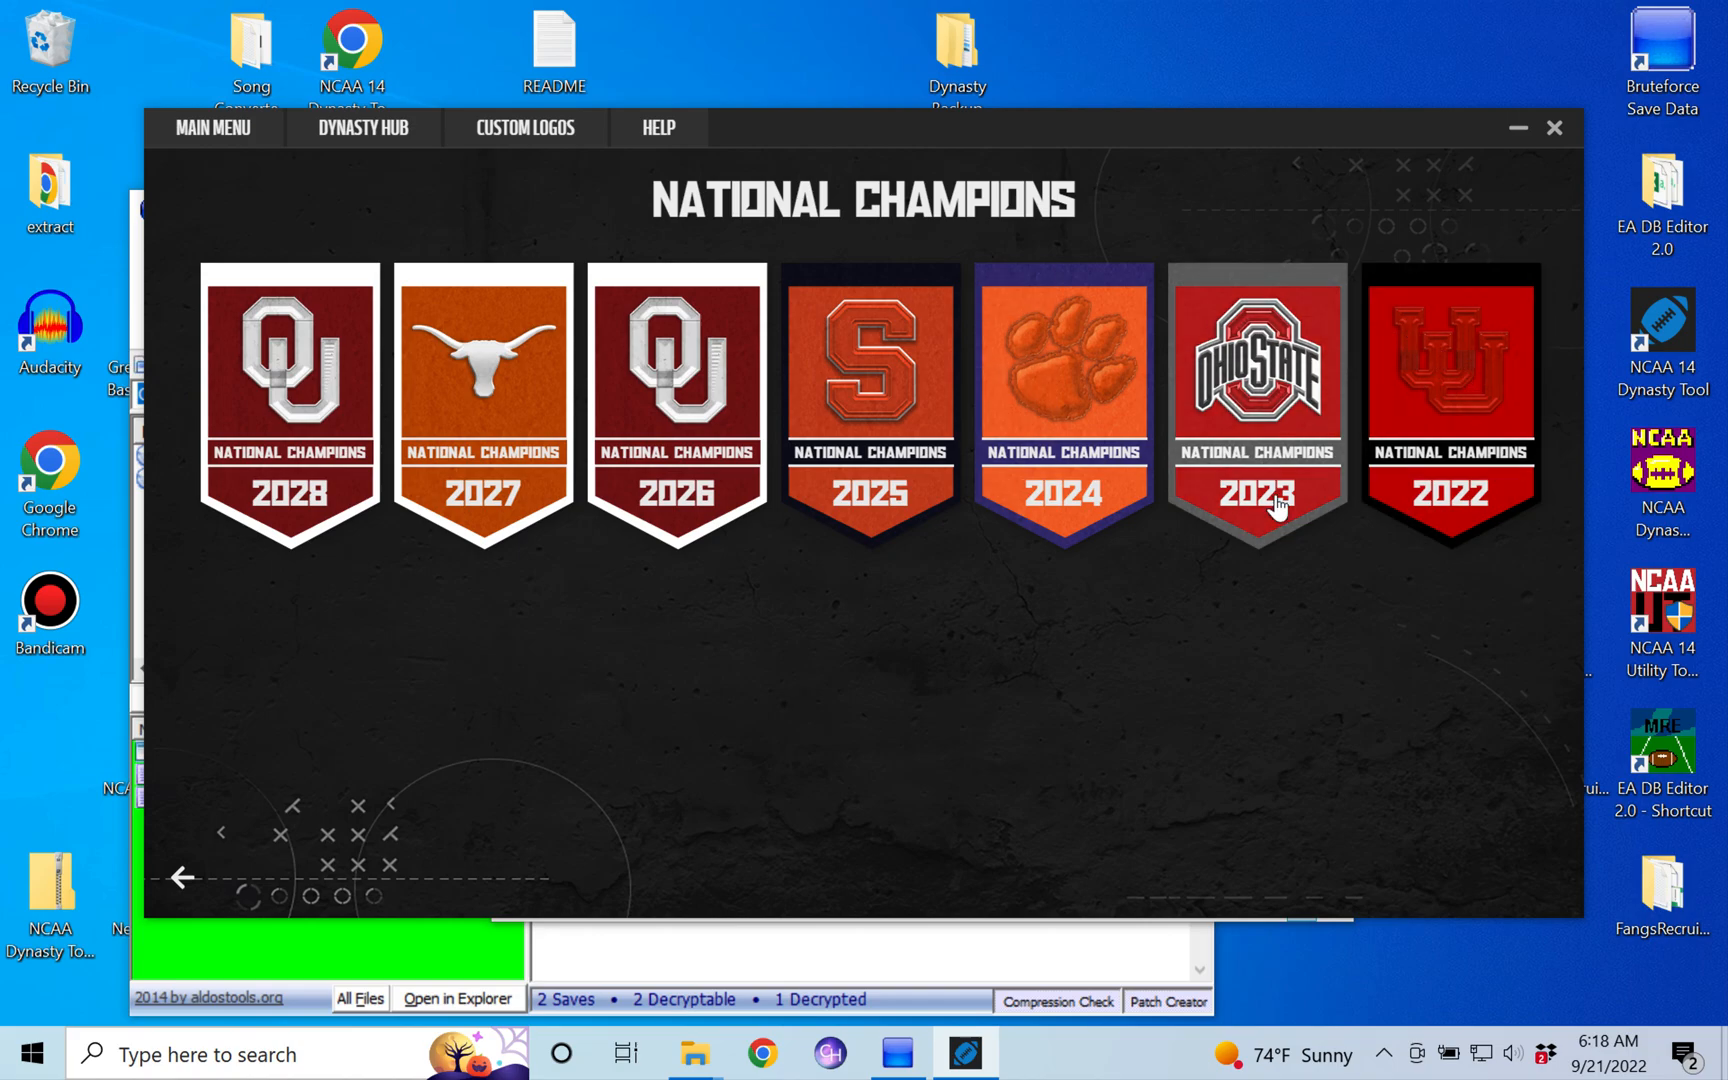
mouse_move(816, 753)
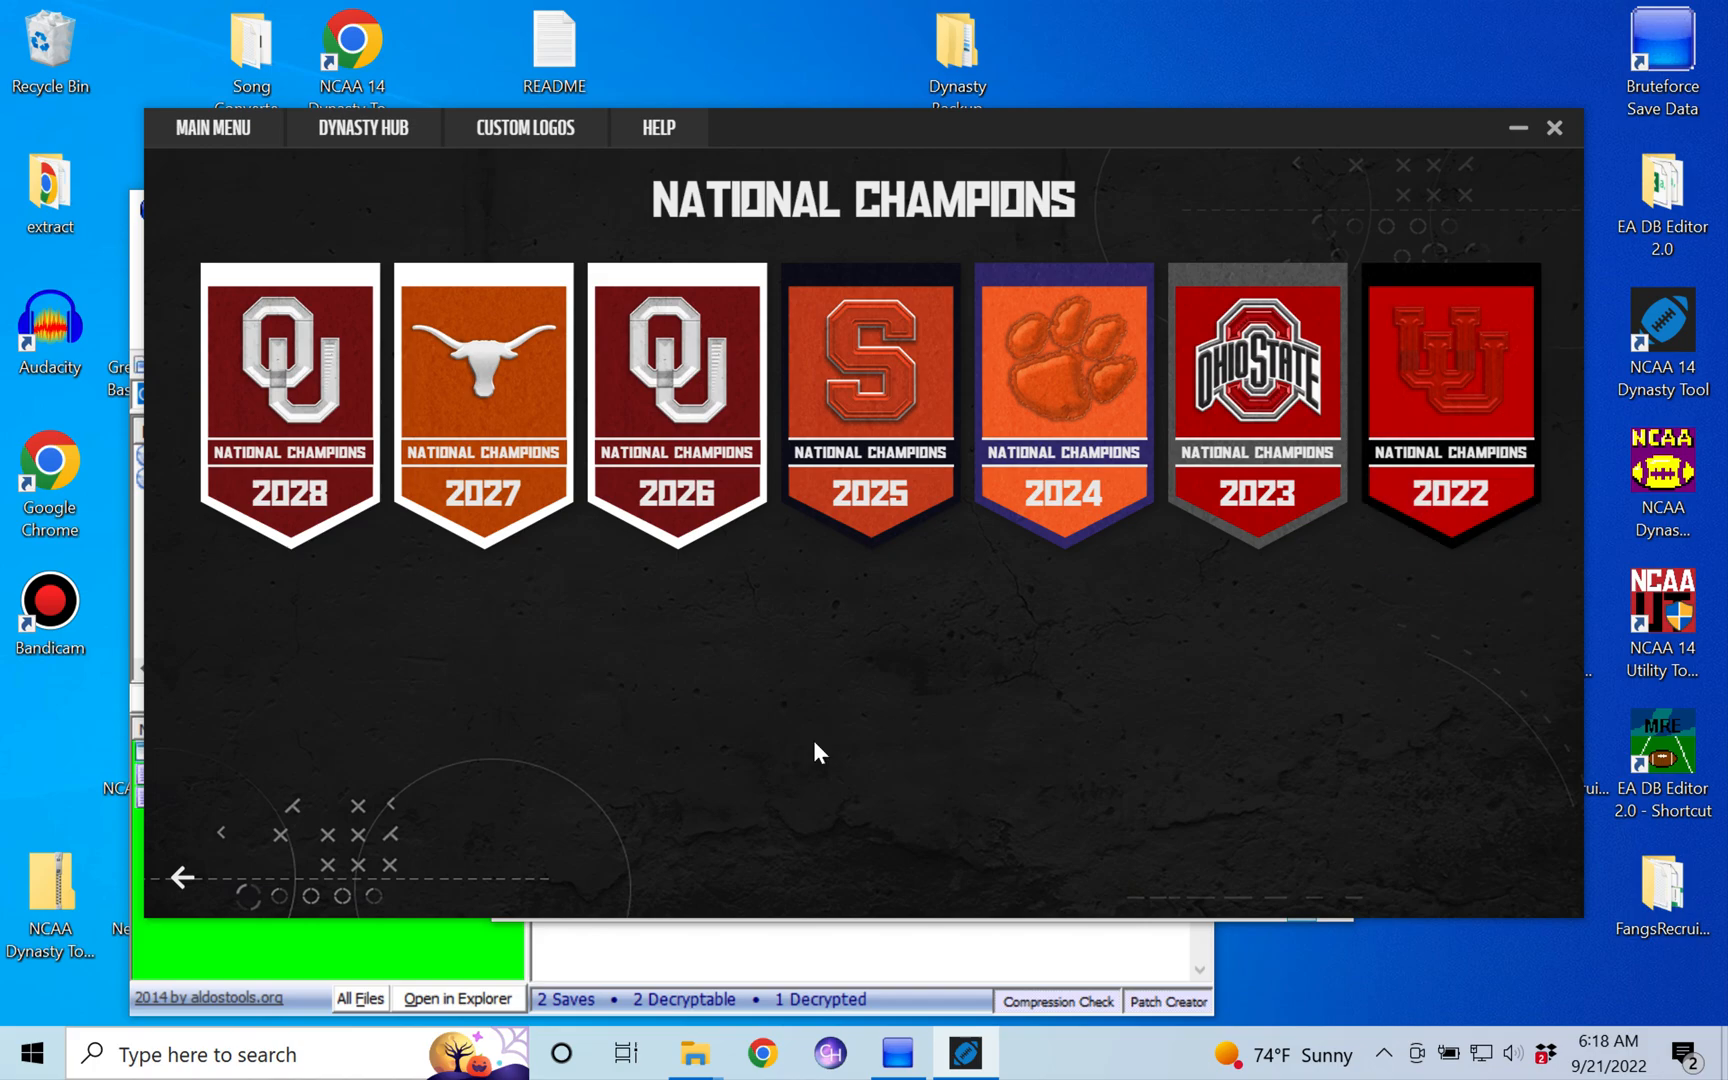